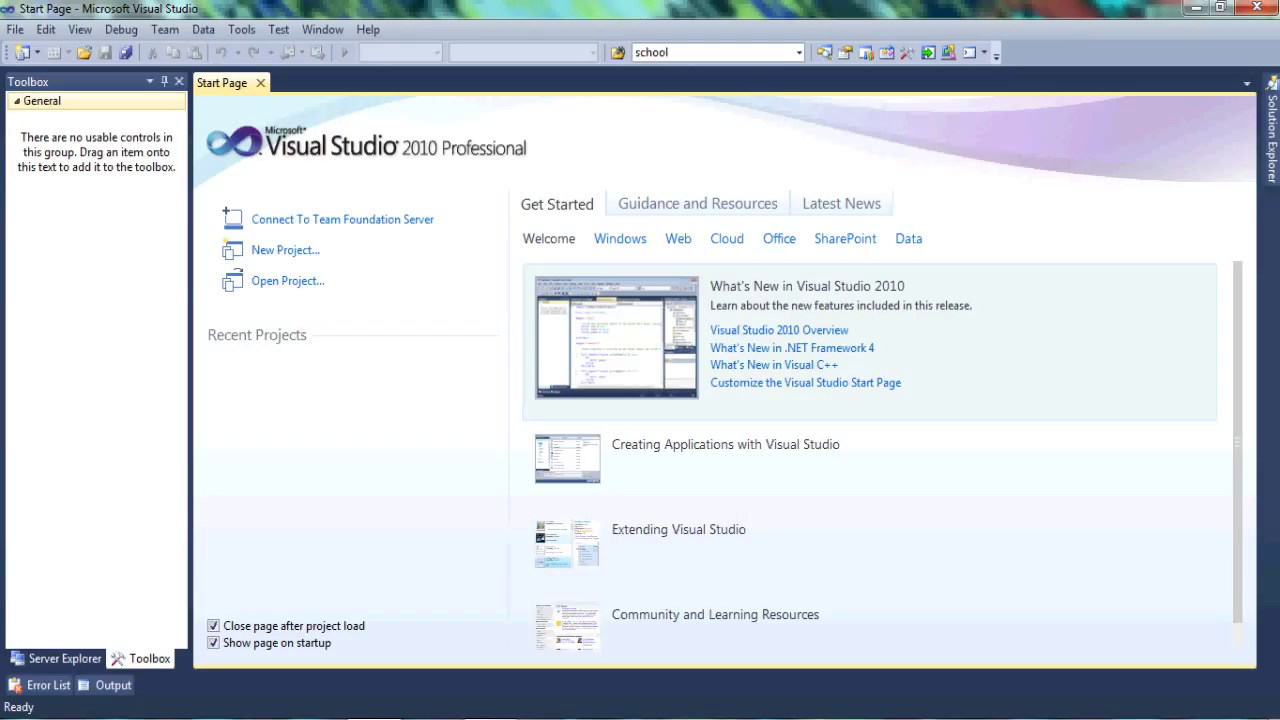
{"action": "mouse_move", "coordinate": [128, 132]}
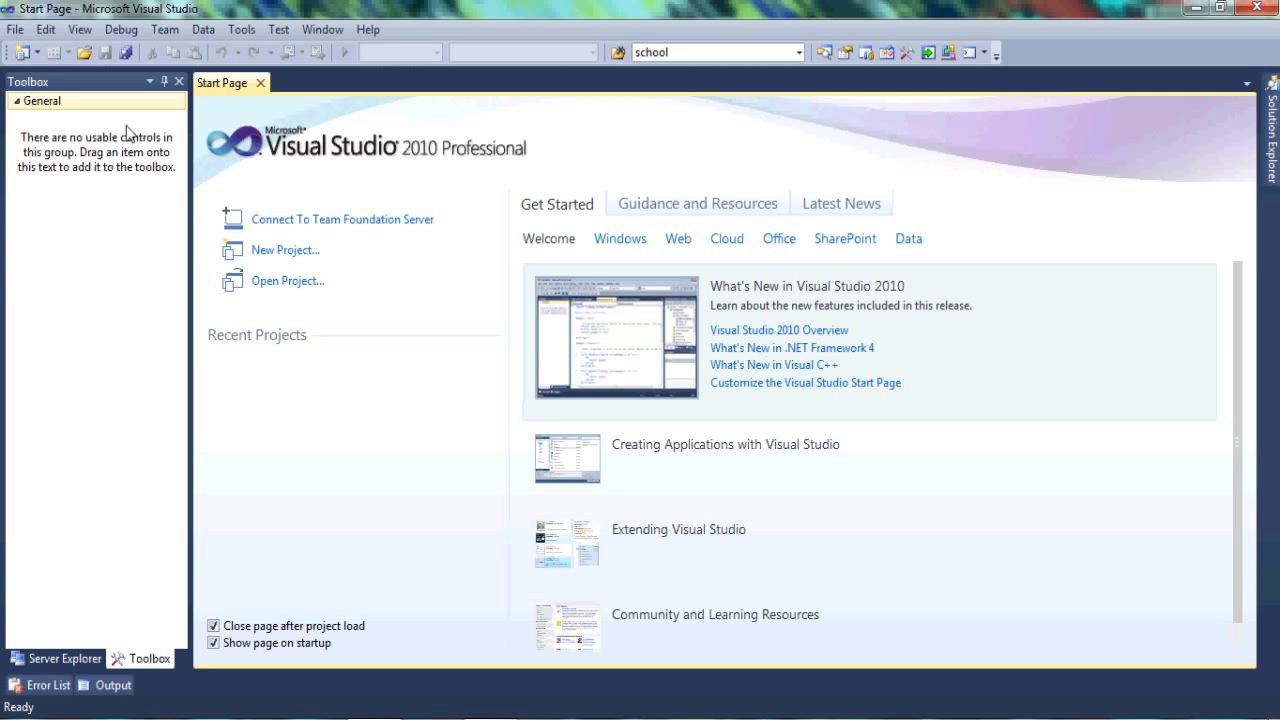
Start a new Visual C# Windows Forms Application project named DG
{"action": "left_click", "coordinate": [16, 30]}
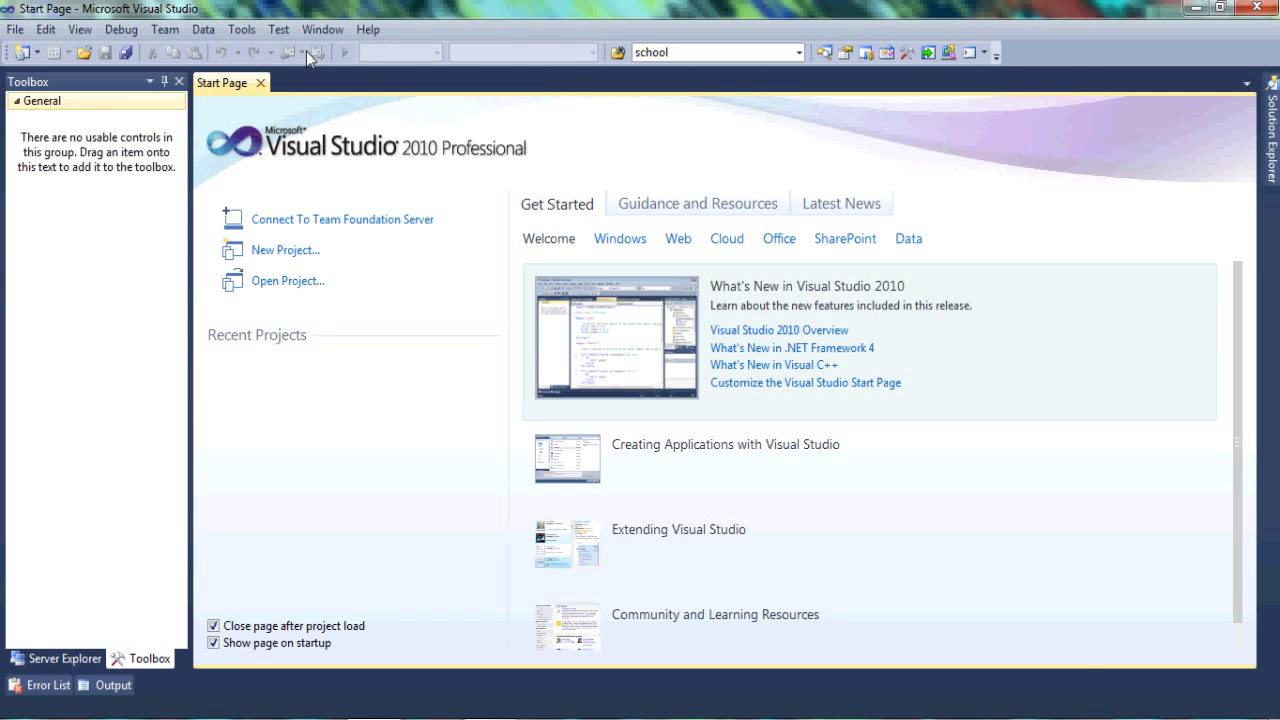
{"action": "left_click", "coordinate": [286, 250]}
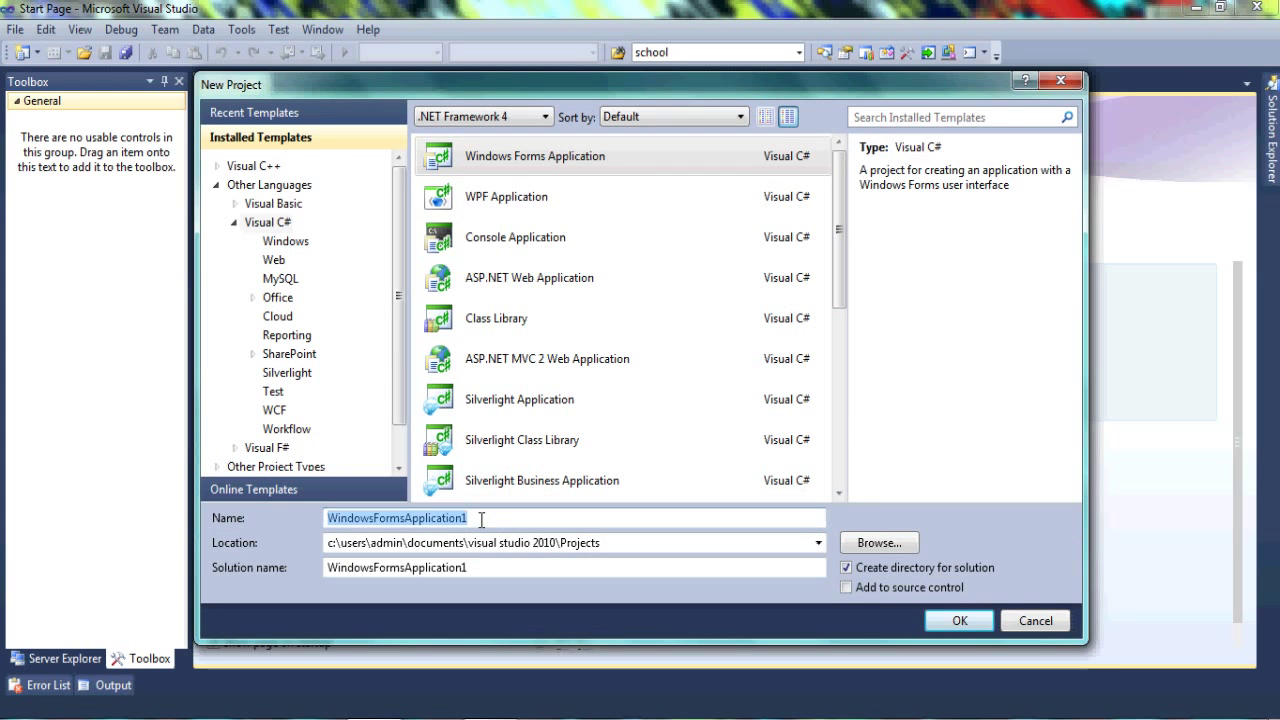
{"action": "left_click", "coordinate": [956, 620]}
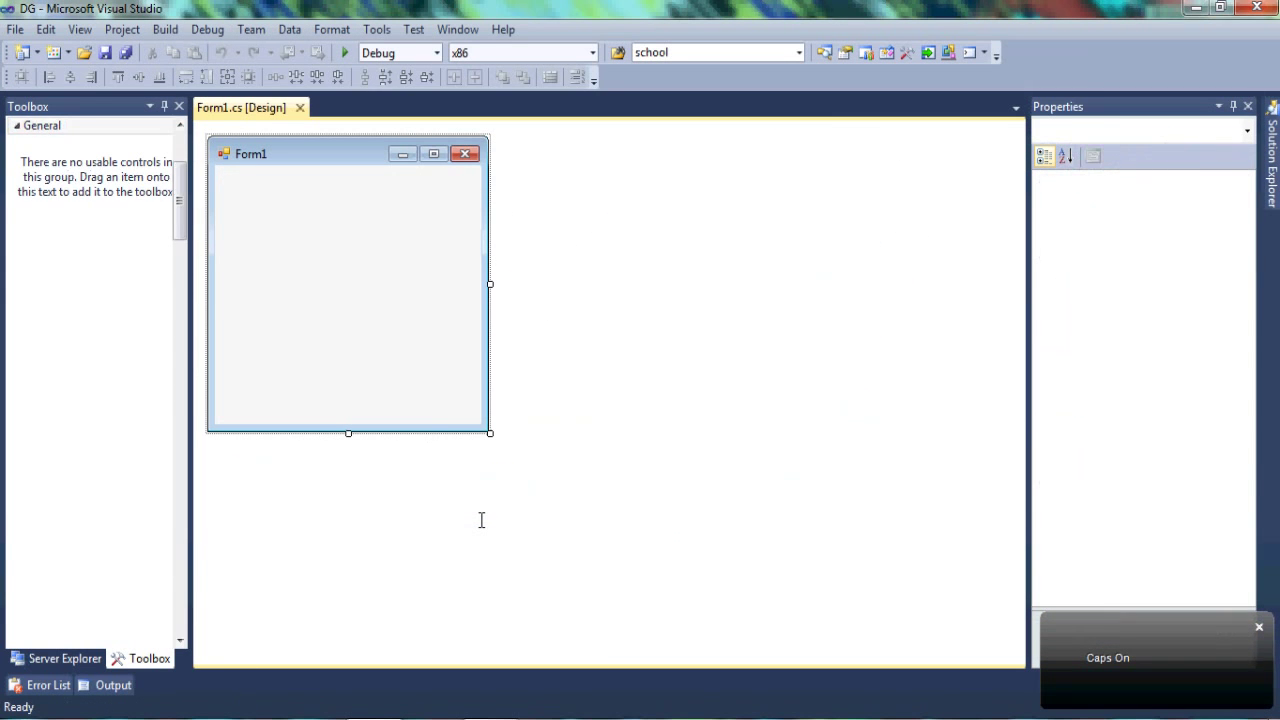
Enlarge Form1 and add a DataGridView stretched wide across it
{"action": "left_click", "coordinate": [348, 284]}
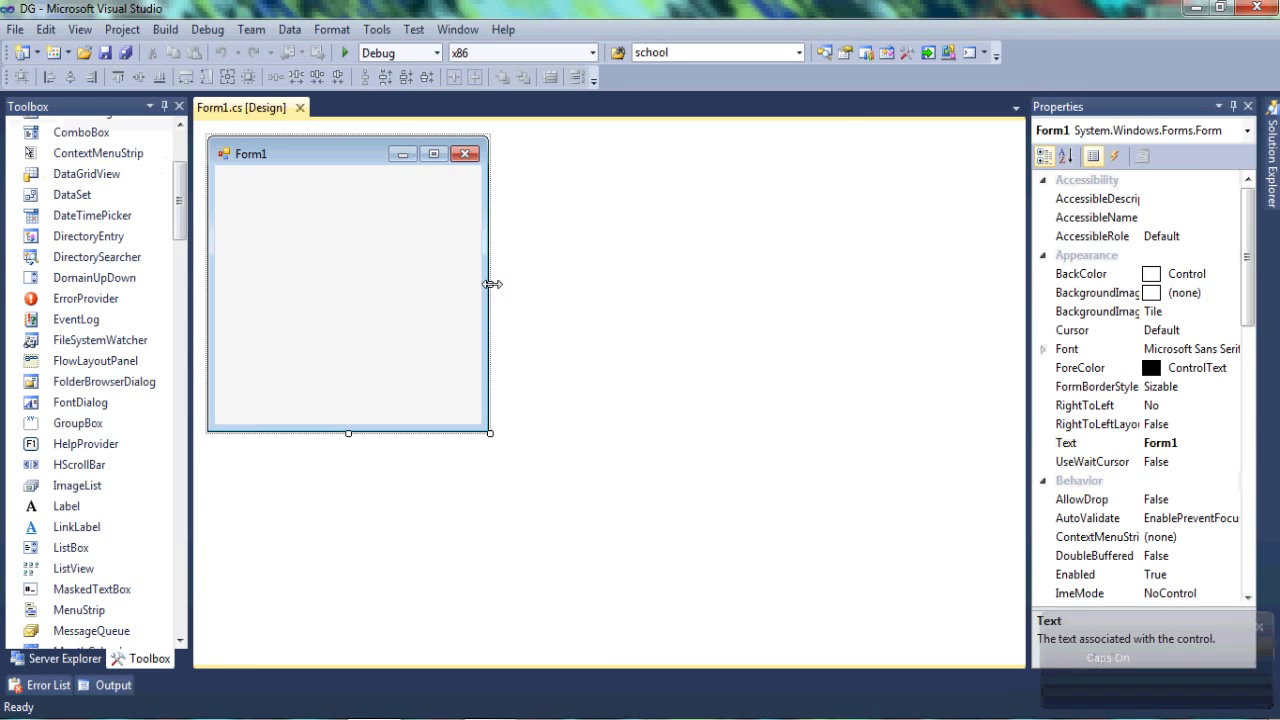
{"action": "left_click_drag", "start_coordinate": [490, 284], "coordinate": [670, 284]}
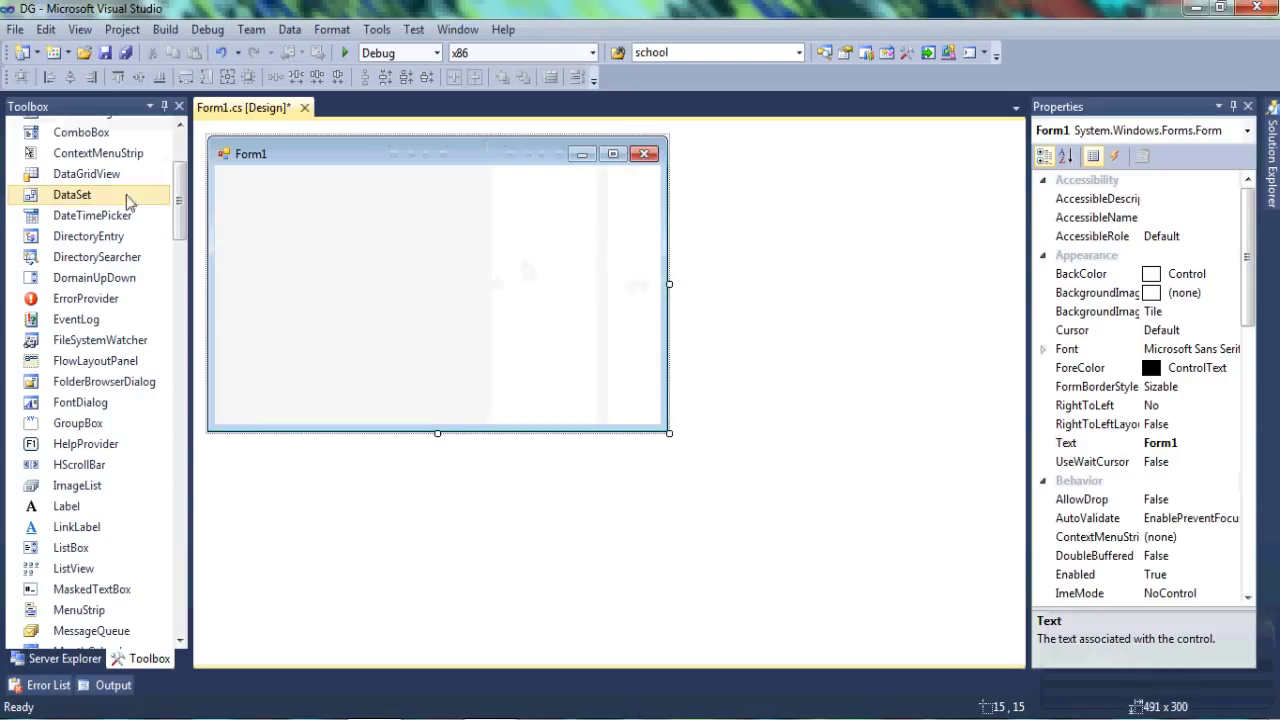
{"action": "mouse_move", "coordinate": [86, 172]}
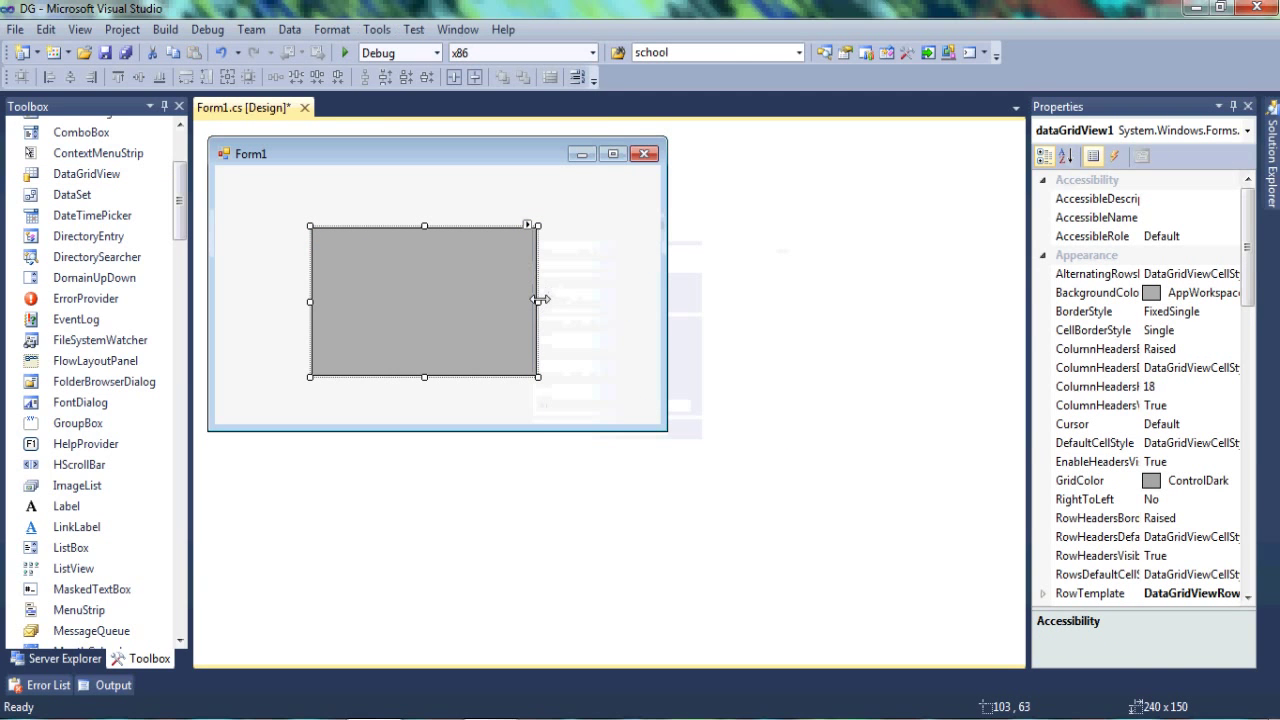
{"action": "left_click_drag", "start_coordinate": [540, 300], "coordinate": [604, 302]}
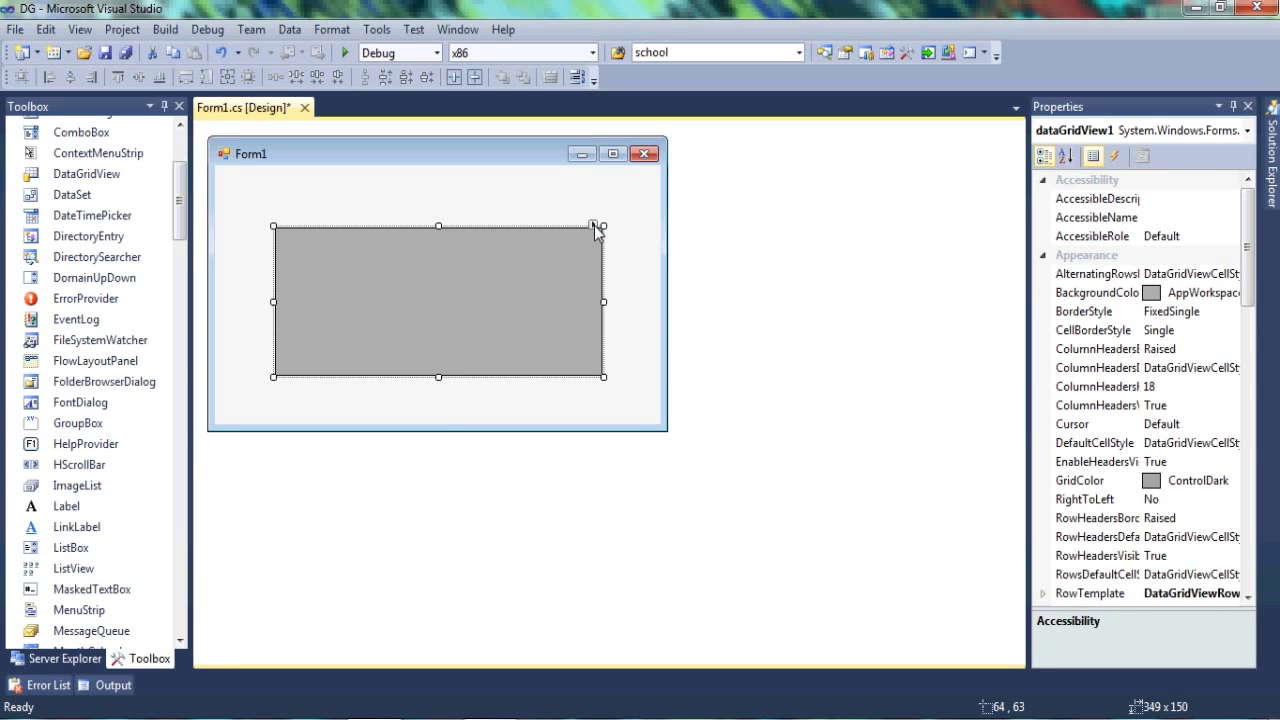
Choose Add Column... from the DataGridView's smart-tag tasks
{"action": "left_click", "coordinate": [596, 226]}
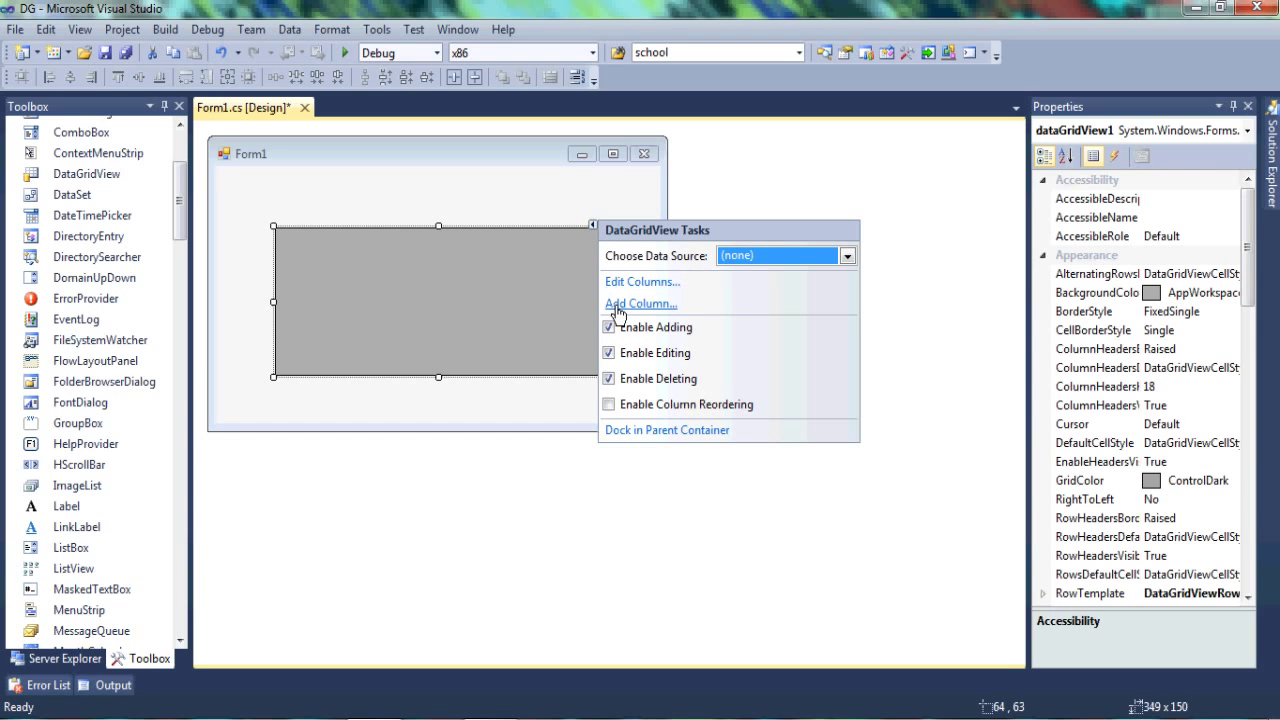
{"action": "mouse_move", "coordinate": [620, 308]}
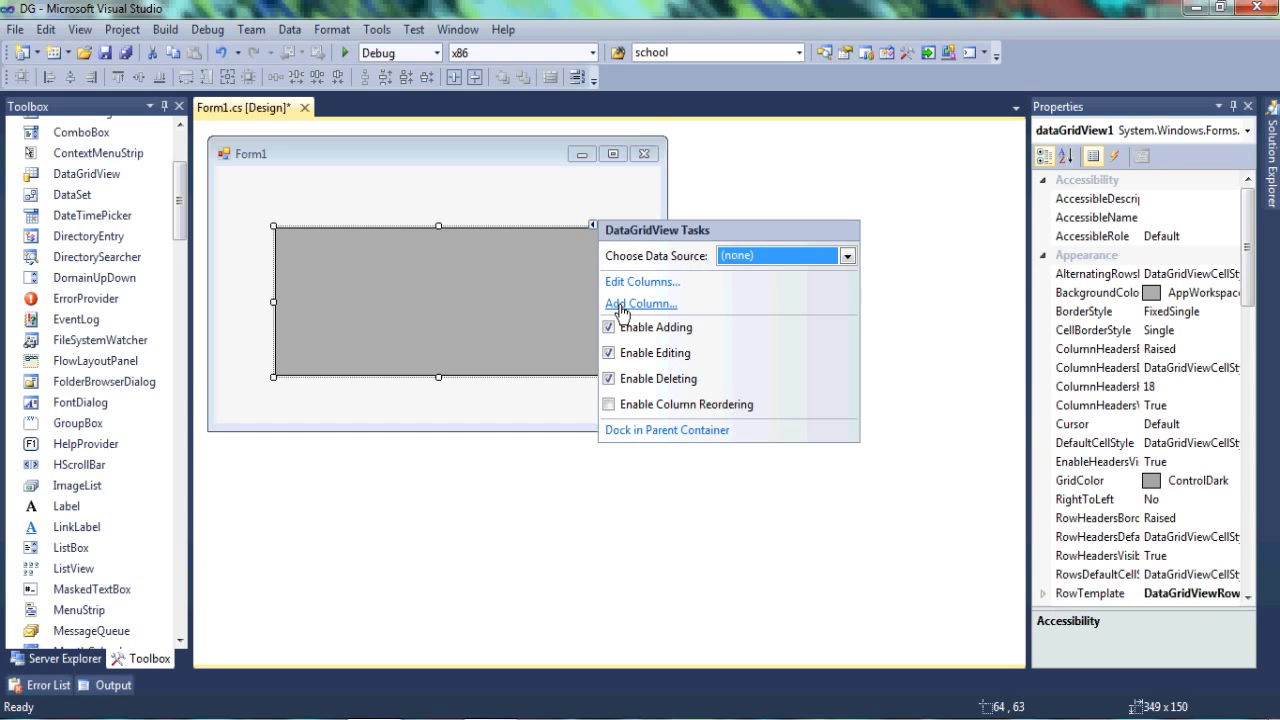
{"action": "mouse_move", "coordinate": [620, 328]}
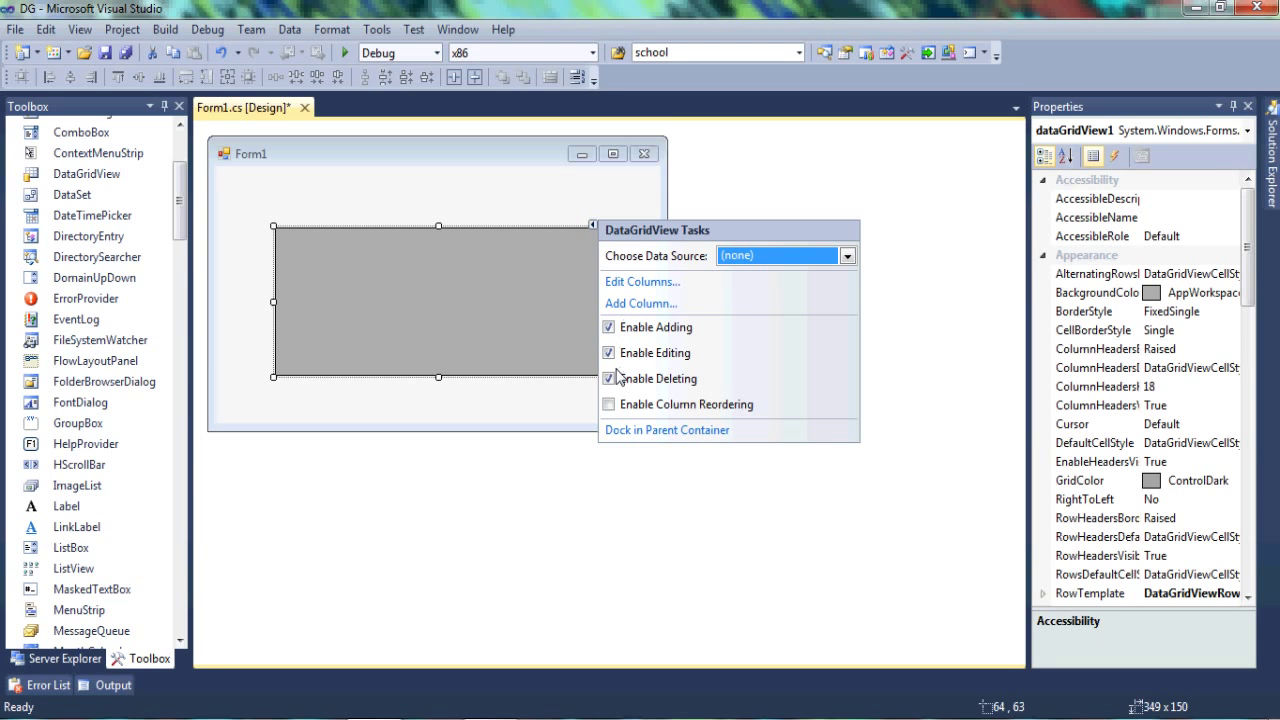
{"action": "left_click", "coordinate": [640, 304]}
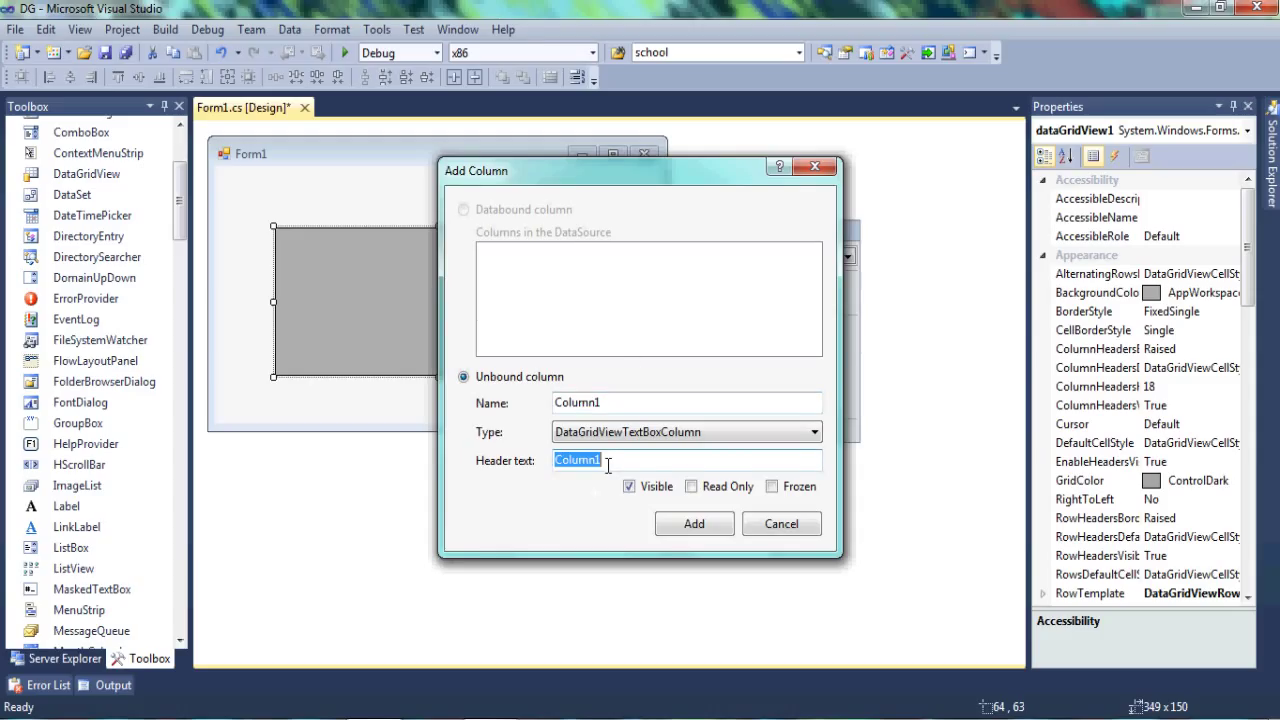
Add RegNo and Name text columns to the grid
{"action": "type", "text": "RegN"}
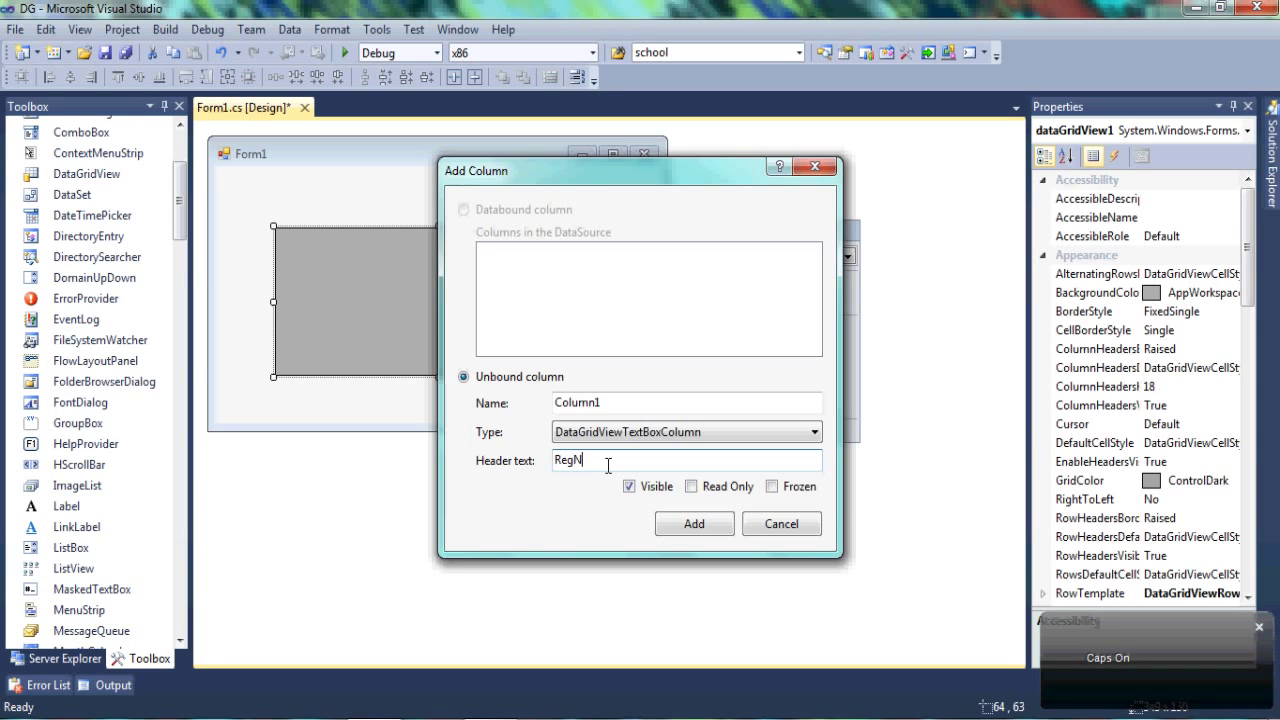
{"action": "type", "text": "o"}
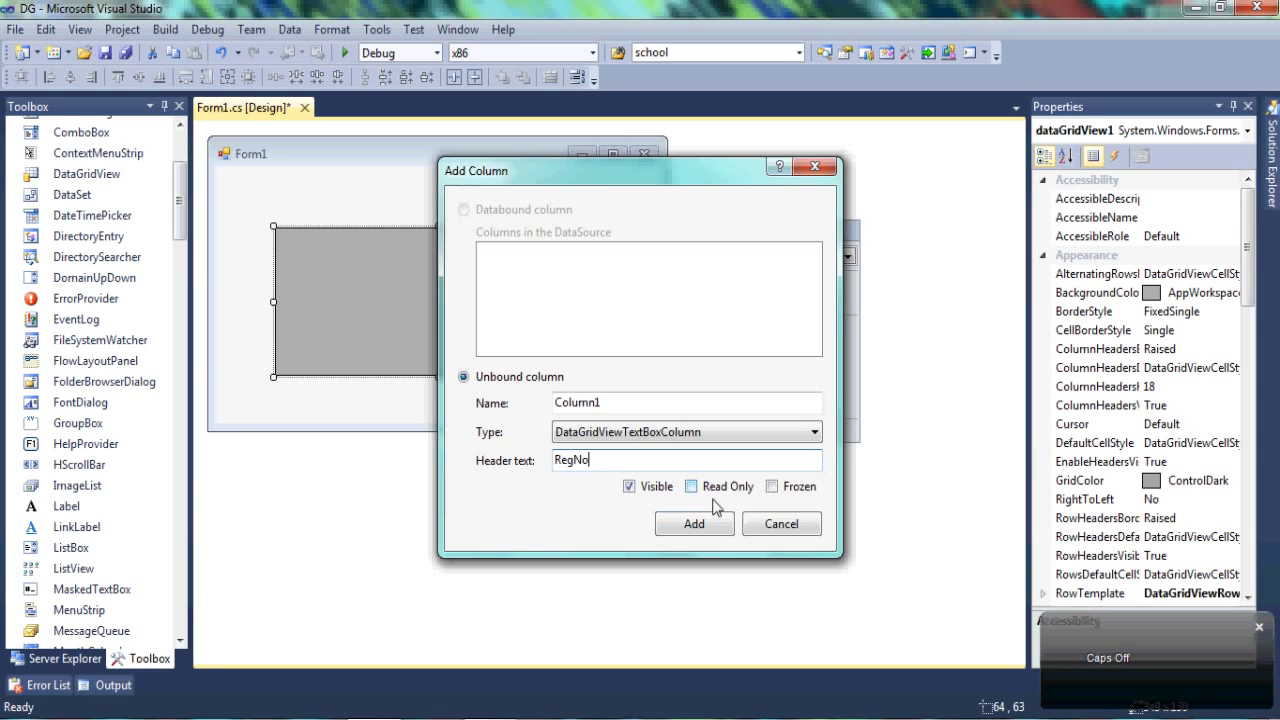
{"action": "left_click", "coordinate": [694, 524]}
{"action": "type", "text": "Nam"}
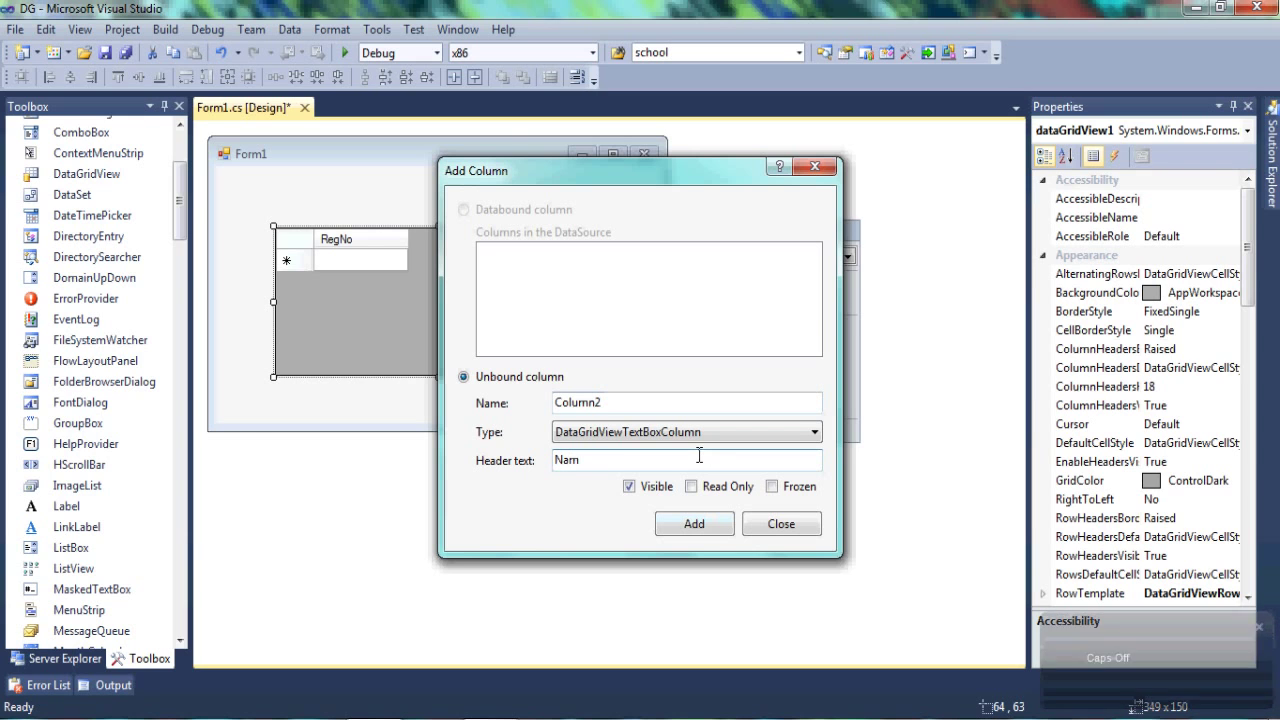
{"action": "left_click", "coordinate": [694, 524]}
{"action": "type", "text": "F"}
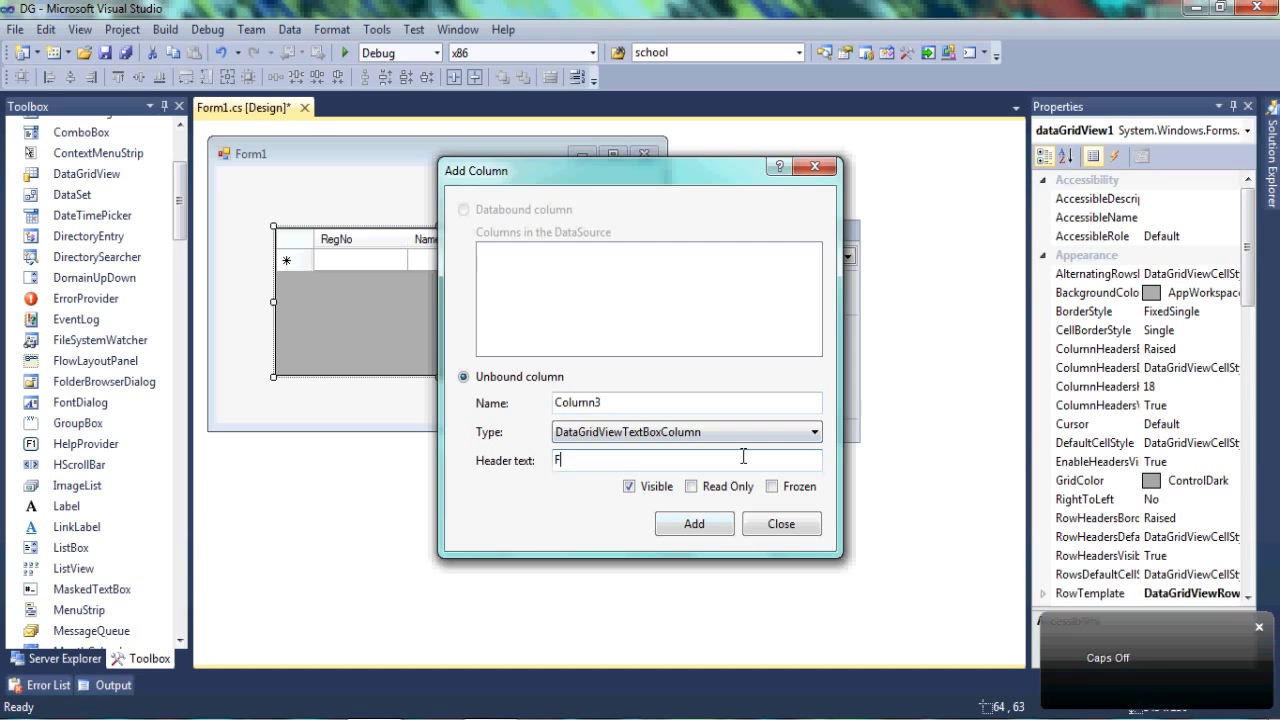
Add a Fruits column of type DataGridViewComboBoxColumn and adjust the grid's size
{"action": "type", "text": "ruits"}
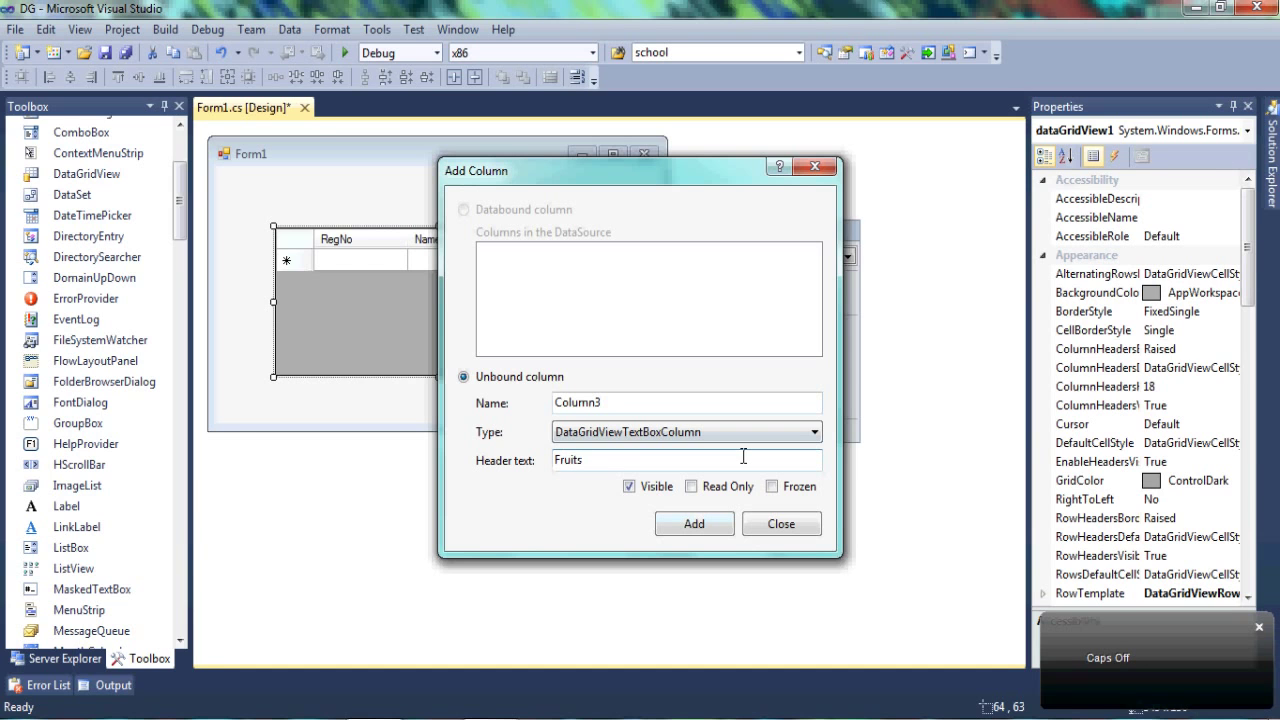
{"action": "left_click", "coordinate": [816, 432]}
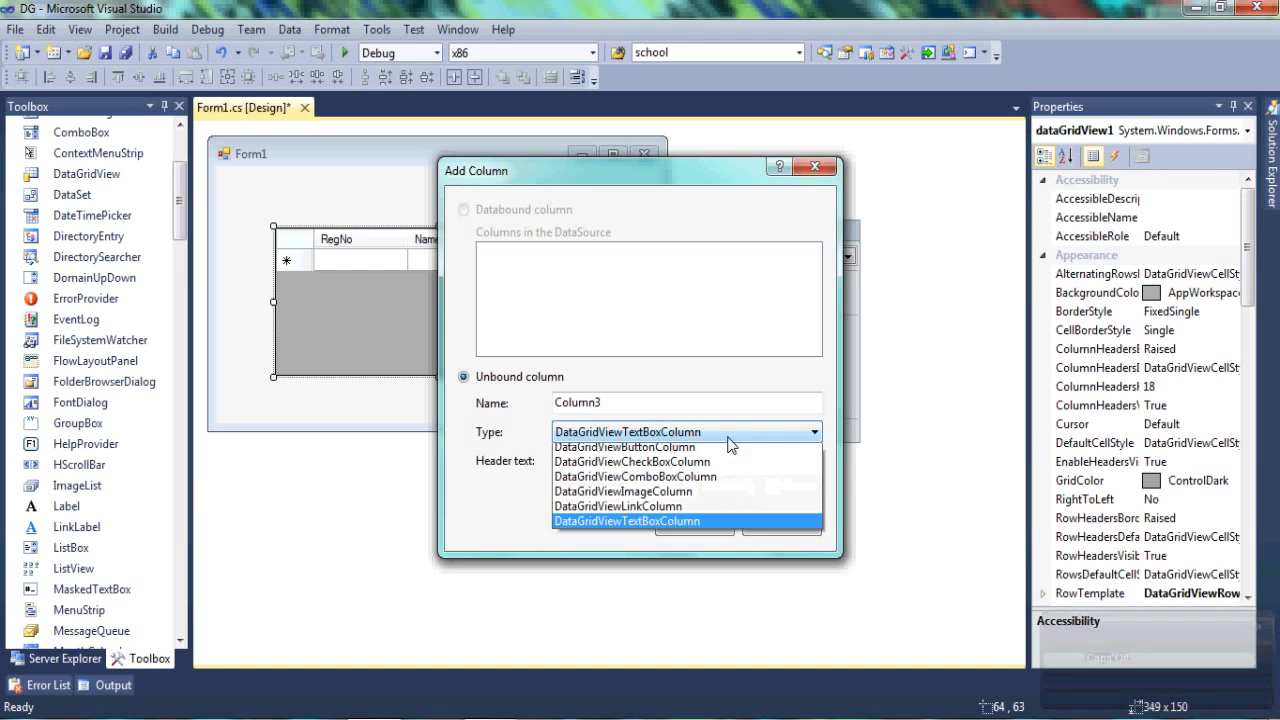
{"action": "mouse_move", "coordinate": [716, 480]}
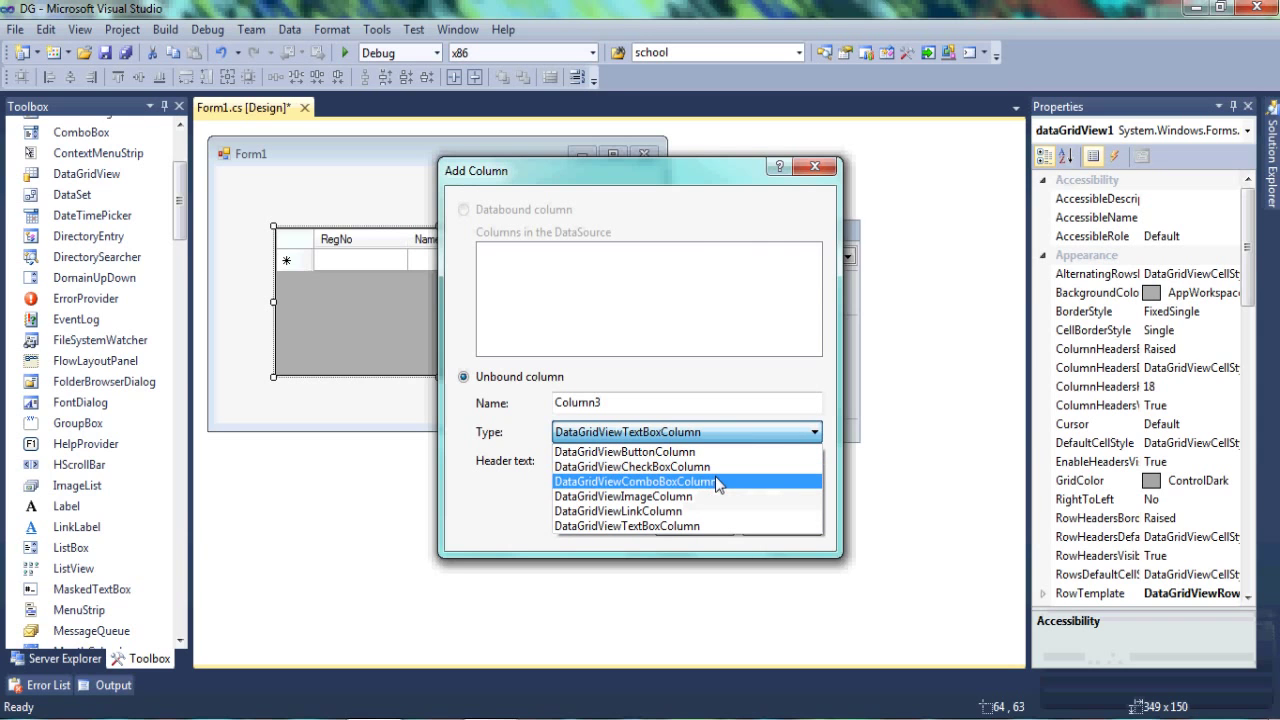
{"action": "mouse_move", "coordinate": [724, 466]}
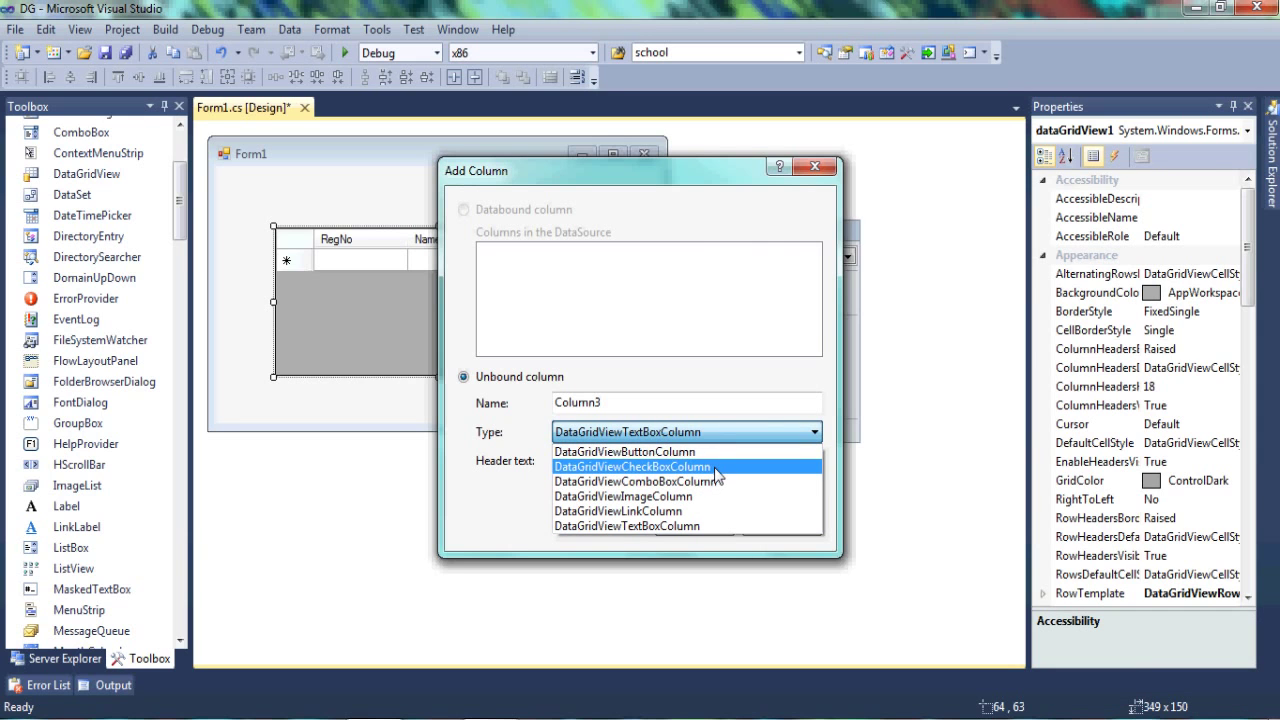
{"action": "mouse_move", "coordinate": [710, 512]}
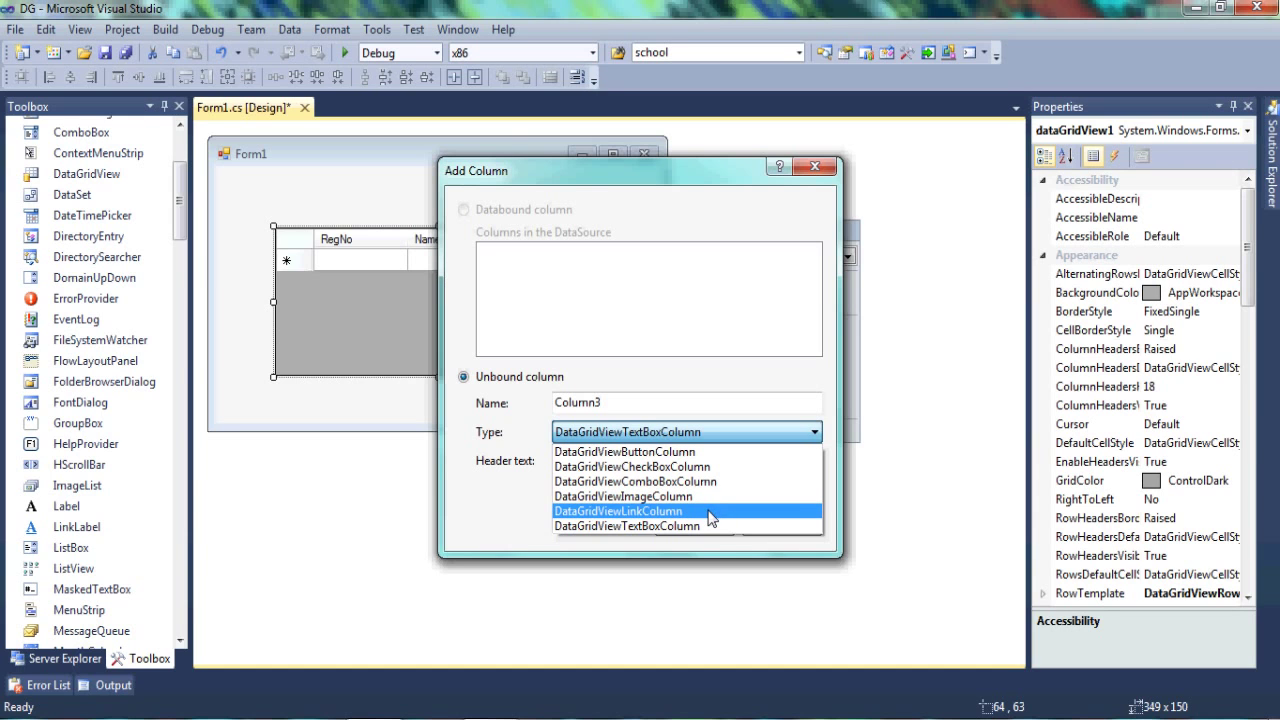
{"action": "mouse_move", "coordinate": [684, 526]}
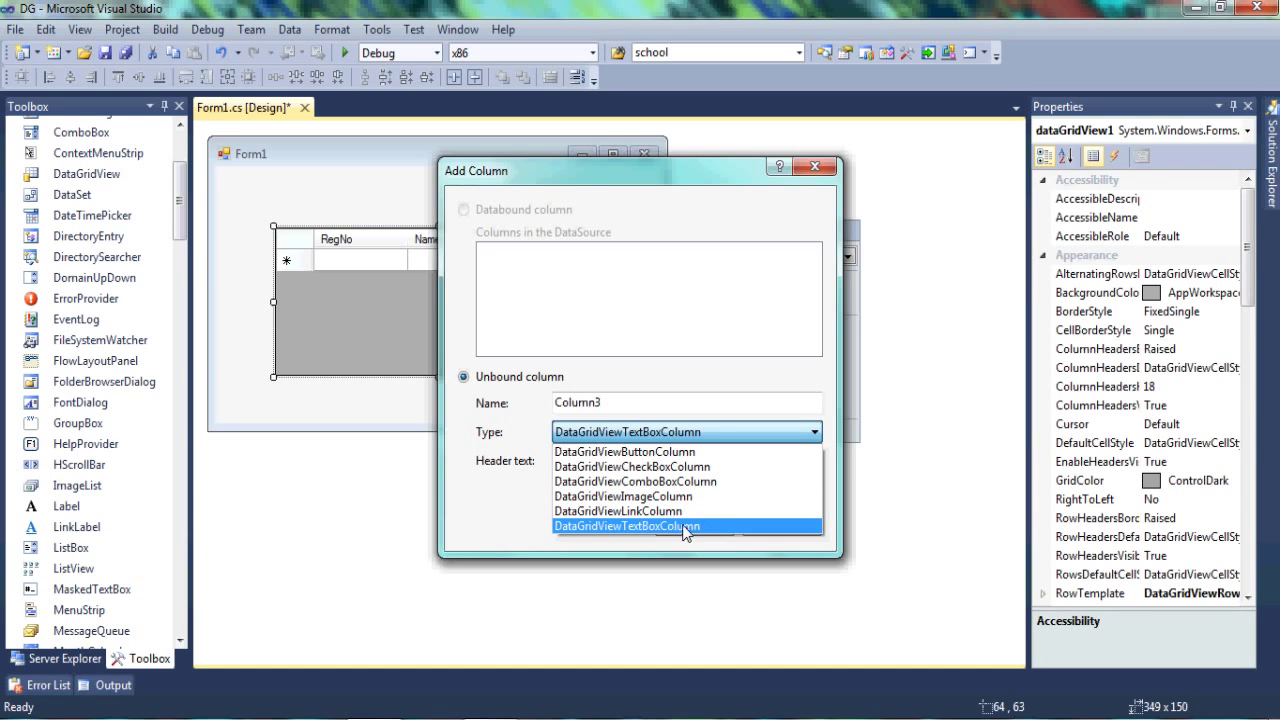
{"action": "mouse_move", "coordinate": [688, 480]}
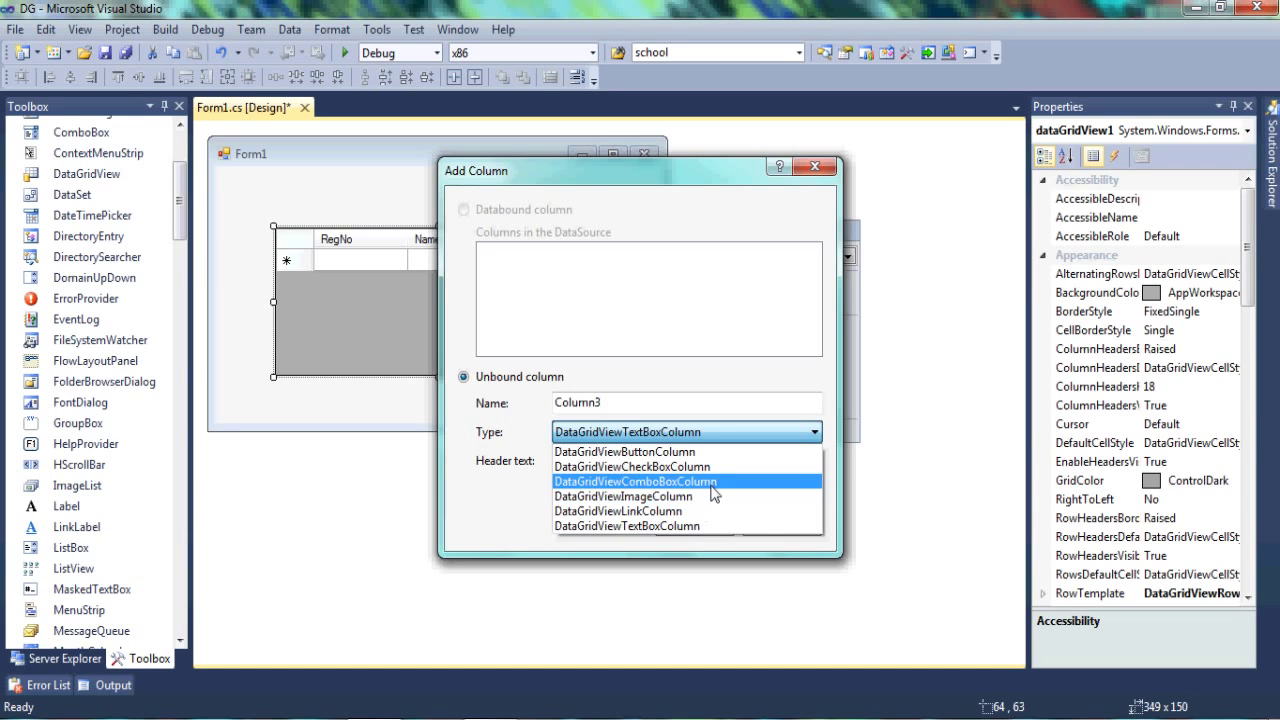
{"action": "left_click", "coordinate": [634, 480]}
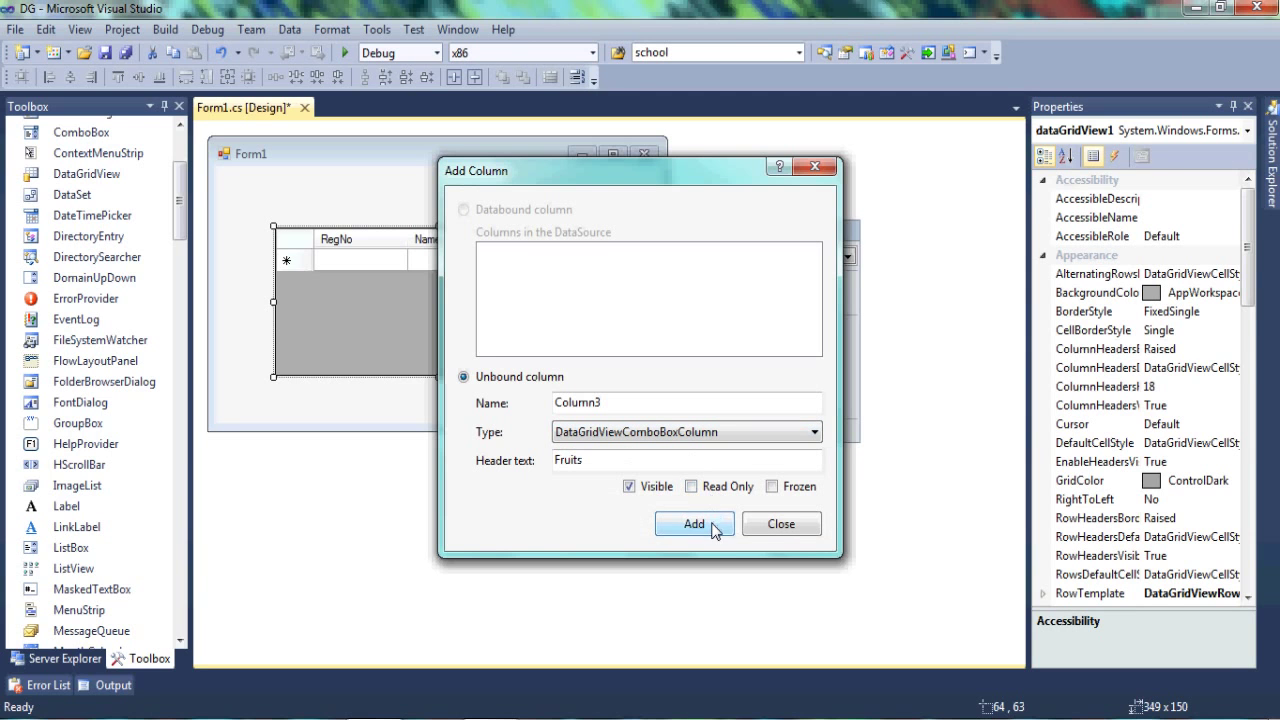
{"action": "left_click", "coordinate": [688, 524]}
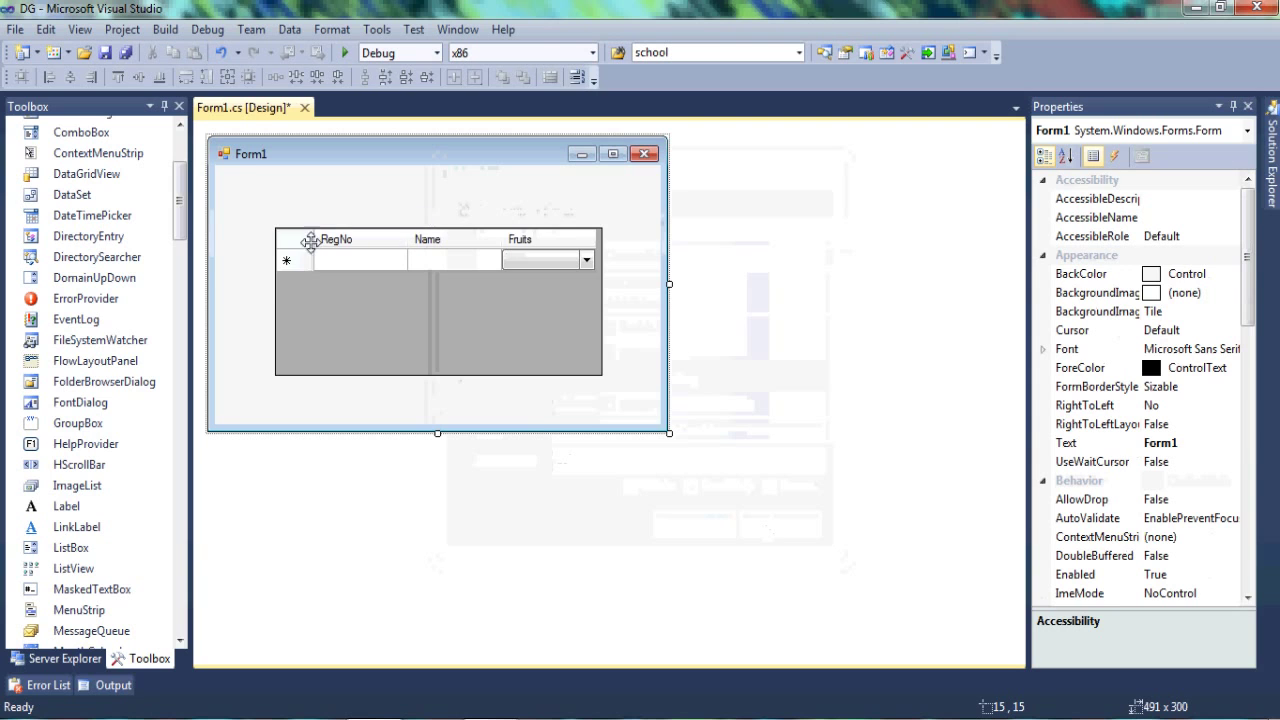
{"action": "left_click", "coordinate": [436, 300]}
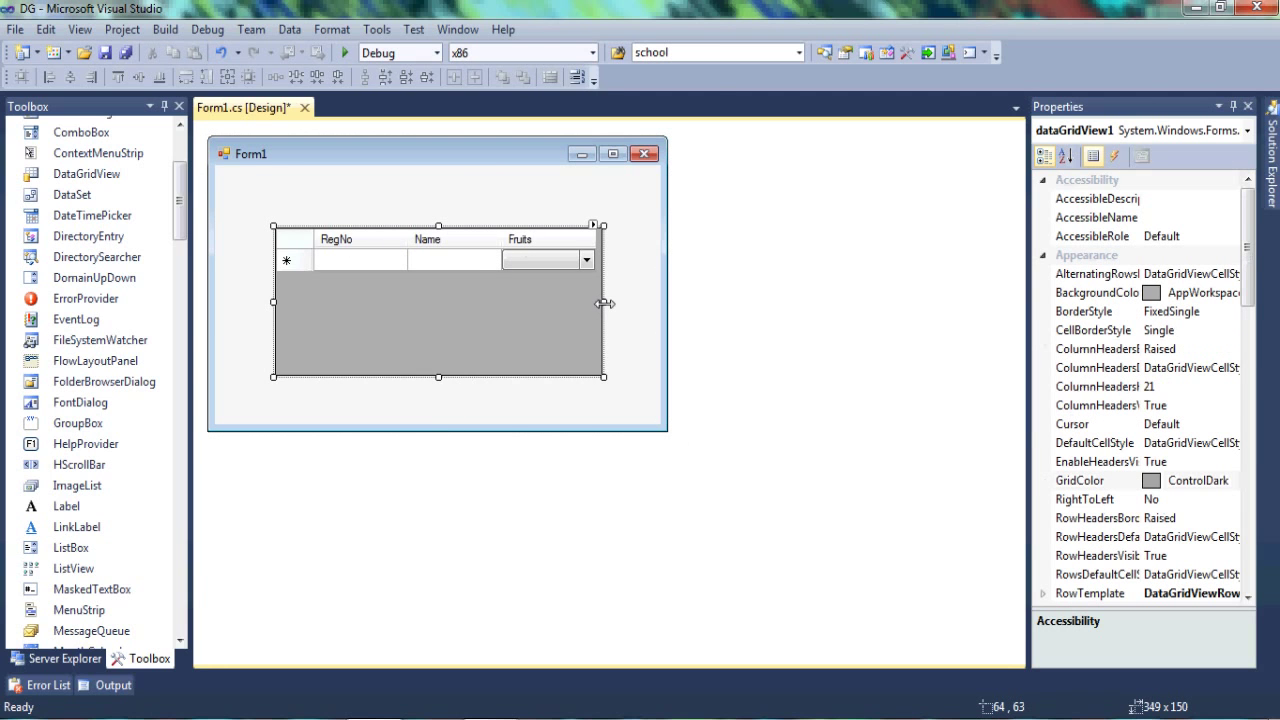
{"action": "left_click_drag", "start_coordinate": [604, 302], "coordinate": [596, 302]}
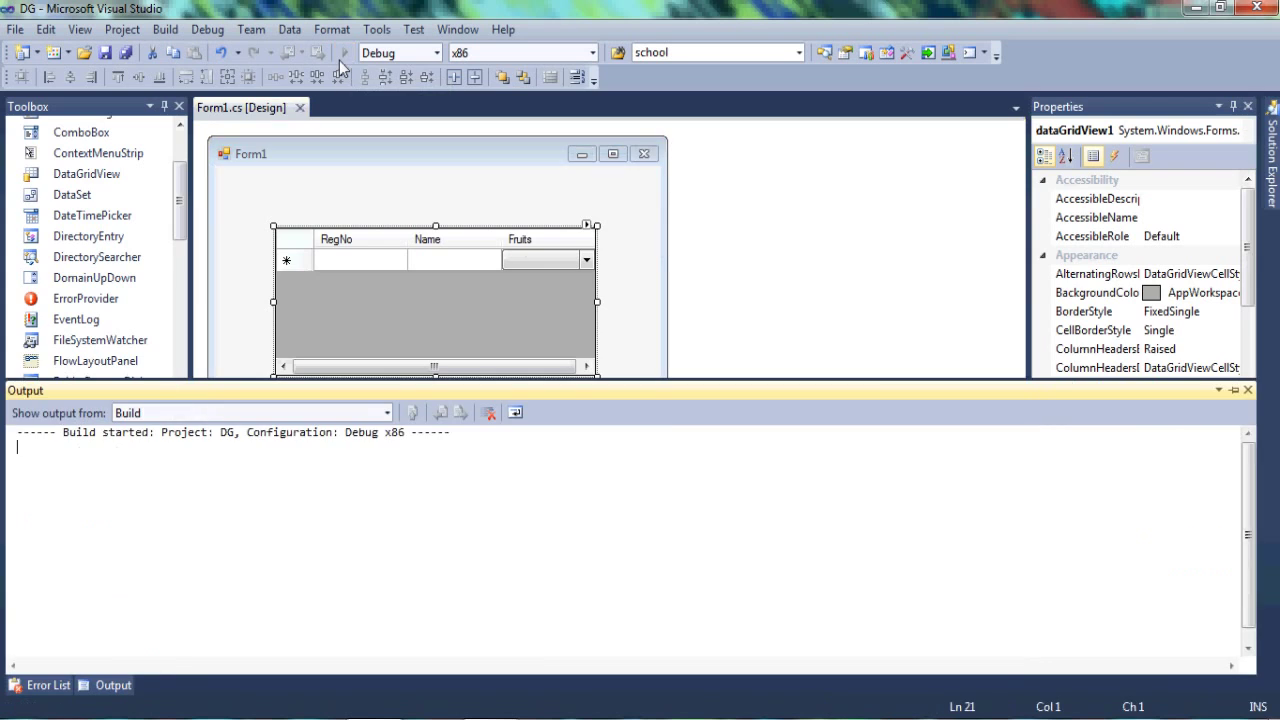
Run the app and enter a test row with RegNo 1 and Name Seesharp
{"action": "left_click", "coordinate": [362, 52]}
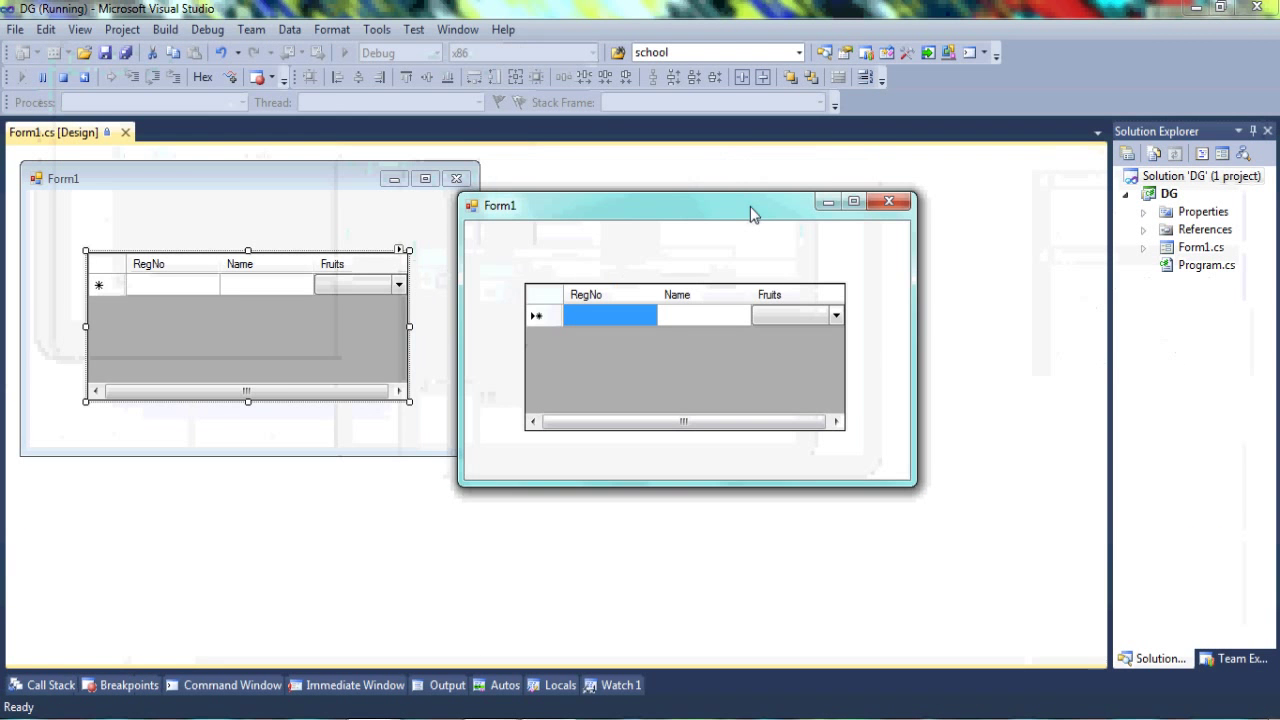
{"action": "mouse_move", "coordinate": [684, 268]}
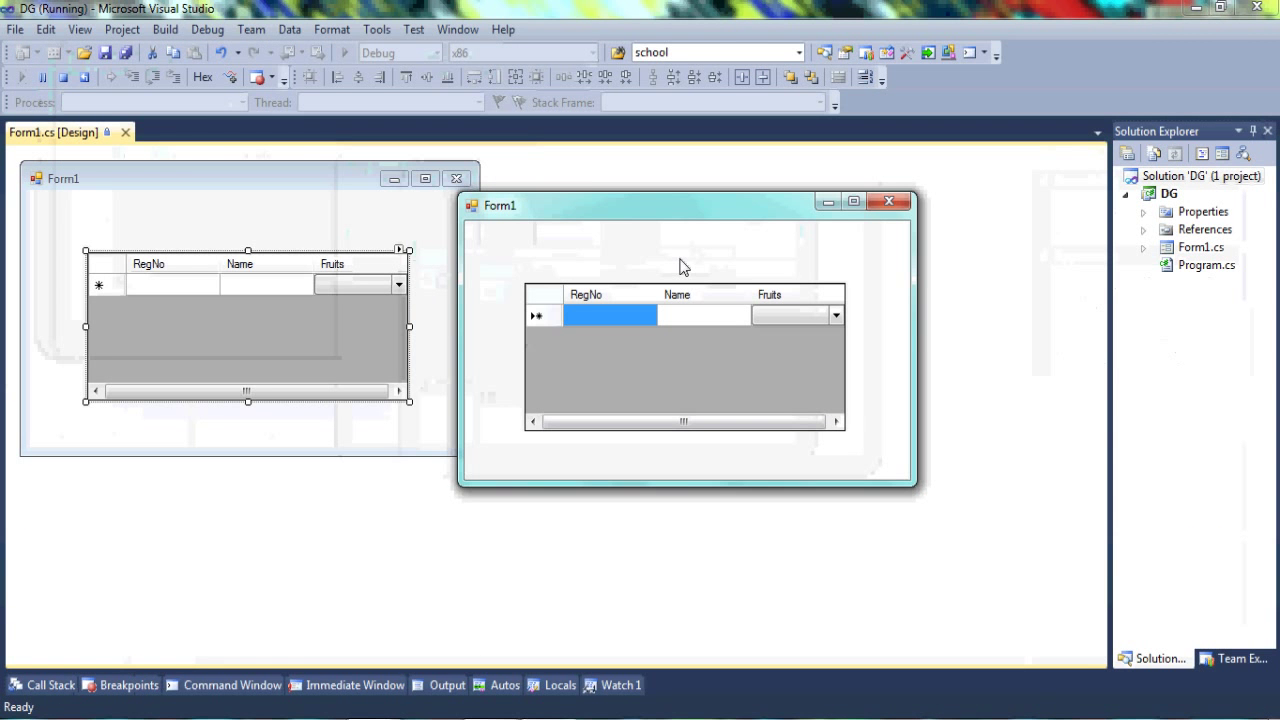
{"action": "type", "text": "1"}
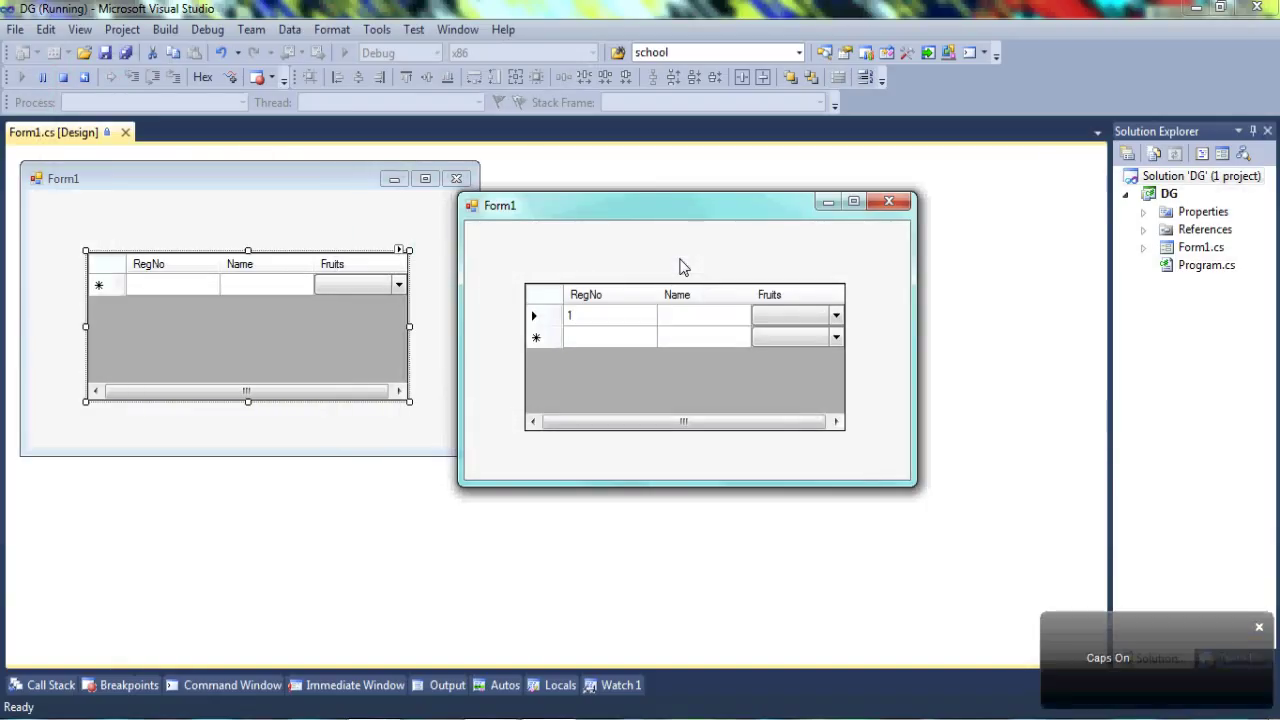
{"action": "type", "text": "Seeh"}
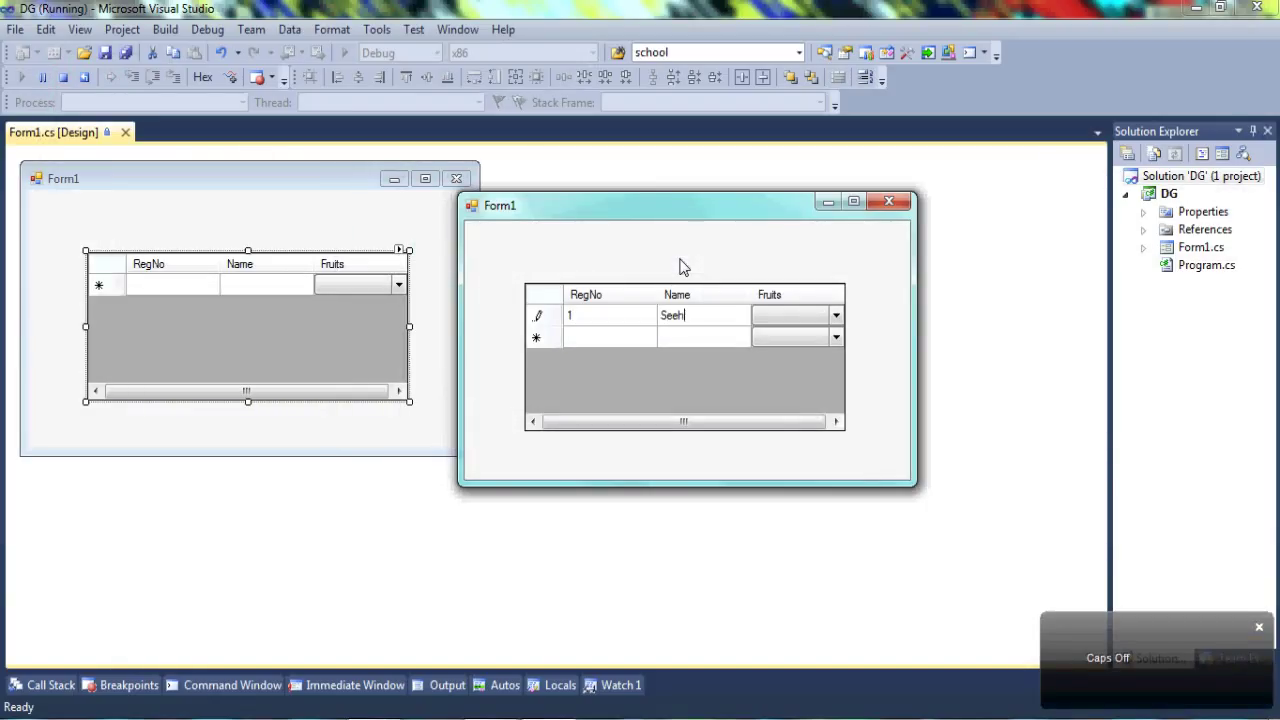
{"action": "type", "text": "sha"}
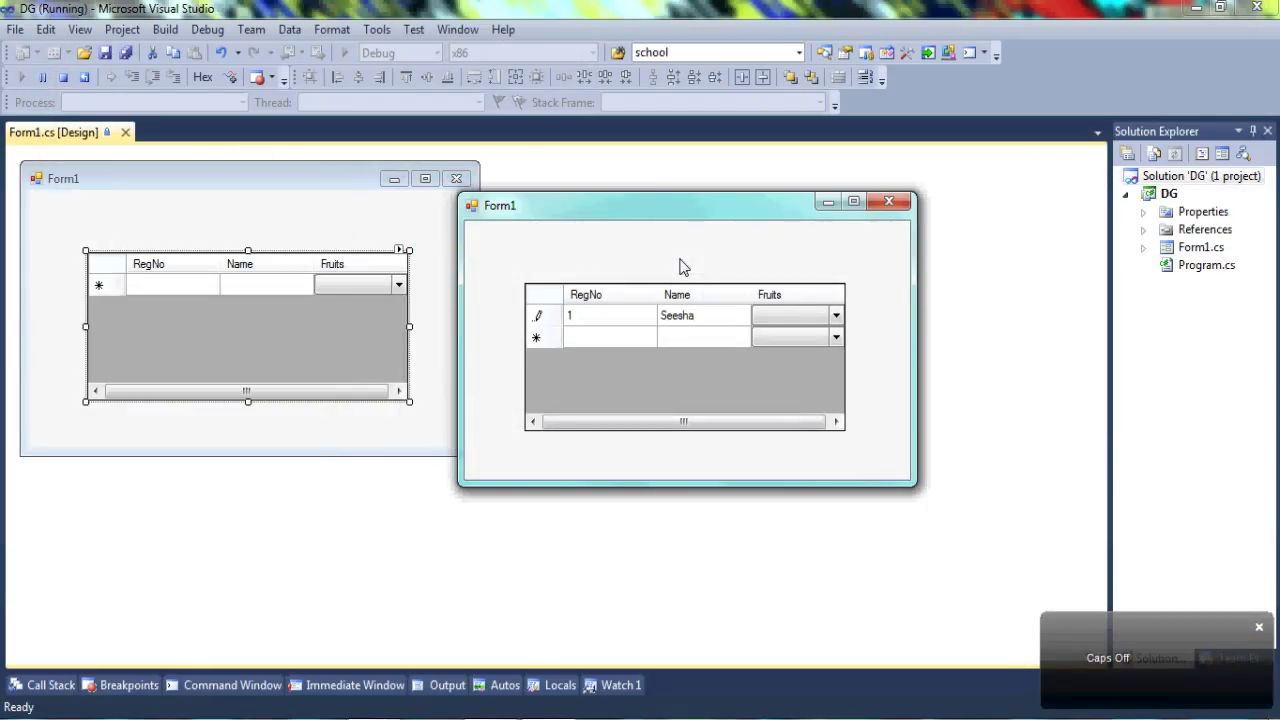
{"action": "type", "text": "rp"}
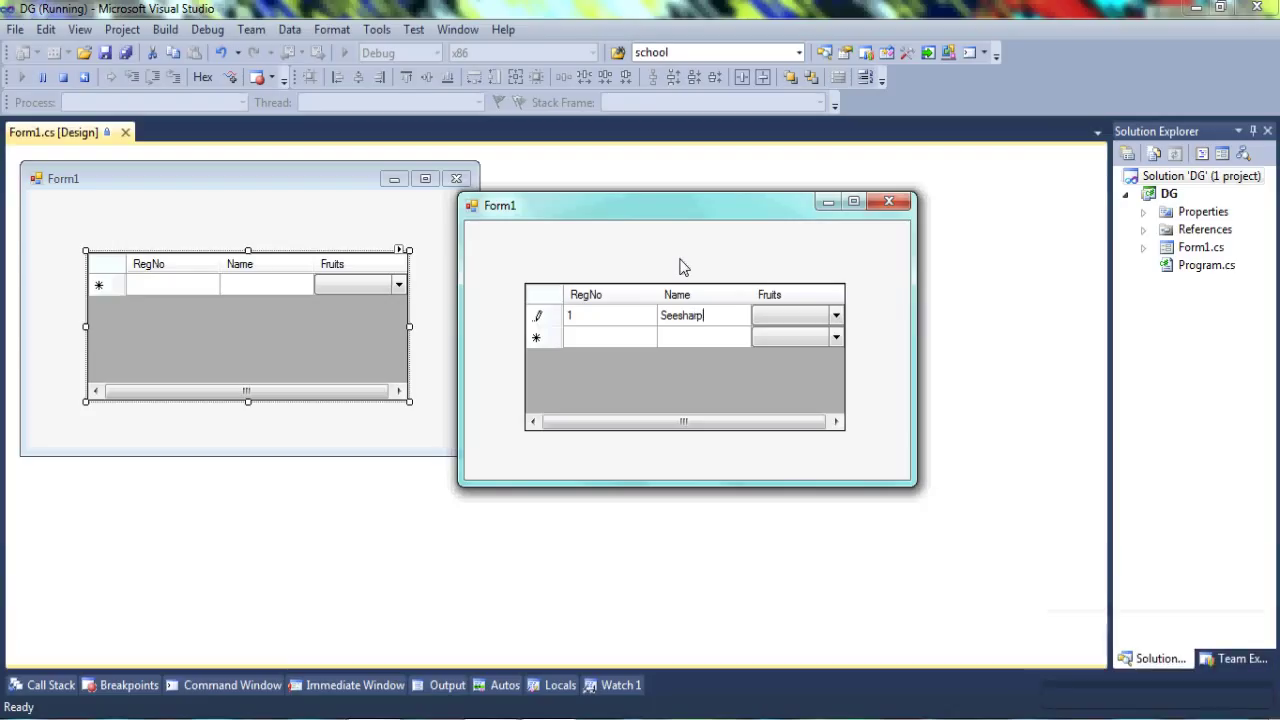
Check that the Fruits drop-down offers no choices, then close the running form
{"action": "left_click", "coordinate": [790, 316]}
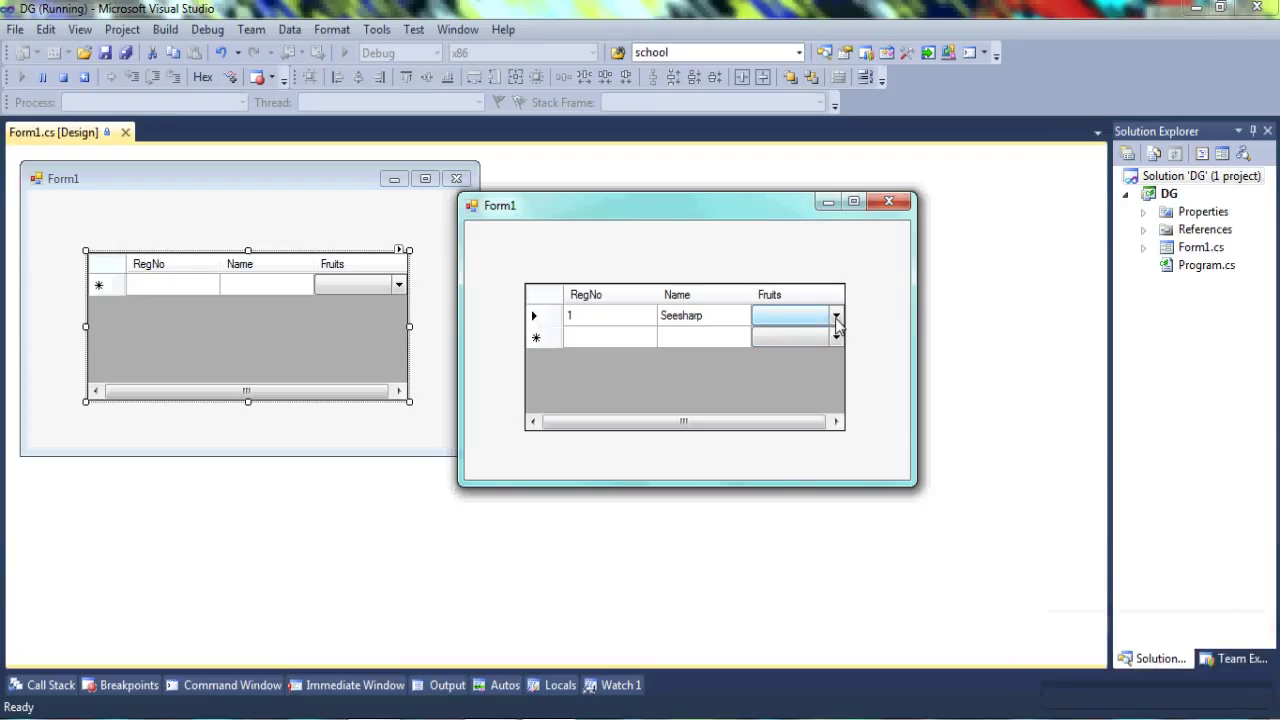
{"action": "left_click", "coordinate": [836, 316]}
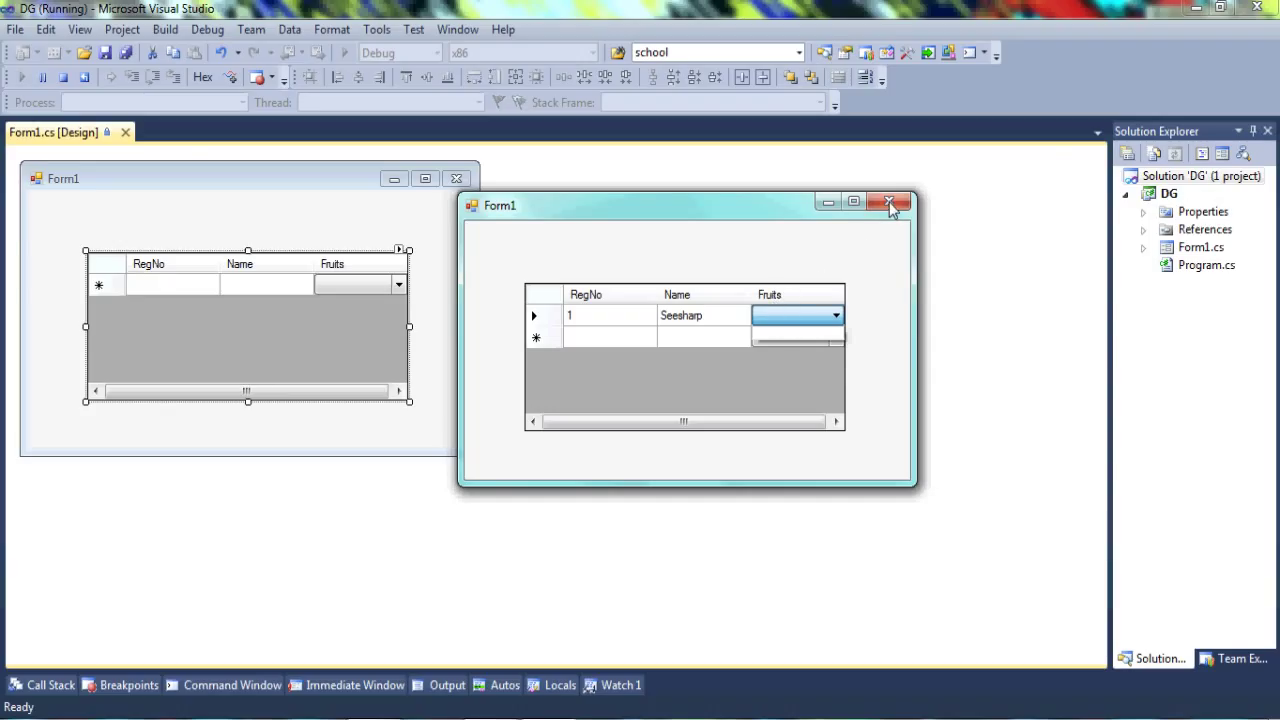
{"action": "left_click", "coordinate": [888, 204]}
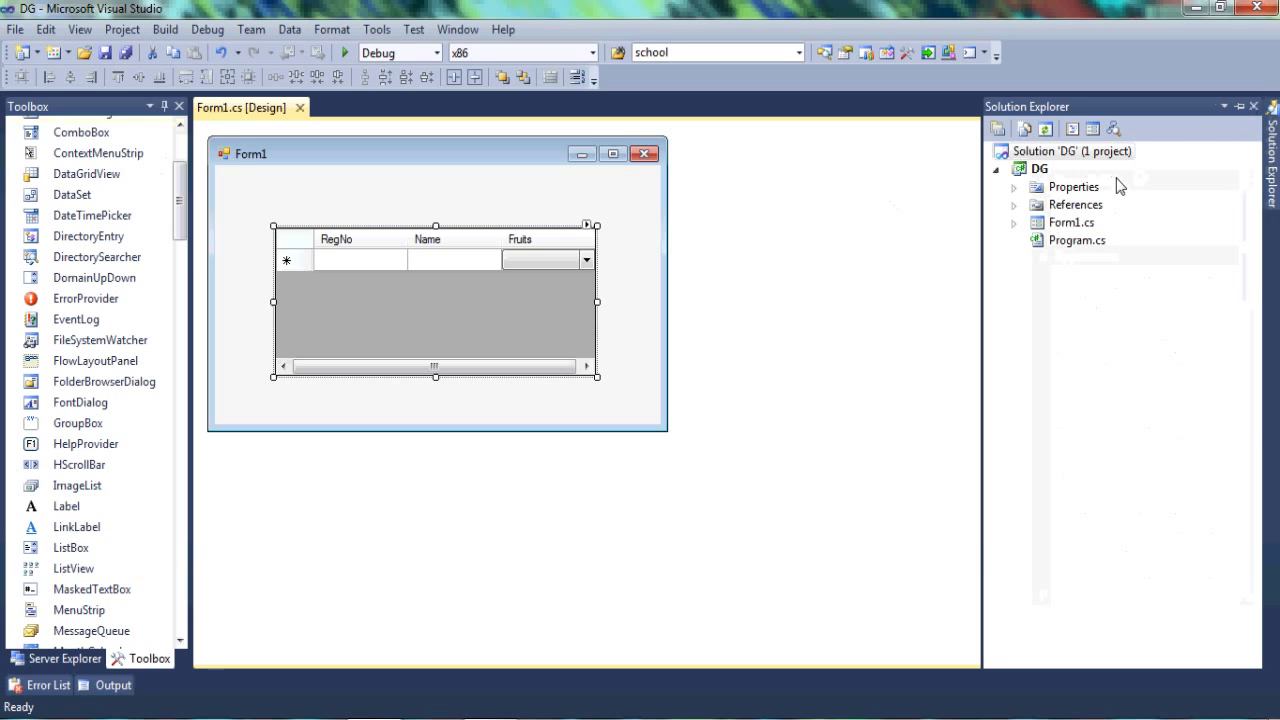
{"action": "mouse_move", "coordinate": [1072, 228]}
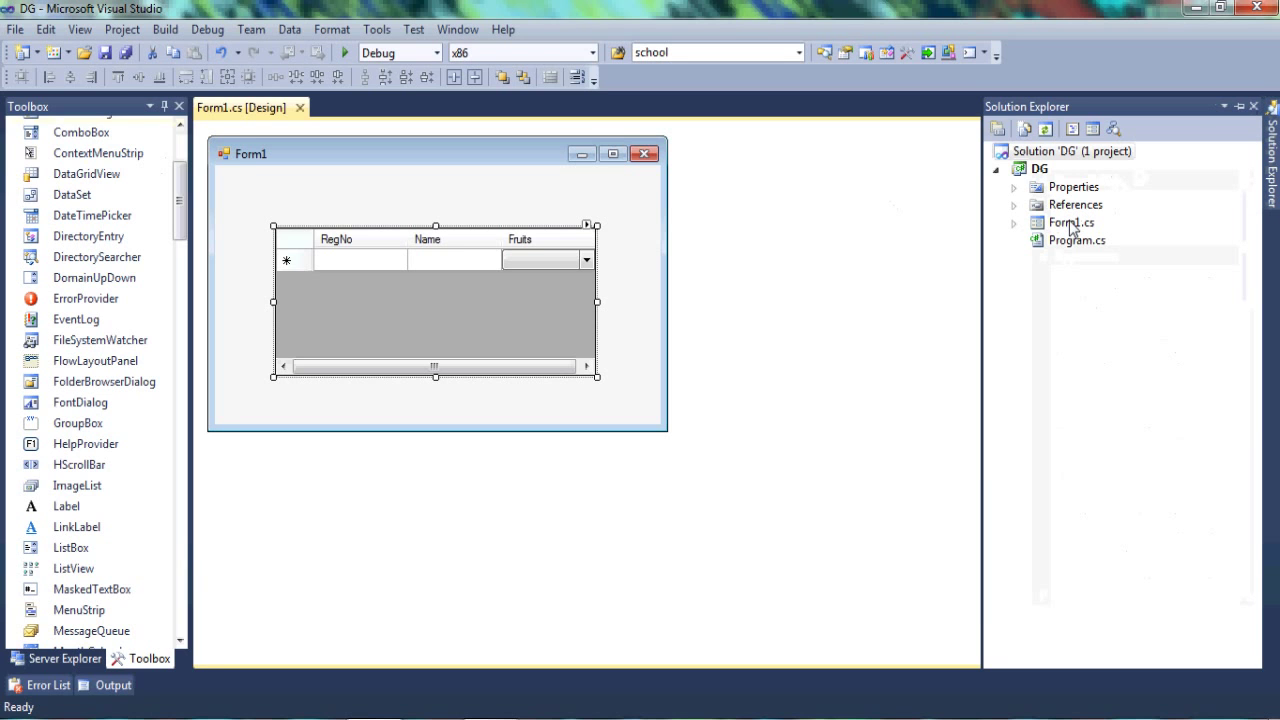
View the C# code for Form1.cs from Solution Explorer
{"action": "left_click", "coordinate": [1072, 222]}
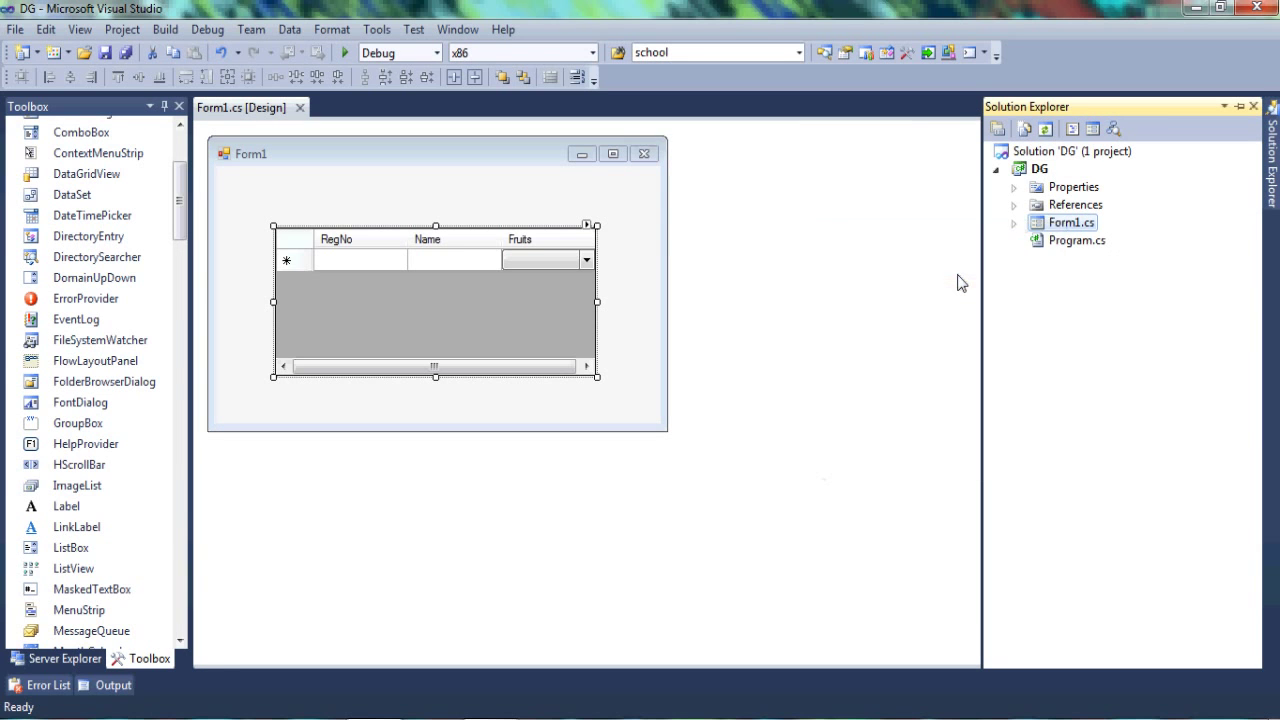
{"action": "left_click", "coordinate": [218, 108]}
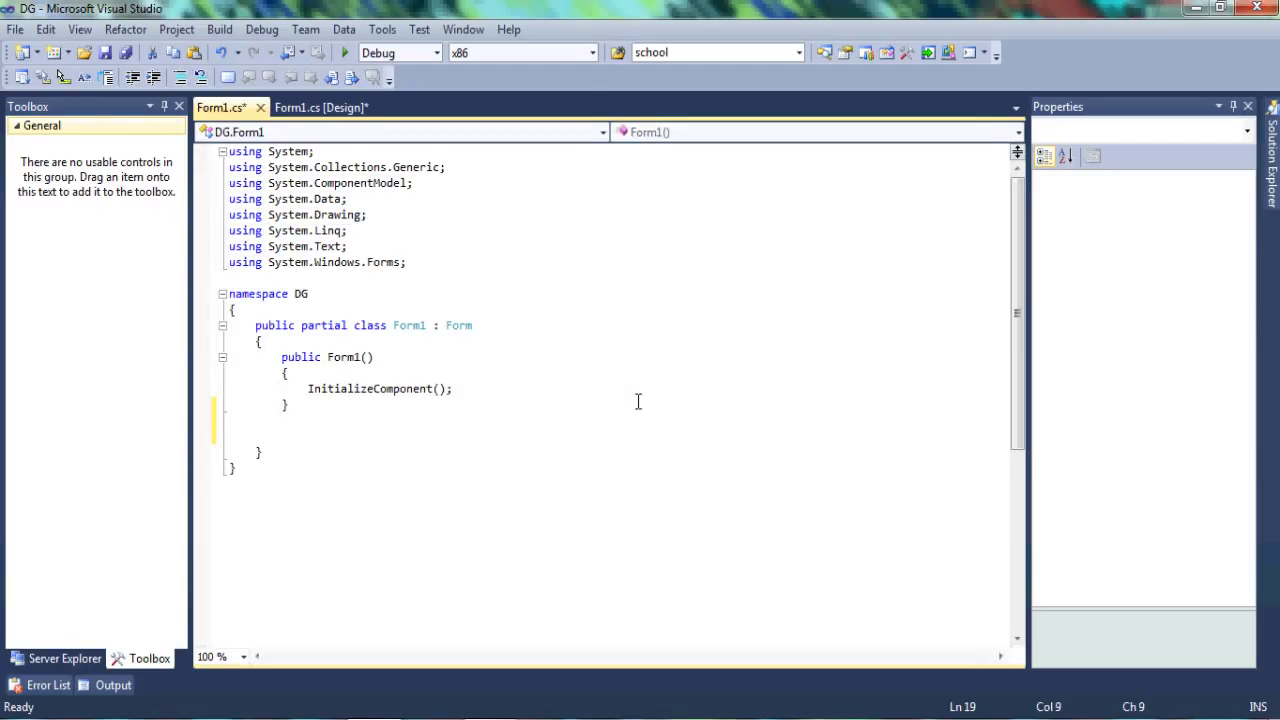
Write a public void Combo() method calling Column3.Items.AddRange(new object[] ...)
{"action": "type", "text": "public void"}
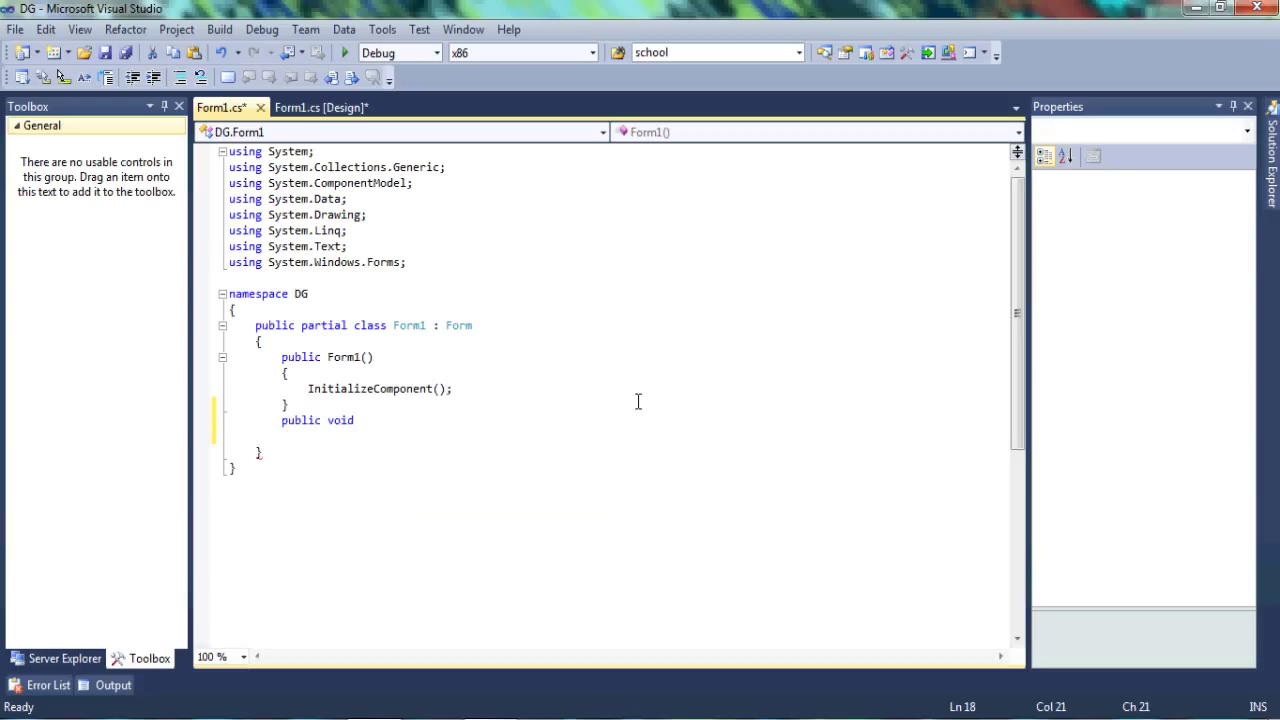
{"action": "type", "text": "Combo()"}
{"action": "type", "text": "{"}
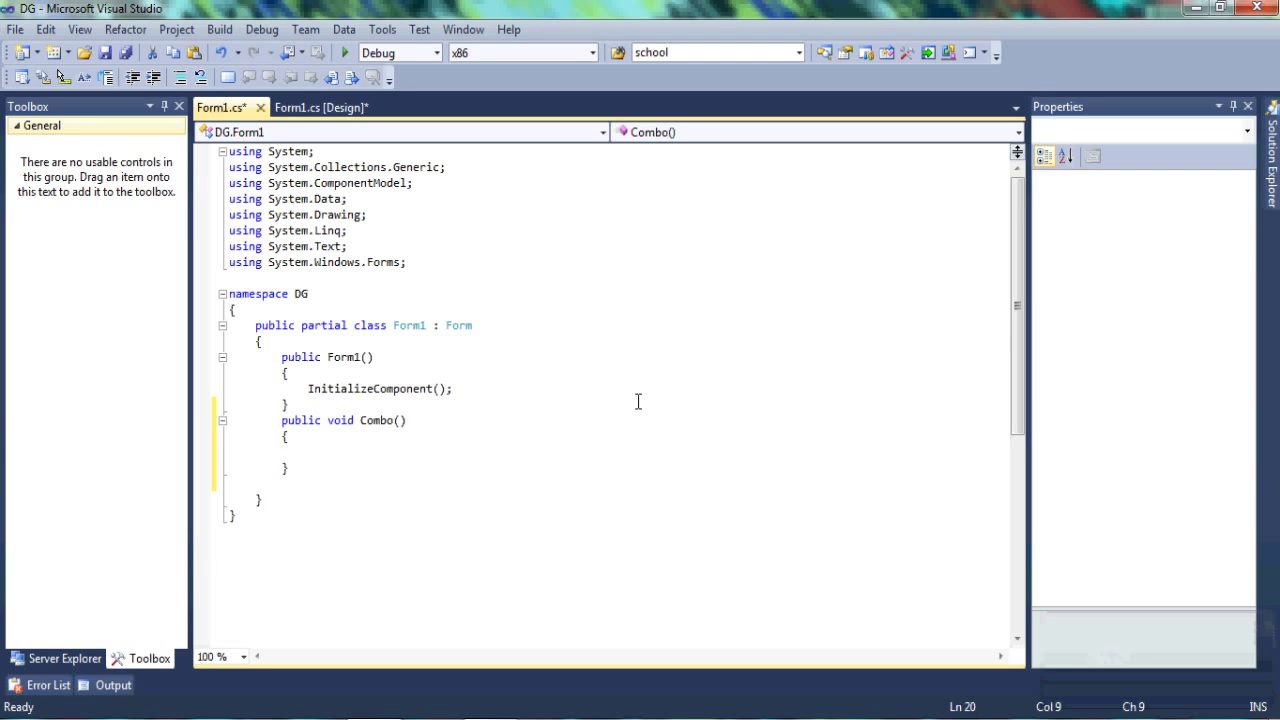
{"action": "type", "text": "com"}
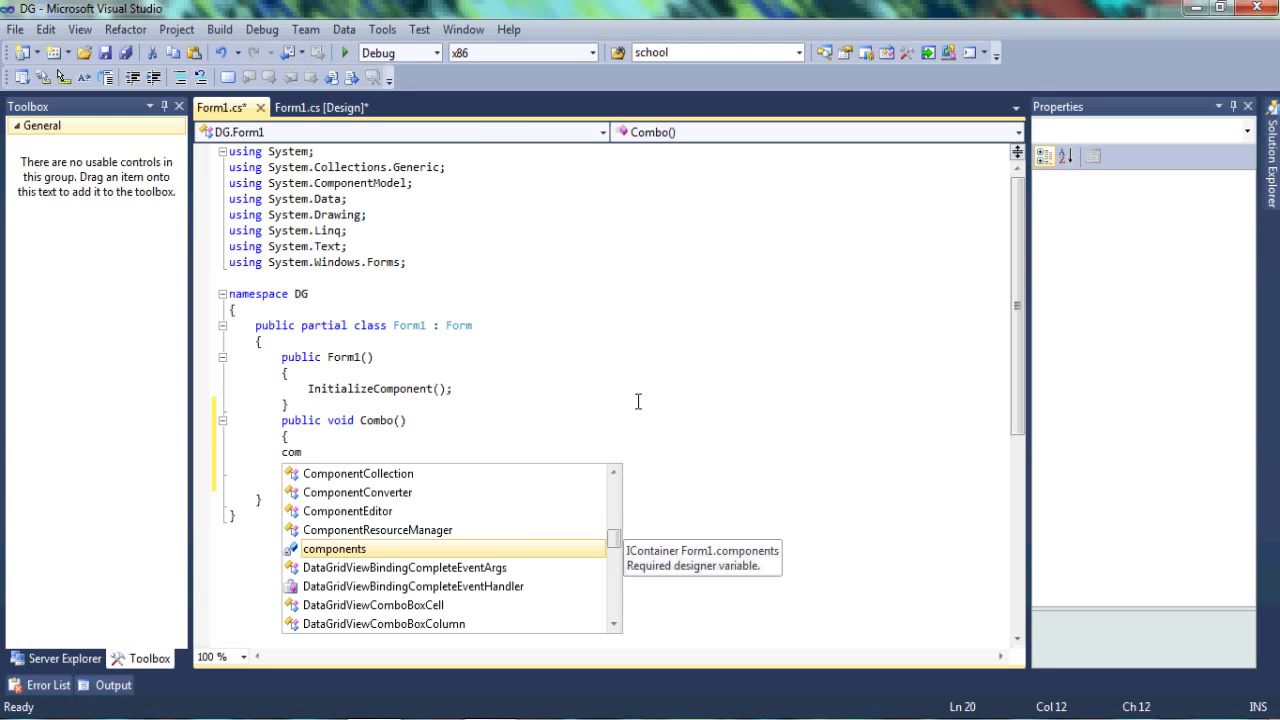
{"action": "type", "text": "lumn3"}
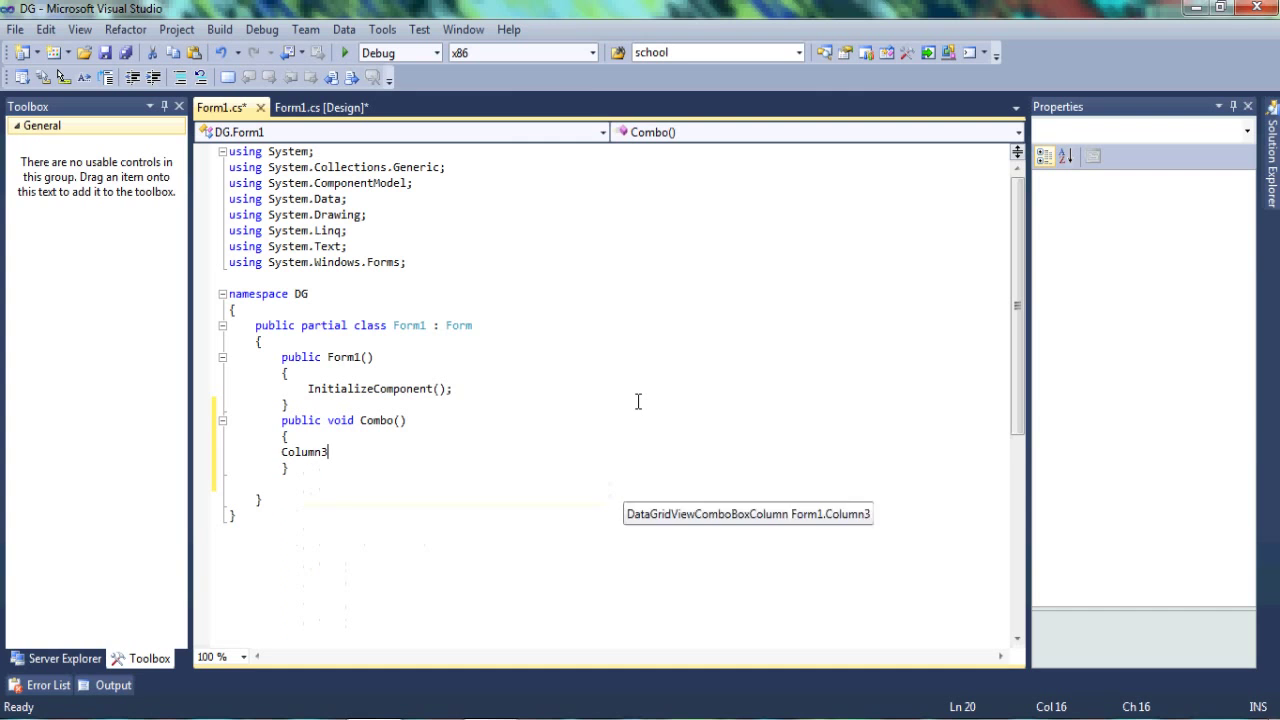
{"action": "type", "text": ".it"}
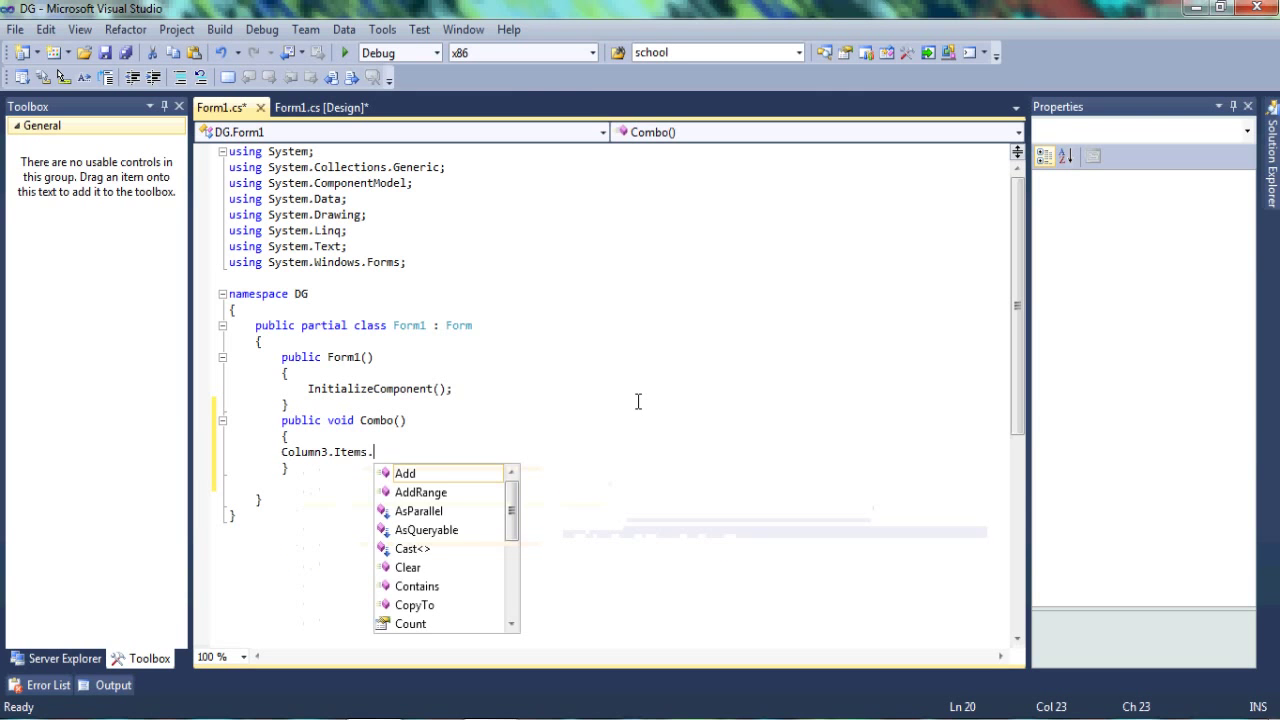
{"action": "type", "text": "ad"}
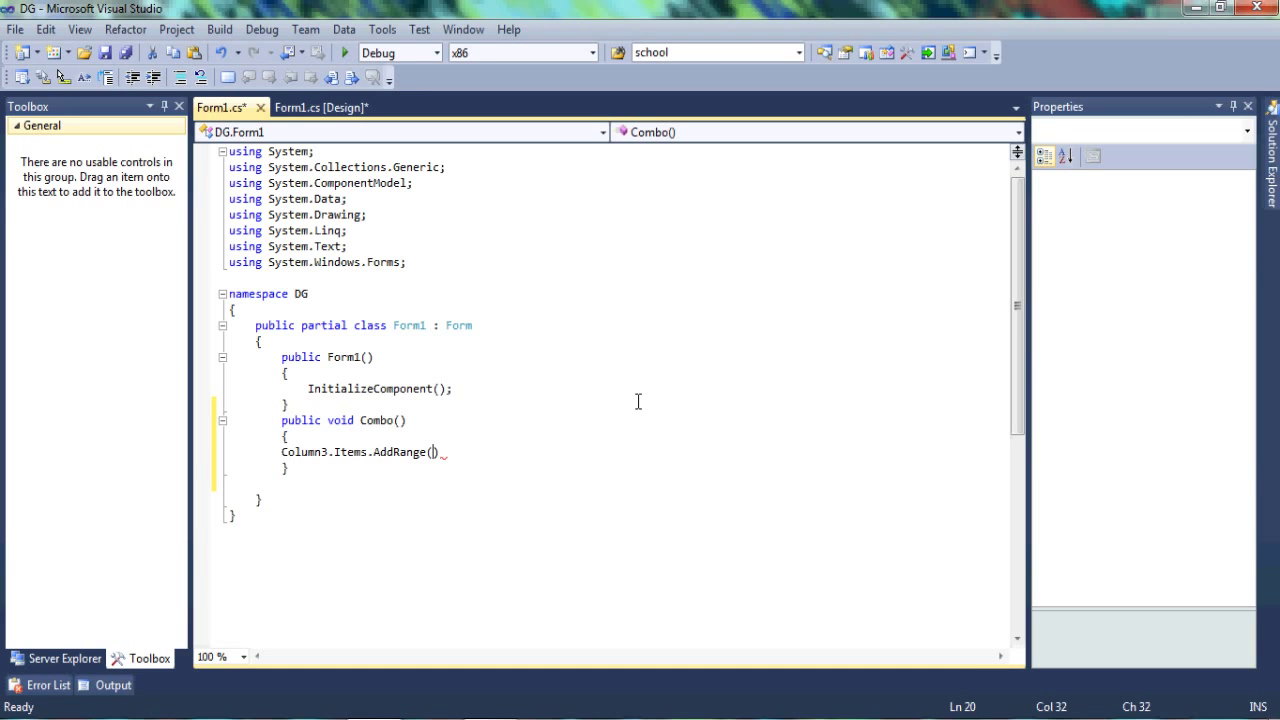
{"action": "type", "text": "new object["}
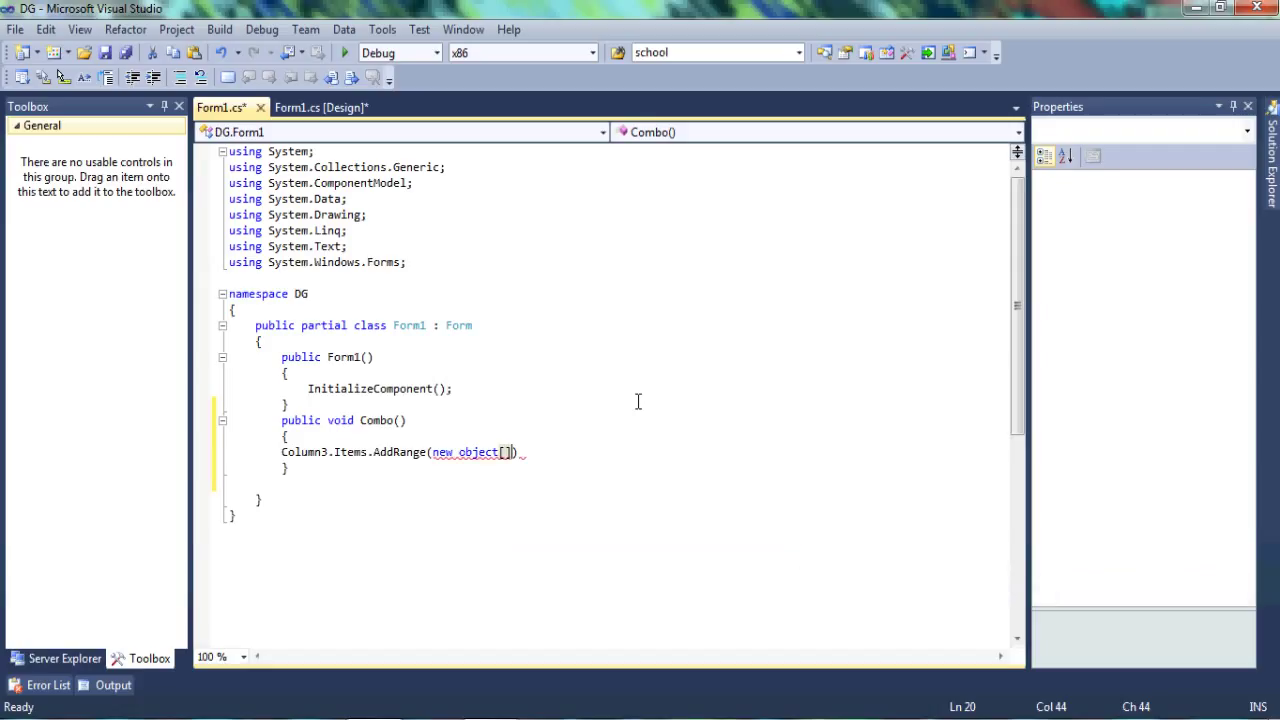
Fill the object array with "Bananas", "Apples", "Grapes" and close the statement
{"action": "type", "text": "{"}
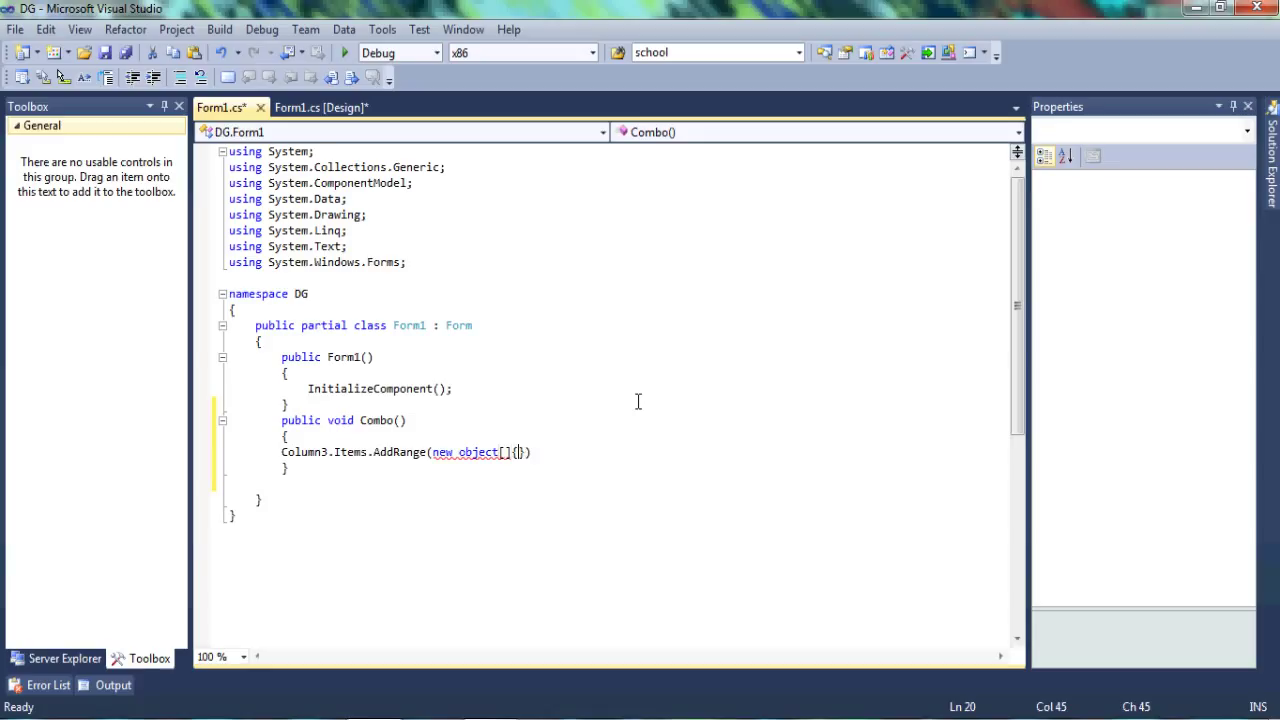
{"action": "type", "text": "\""}
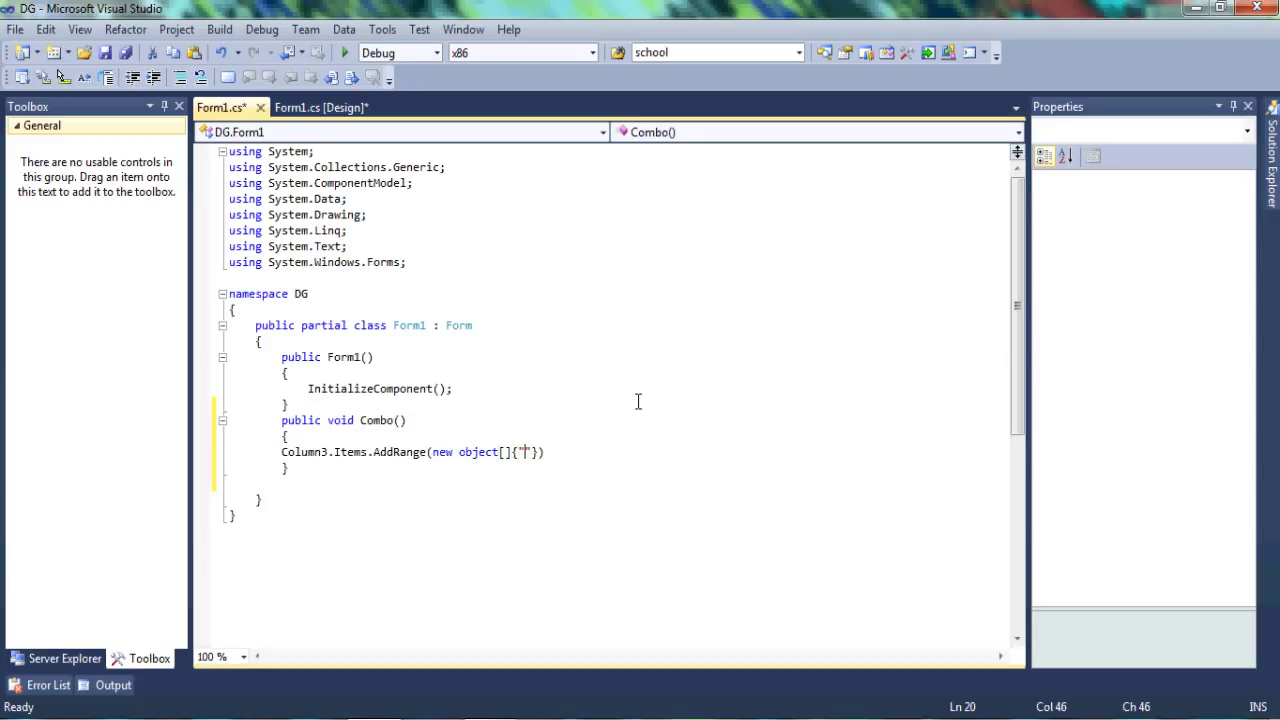
{"action": "type", "text": "Ban"}
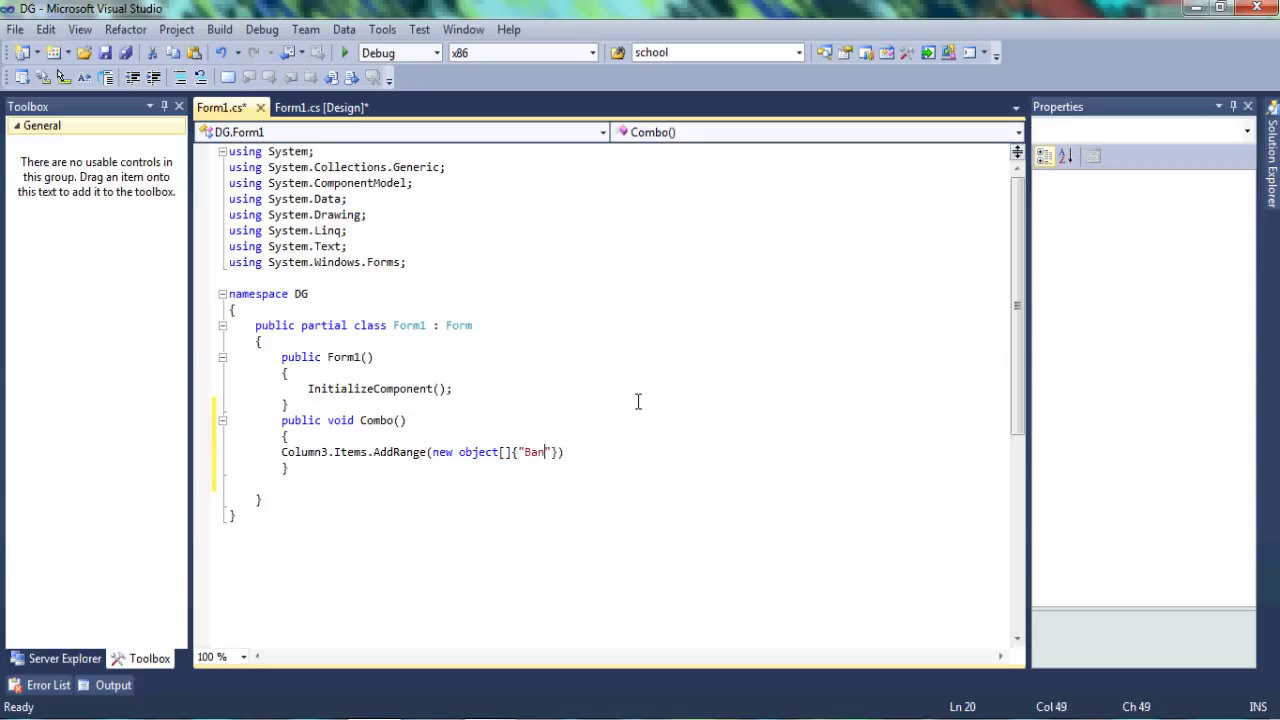
{"action": "type", "text": "anas"}
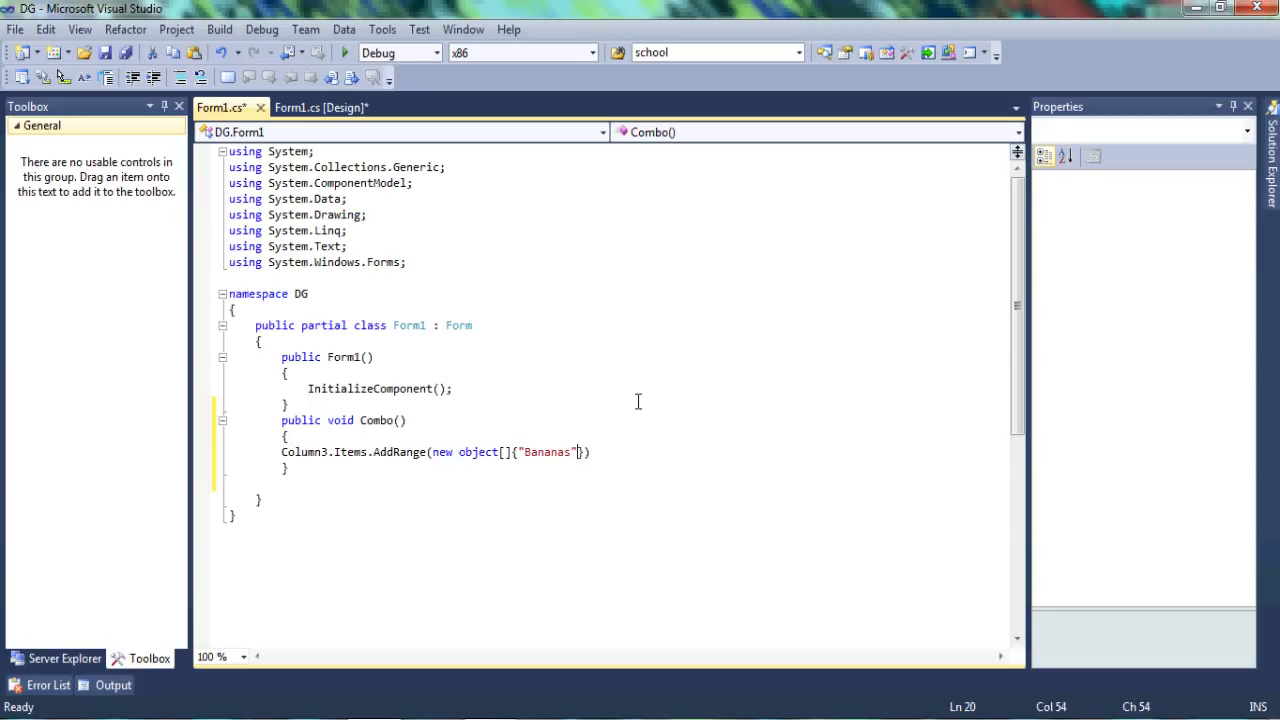
{"action": "type", "text": ",\"\""}
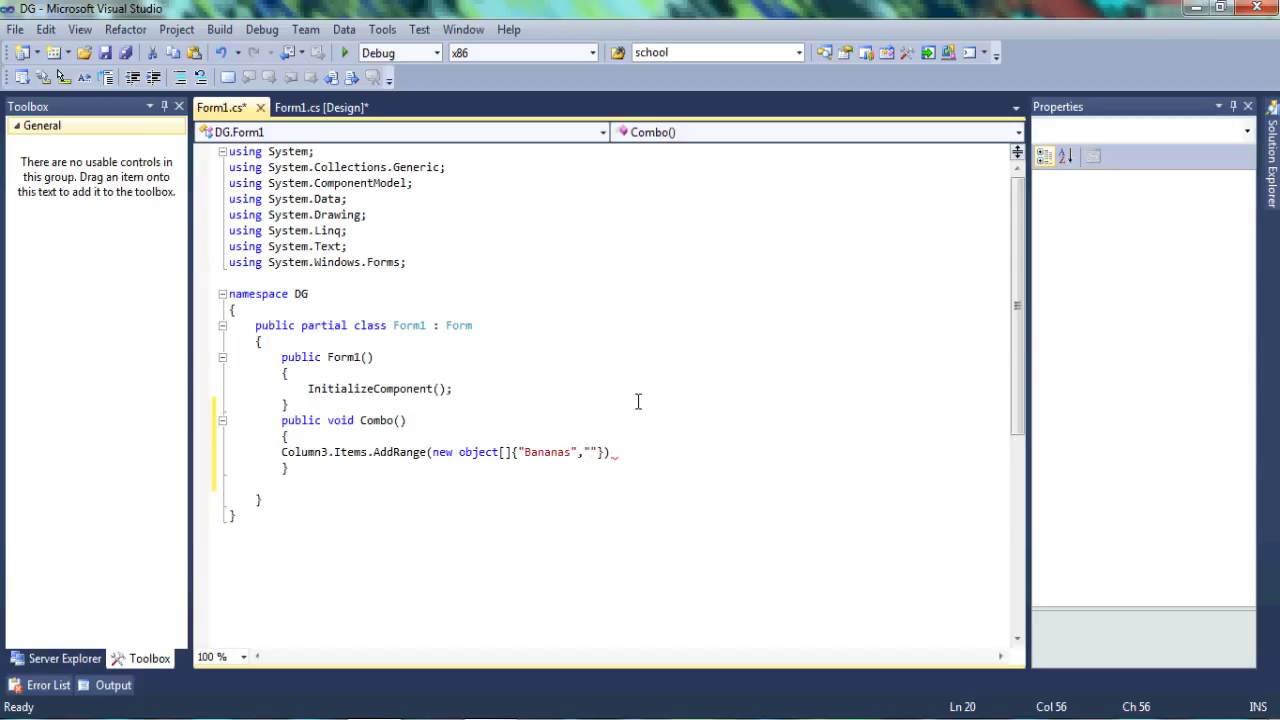
{"action": "type", "text": "Appl"}
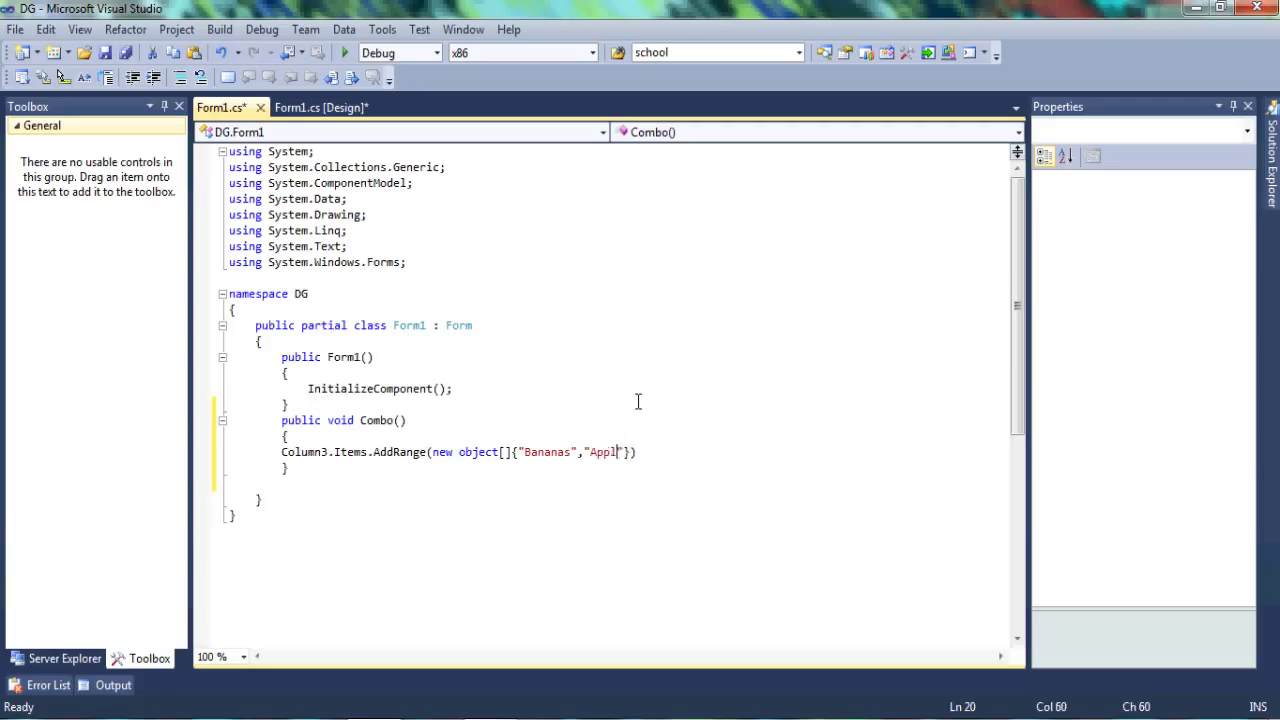
{"action": "type", "text": "es\",\"Grap"}
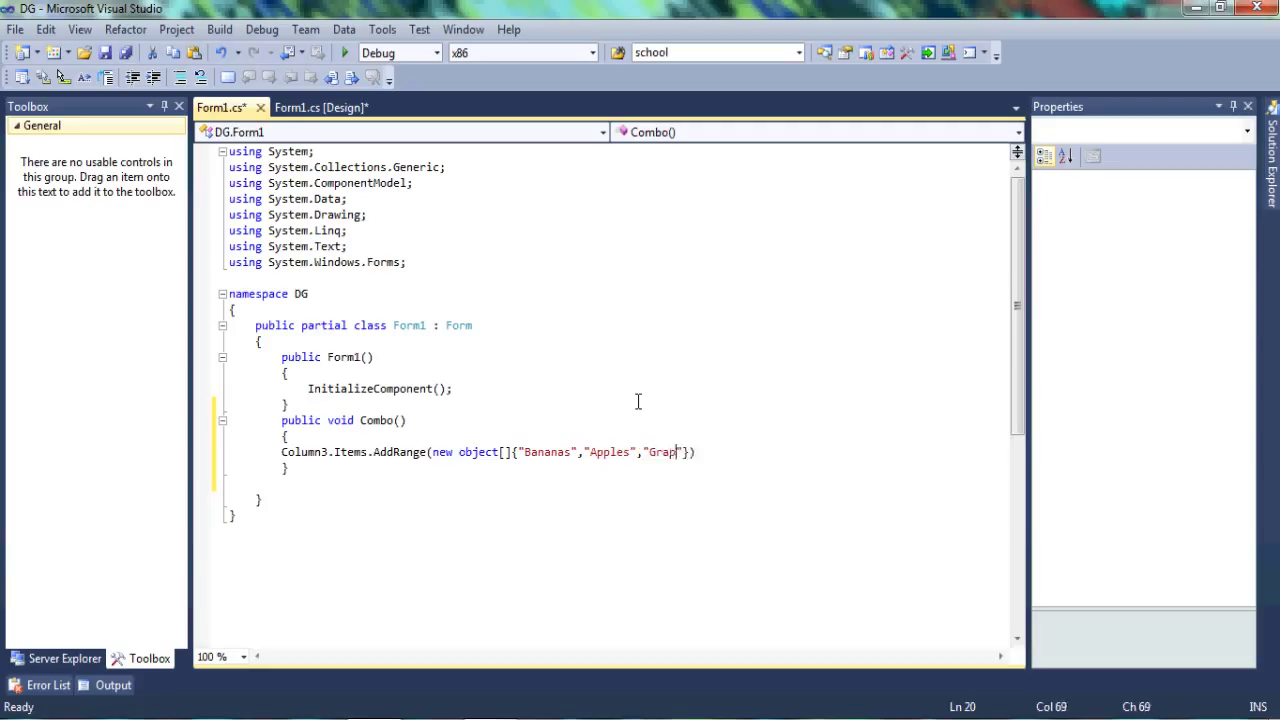
{"action": "type", "text": "es\"})"}
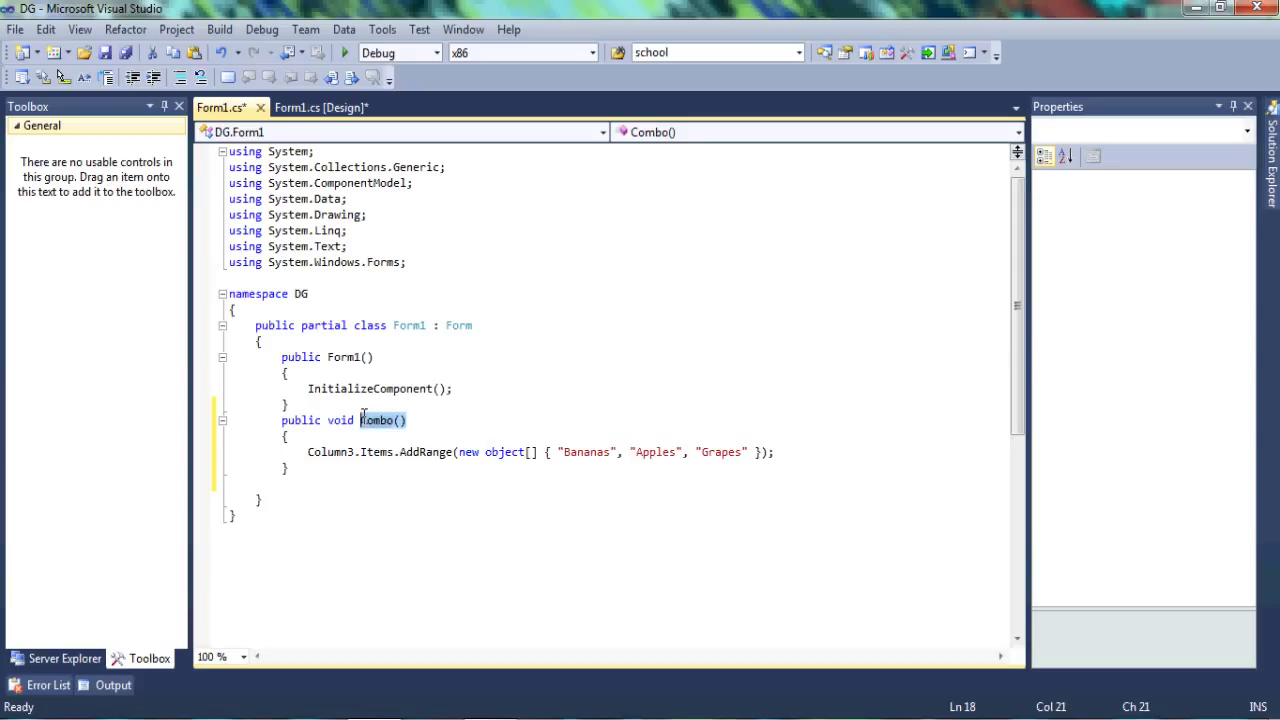
Call Combo(); after InitializeComponent() in the constructor and run the app
{"action": "left_click", "coordinate": [452, 388]}
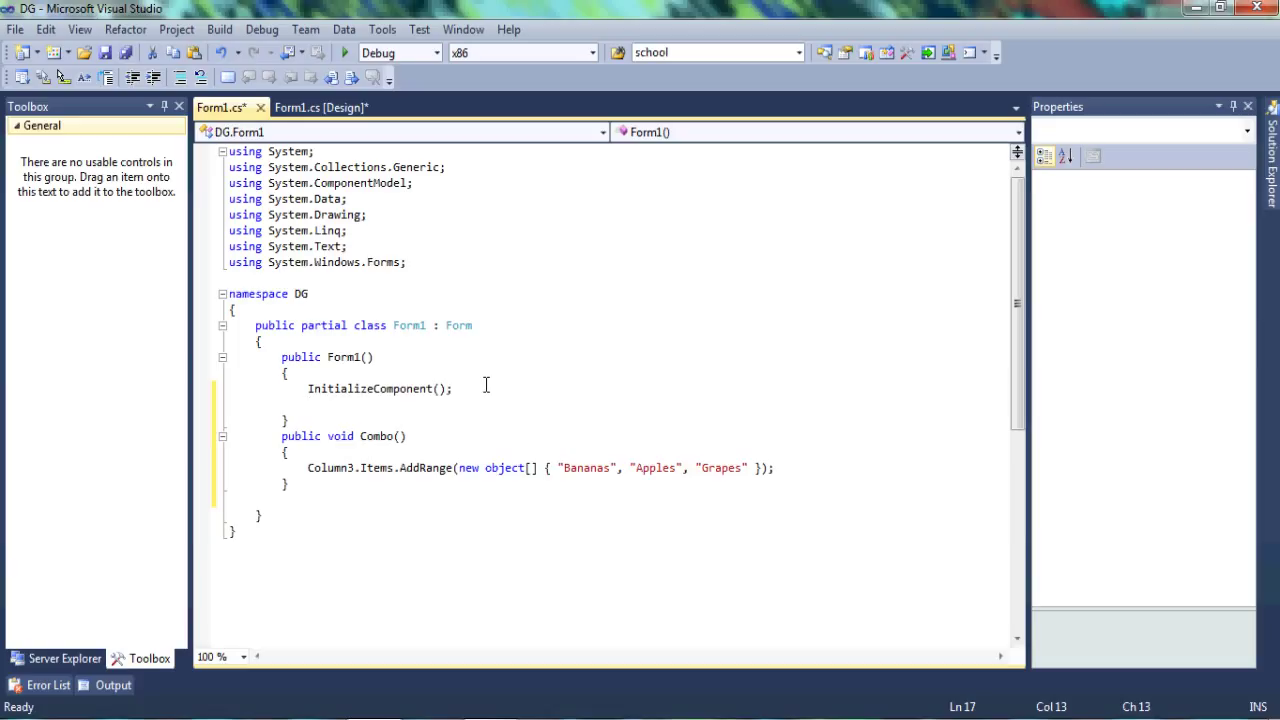
{"action": "mouse_move", "coordinate": [338, 364]}
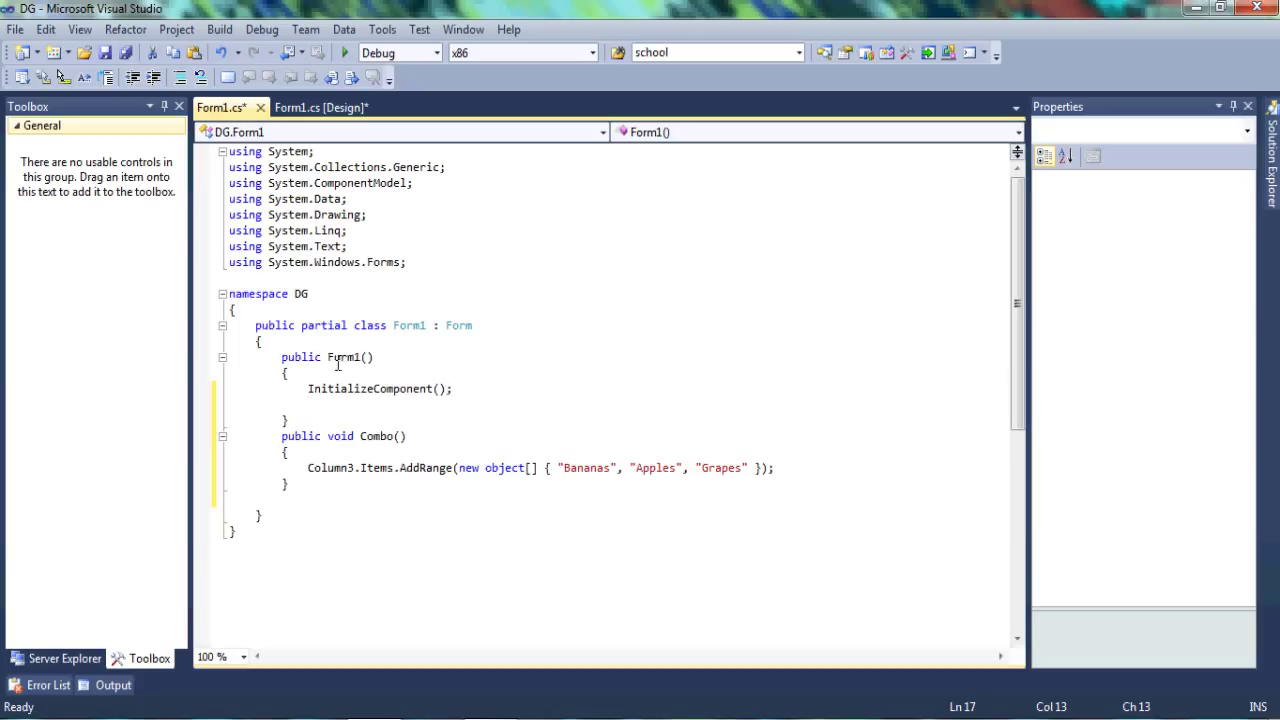
{"action": "left_click", "coordinate": [290, 420]}
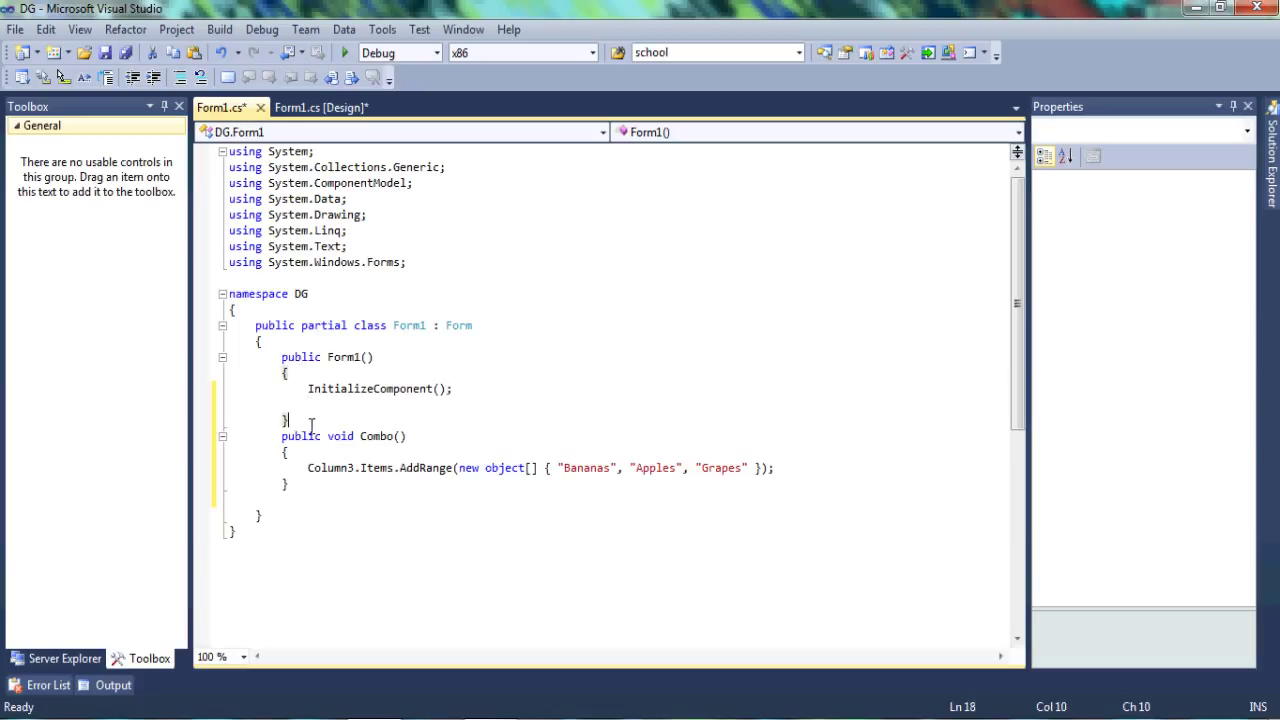
{"action": "left_click", "coordinate": [364, 404]}
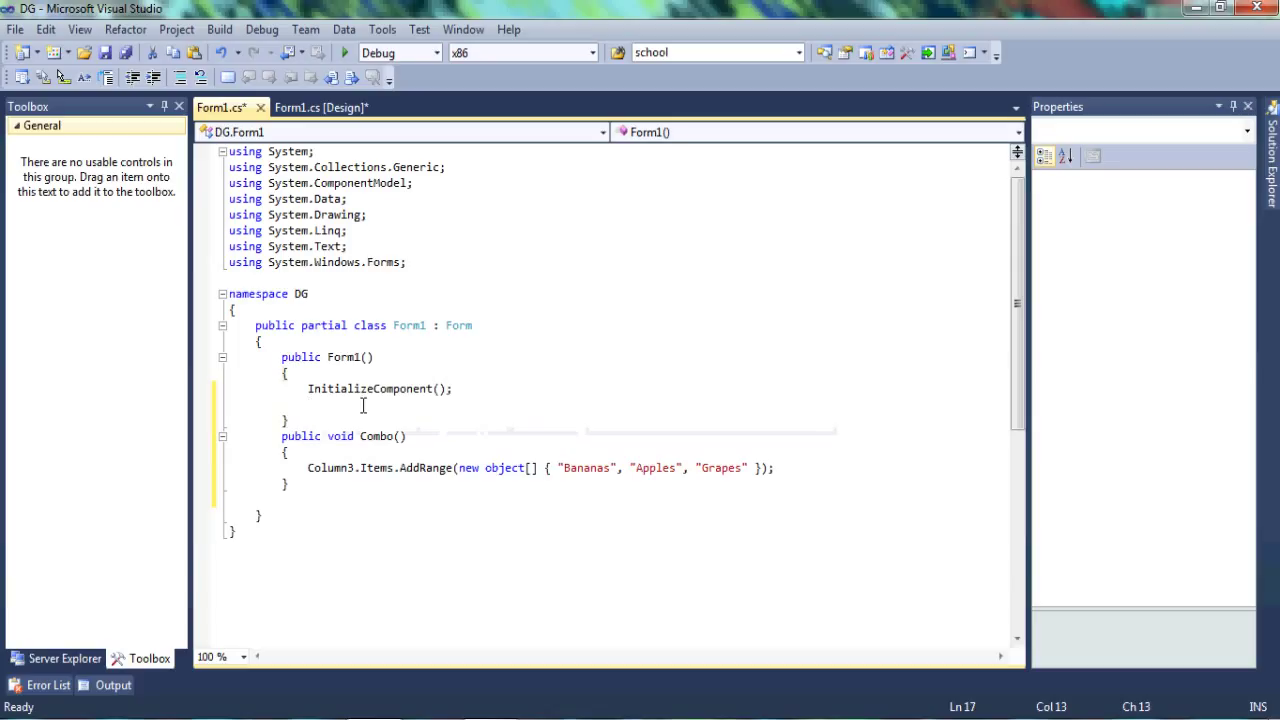
{"action": "type", "text": "Combo();"}
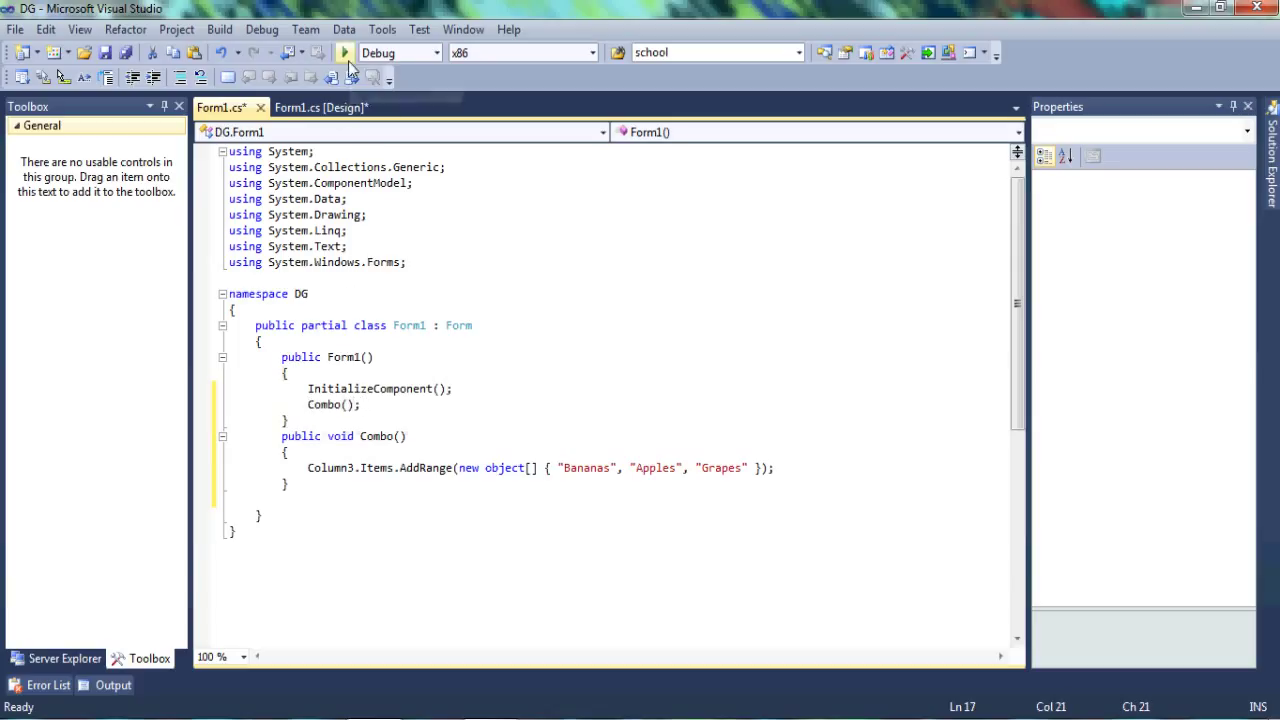
{"action": "left_click", "coordinate": [344, 52]}
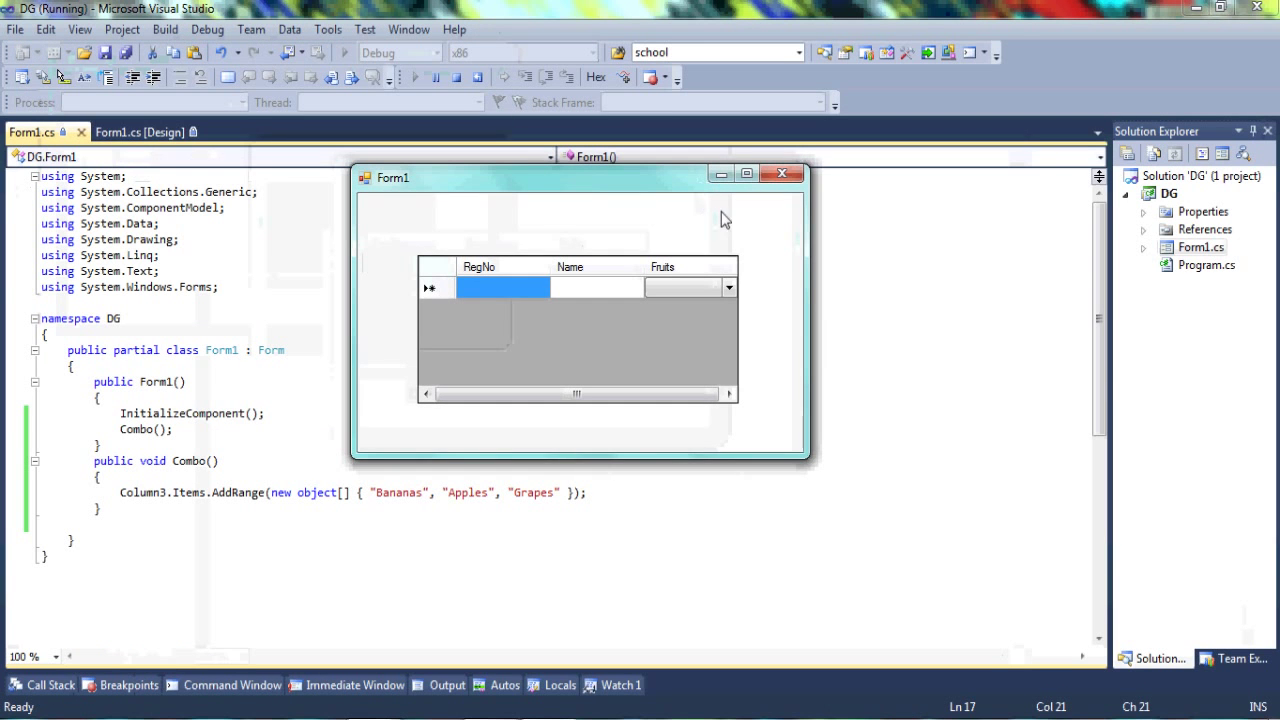
Pick Bananas from the Fruits drop-down in the first row
{"action": "left_click", "coordinate": [684, 288]}
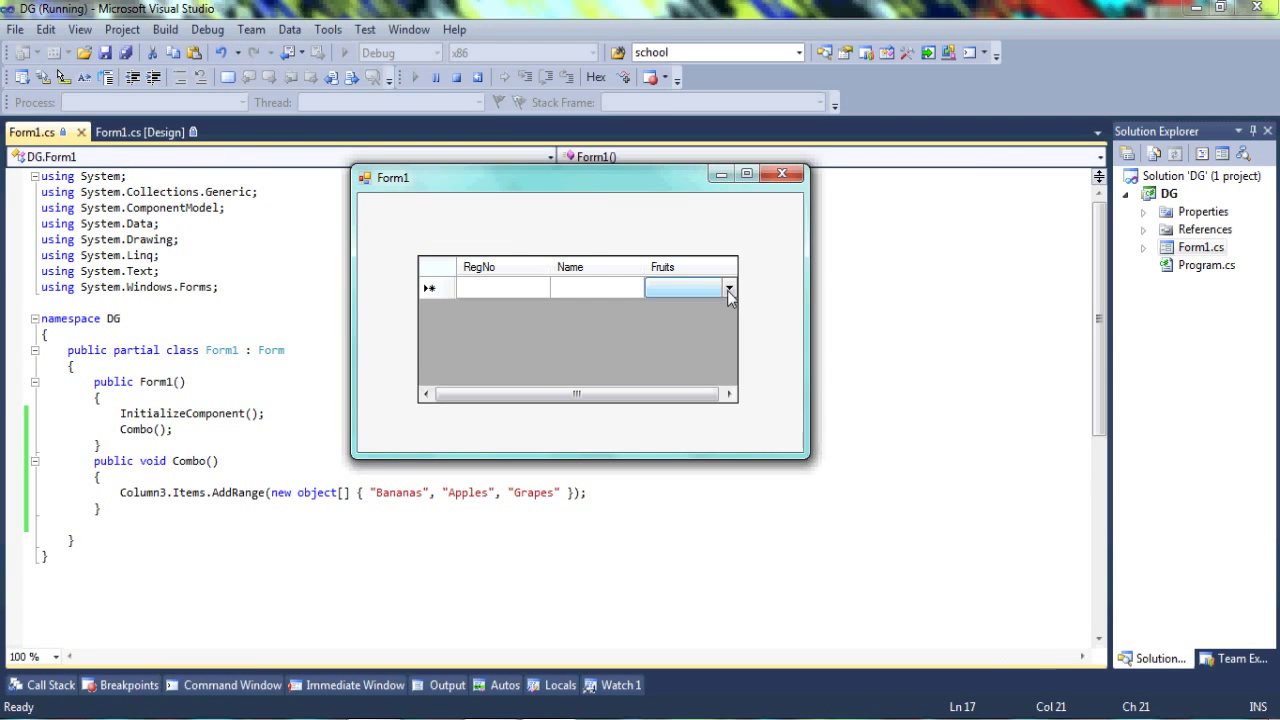
{"action": "left_click", "coordinate": [728, 288]}
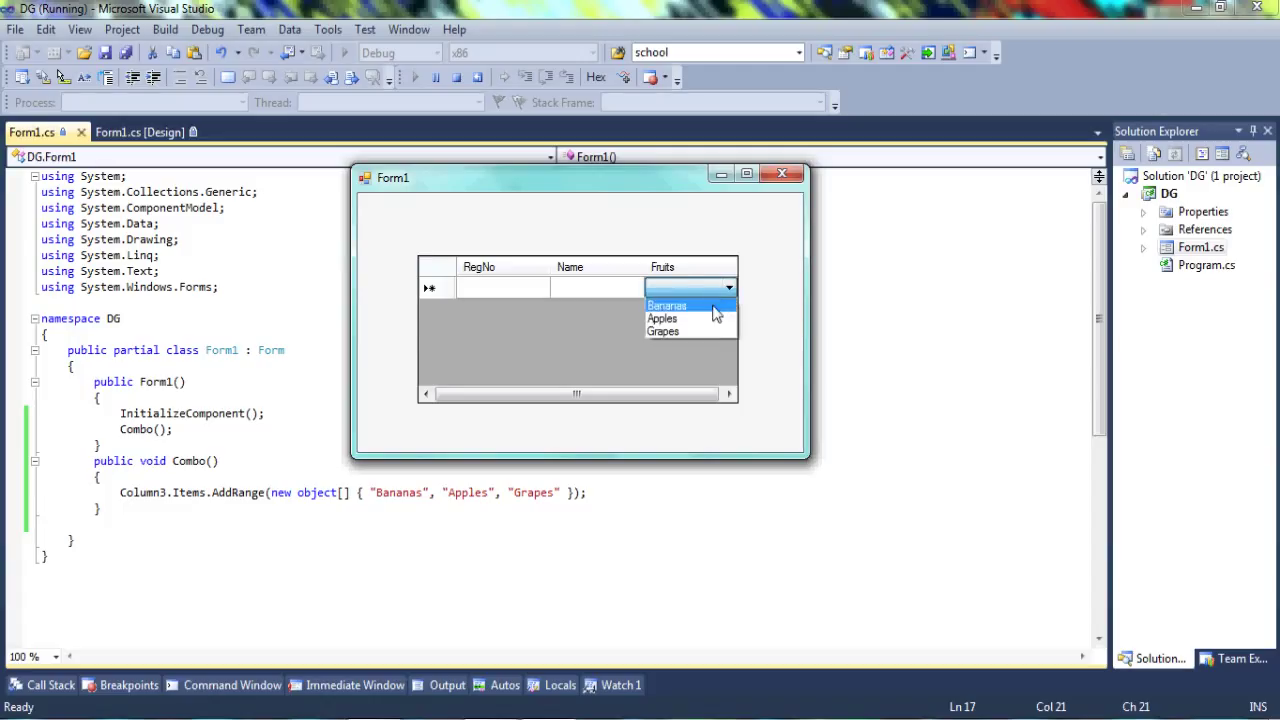
{"action": "left_click", "coordinate": [666, 304]}
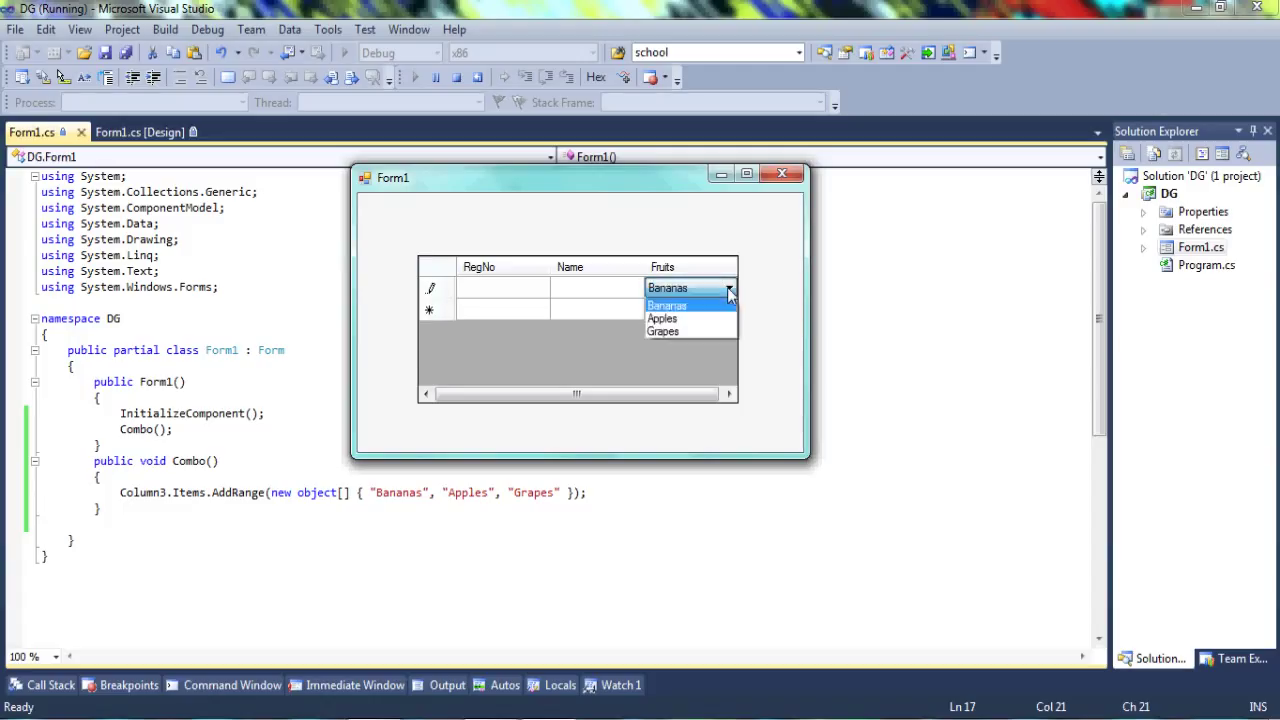
{"action": "left_click", "coordinate": [668, 288]}
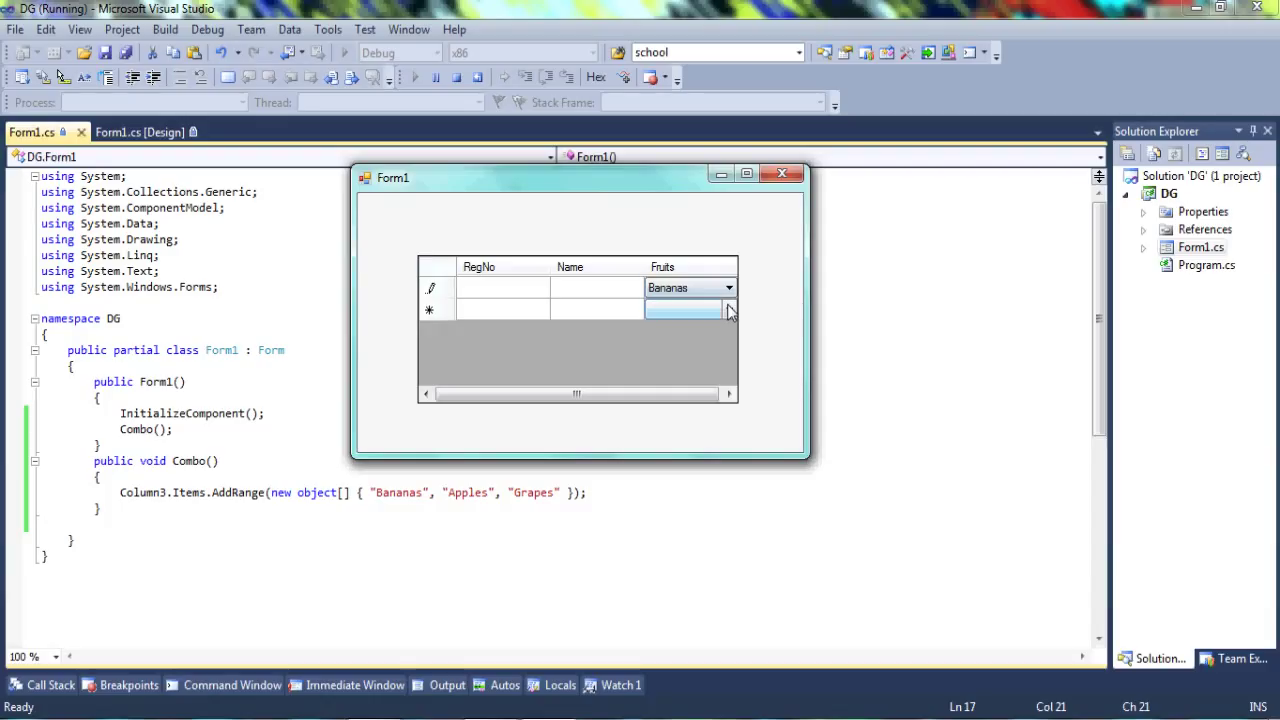
Pick Apples in the second row's Fruits cell, then return to the first row
{"action": "left_click", "coordinate": [728, 308]}
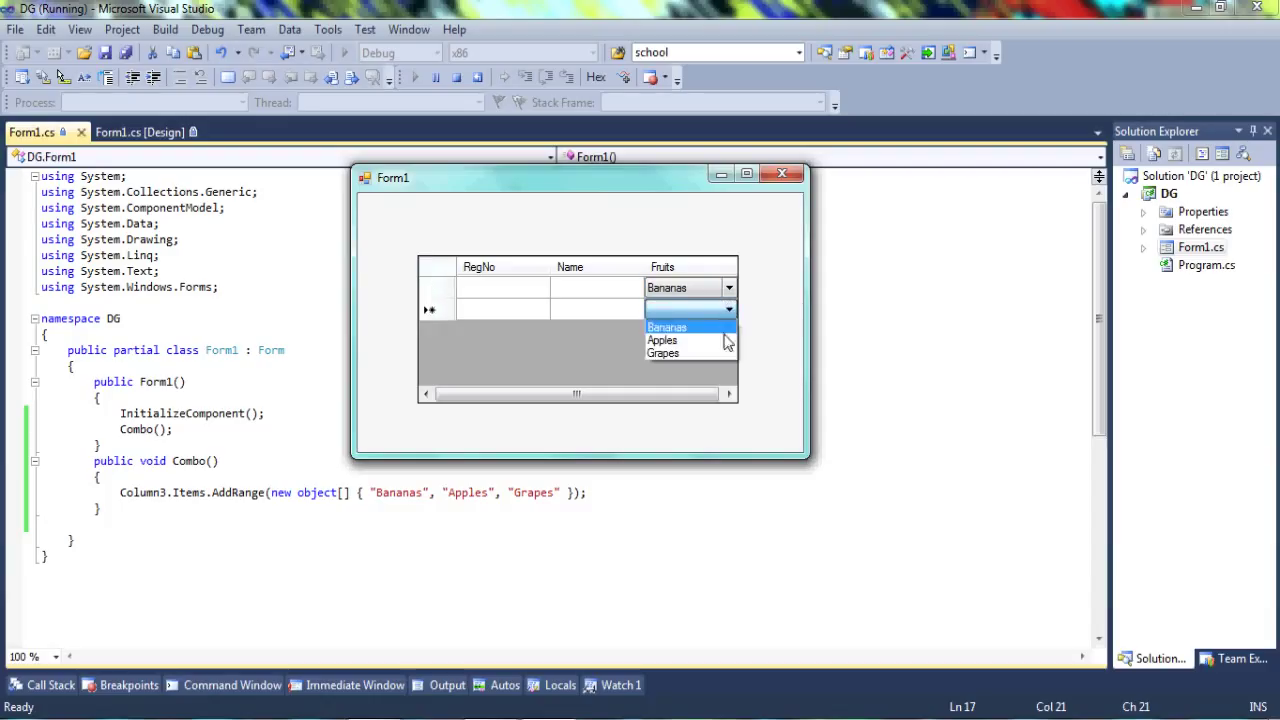
{"action": "left_click", "coordinate": [660, 340]}
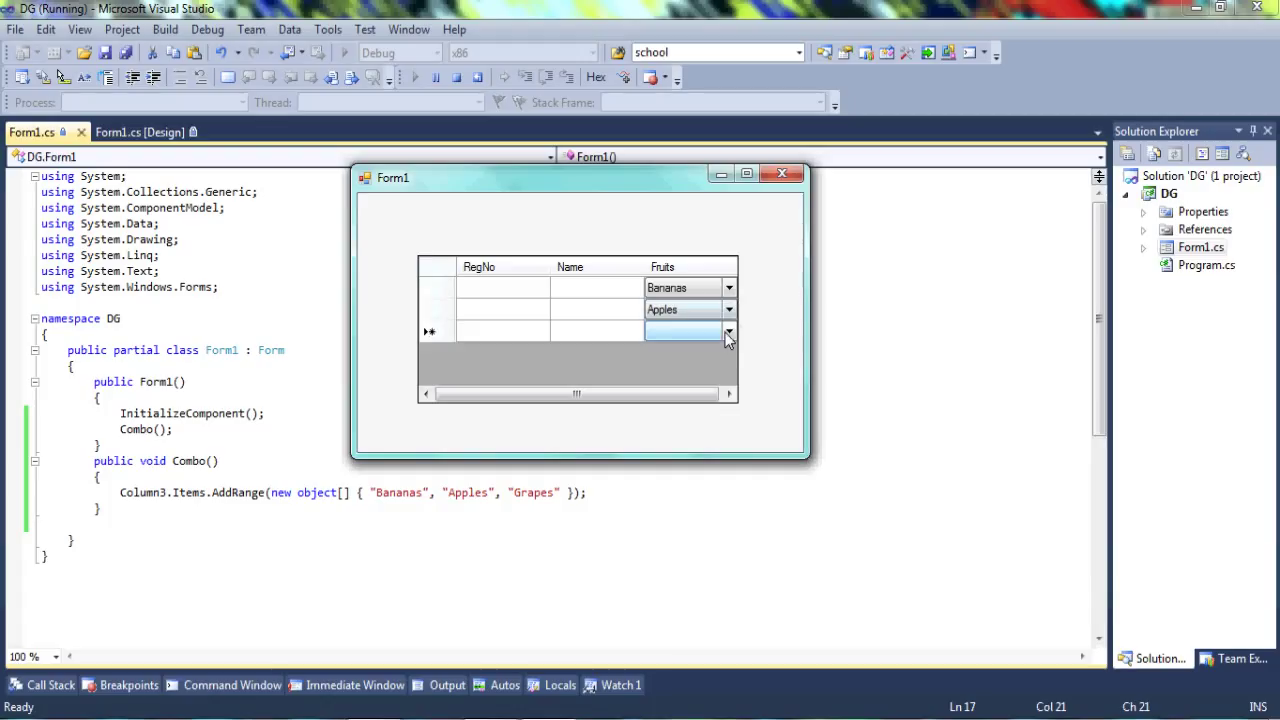
{"action": "left_click", "coordinate": [728, 332]}
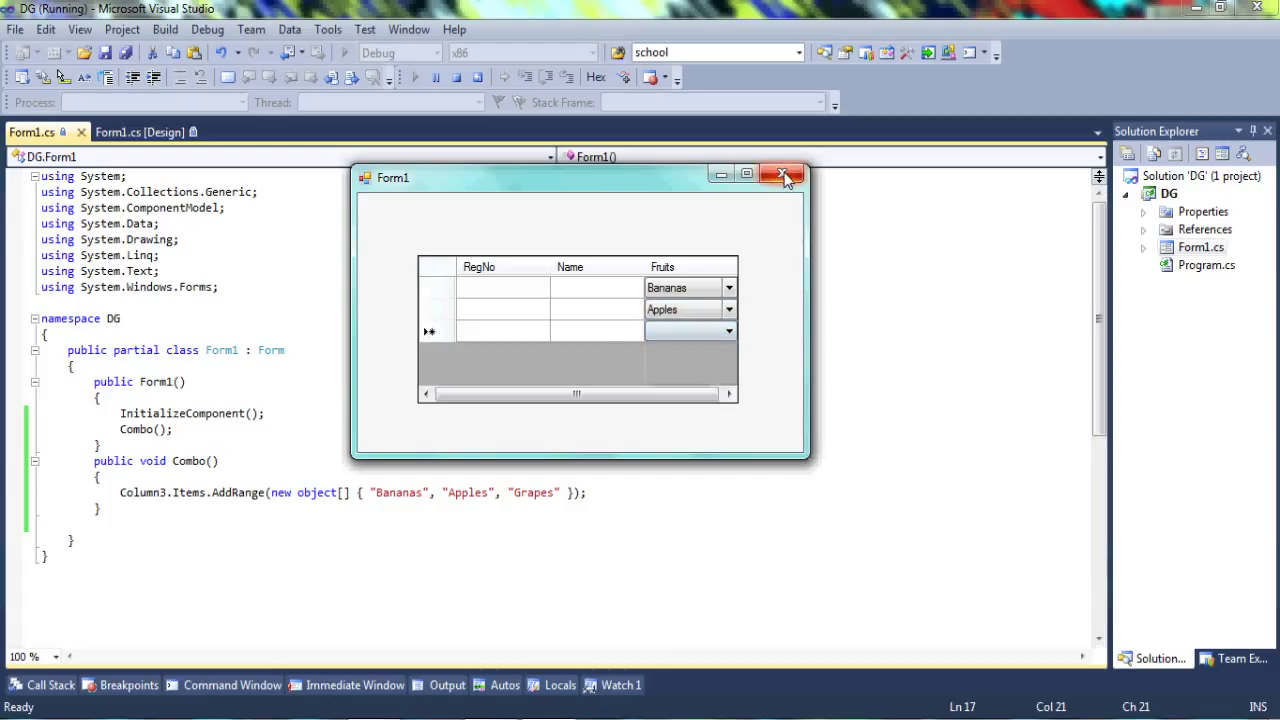
{"action": "mouse_move", "coordinate": [784, 176]}
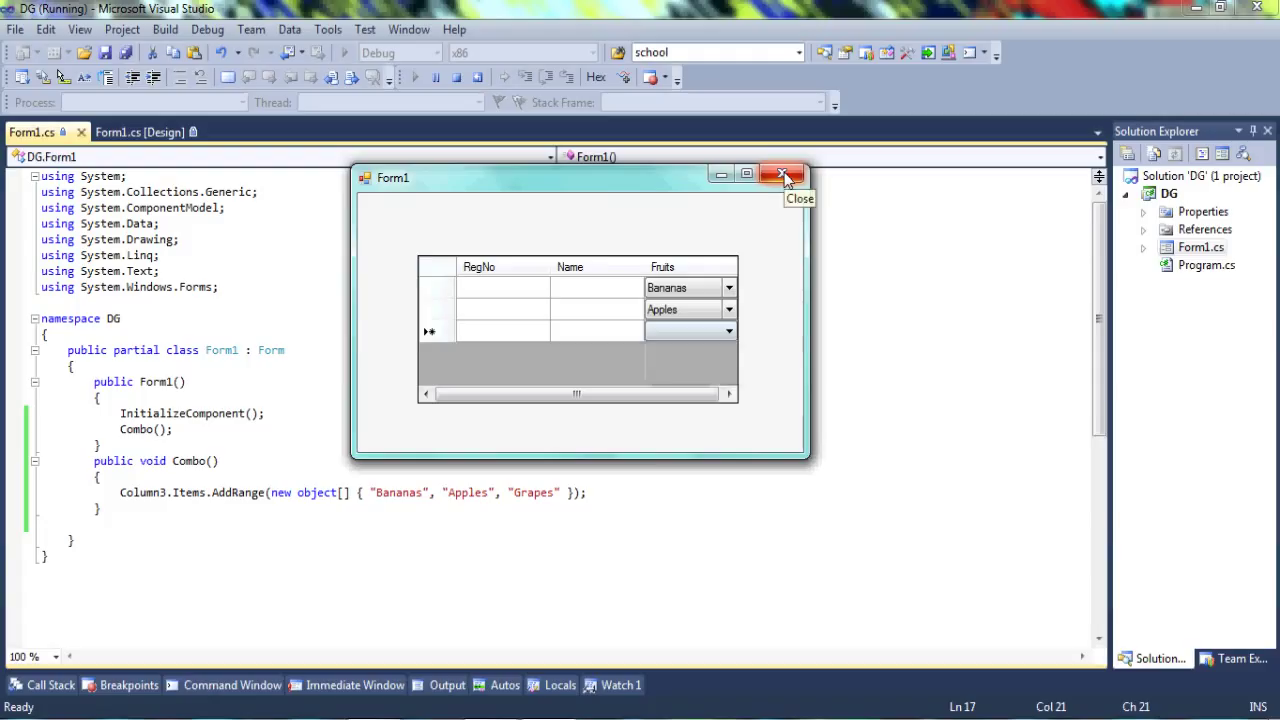
{"action": "mouse_move", "coordinate": [610, 256]}
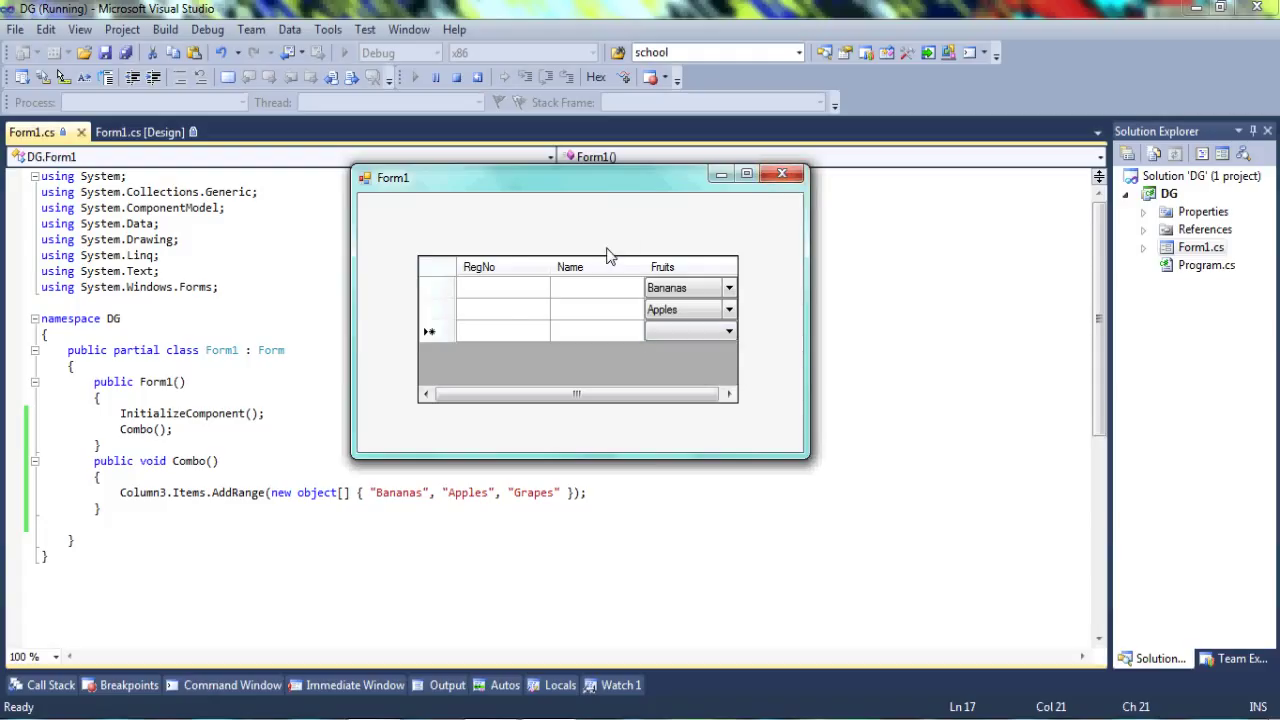
{"action": "mouse_move", "coordinate": [504, 304]}
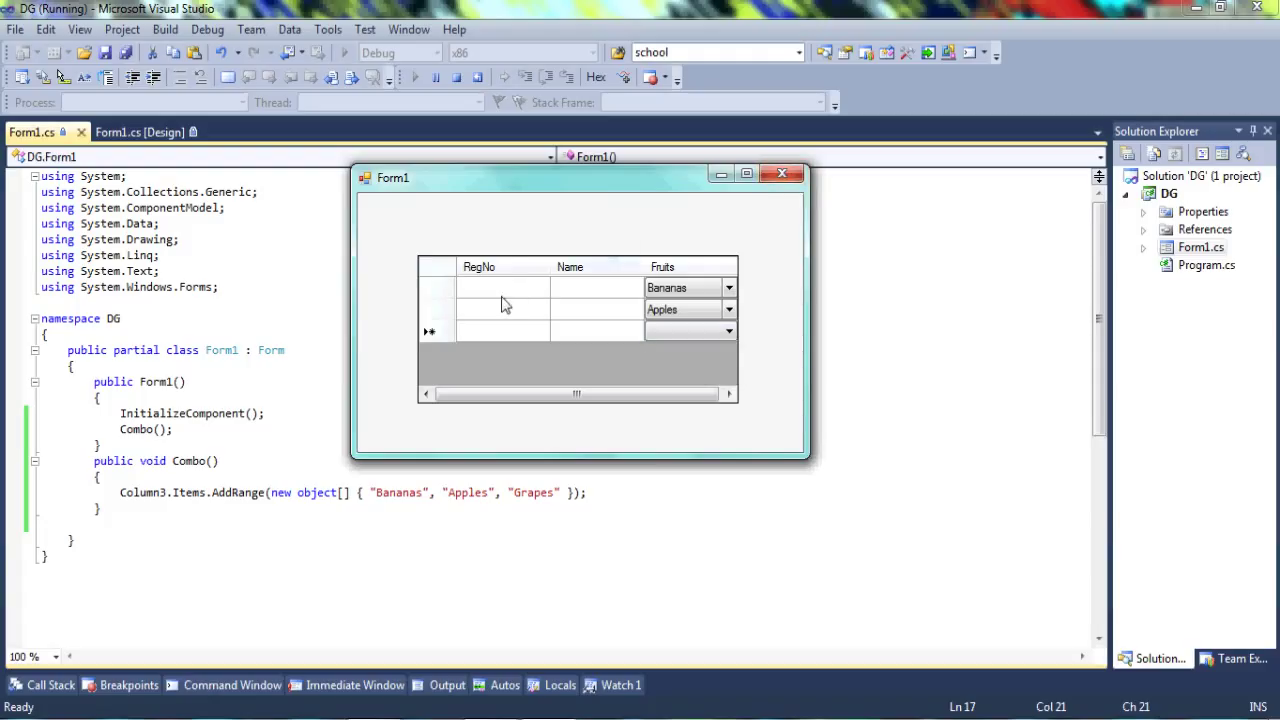
{"action": "mouse_move", "coordinate": [508, 292]}
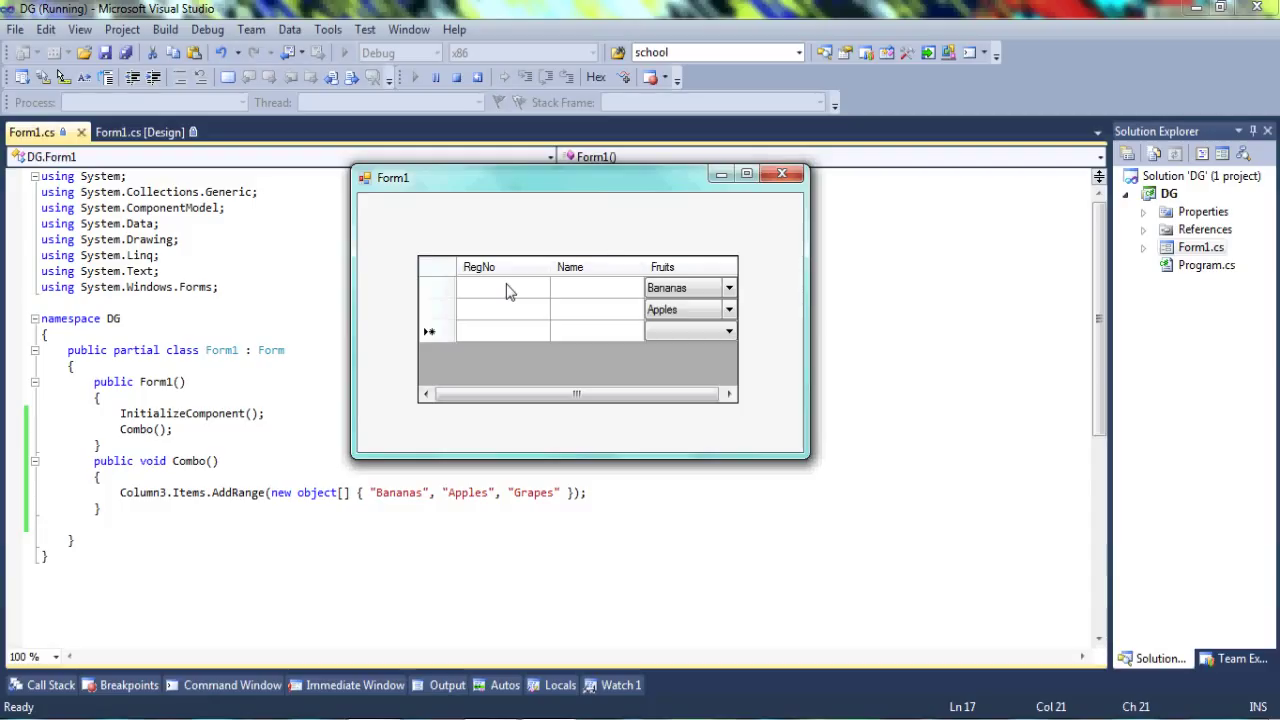
{"action": "left_click", "coordinate": [504, 288]}
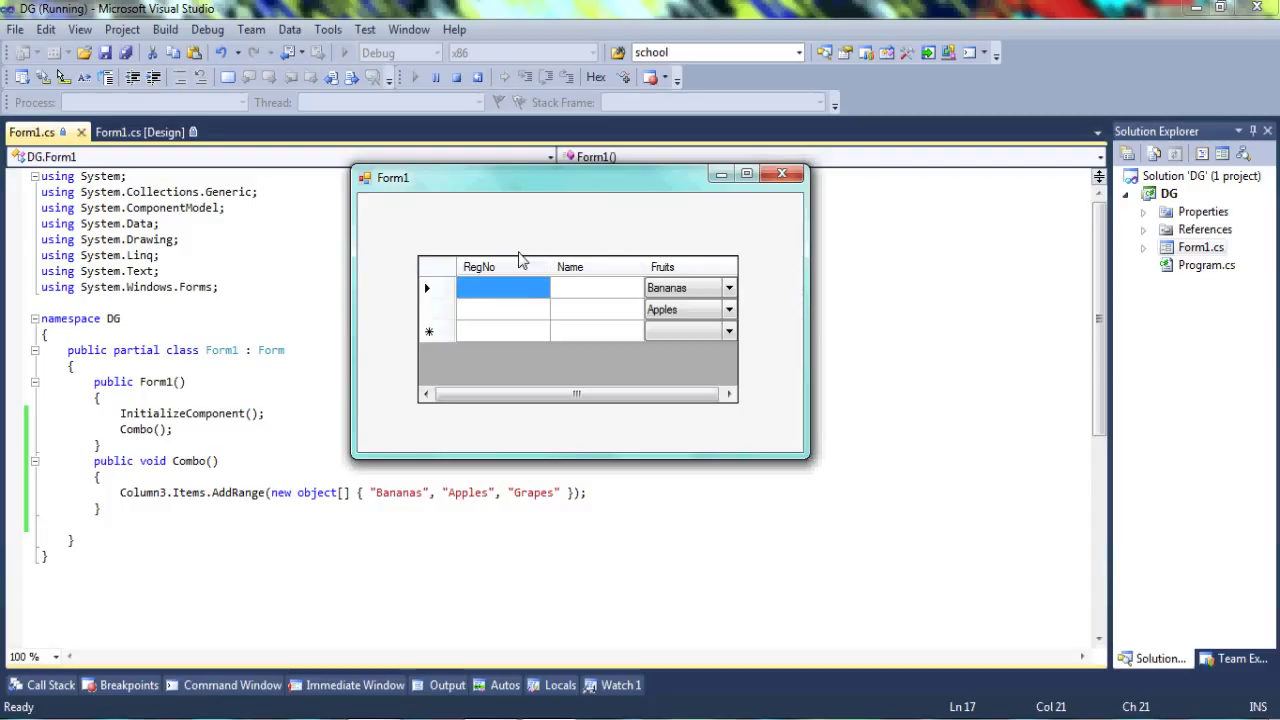
{"action": "mouse_move", "coordinate": [784, 172]}
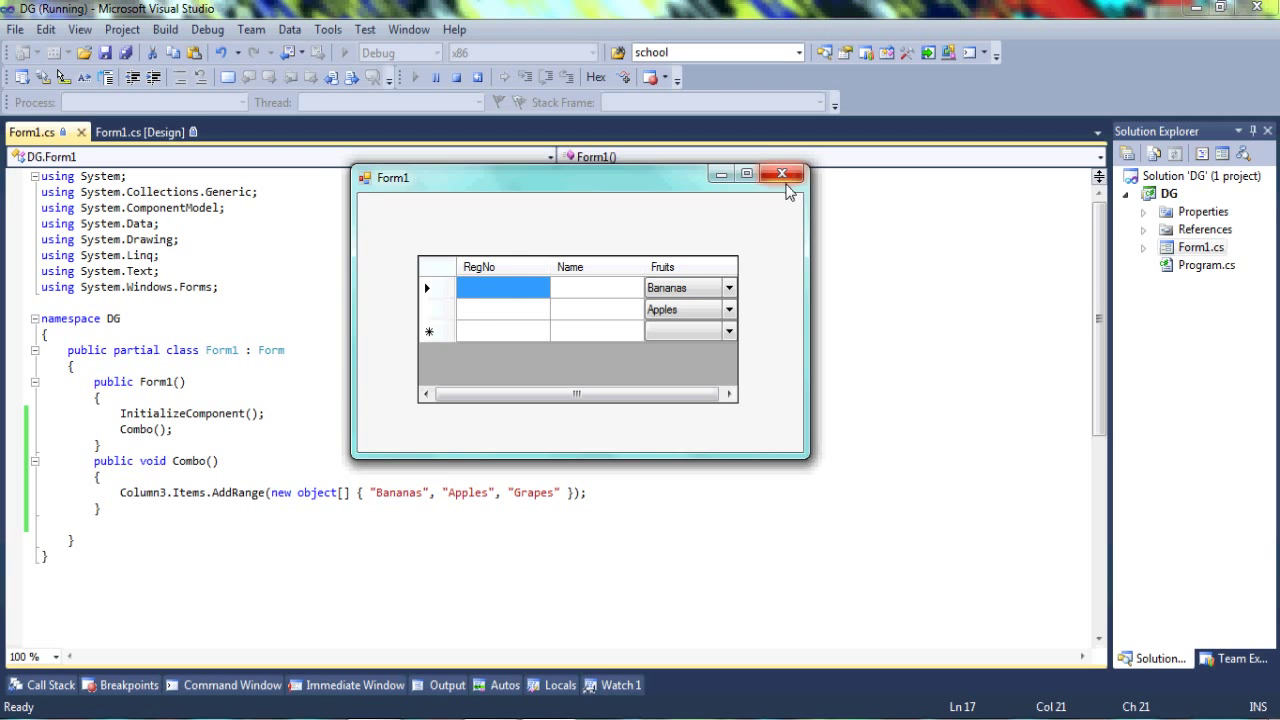
Close the app and set AlternatingRowsDefaultCellStyle BackColor to Chocolate in the designer
{"action": "left_click", "coordinate": [784, 172]}
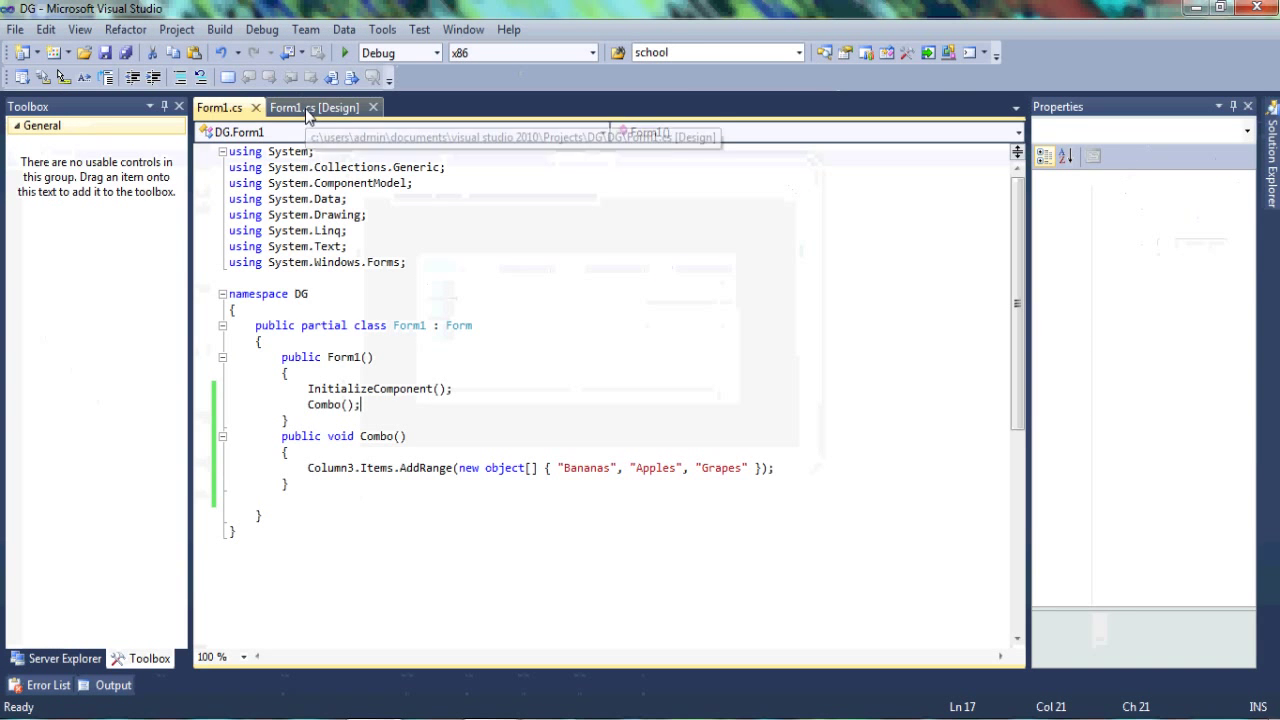
{"action": "left_click", "coordinate": [316, 108]}
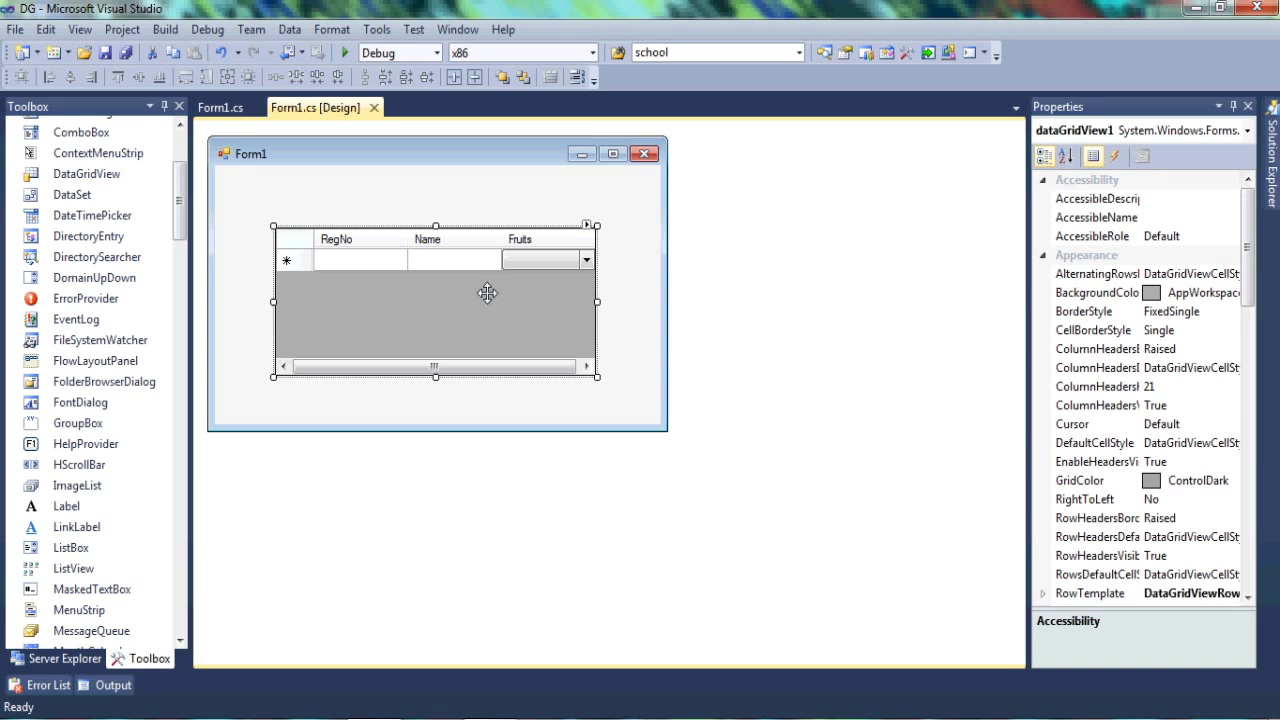
{"action": "mouse_move", "coordinate": [1128, 272]}
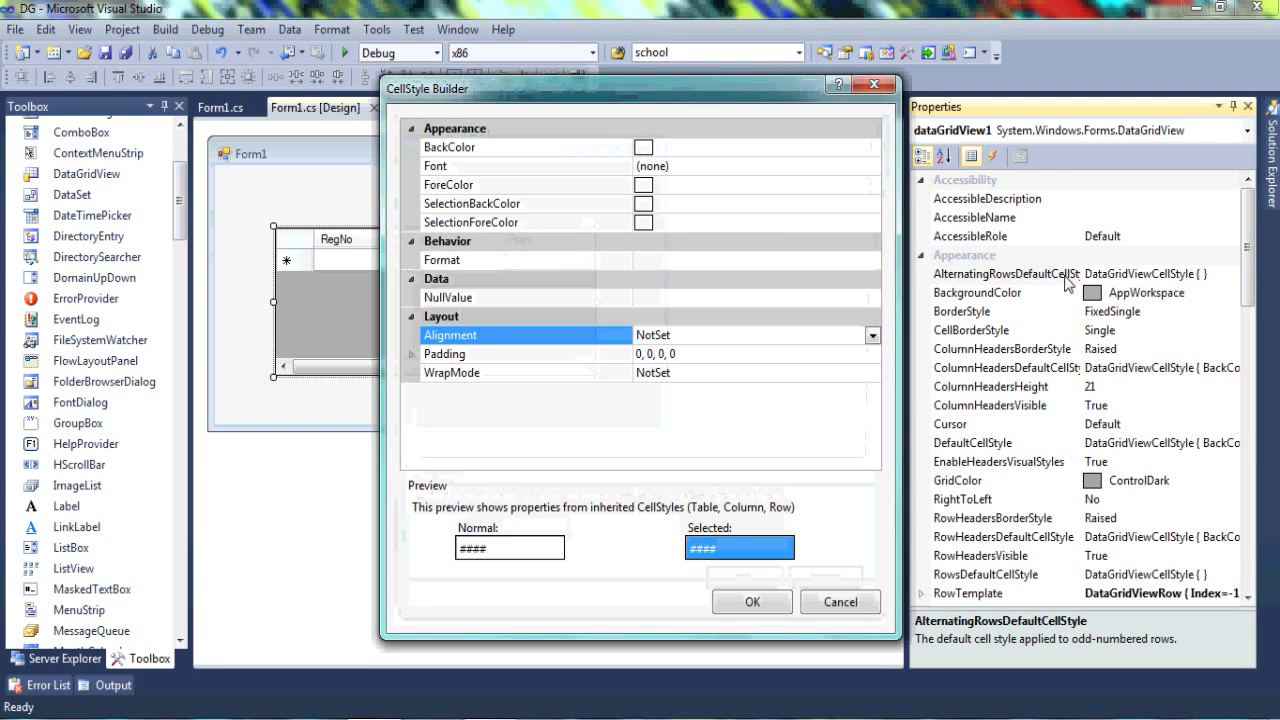
{"action": "left_click", "coordinate": [524, 148]}
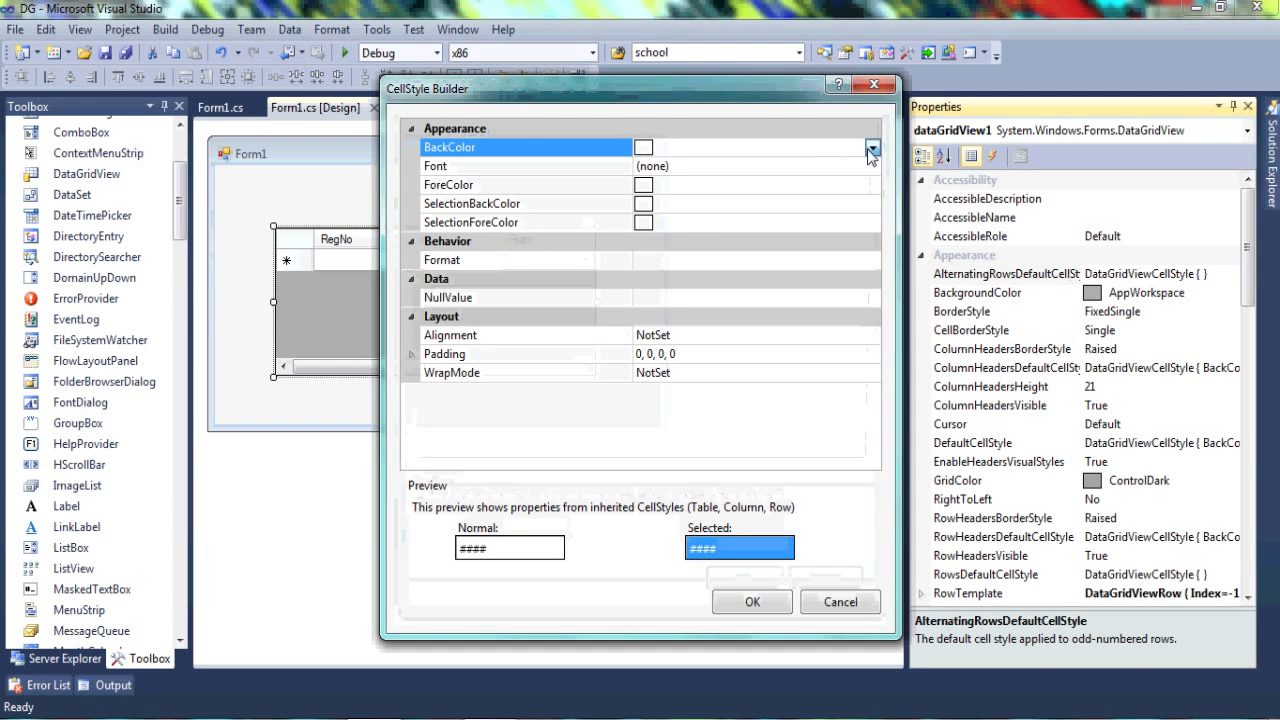
{"action": "left_click", "coordinate": [872, 148]}
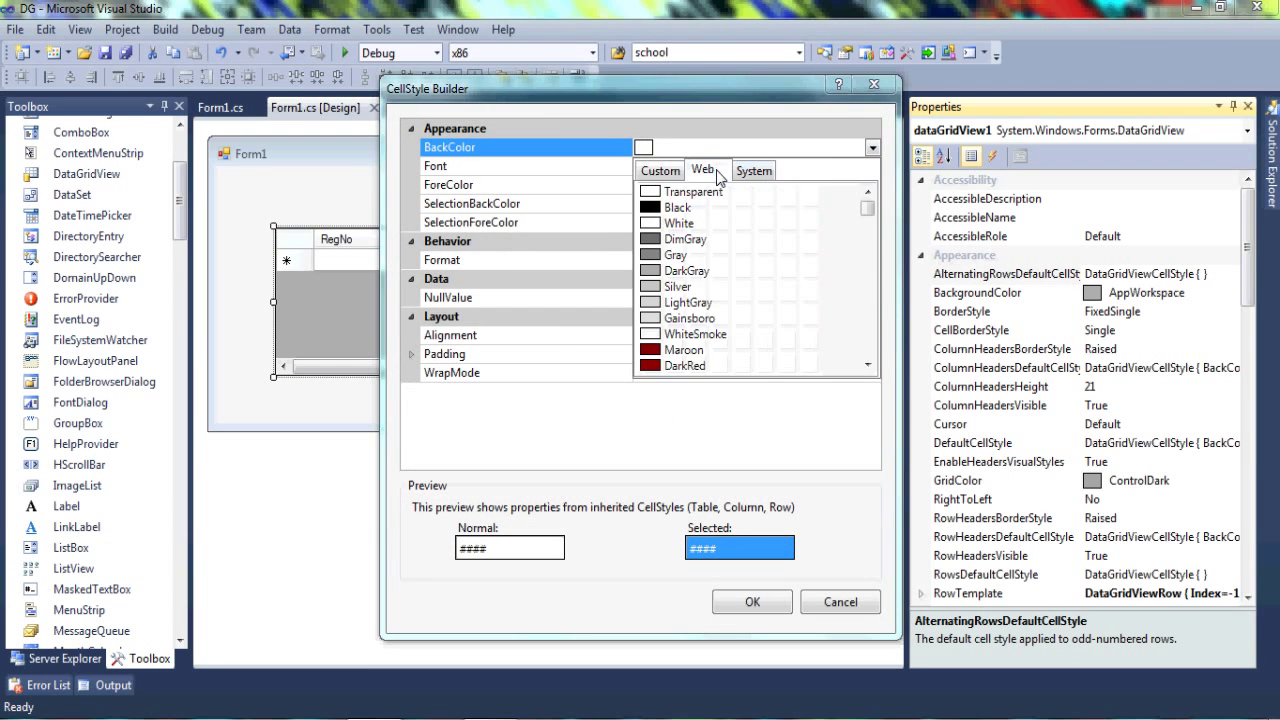
{"action": "scroll", "scroll_direction": "down", "scroll_amount": 3}
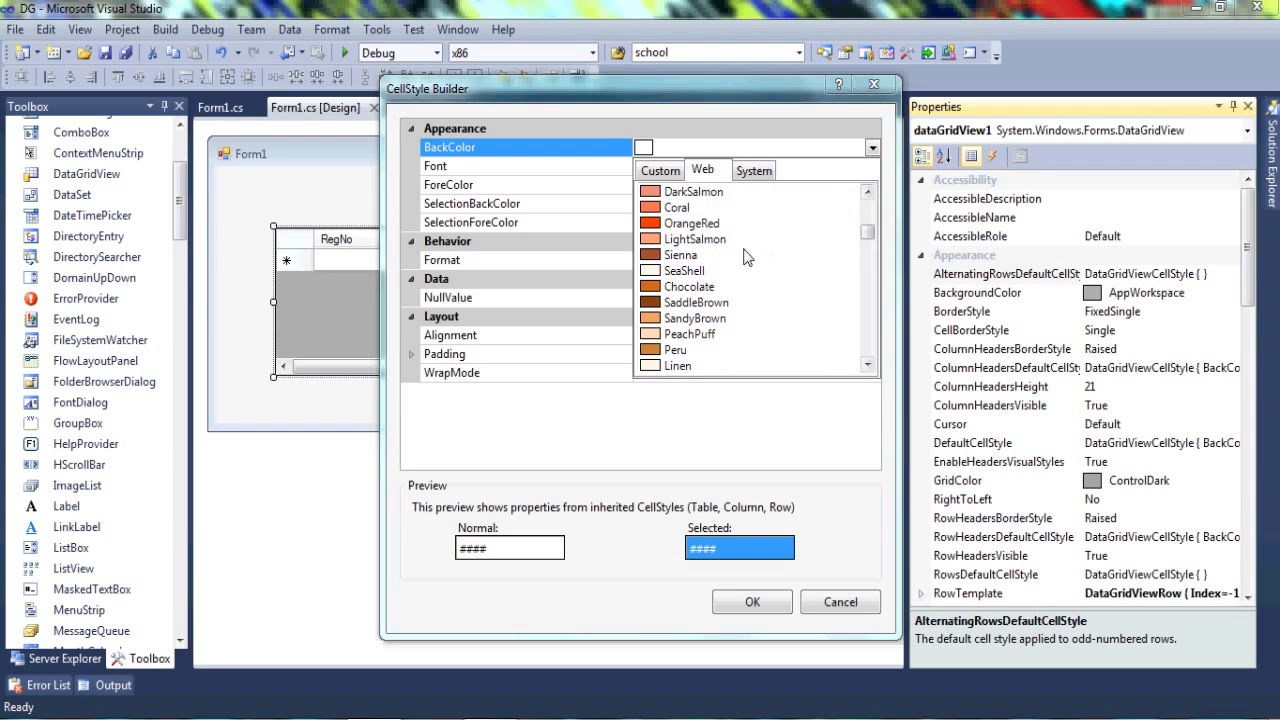
{"action": "left_click", "coordinate": [688, 286]}
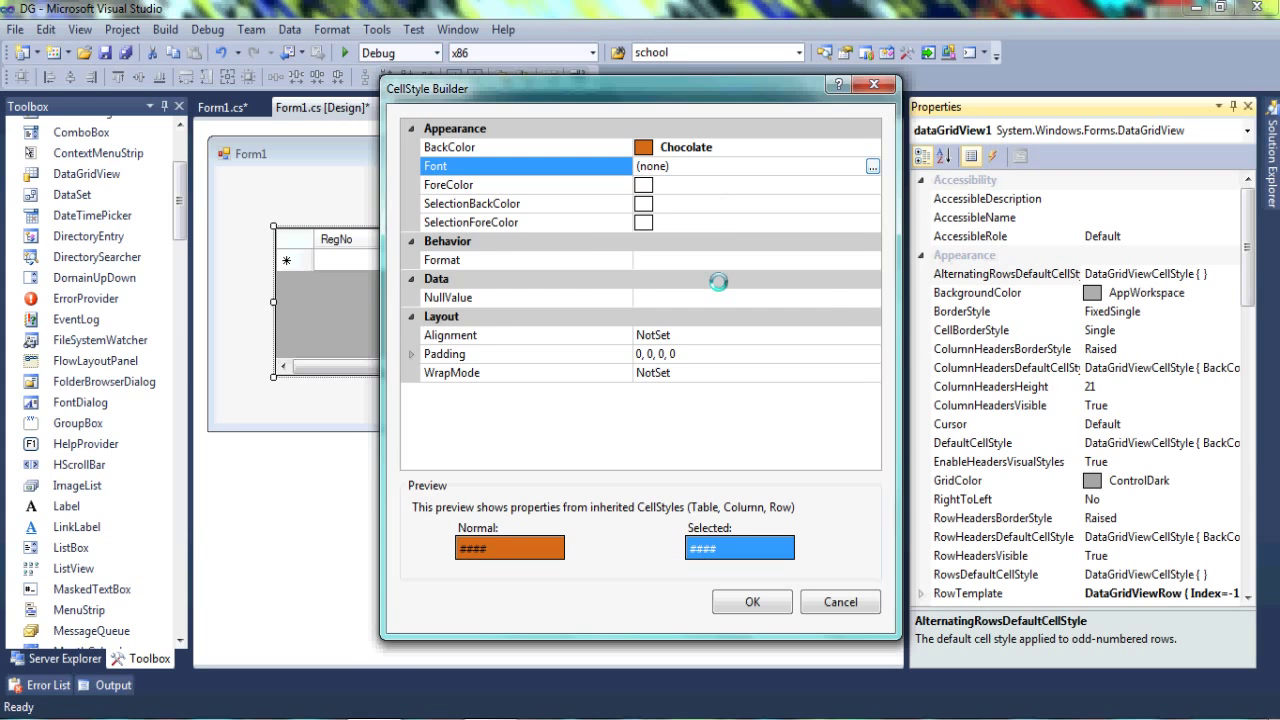
Set the alternating-row font to Tempus Sans ITC, 12pt, Bold
{"action": "left_click", "coordinate": [872, 166]}
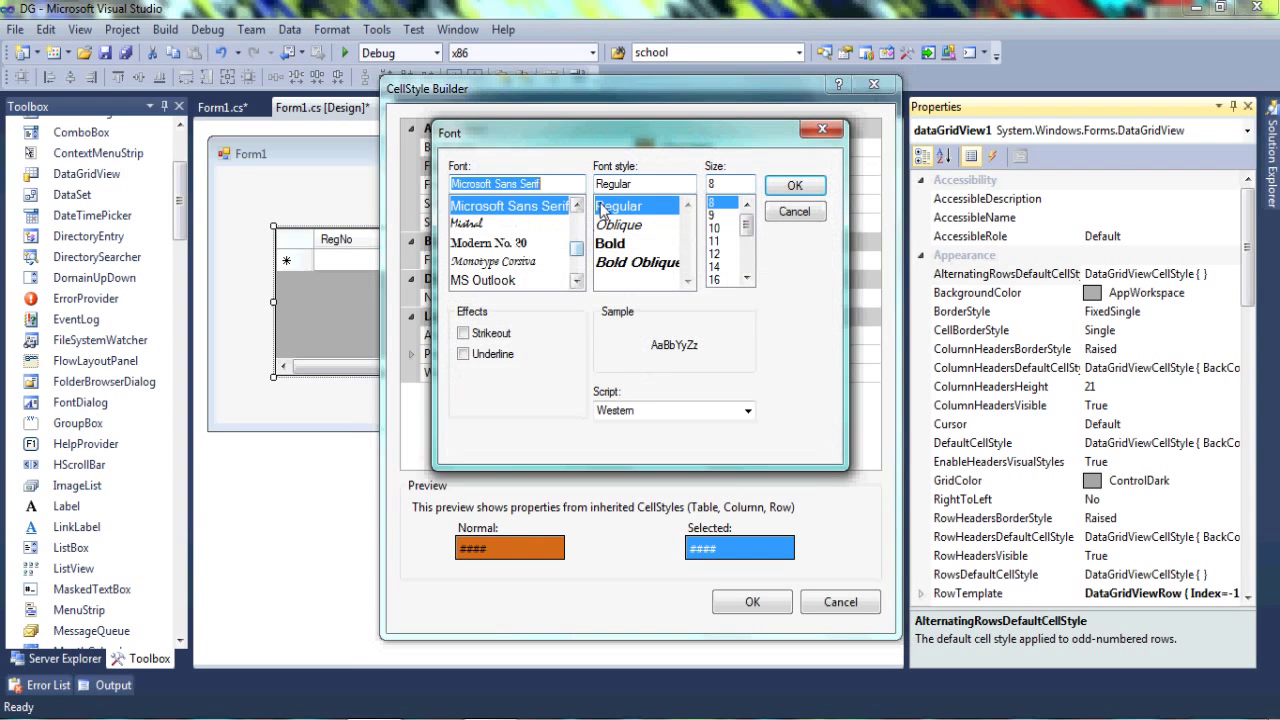
{"action": "left_click", "coordinate": [714, 254]}
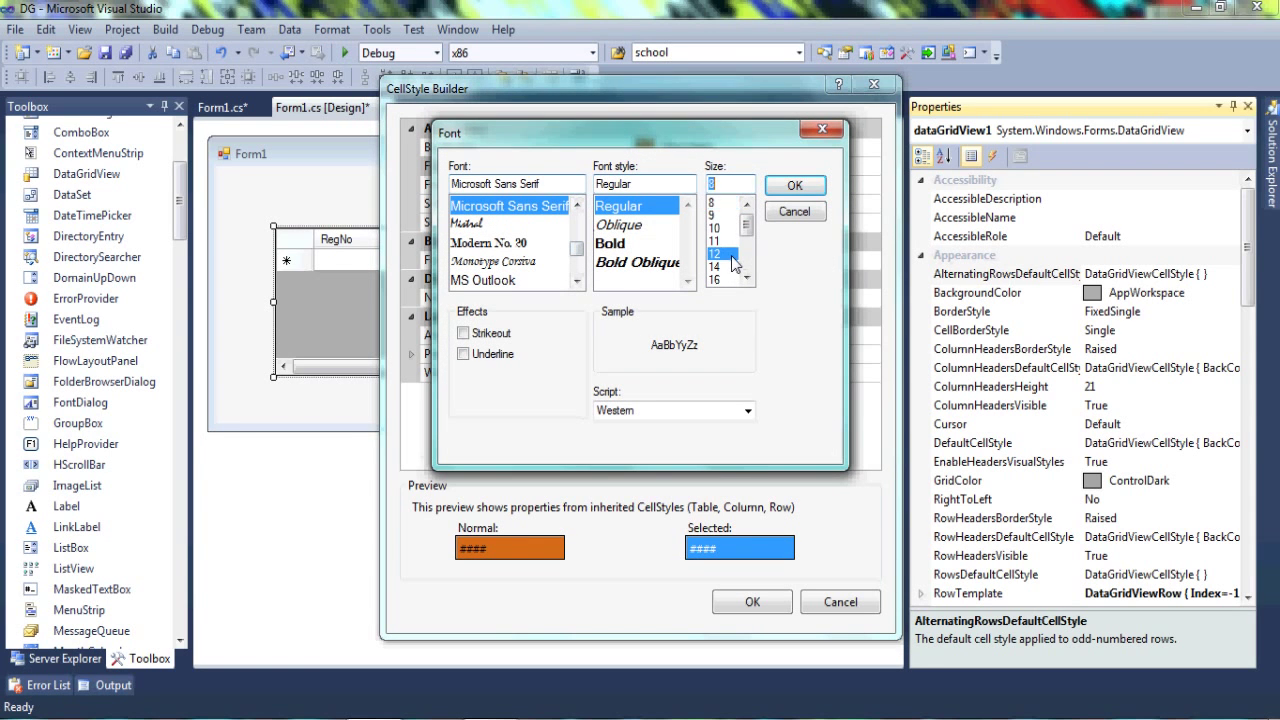
{"action": "left_click", "coordinate": [610, 244]}
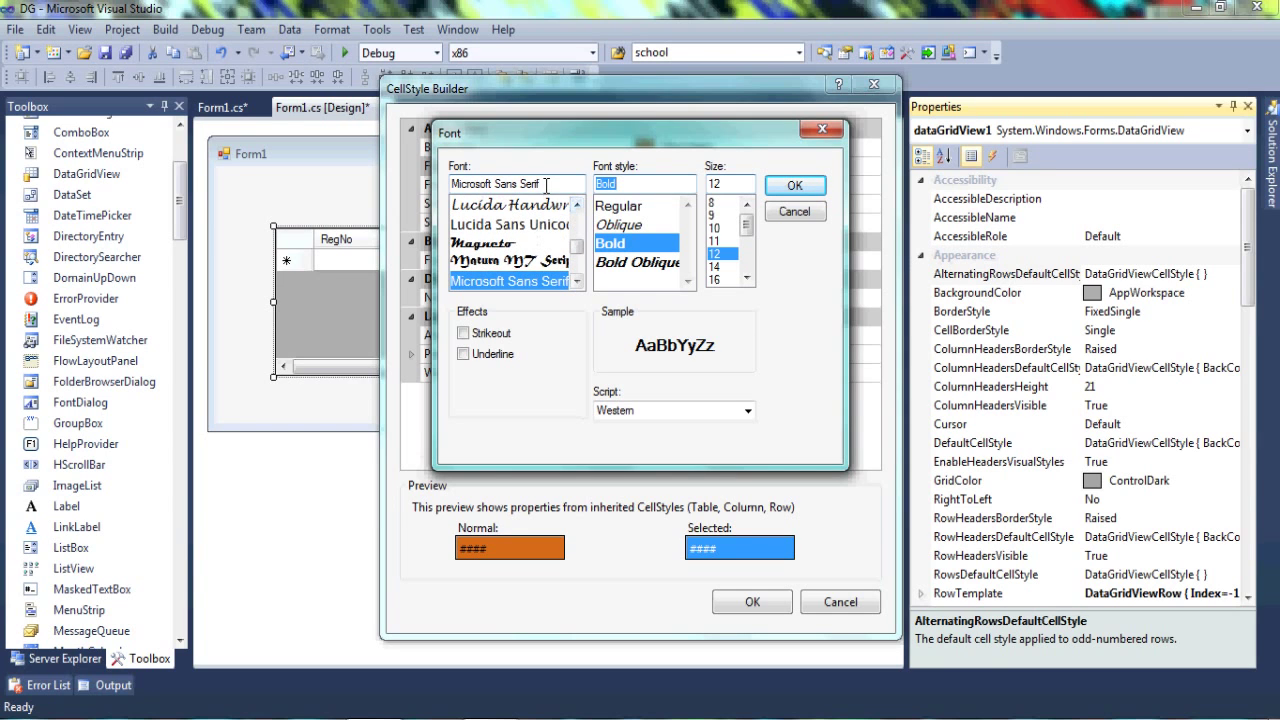
{"action": "type", "text": "t"}
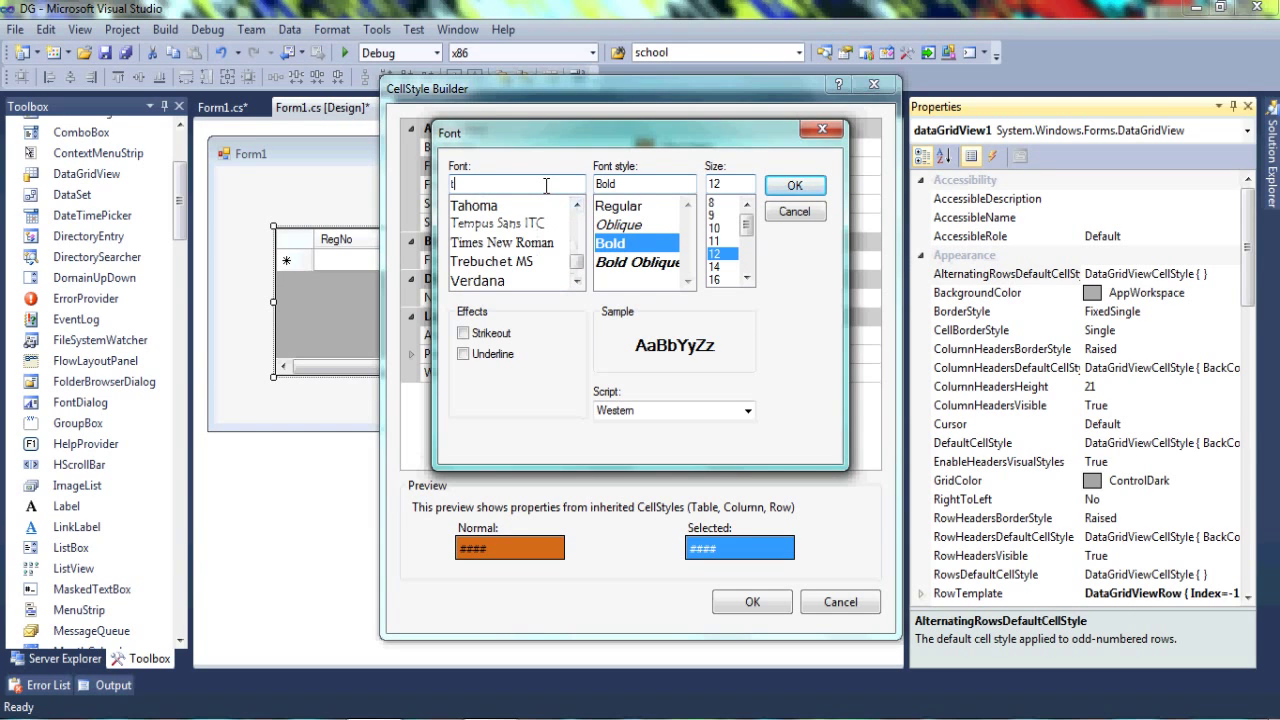
{"action": "left_click", "coordinate": [496, 224]}
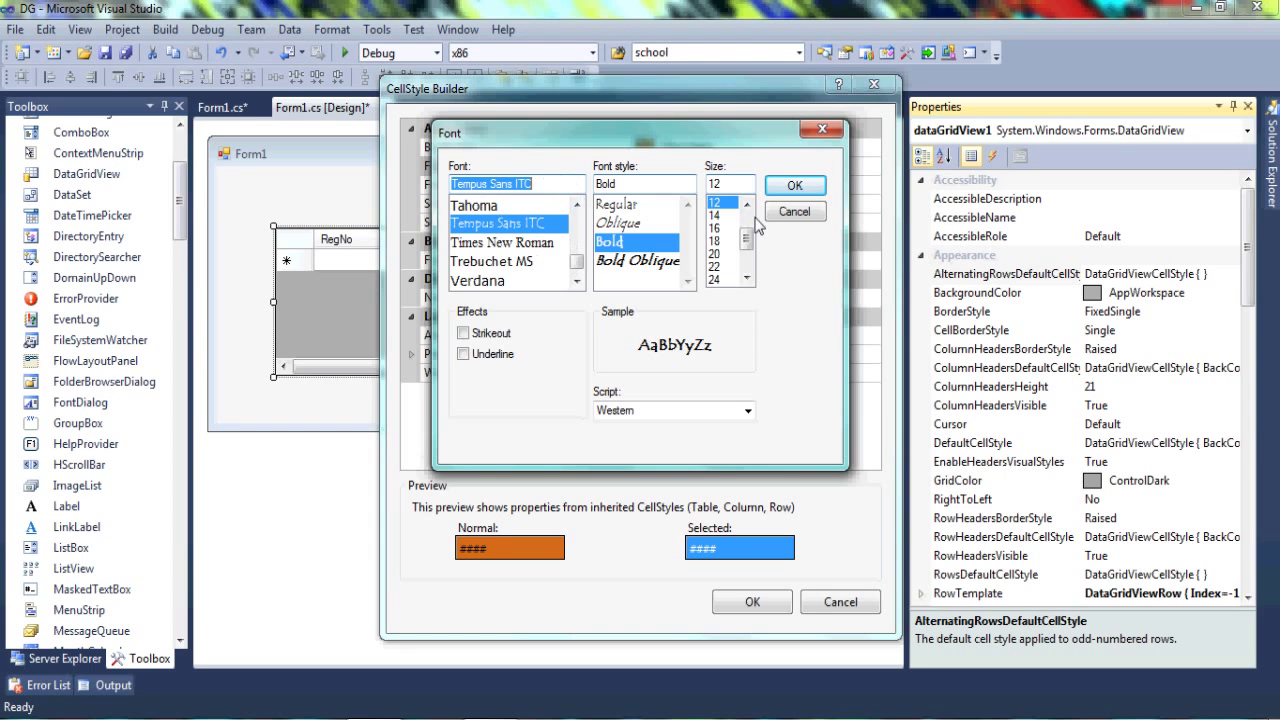
{"action": "left_click", "coordinate": [794, 184]}
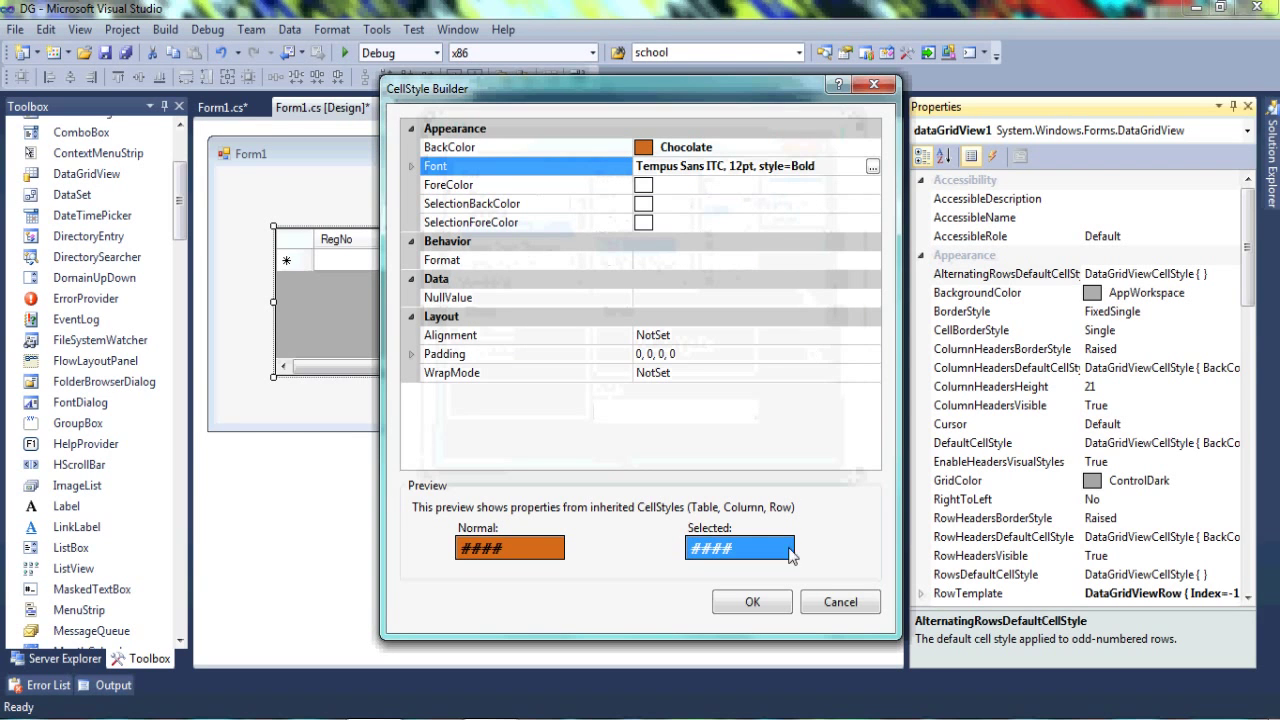
Apply the alternating row style, run the form and enter 'See' into the second row's RegNo cell
{"action": "left_click", "coordinate": [752, 600]}
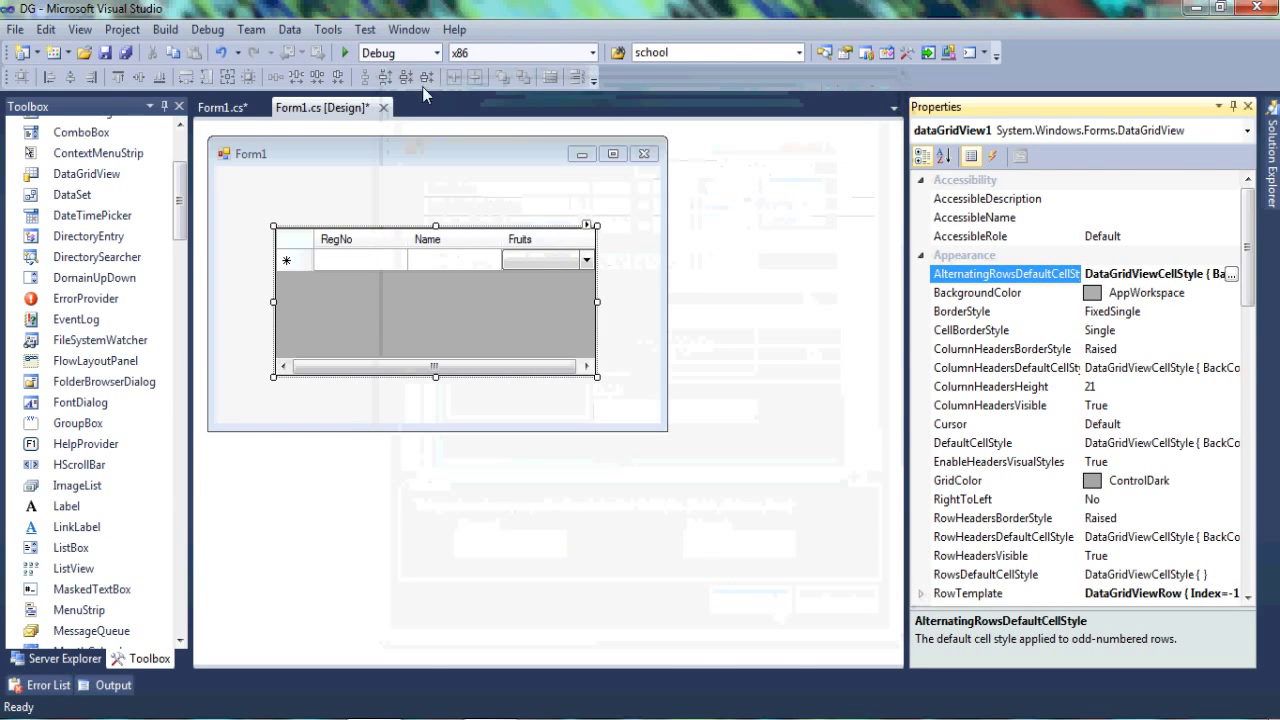
{"action": "left_click", "coordinate": [344, 52]}
{"action": "type", "text": "s"}
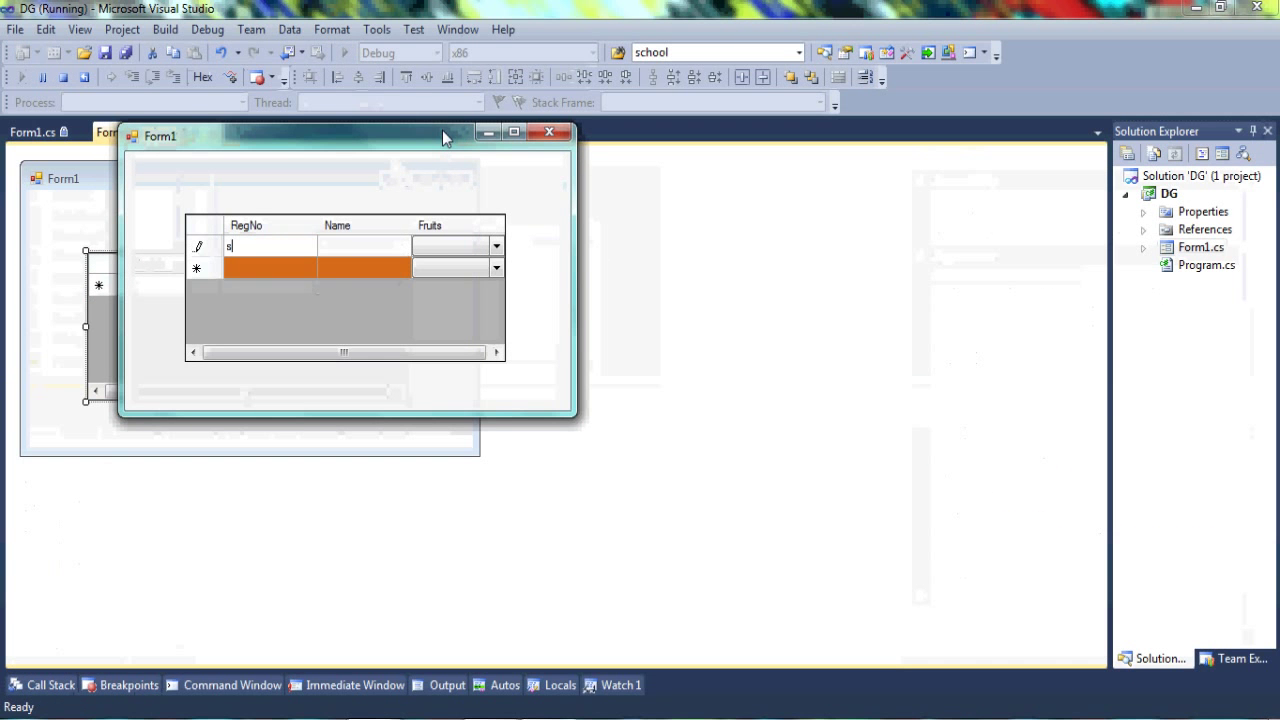
{"action": "key", "text": "Return"}
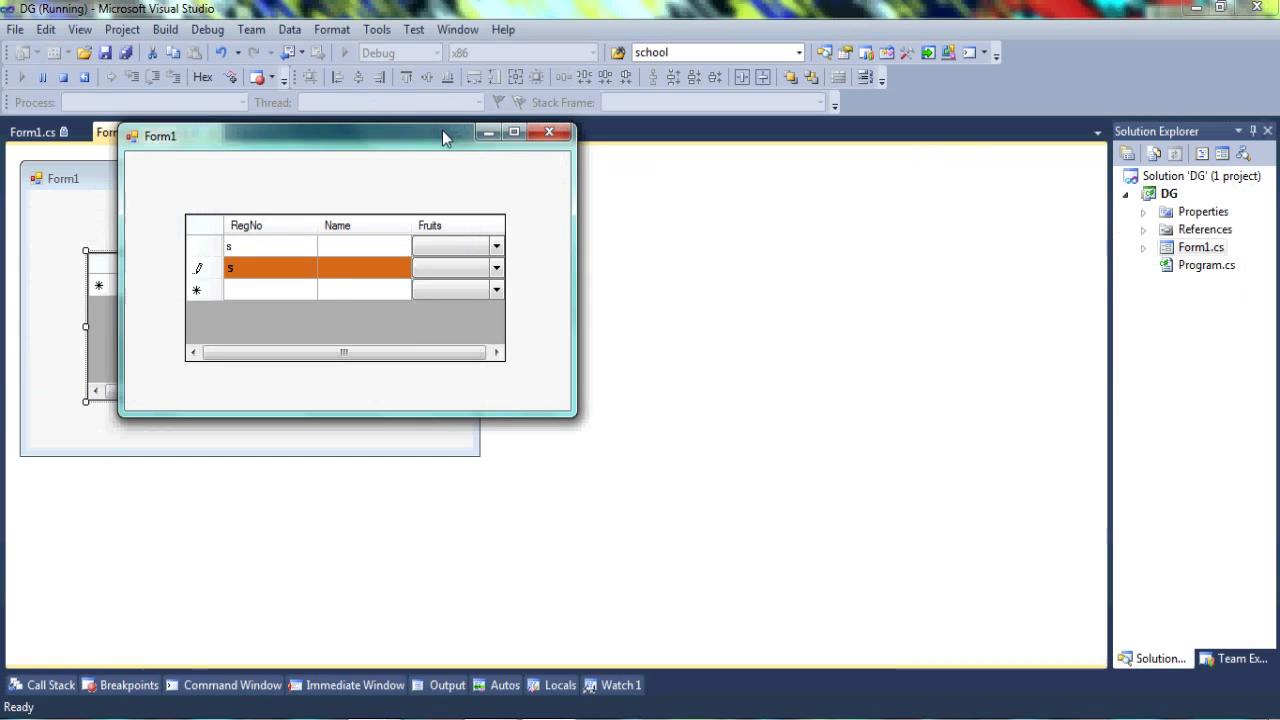
{"action": "left_click", "coordinate": [268, 268]}
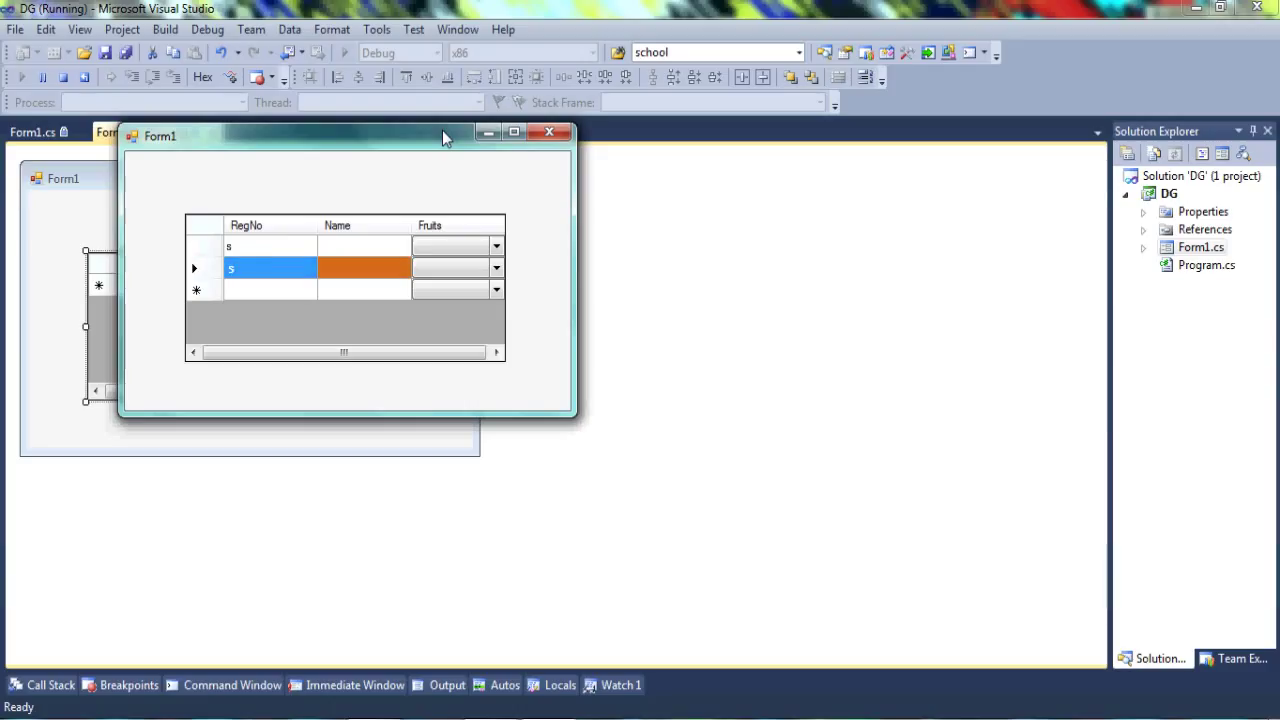
{"action": "type", "text": "See"}
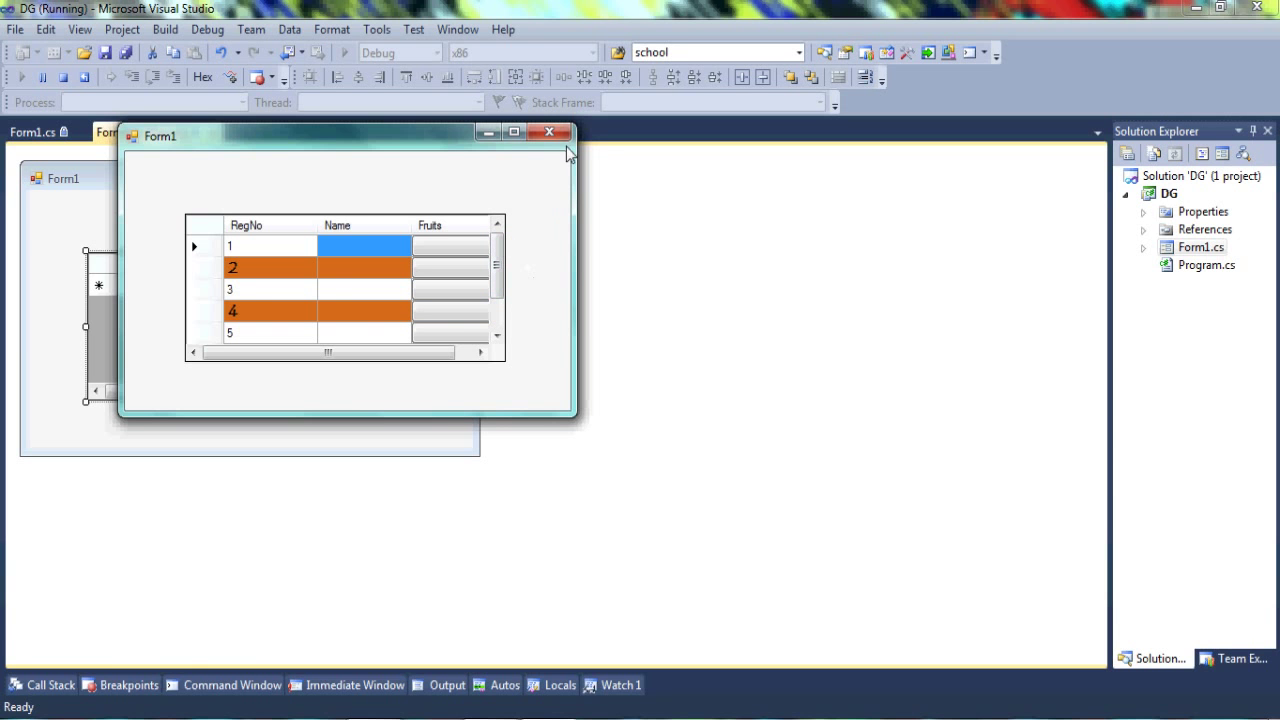
Close the running form and relaunch the DG app
{"action": "left_click", "coordinate": [548, 132]}
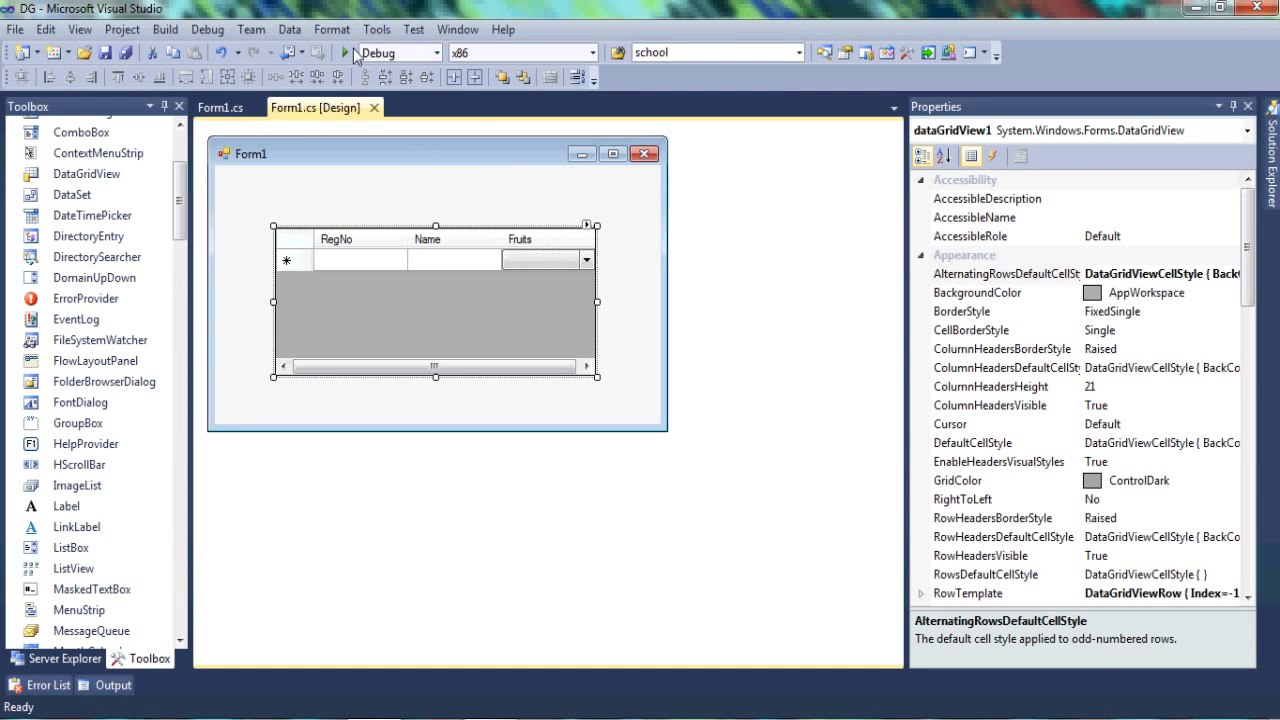
{"action": "left_click", "coordinate": [344, 52]}
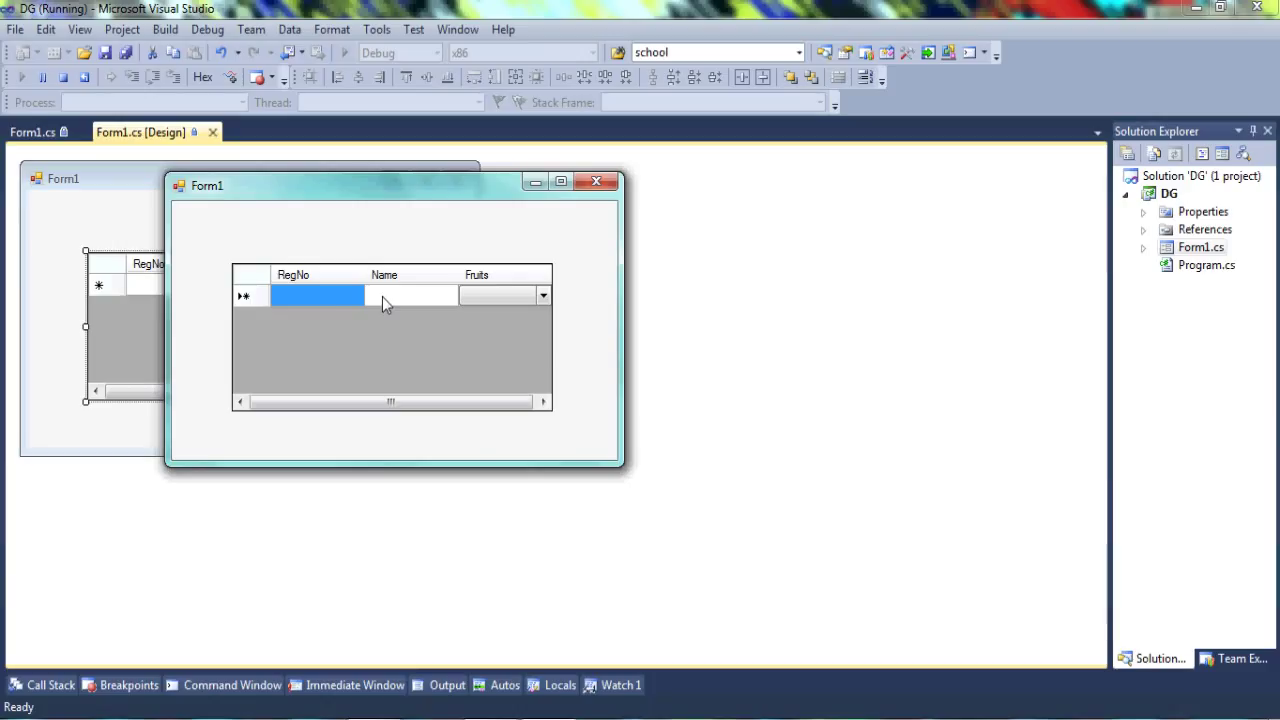
{"action": "mouse_move", "coordinate": [290, 296]}
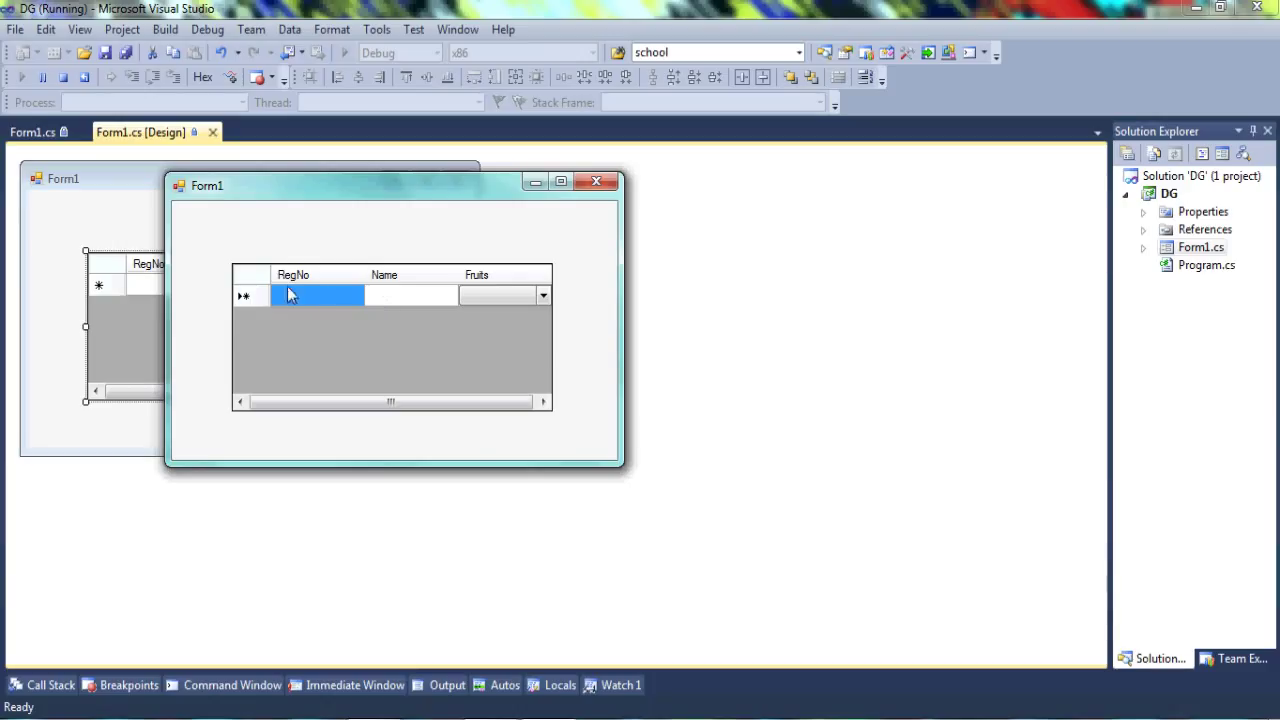
{"action": "mouse_move", "coordinate": [332, 304]}
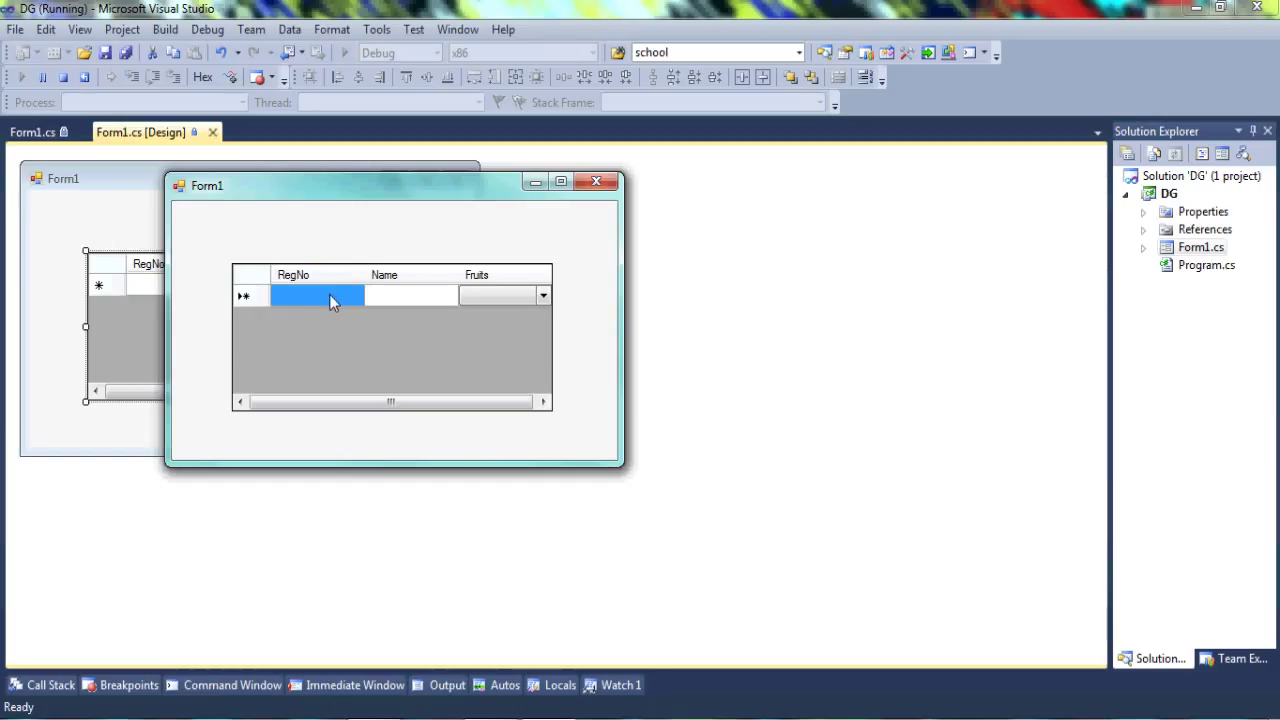
{"action": "mouse_move", "coordinate": [356, 304]}
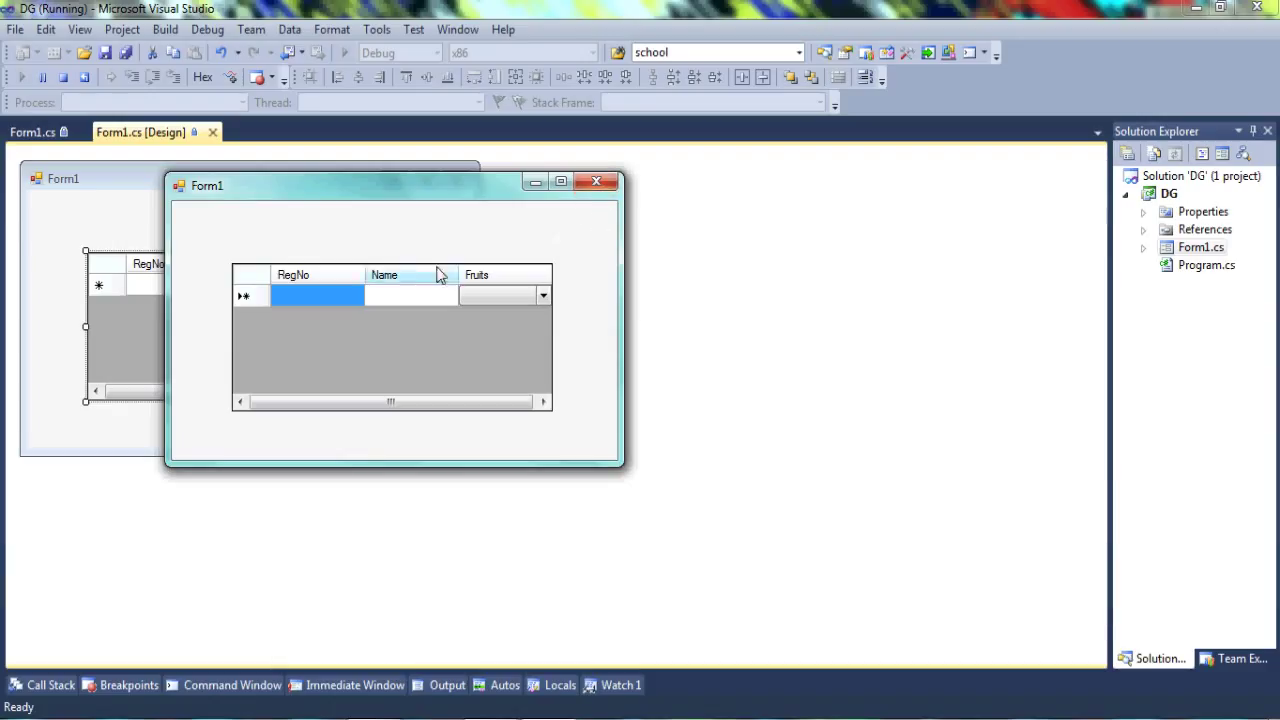
{"action": "mouse_move", "coordinate": [322, 304]}
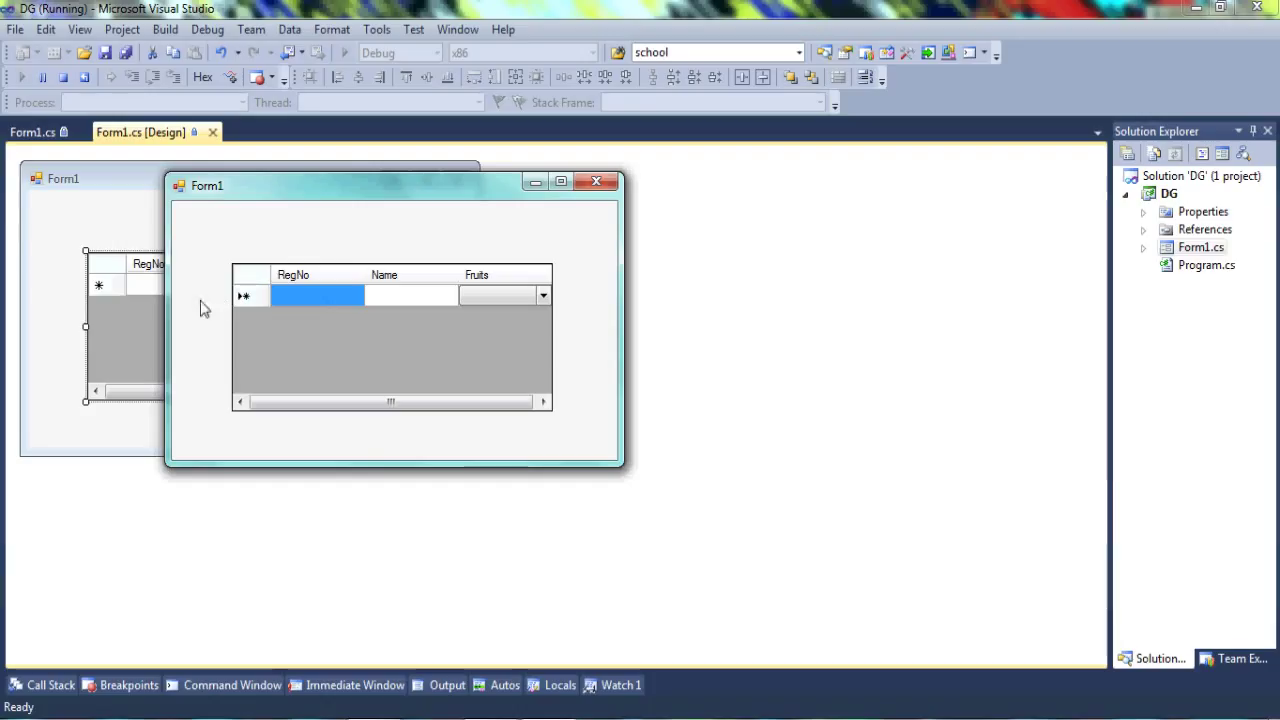
{"action": "mouse_move", "coordinate": [324, 344]}
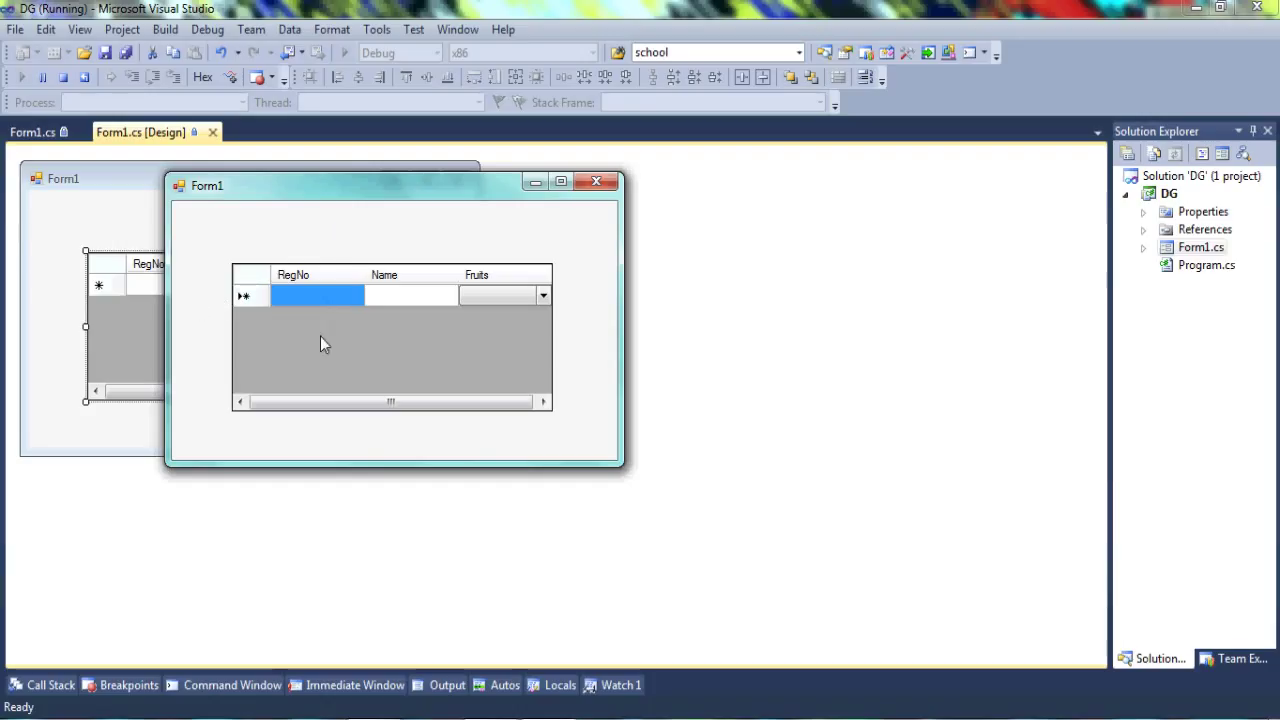
{"action": "mouse_move", "coordinate": [324, 304]}
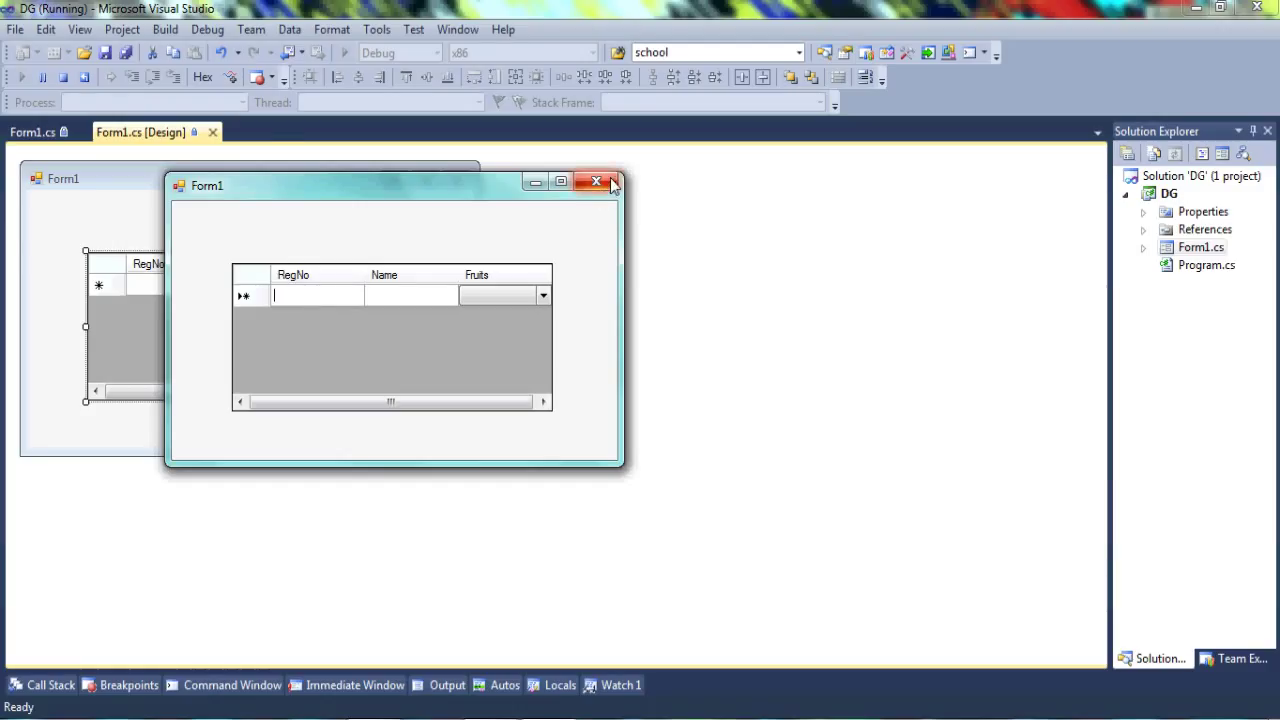
Close the running form and declare a new public void Individual() method below Combo
{"action": "left_click", "coordinate": [596, 180]}
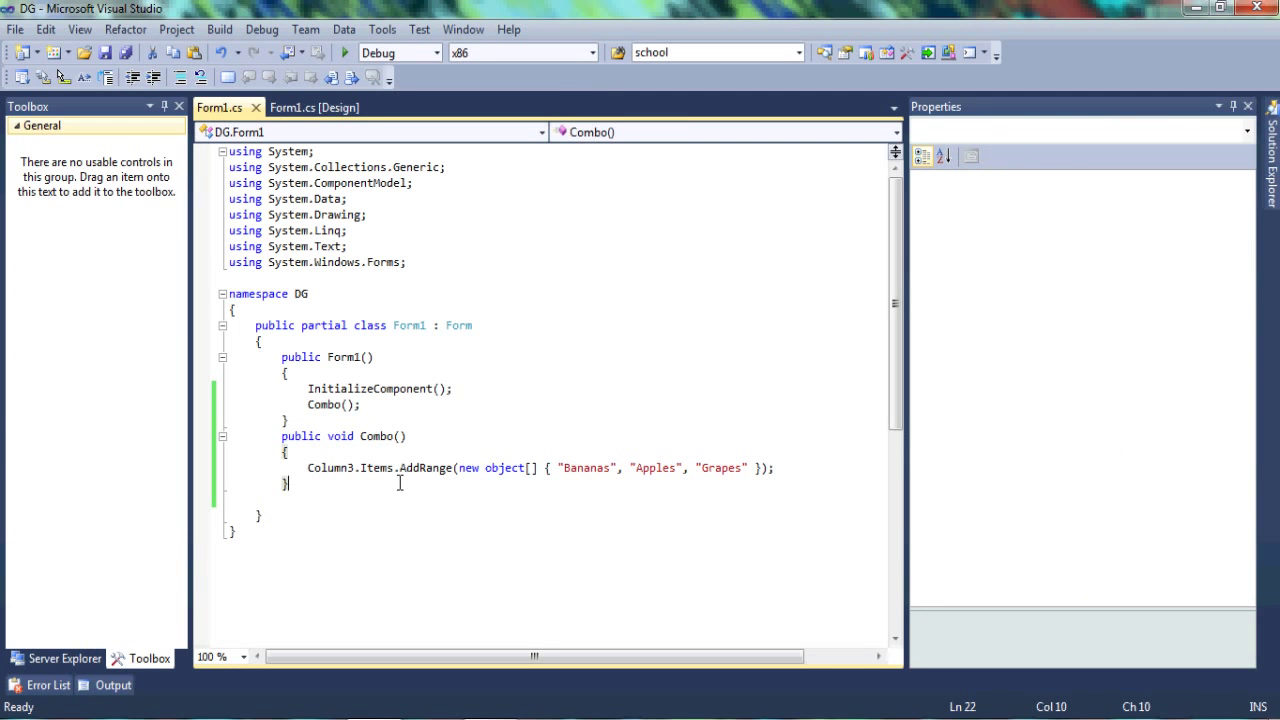
{"action": "key", "text": "enter"}
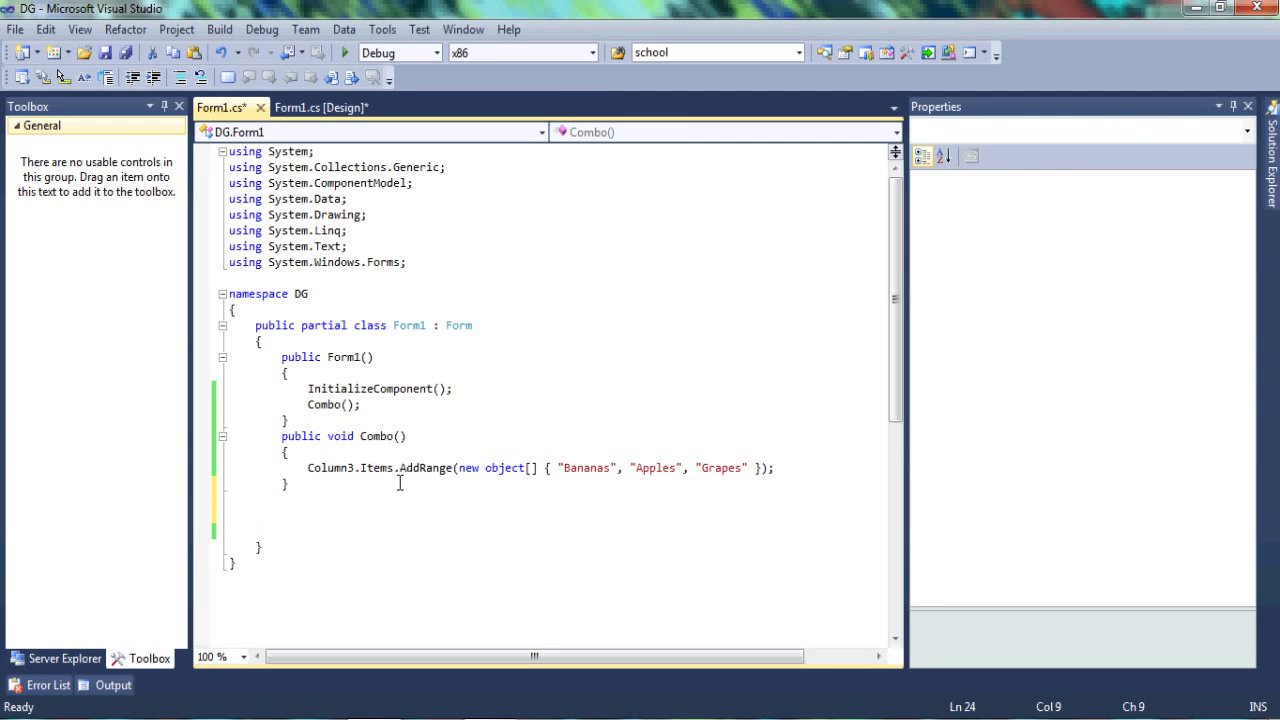
{"action": "type", "text": "public void"}
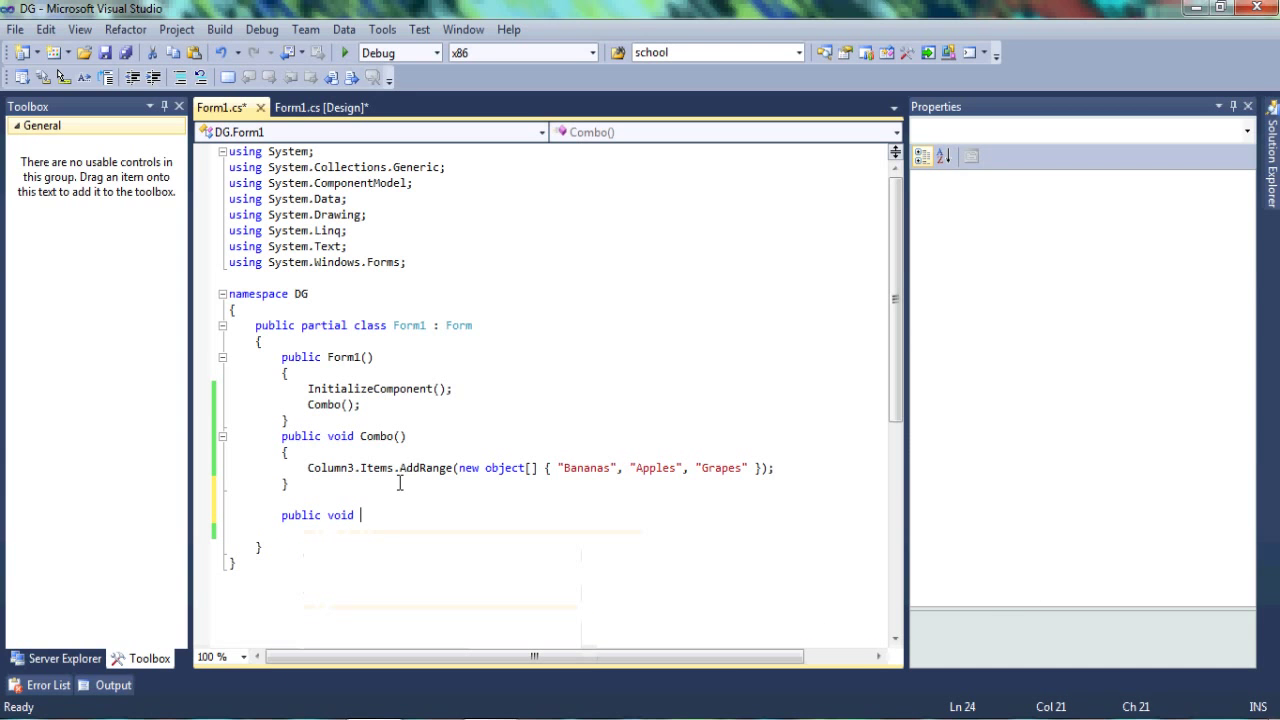
{"action": "type", "text": "I"}
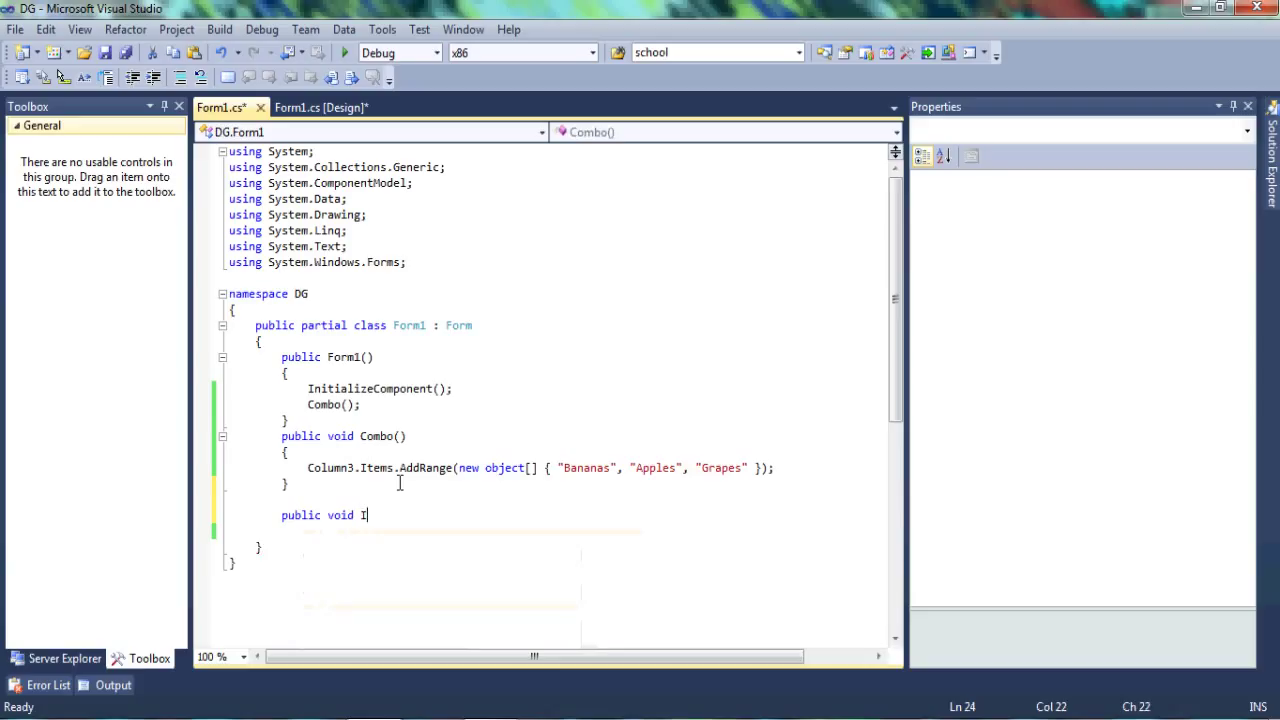
{"action": "type", "text": "ndivisu"}
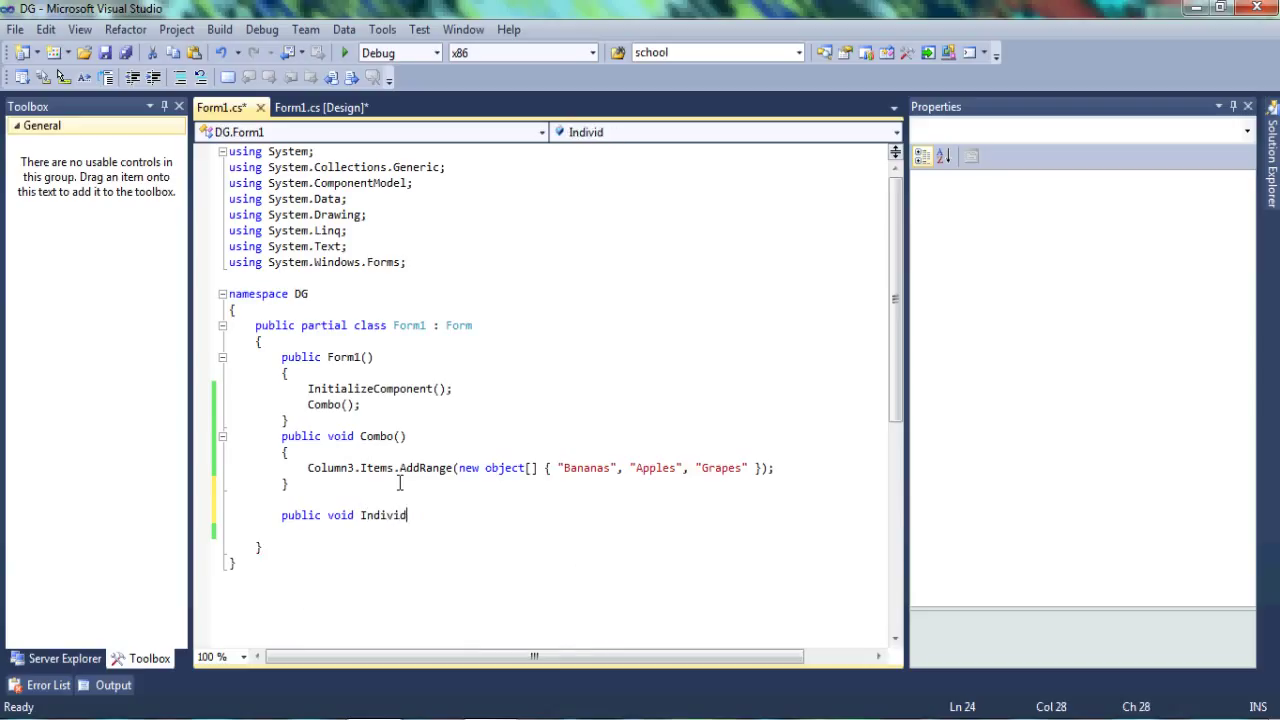
{"action": "type", "text": "ual()"}
{"action": "type", "text": "{"}
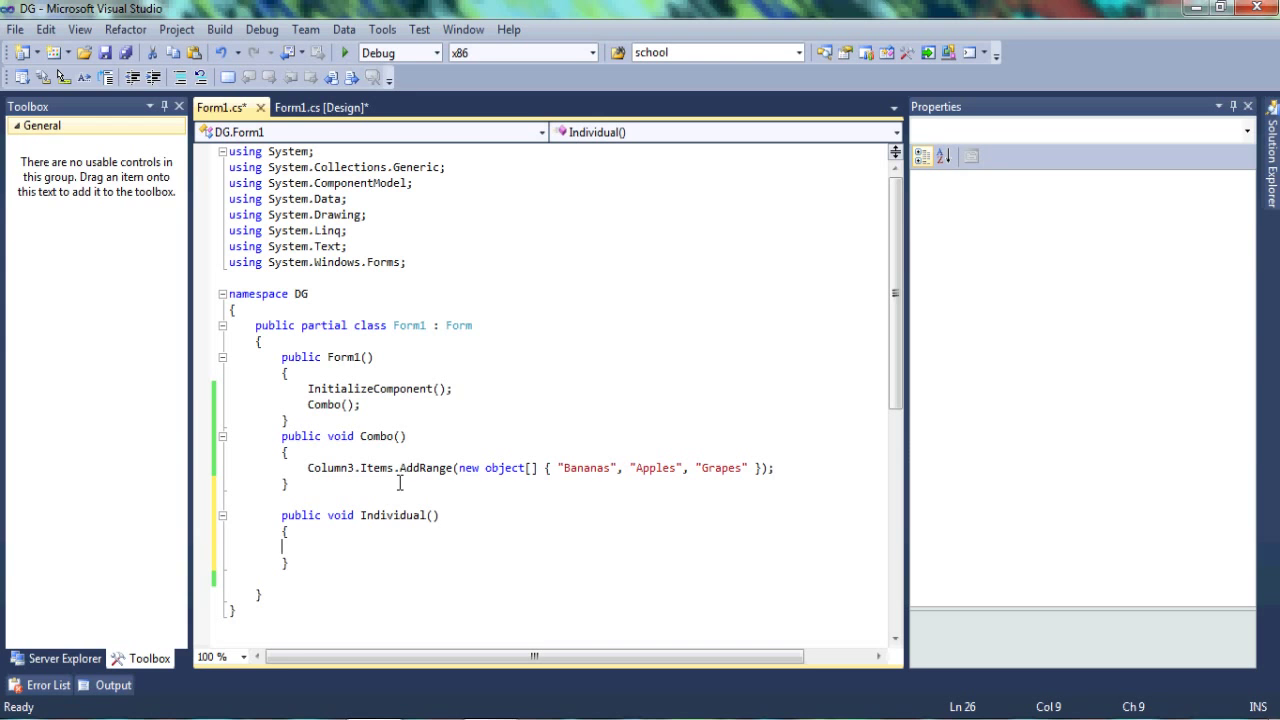
Write dataGridView1.Rows[0].Cells[0].Style.BackColor = Color... inside the Individual method
{"action": "type", "text": "dataGridView1."}
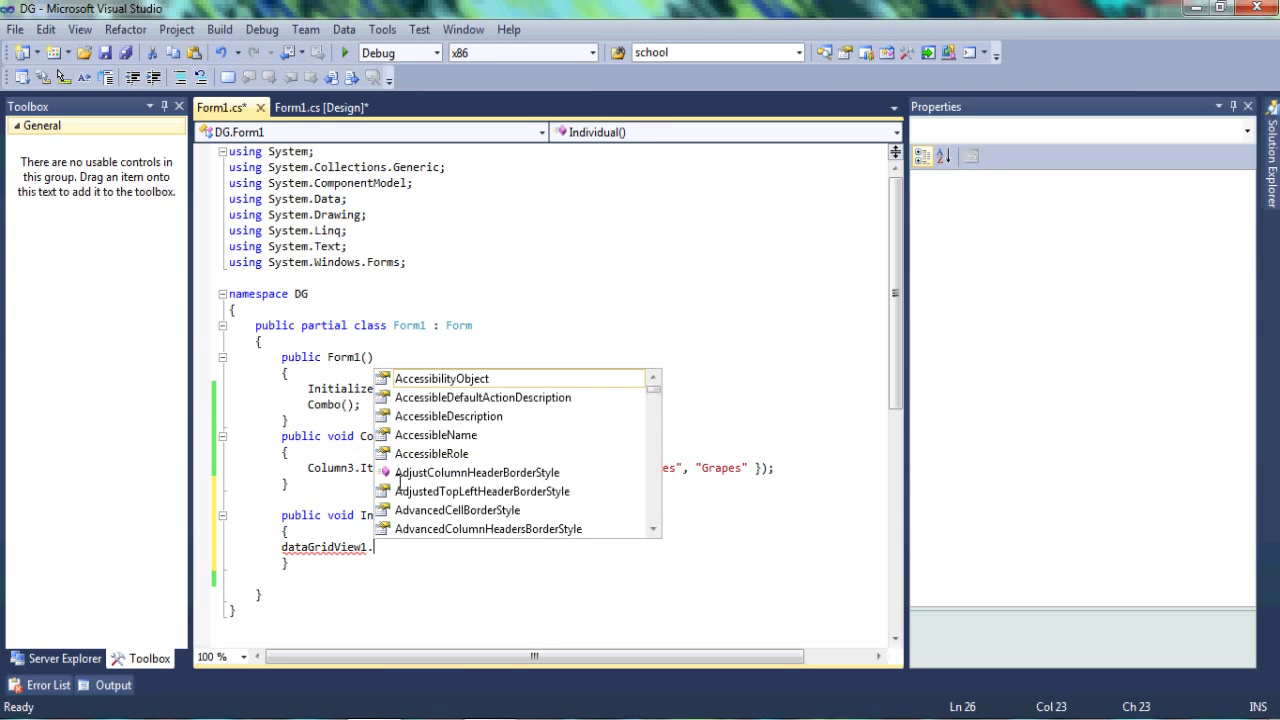
{"action": "type", "text": "rows"}
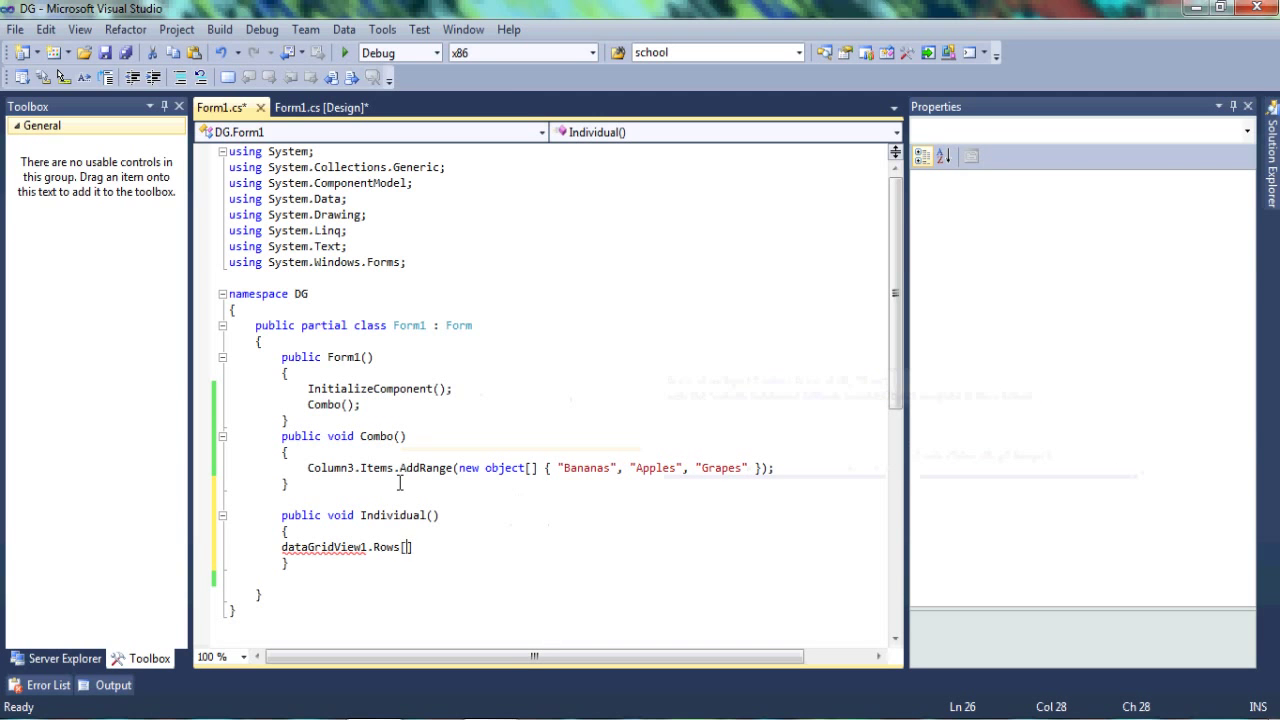
{"action": "type", "text": "0"}
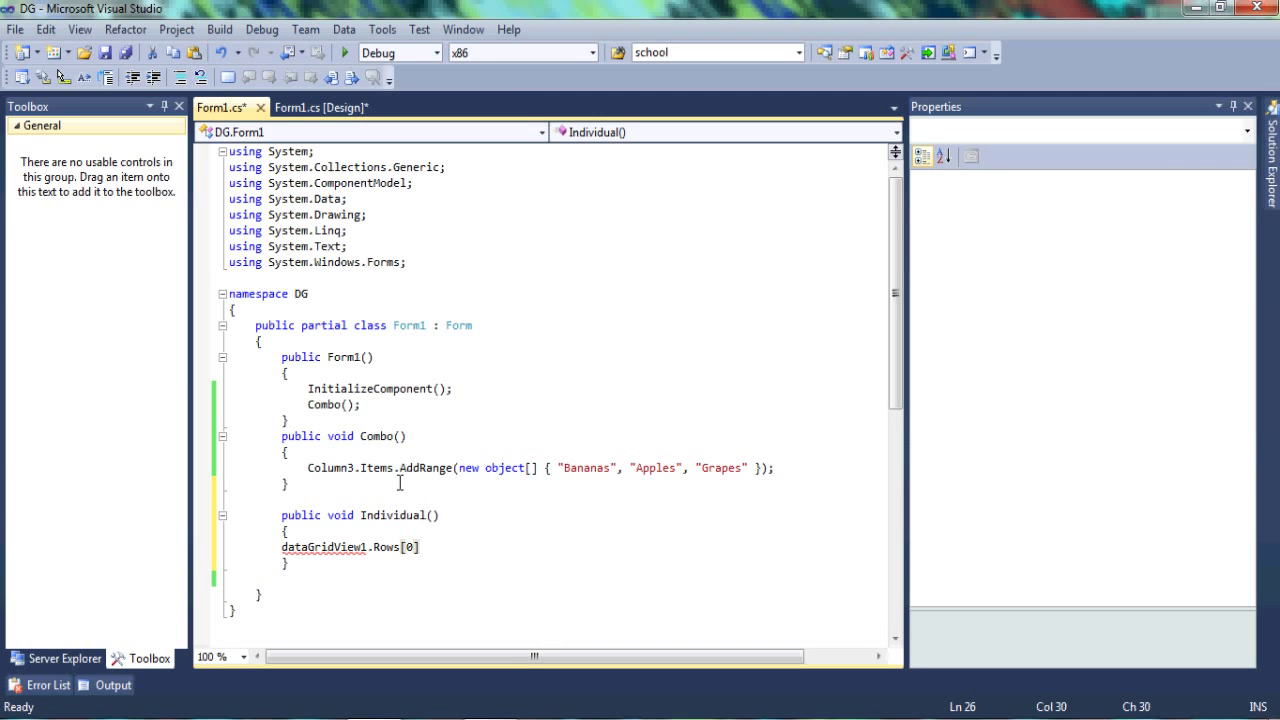
{"action": "type", "text": ".Cells"}
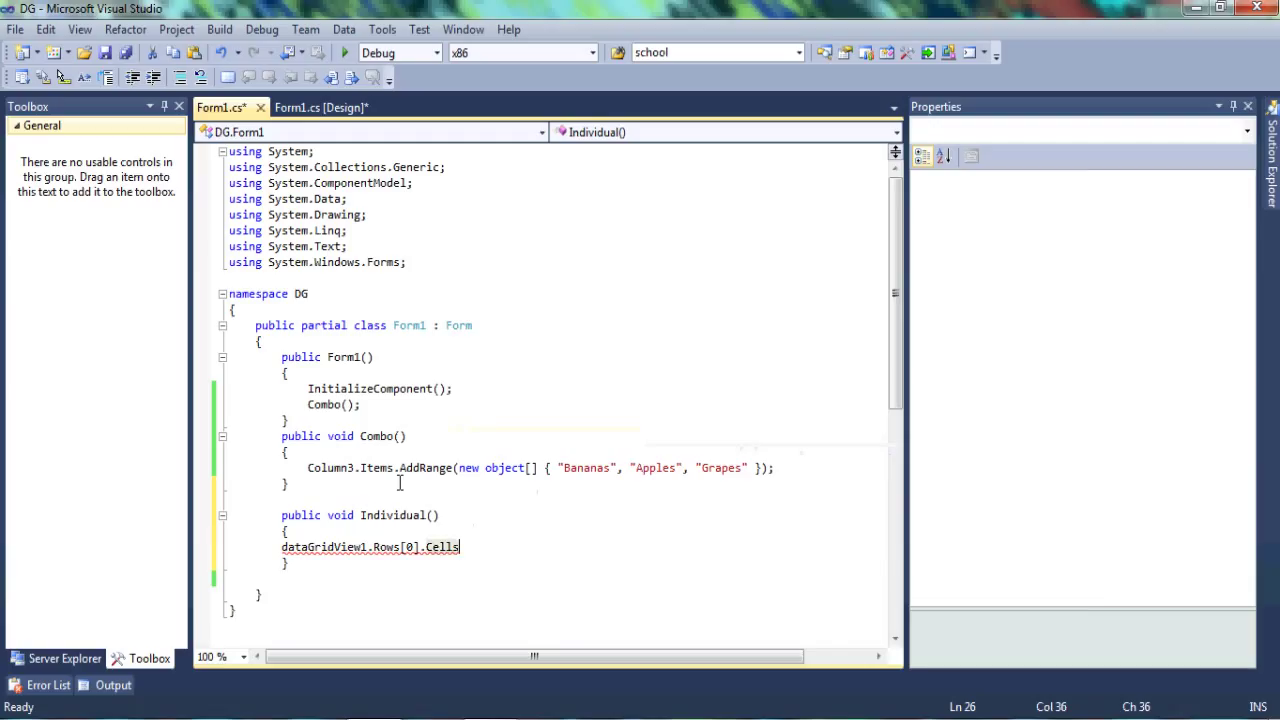
{"action": "type", "text": "[0"}
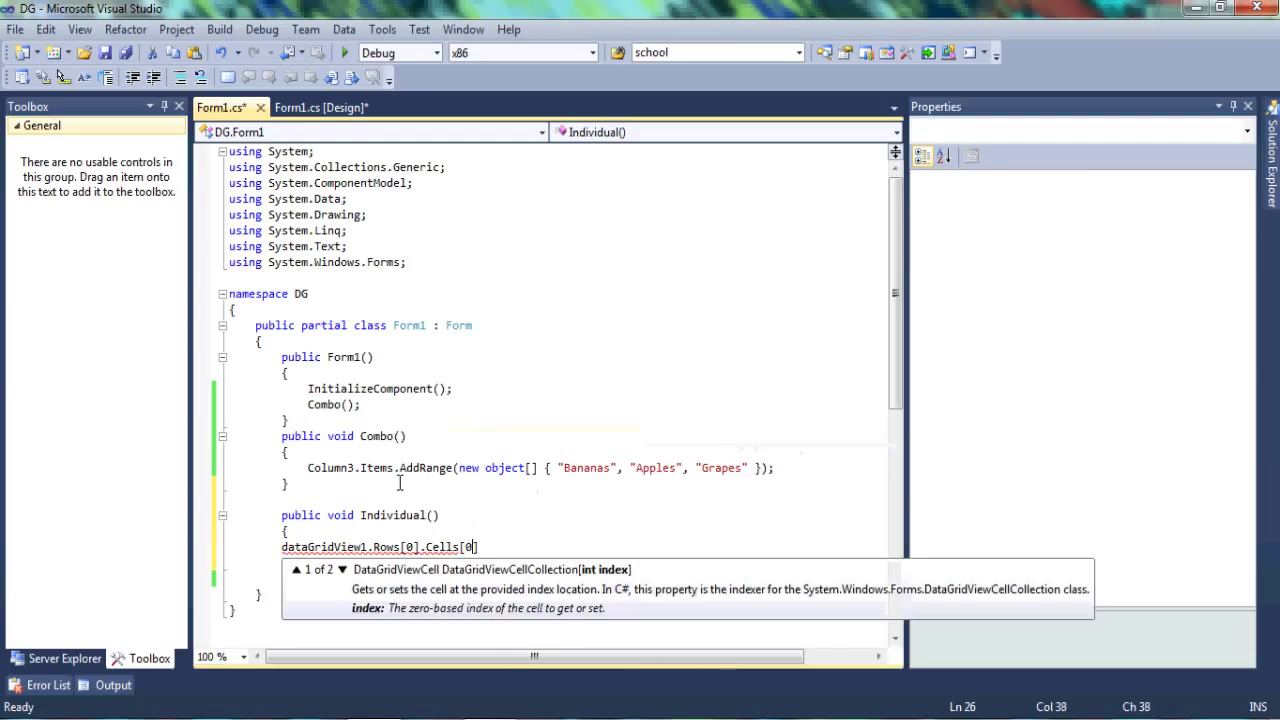
{"action": "type", "text": ".va"}
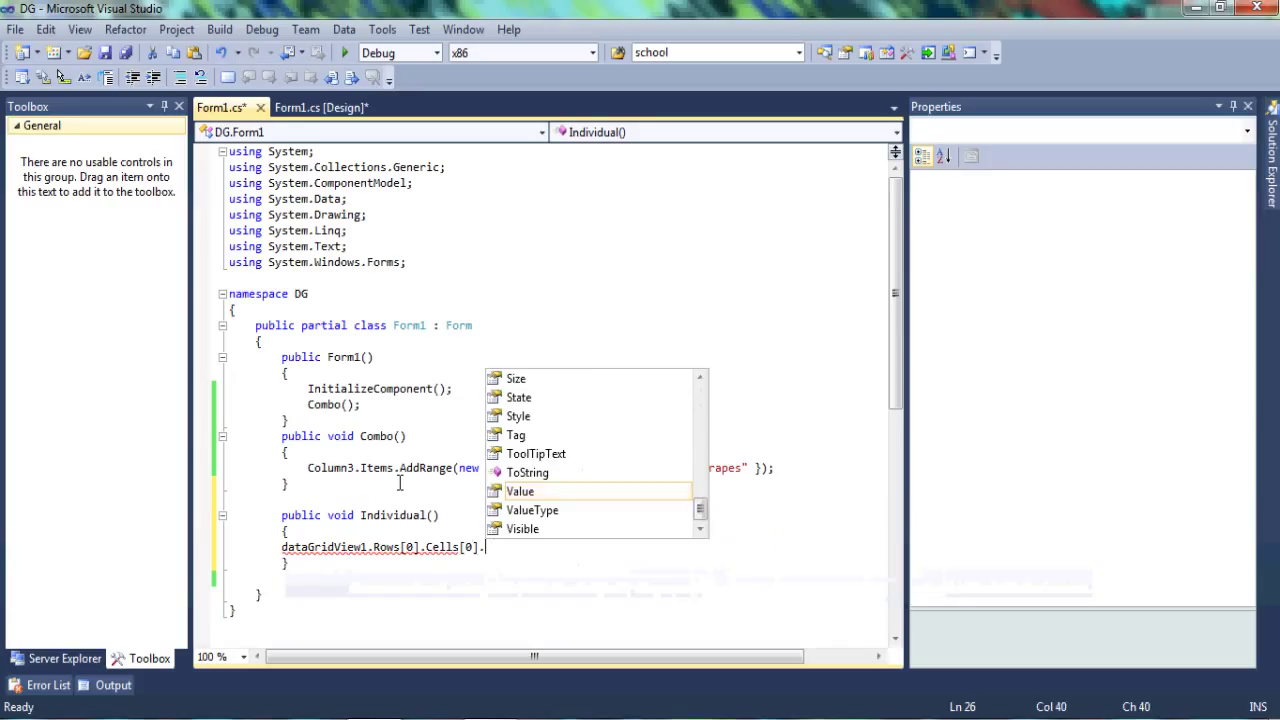
{"action": "type", "text": "ca"}
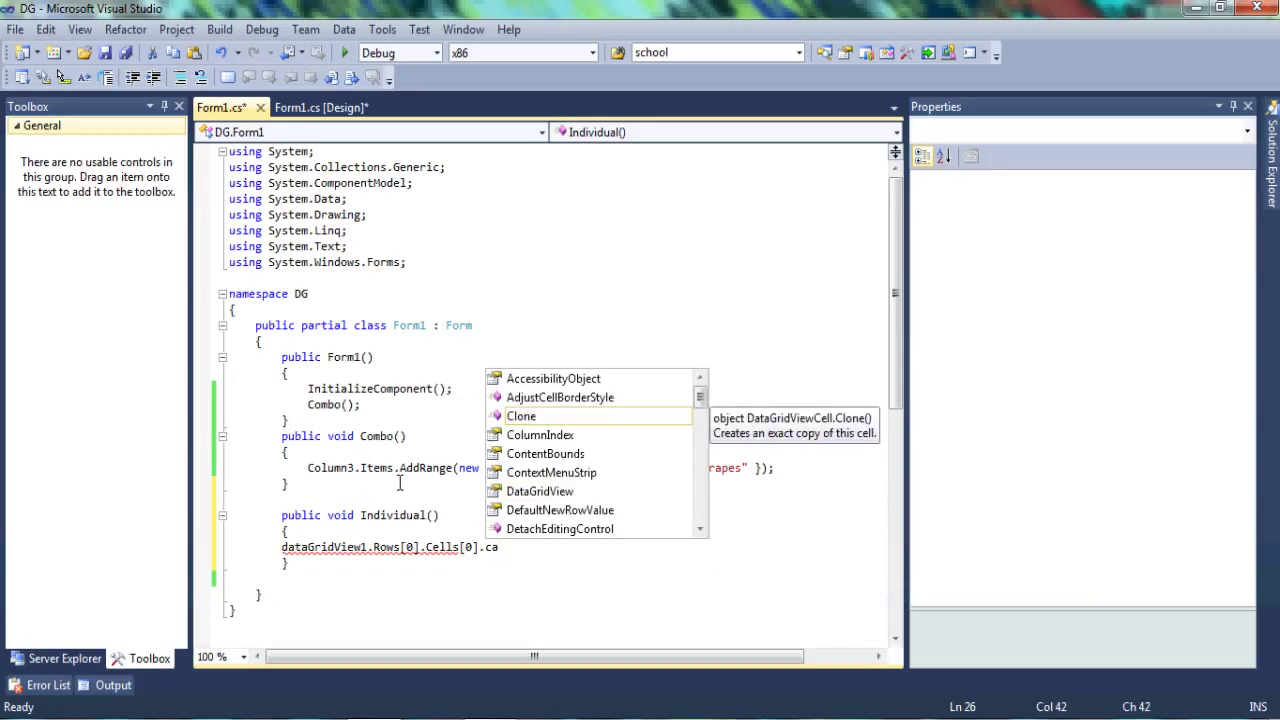
{"action": "type", "text": "ba"}
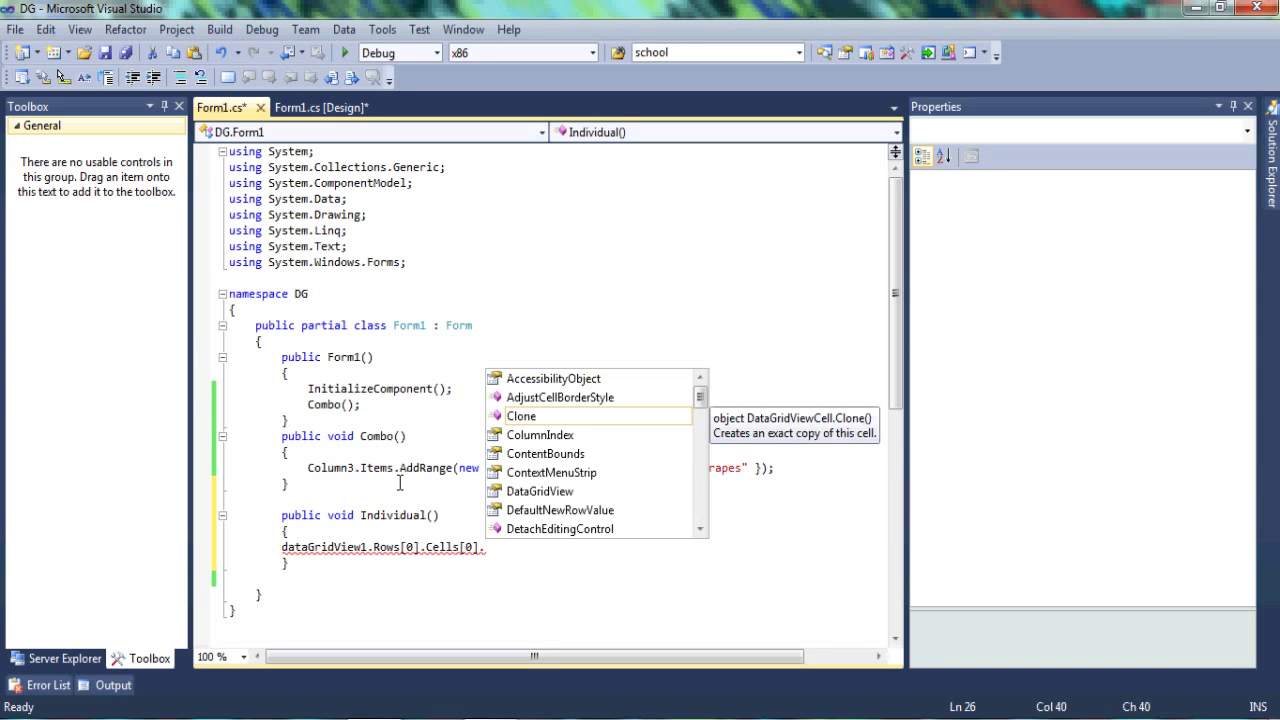
{"action": "type", "text": "st"}
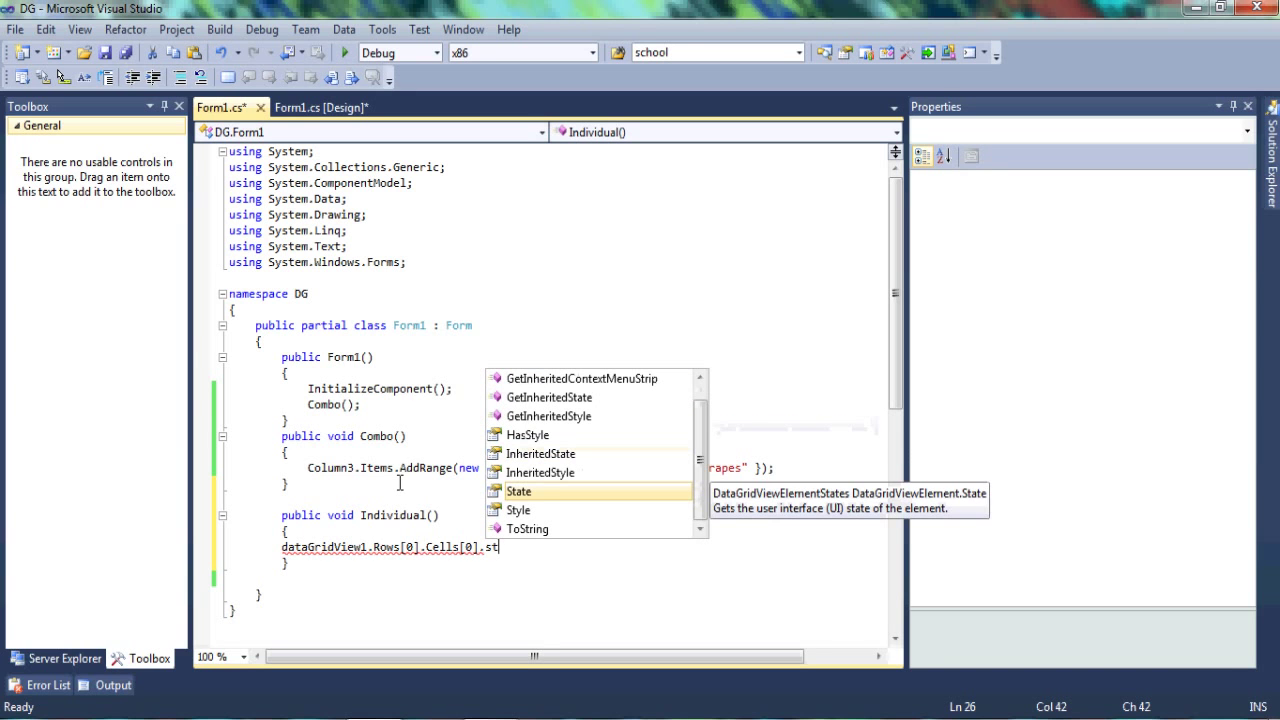
{"action": "type", "text": "Style.b"}
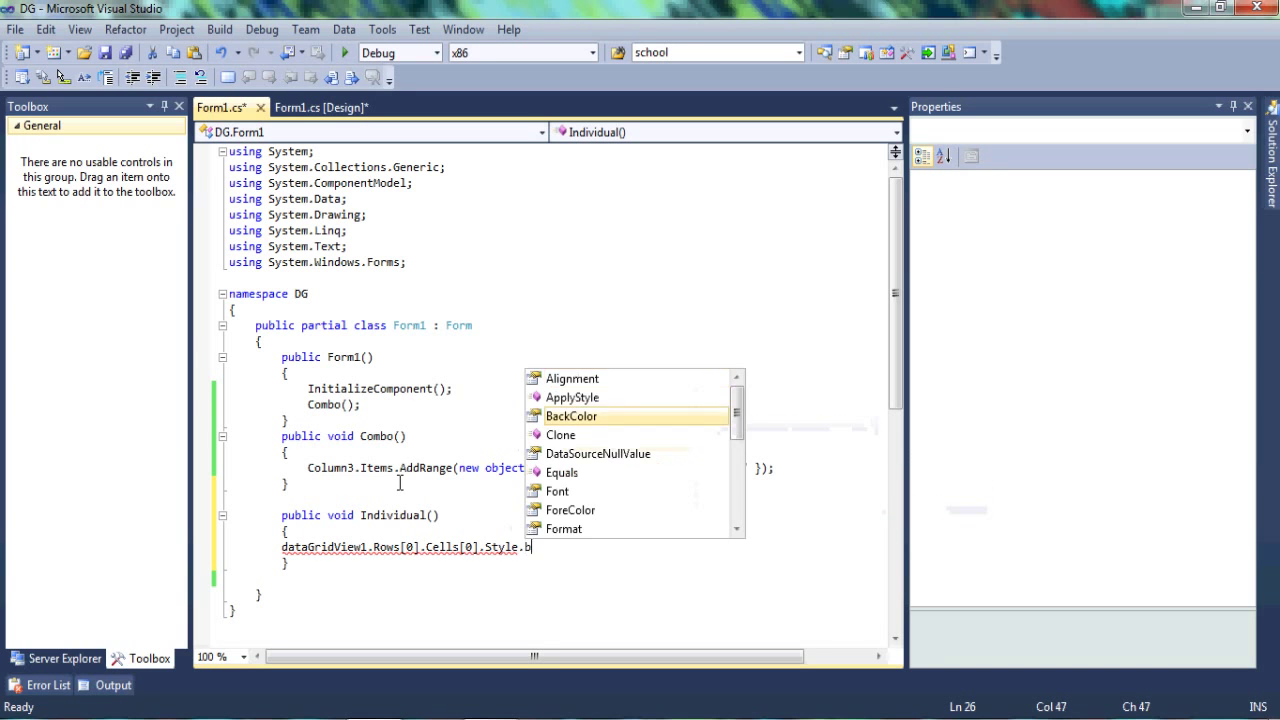
{"action": "type", "text": "ackColor=col"}
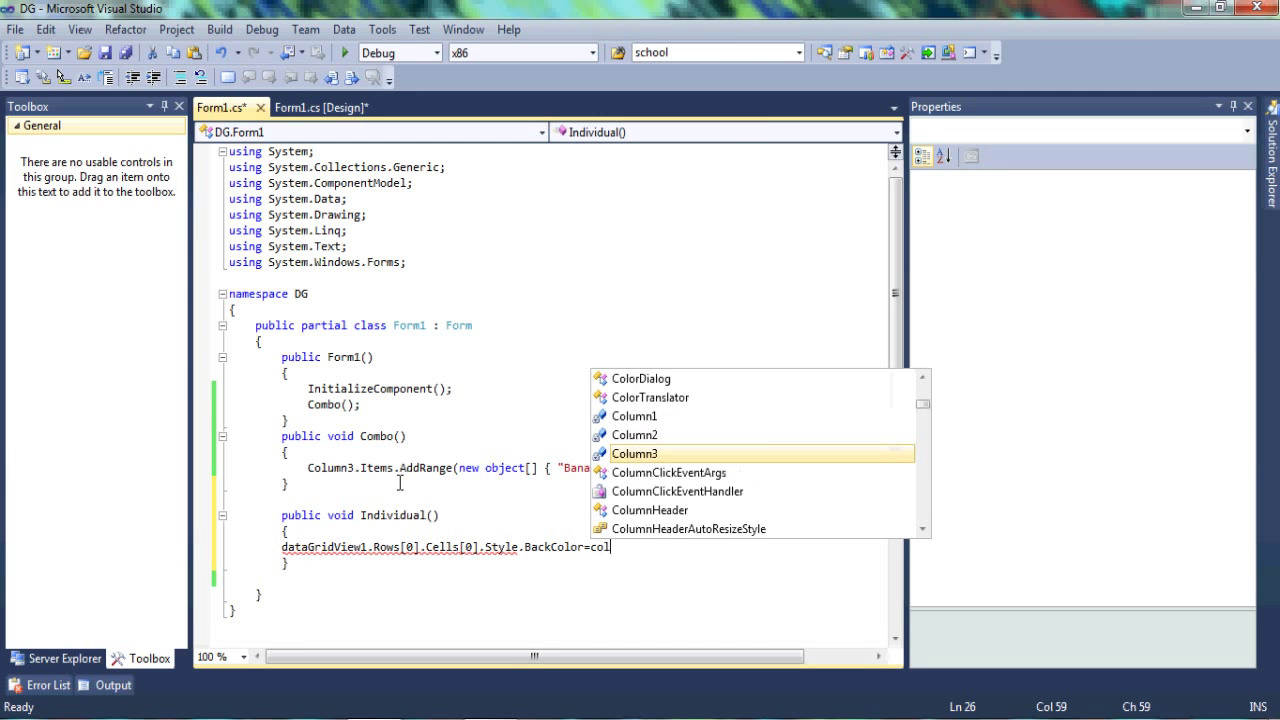
{"action": "type", "text": "olor.Yellow;"}
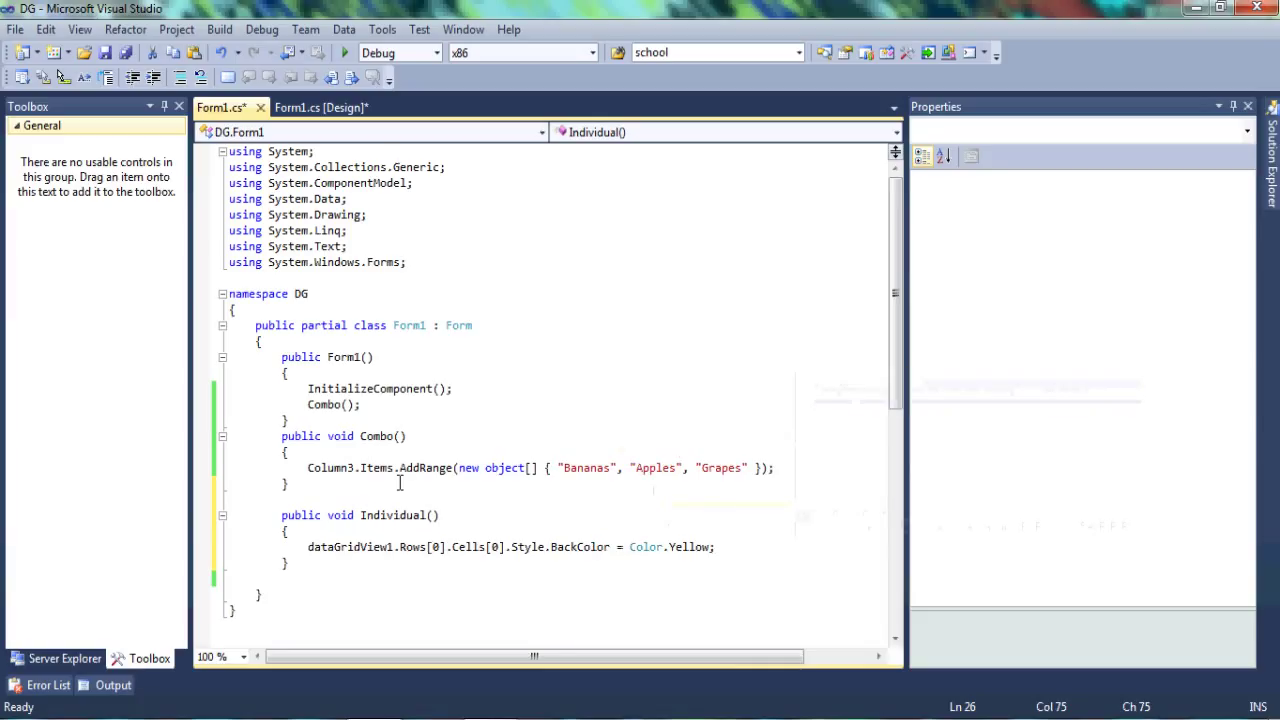
{"action": "double_click", "coordinate": [404, 516]}
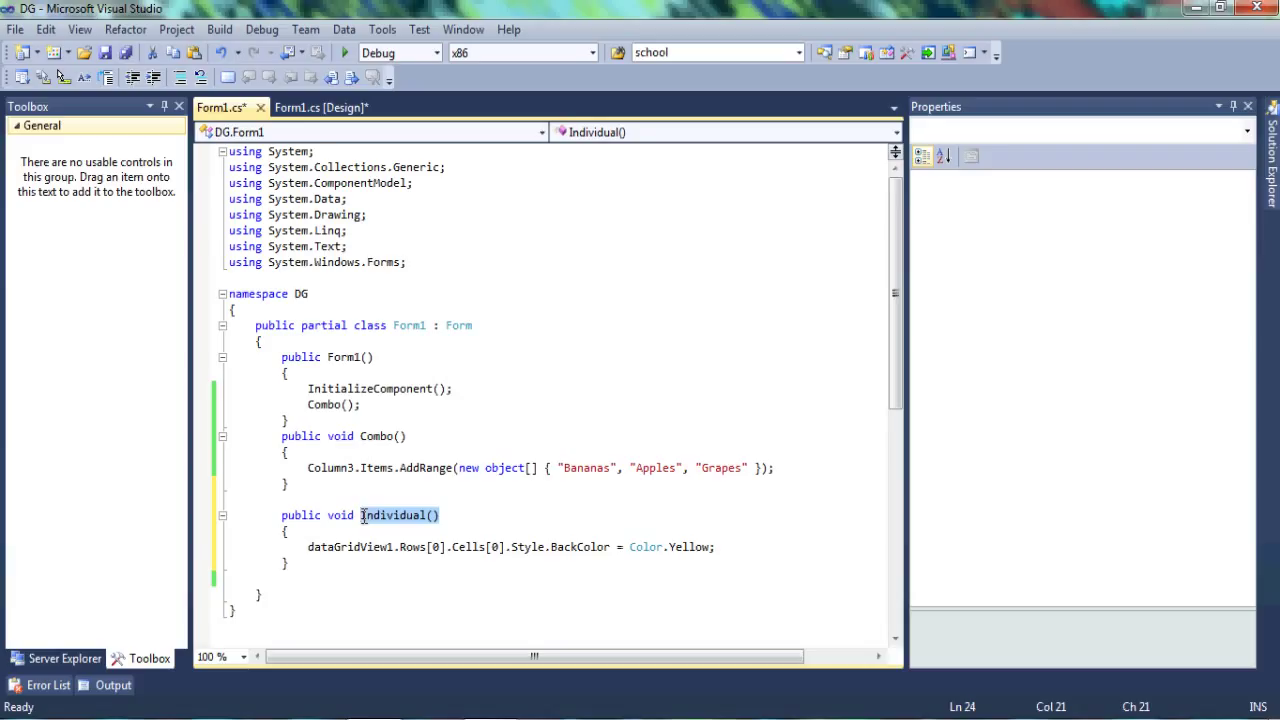
Call Individual(); in the Form1 constructor after Combo()
{"action": "key", "text": "enter"}
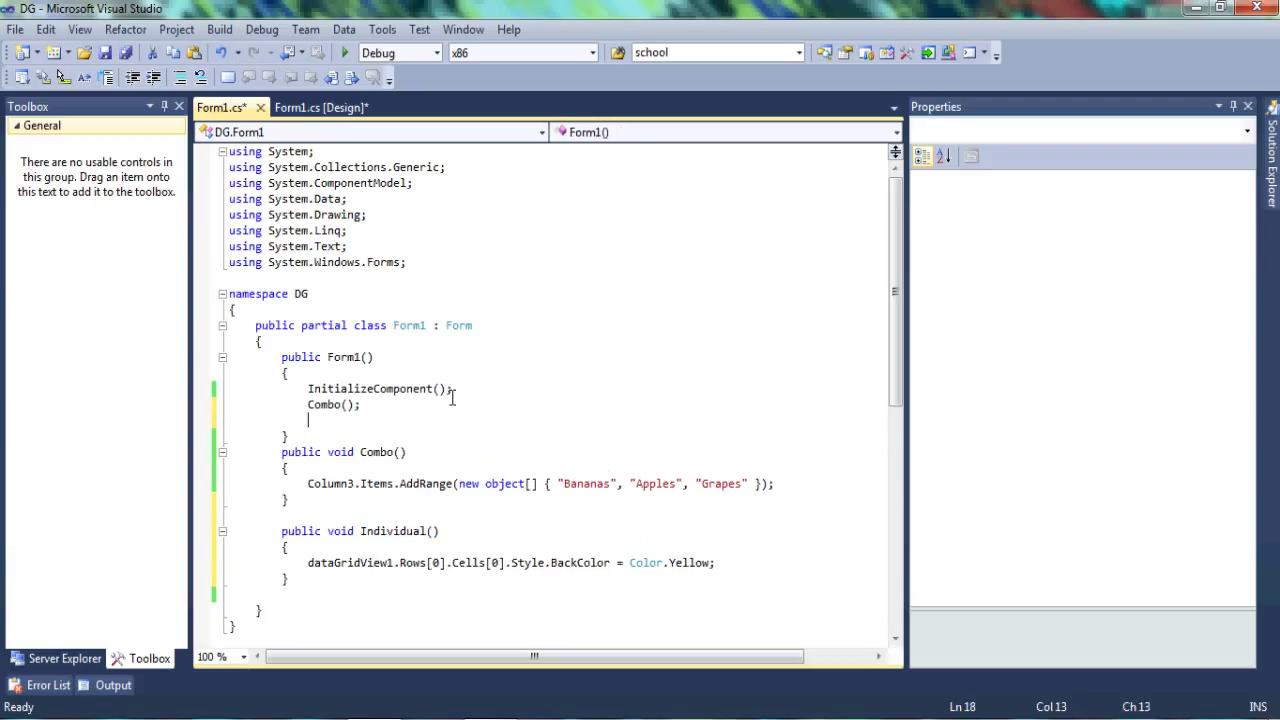
{"action": "type", "text": "Individual();"}
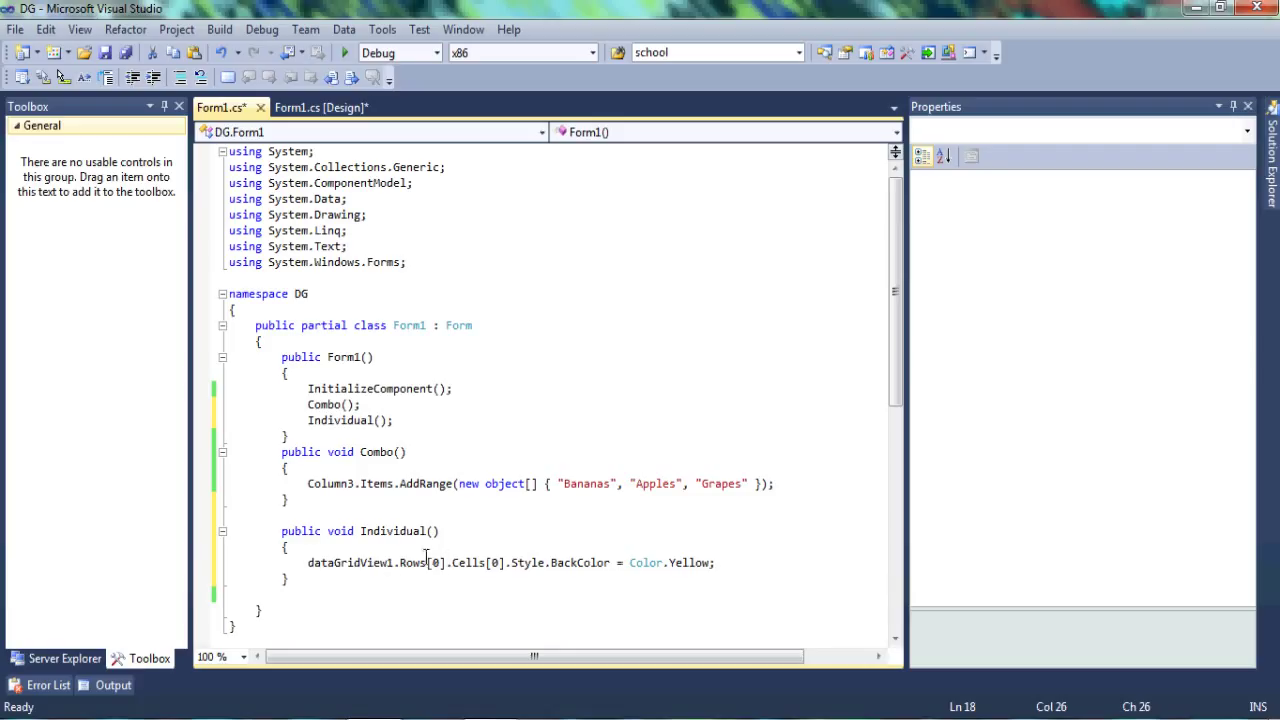
{"action": "mouse_move", "coordinate": [484, 552]}
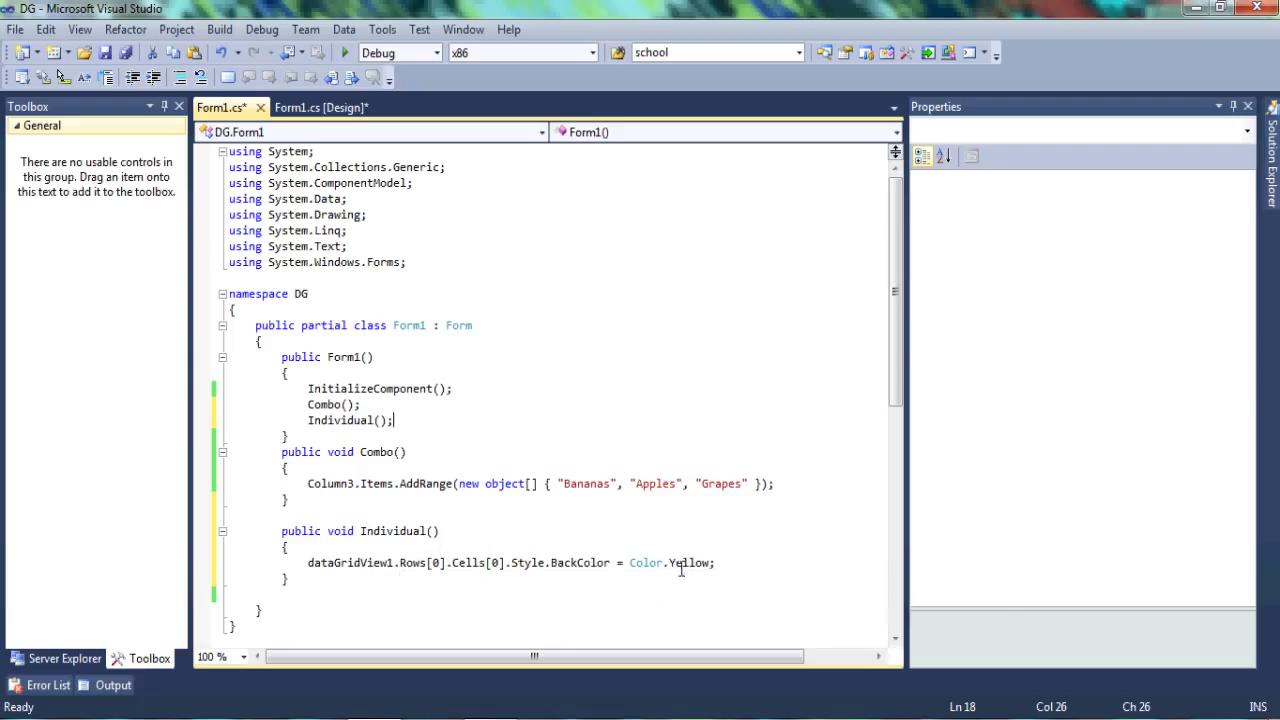
Finish the BackColor line as Color.Yellow; using IntelliSense
{"action": "left_click", "coordinate": [708, 562]}
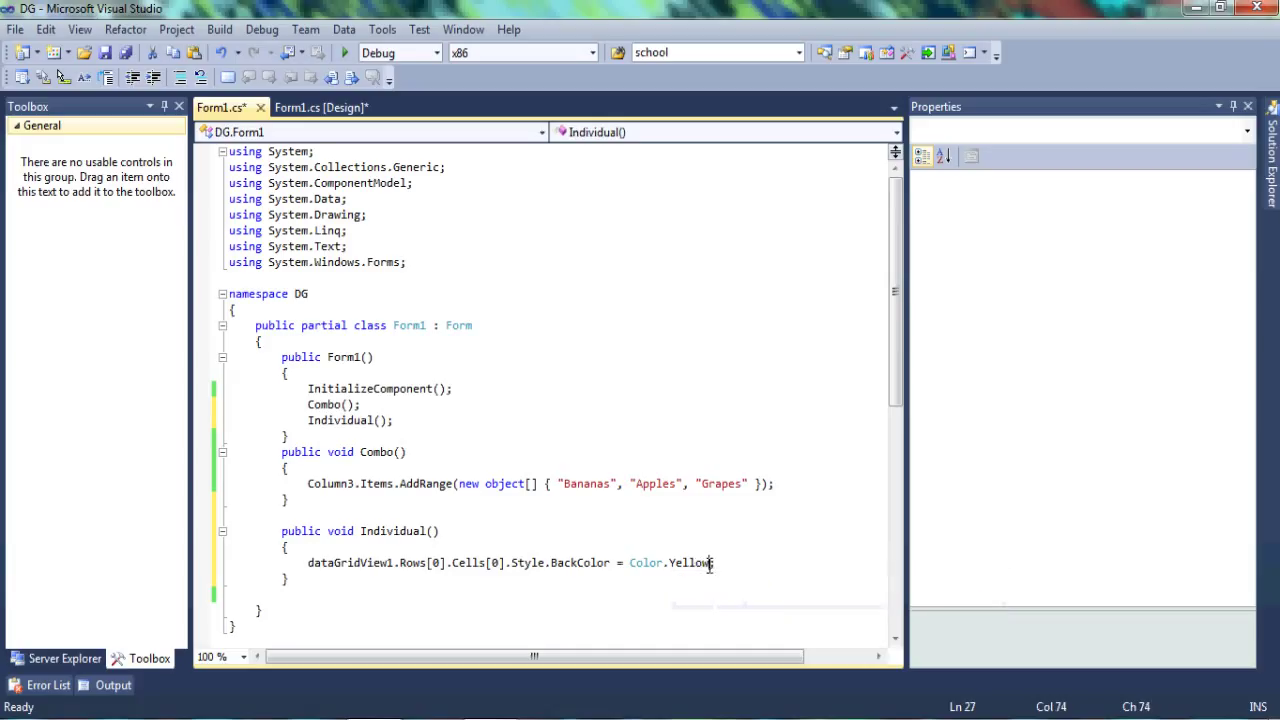
{"action": "key", "text": "BackSpace"}
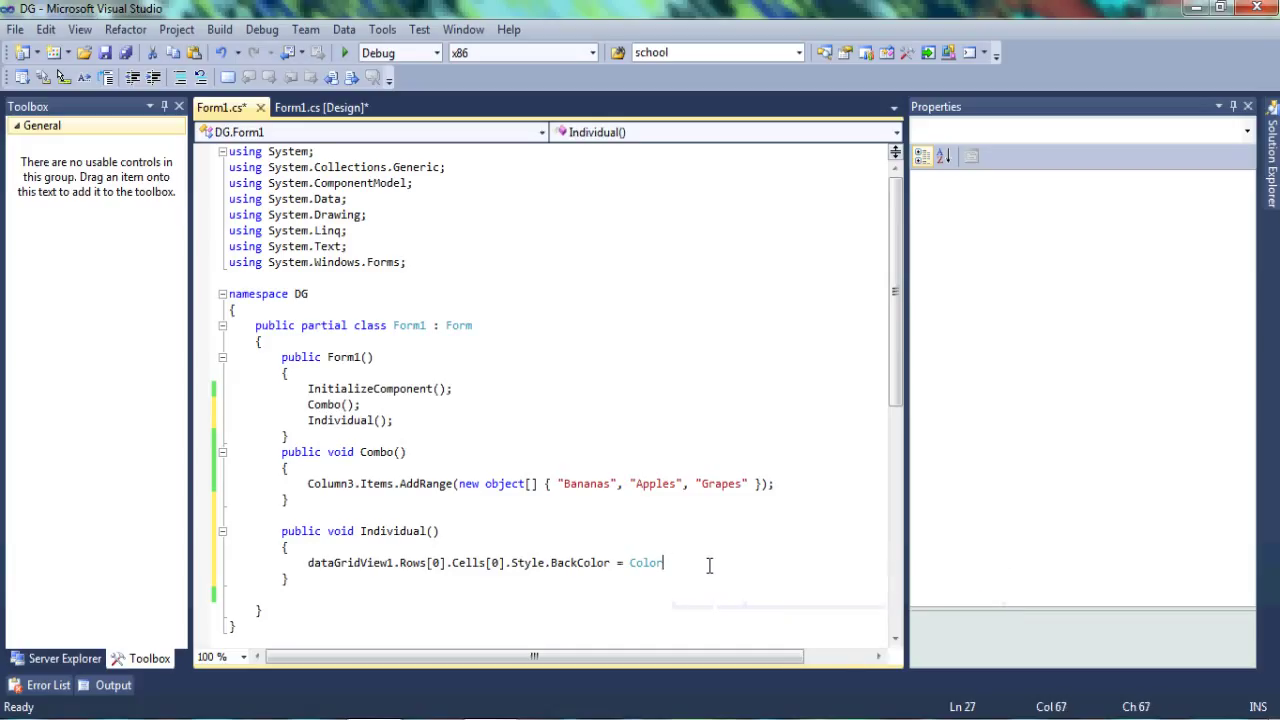
{"action": "type", "text": "."}
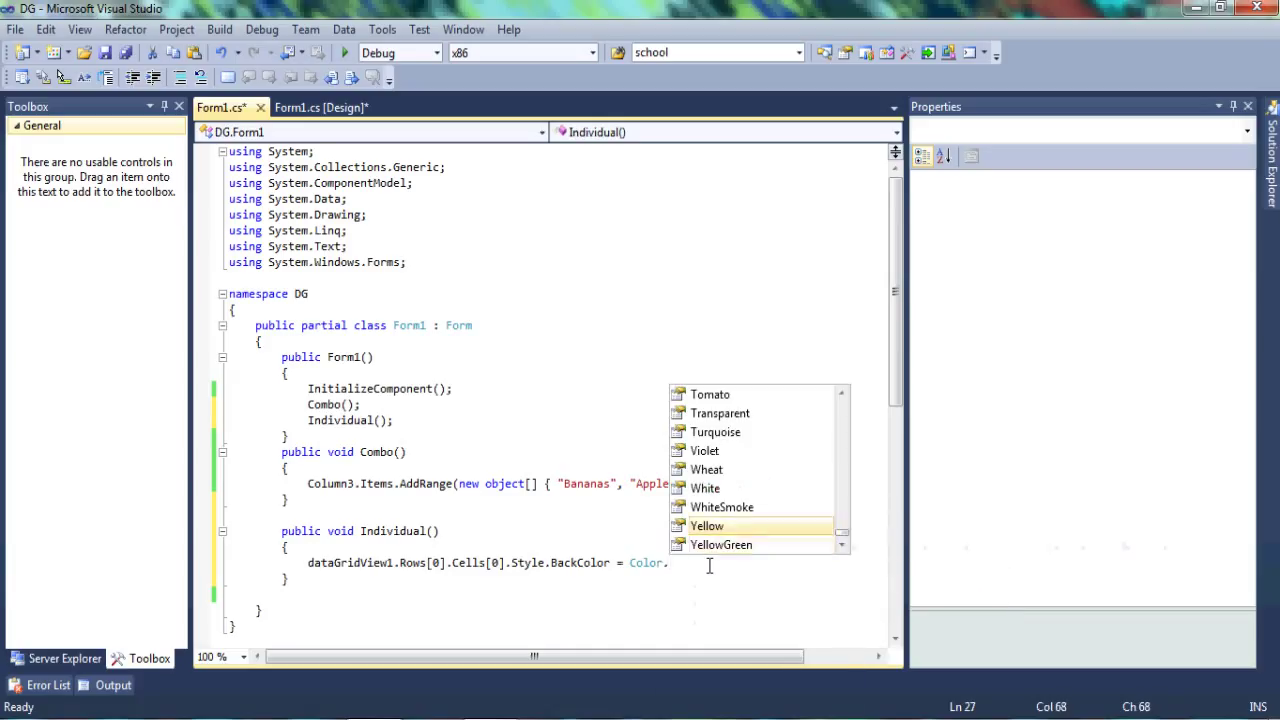
{"action": "scroll", "scroll_direction": "up", "scroll_amount": 3}
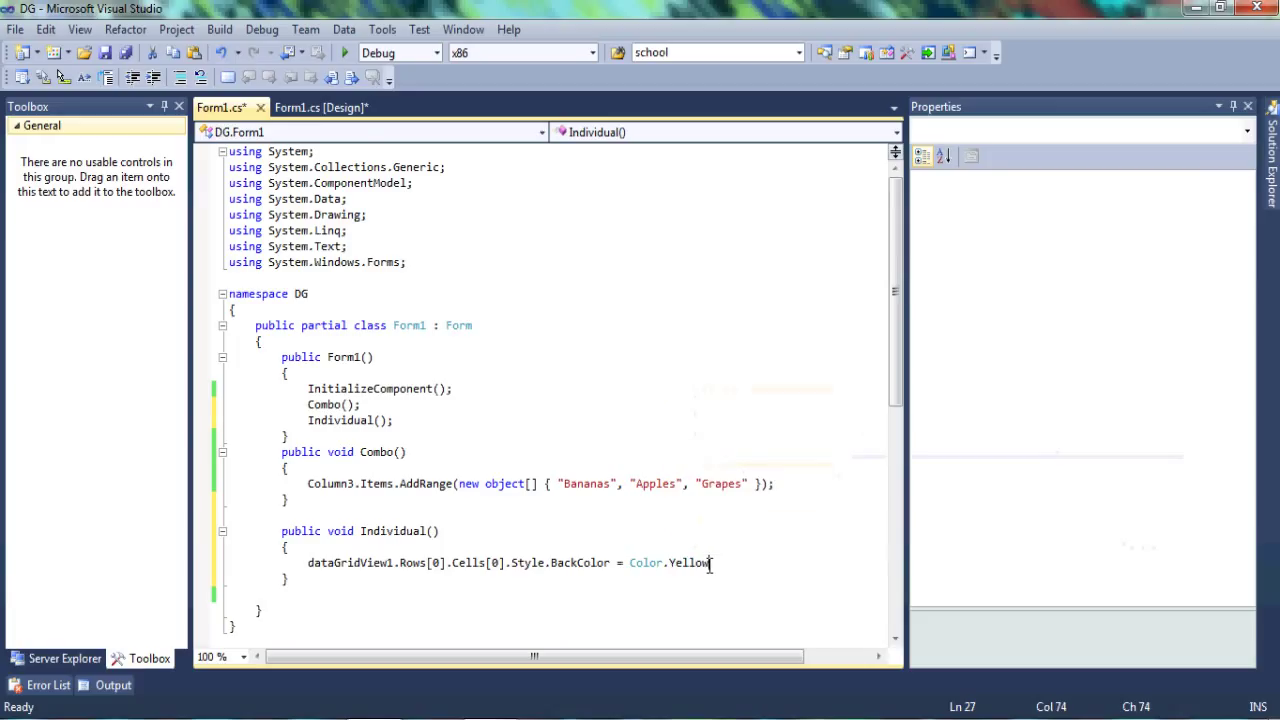
{"action": "type", "text": ";"}
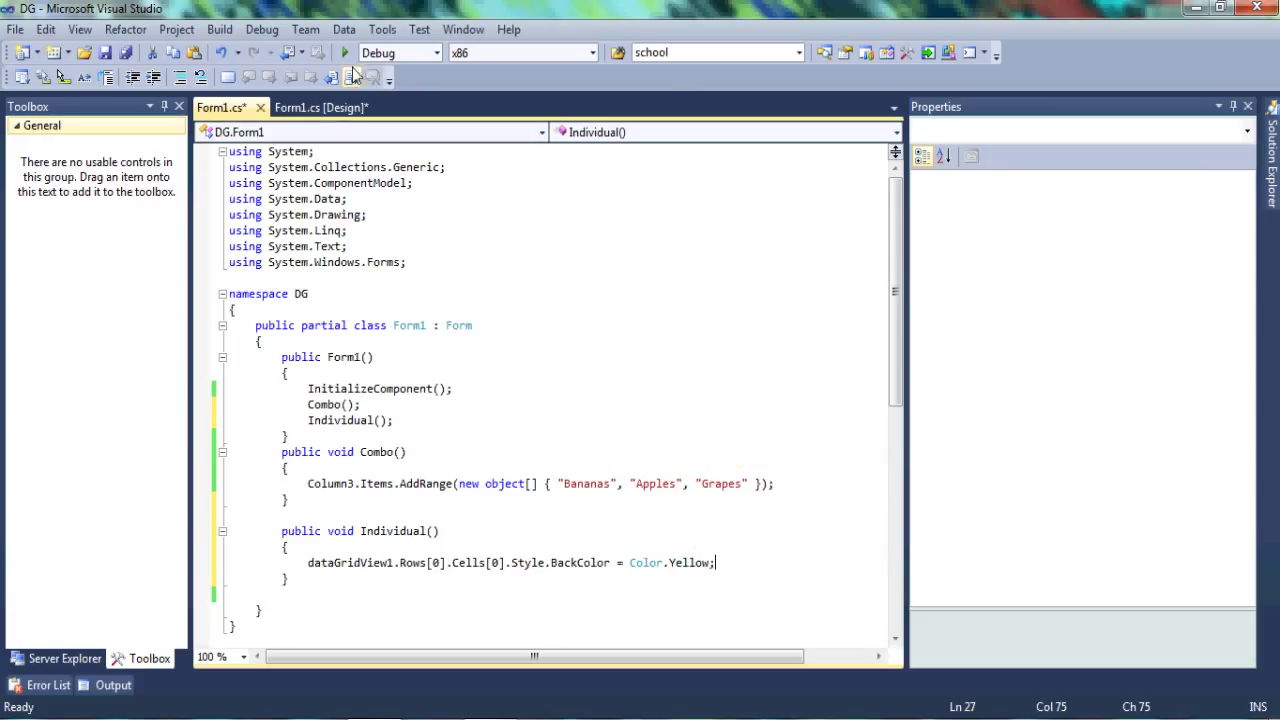
{"action": "left_click", "coordinate": [344, 52]}
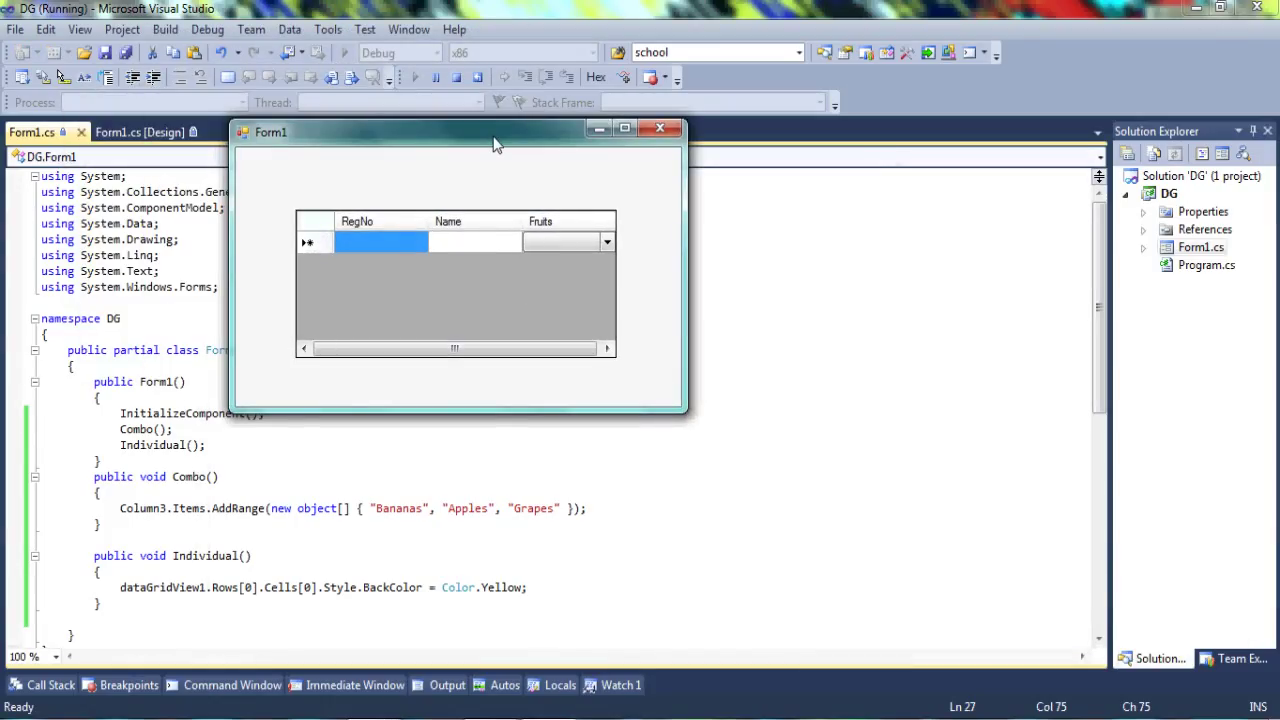
{"action": "left_click", "coordinate": [474, 242]}
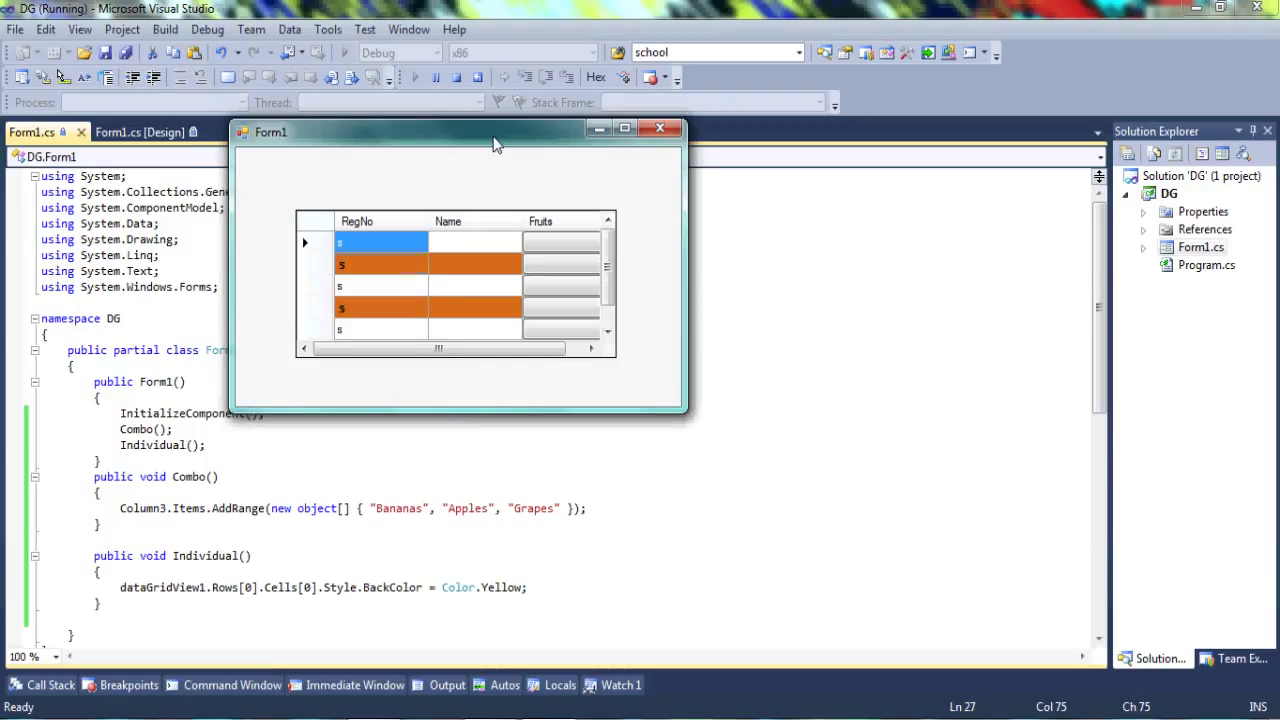
{"action": "left_click", "coordinate": [378, 242]}
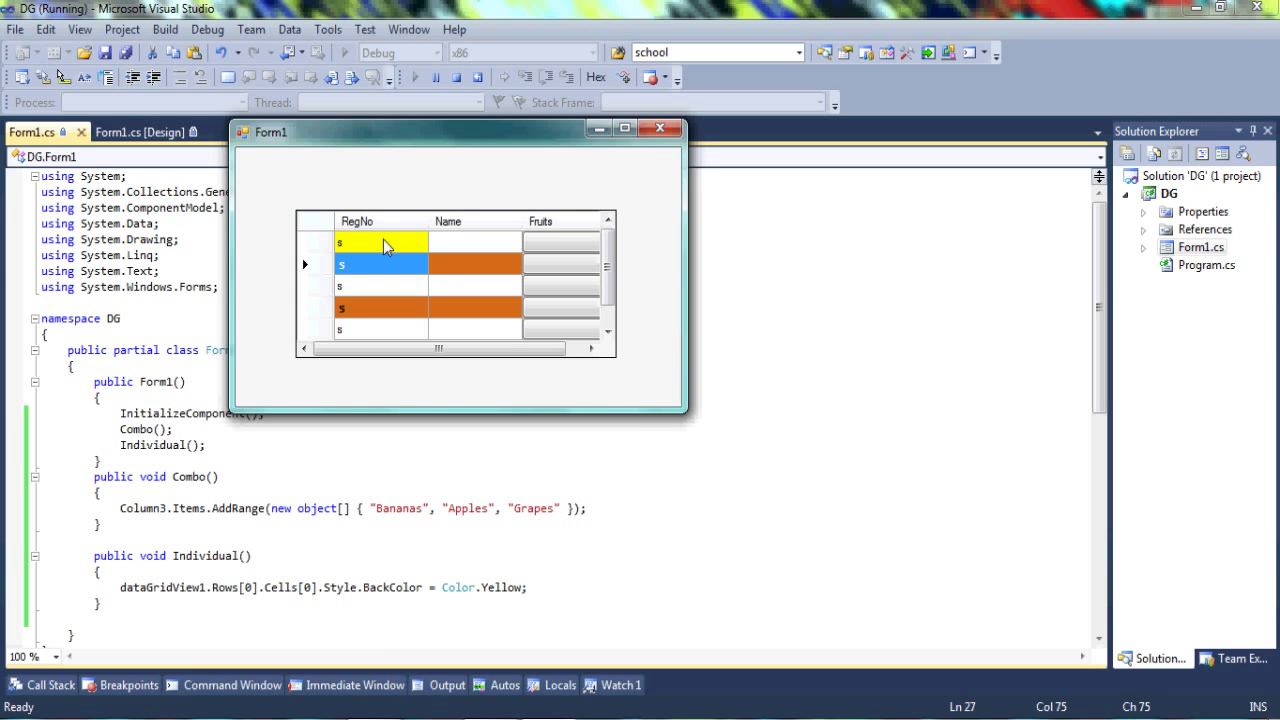
{"action": "mouse_move", "coordinate": [564, 204]}
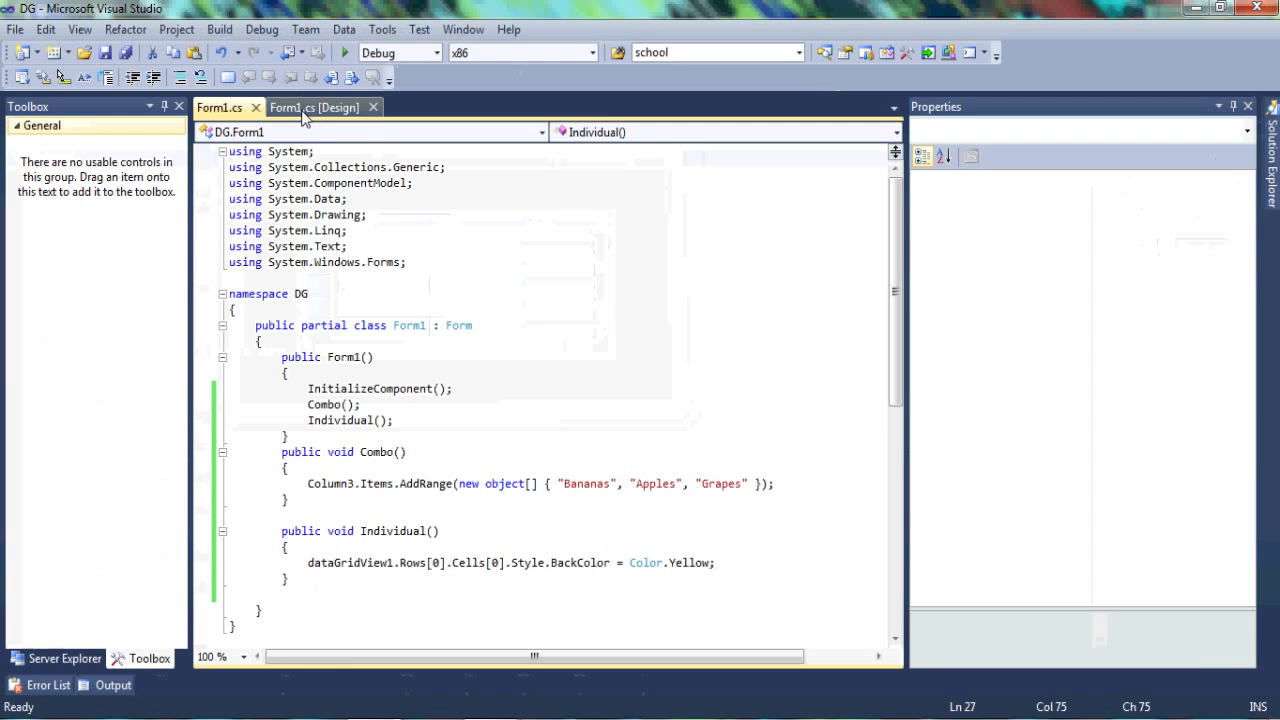
Switch to the Form1 design view, run the form again and move its window aside
{"action": "left_click", "coordinate": [314, 108]}
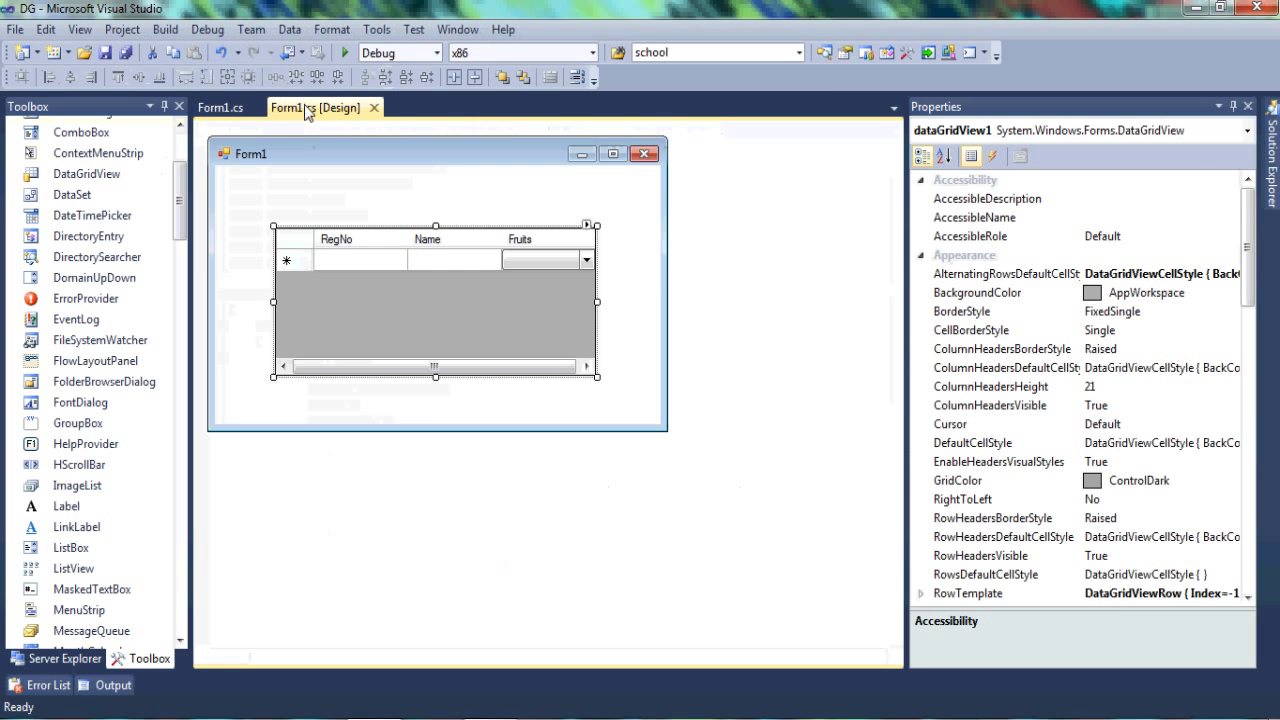
{"action": "left_click", "coordinate": [344, 52]}
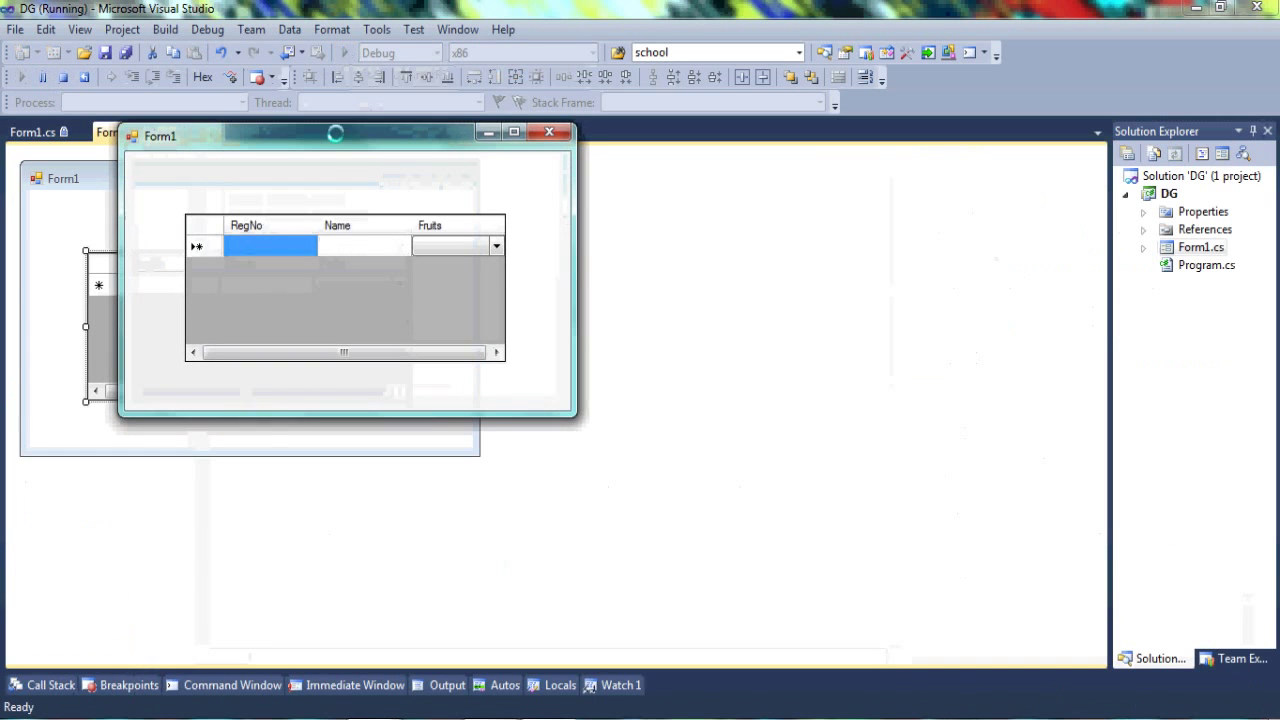
{"action": "left_click_drag", "start_coordinate": [336, 132], "coordinate": [532, 176]}
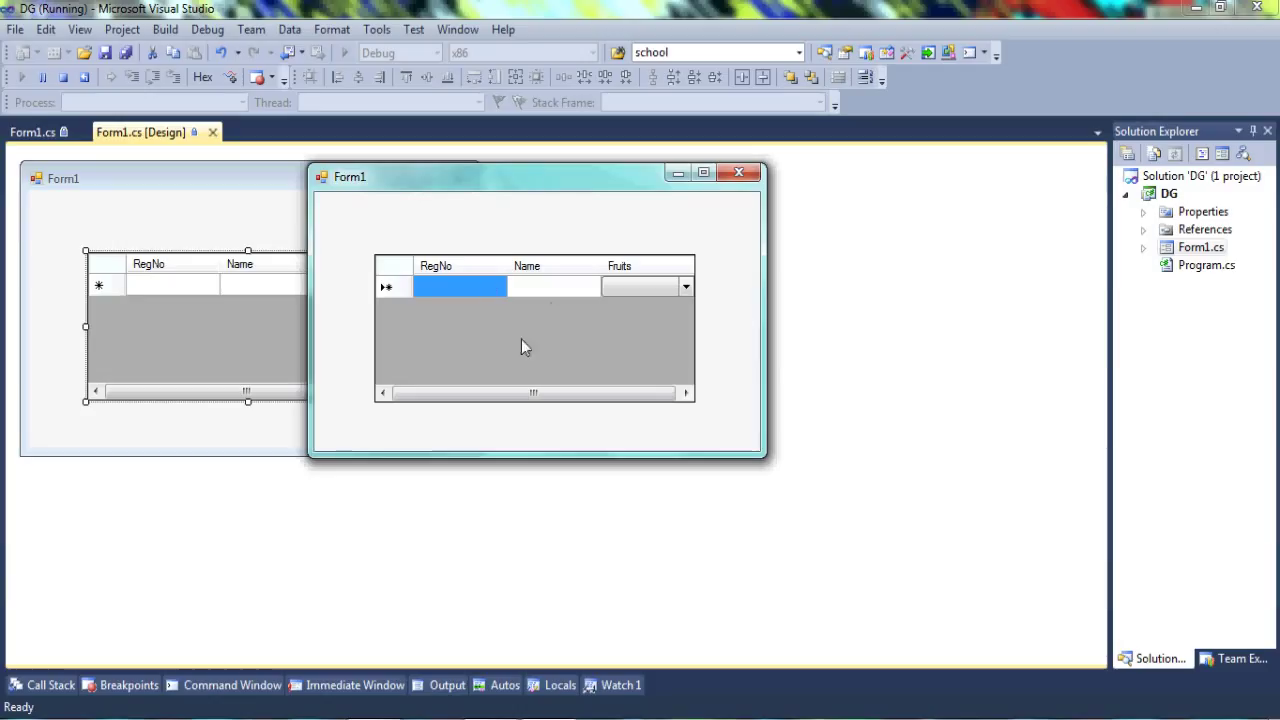
{"action": "mouse_move", "coordinate": [544, 244]}
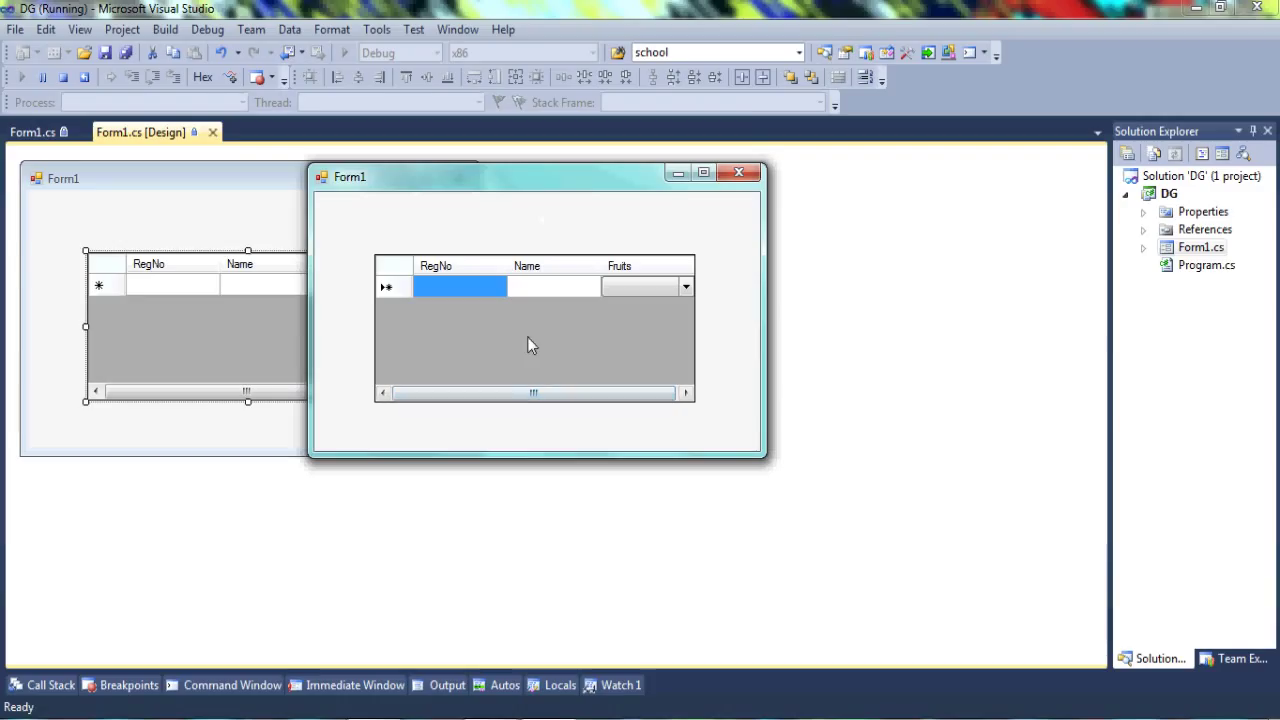
{"action": "mouse_move", "coordinate": [740, 172]}
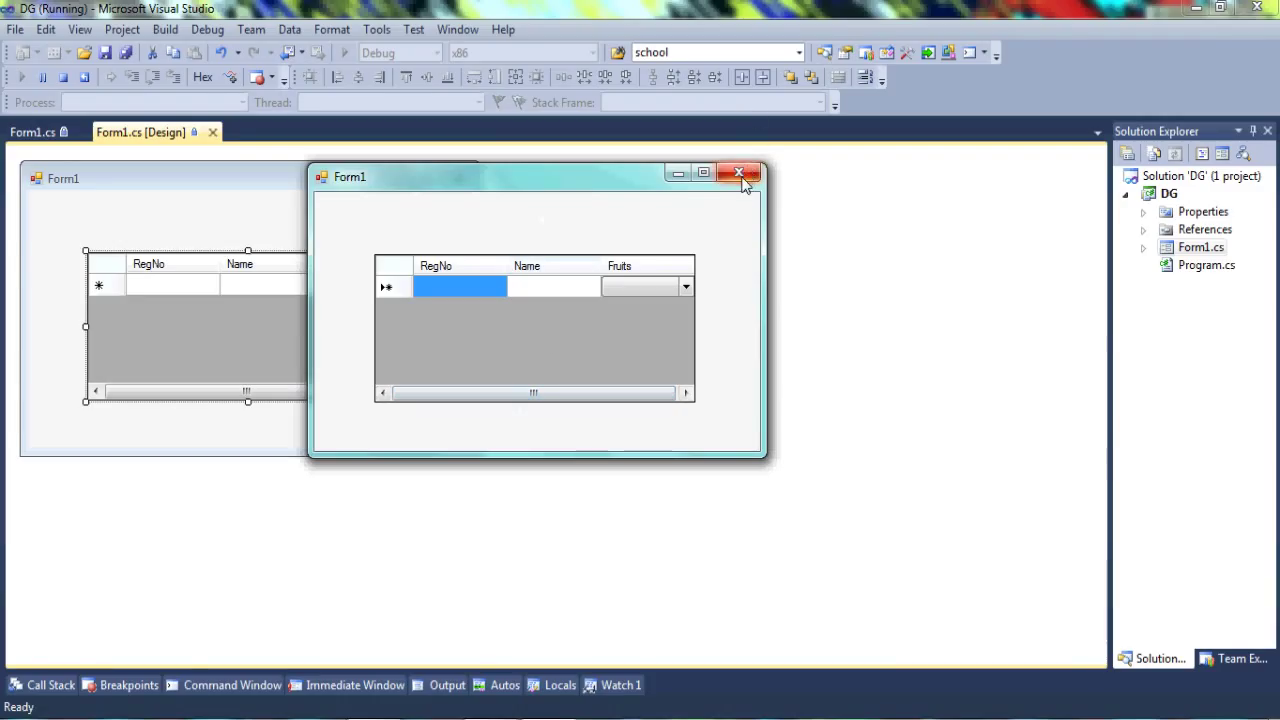
Close the form, set the grid's Cursor property to Hand and run the form to test it
{"action": "left_click", "coordinate": [740, 172]}
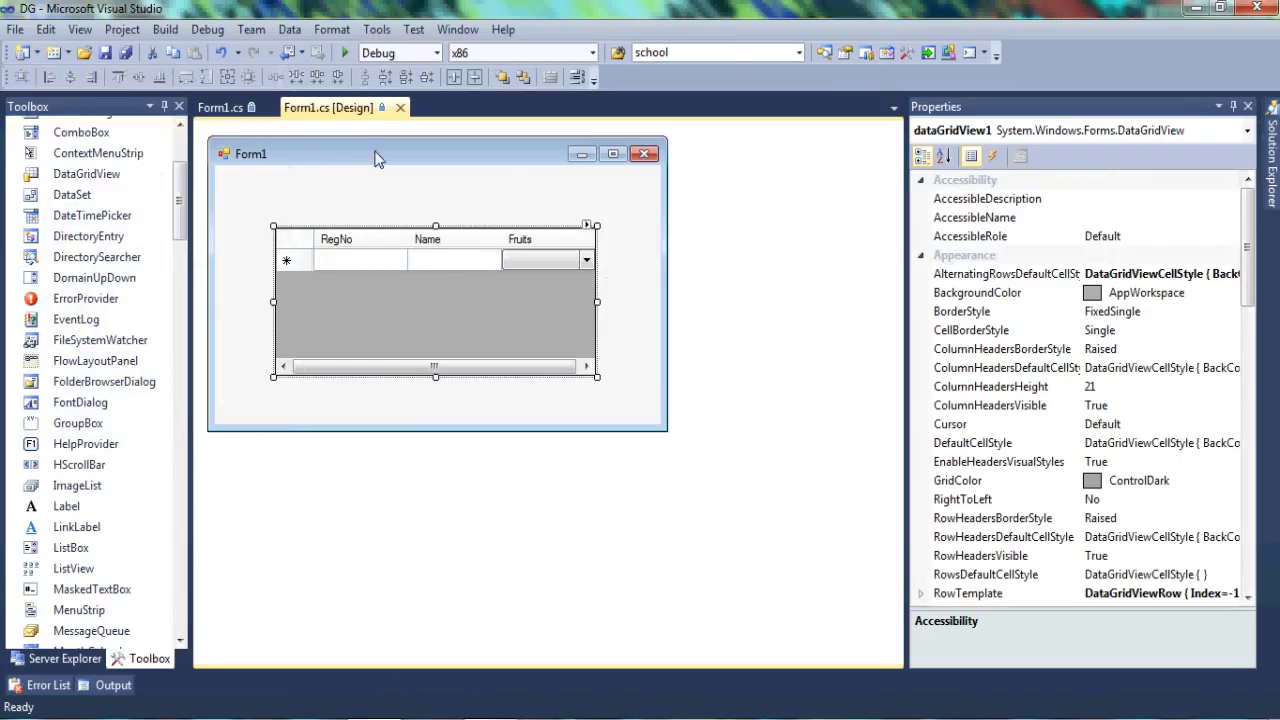
{"action": "mouse_move", "coordinate": [382, 292]}
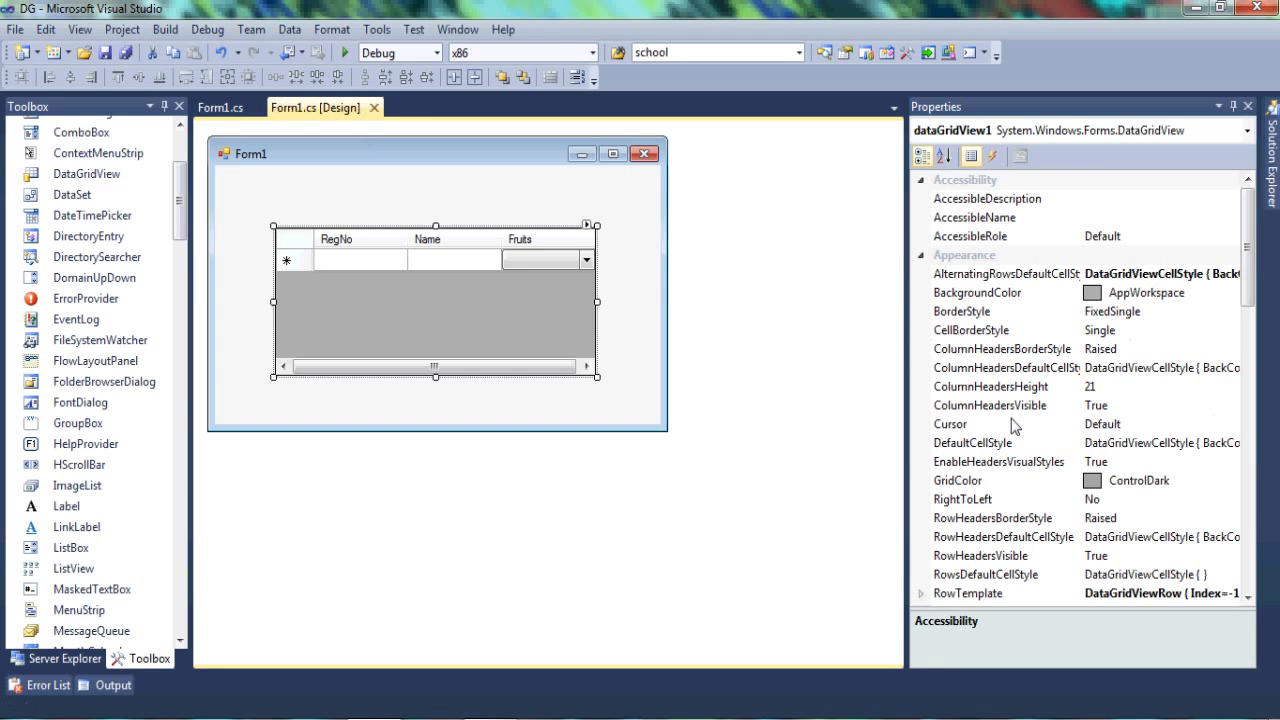
{"action": "mouse_move", "coordinate": [990, 360]}
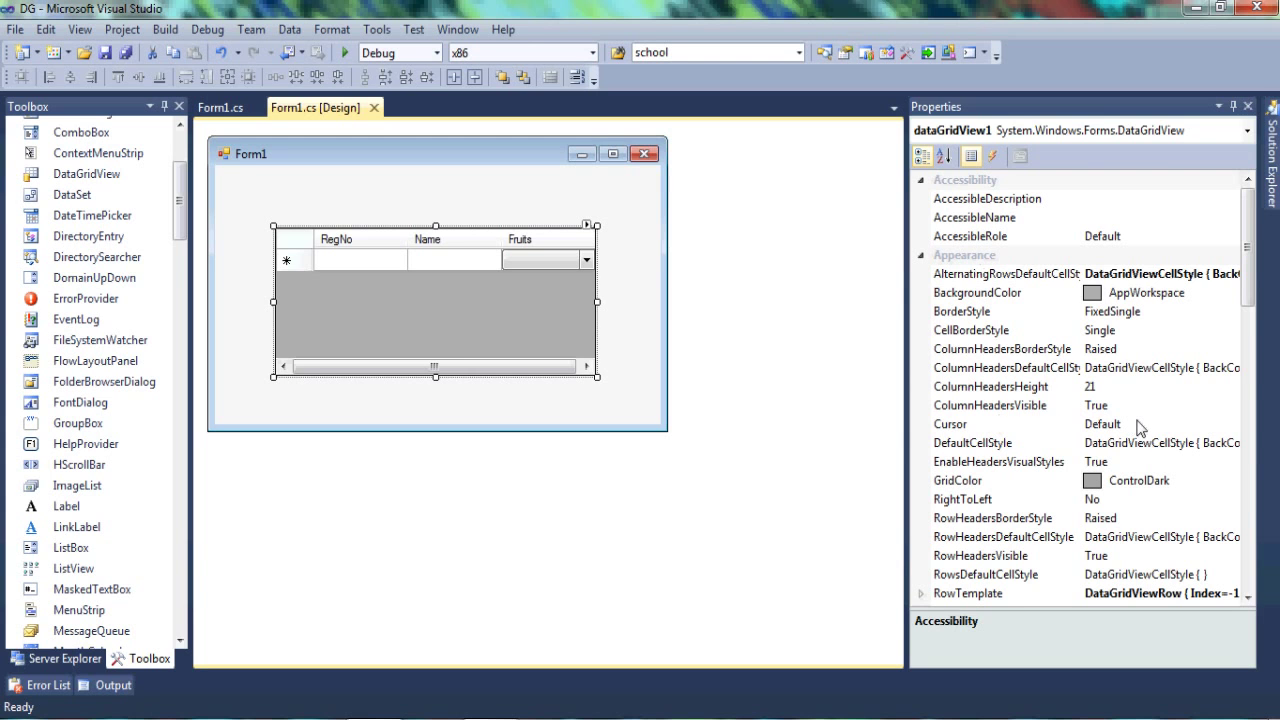
{"action": "left_click", "coordinate": [1232, 424]}
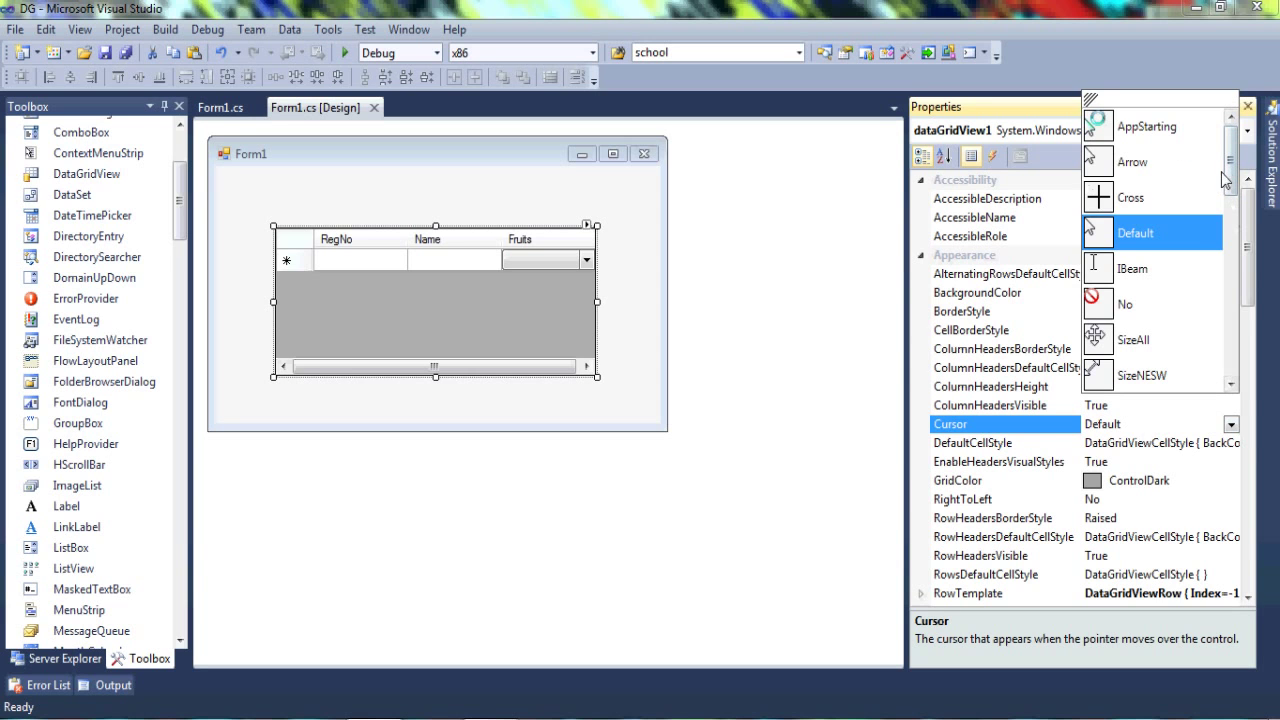
{"action": "scroll", "scroll_direction": "down", "scroll_amount": 3}
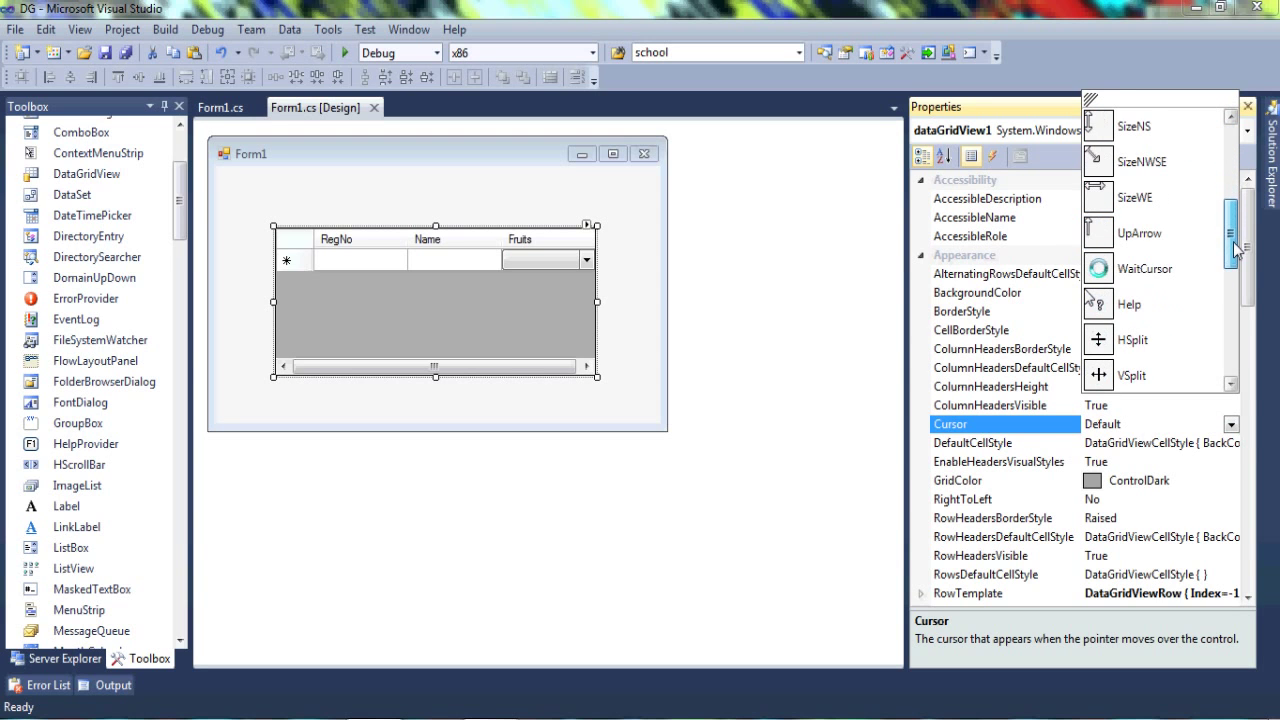
{"action": "scroll", "scroll_direction": "down", "scroll_amount": 3}
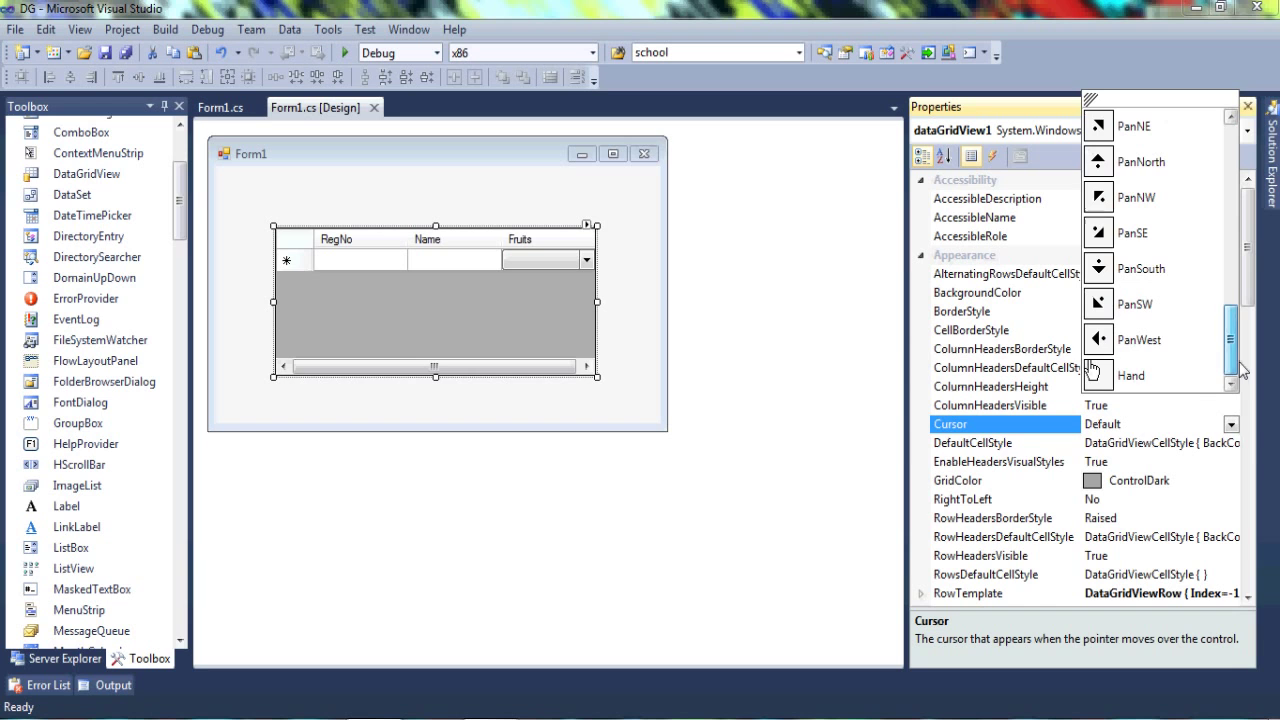
{"action": "left_click", "coordinate": [1132, 376]}
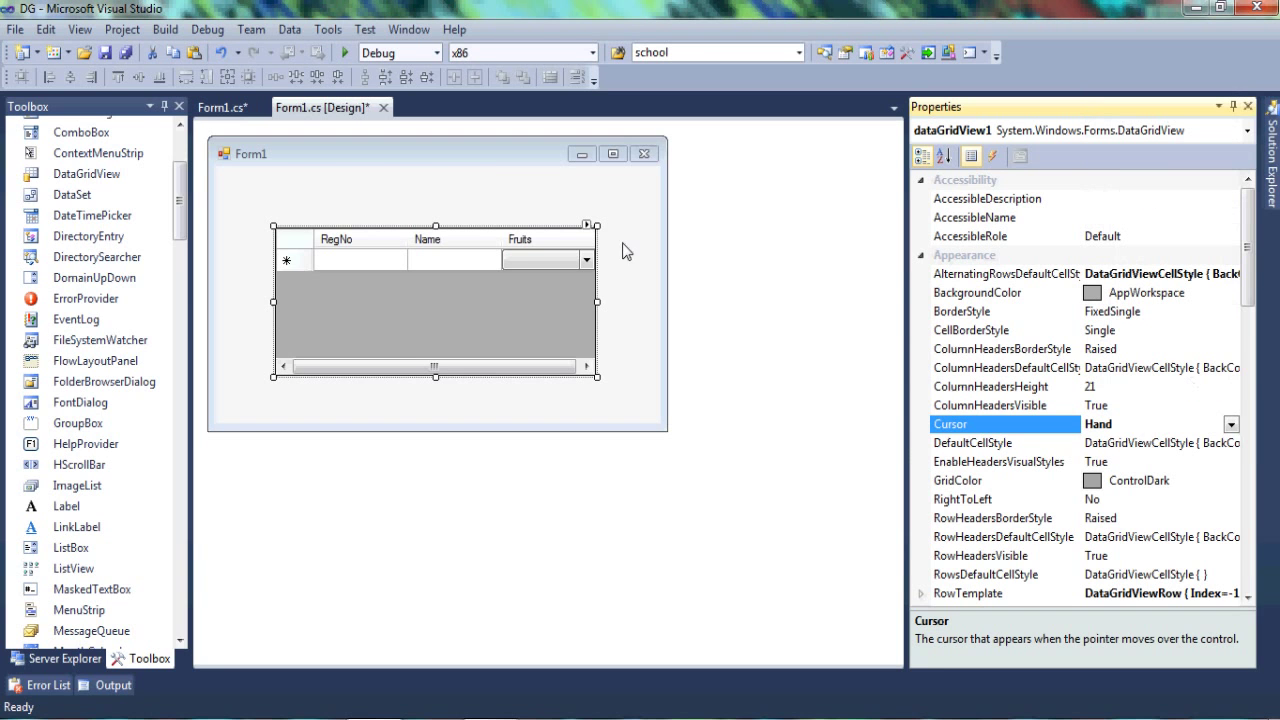
{"action": "left_click", "coordinate": [344, 52]}
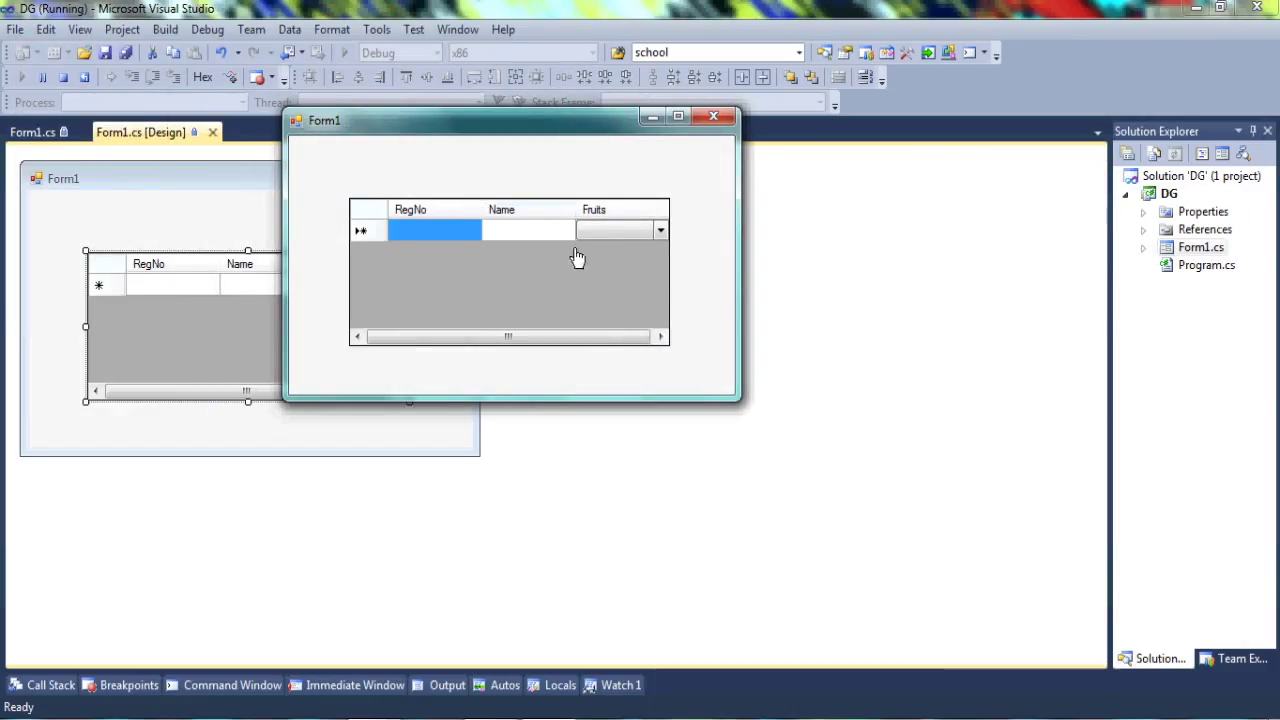
{"action": "mouse_move", "coordinate": [396, 262]}
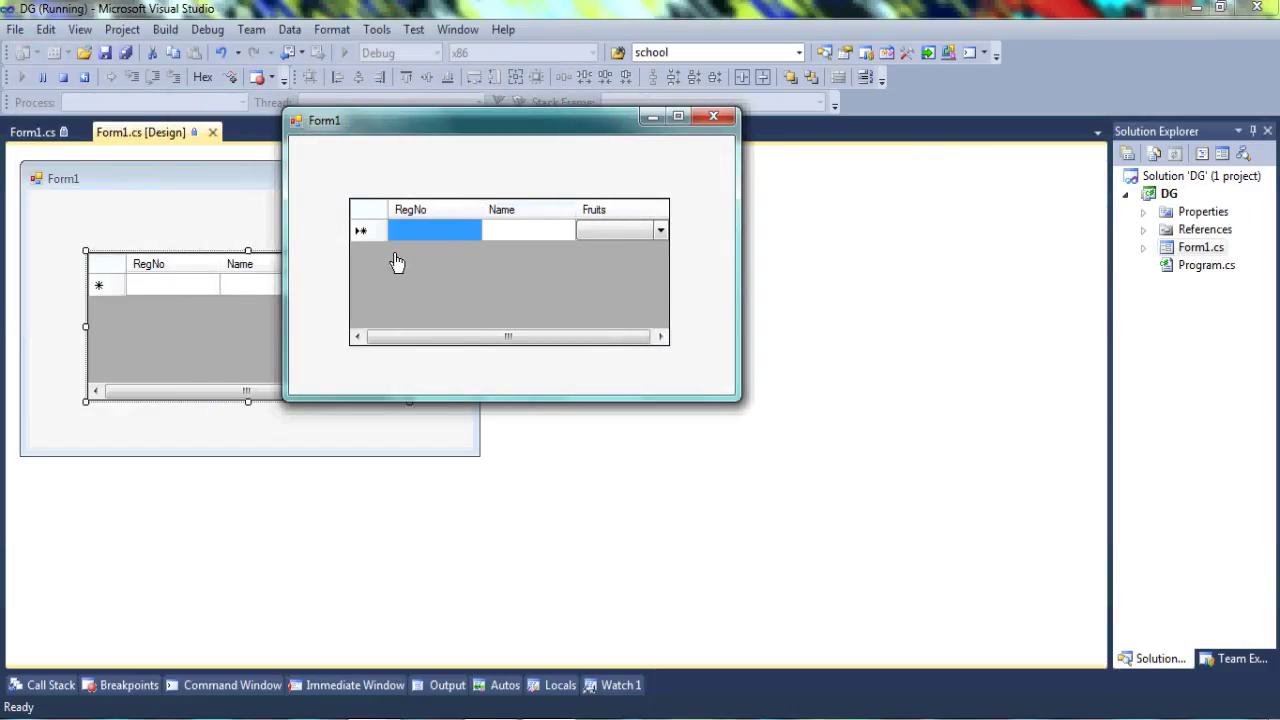
{"action": "mouse_move", "coordinate": [478, 338]}
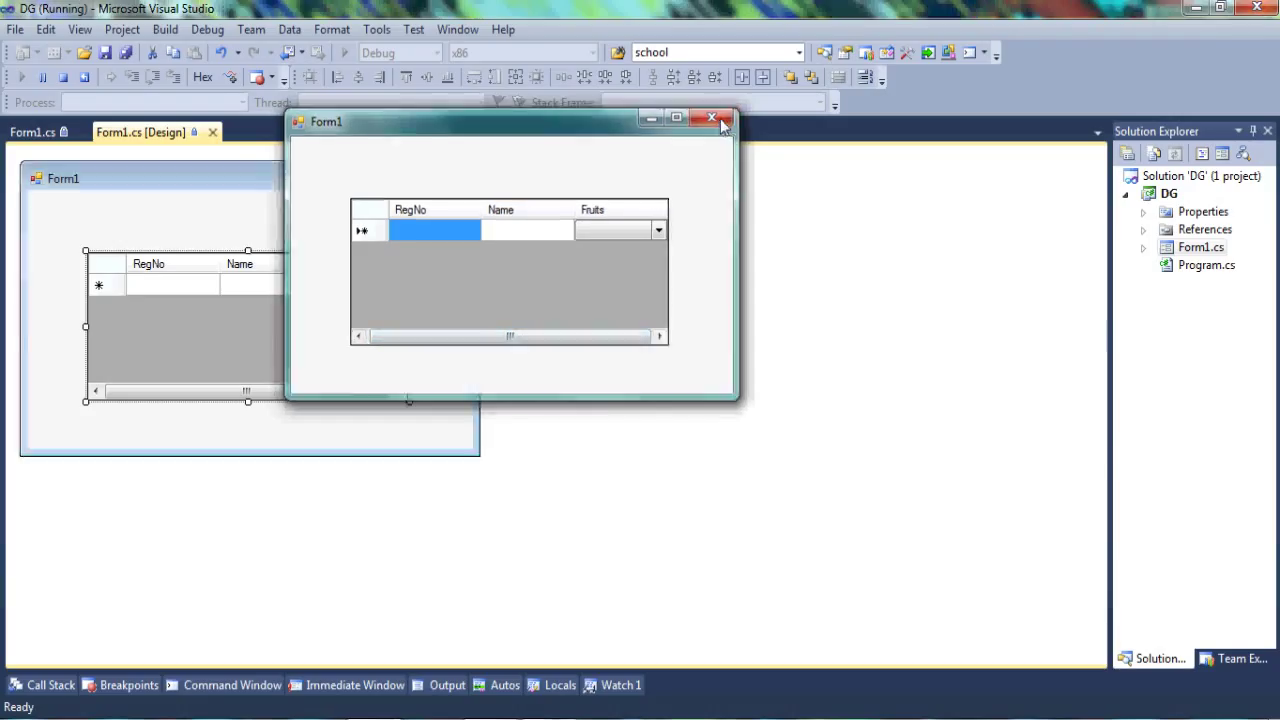
Close the form and set the grid's CellBorderStyle first to Sunken, then to None
{"action": "left_click", "coordinate": [712, 118]}
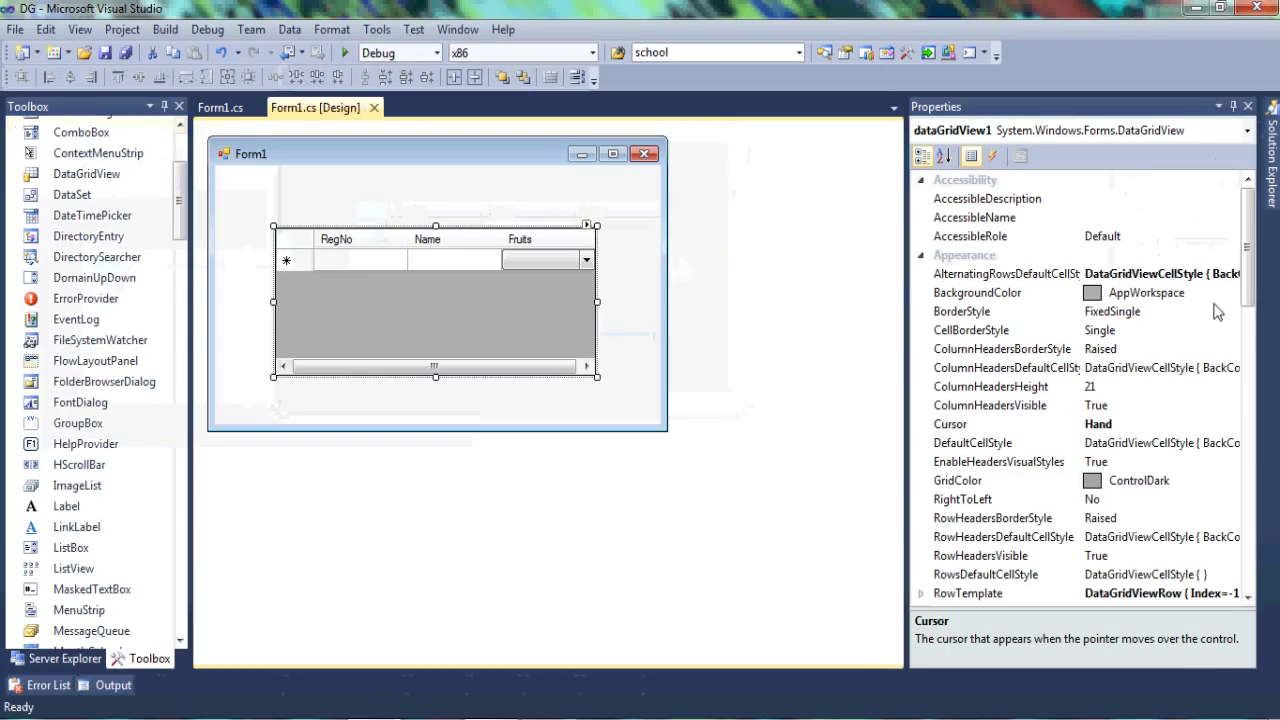
{"action": "scroll", "scroll_direction": "down", "scroll_amount": 3}
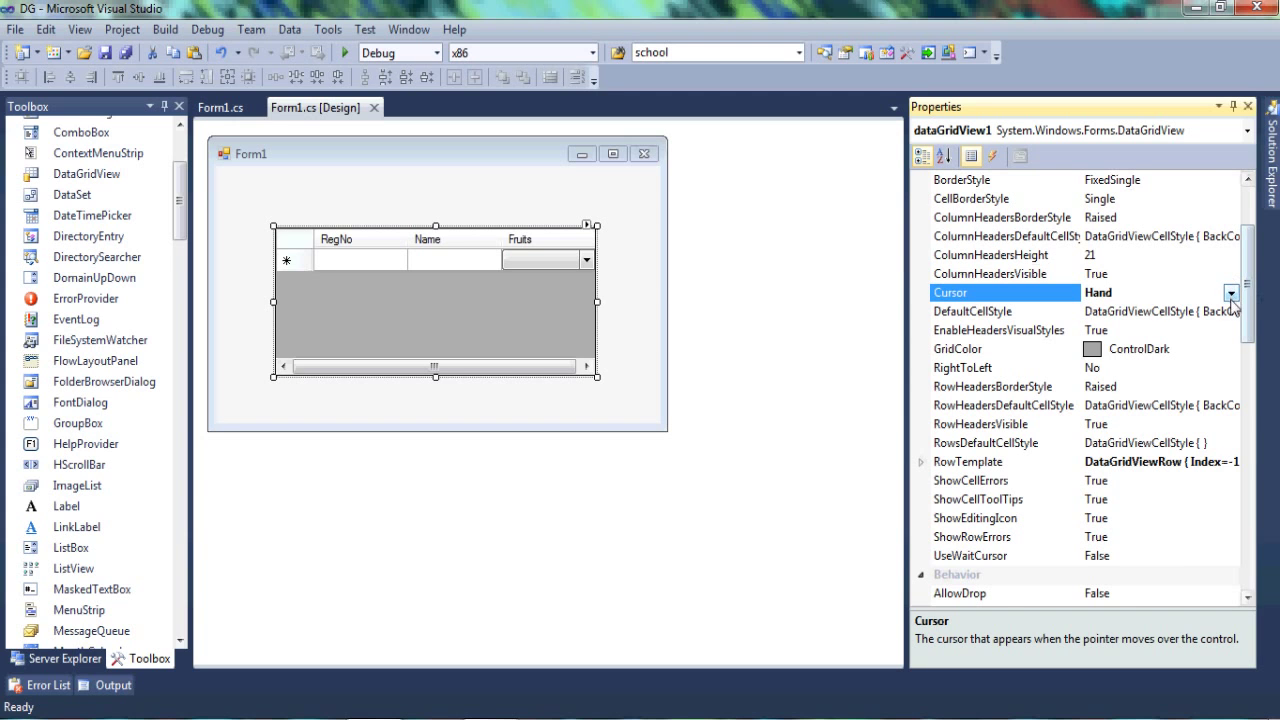
{"action": "scroll", "scroll_direction": "up", "scroll_amount": 3}
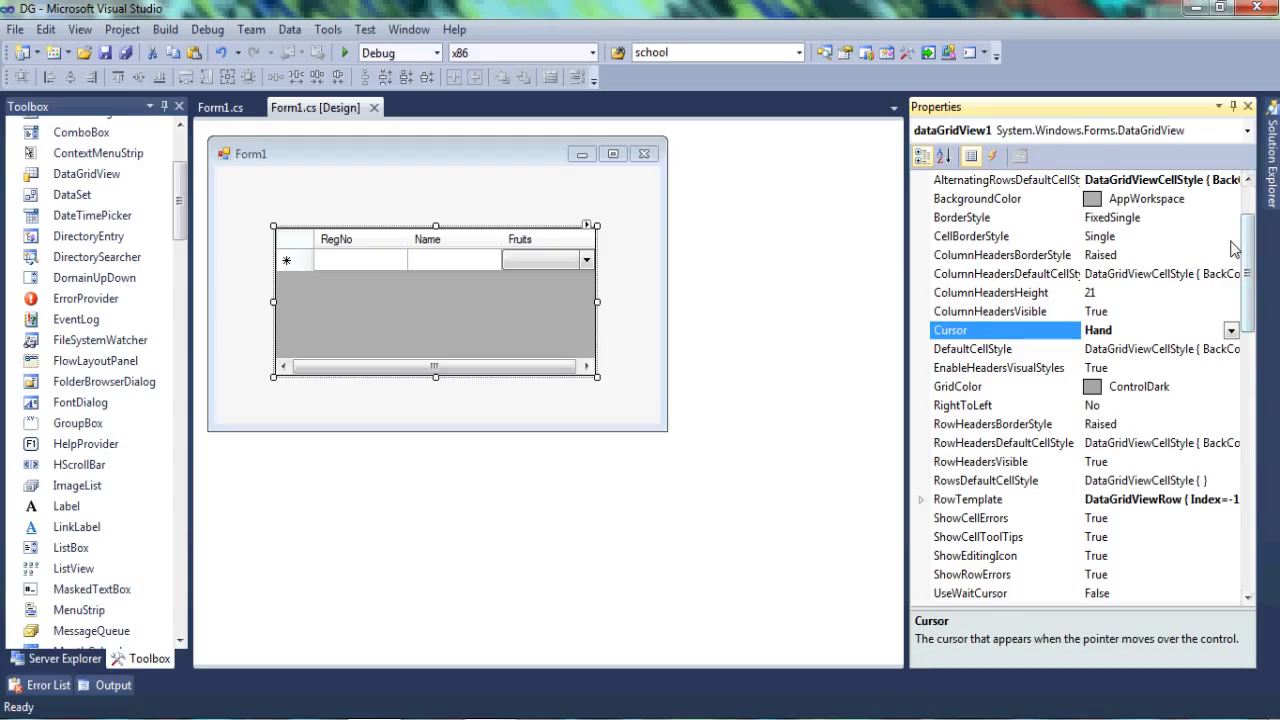
{"action": "left_click", "coordinate": [1232, 236]}
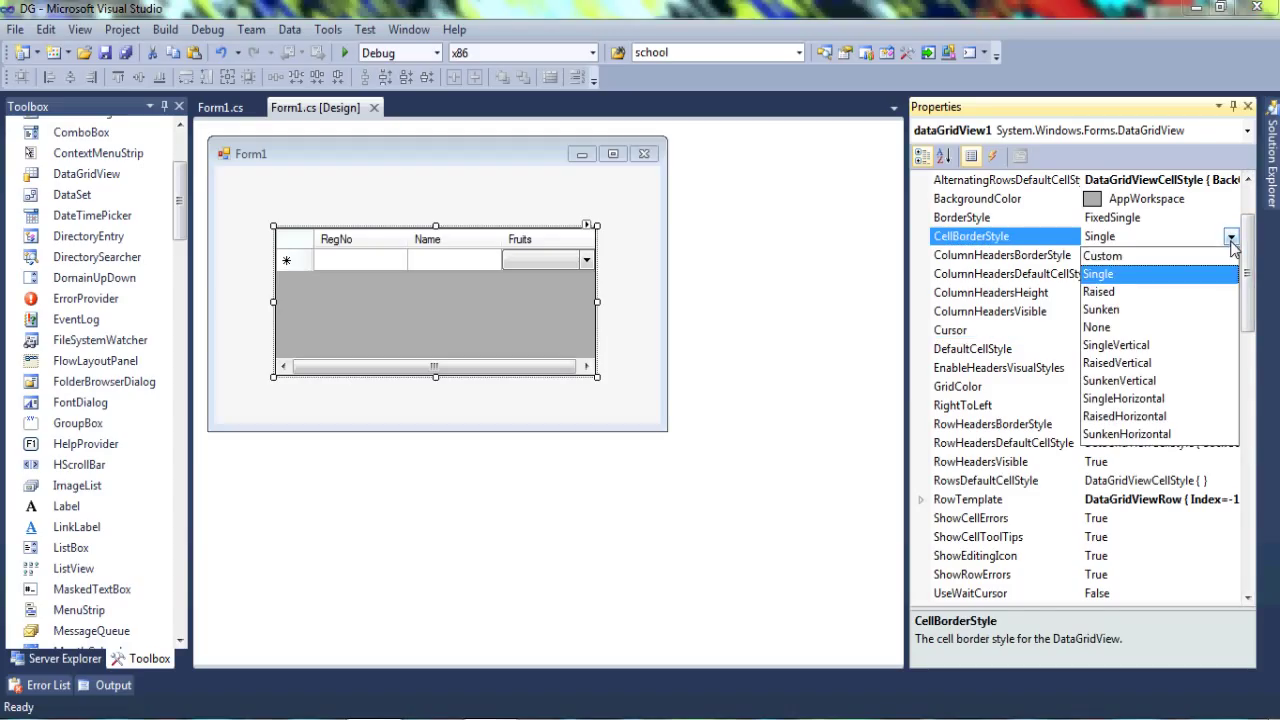
{"action": "mouse_move", "coordinate": [1184, 278]}
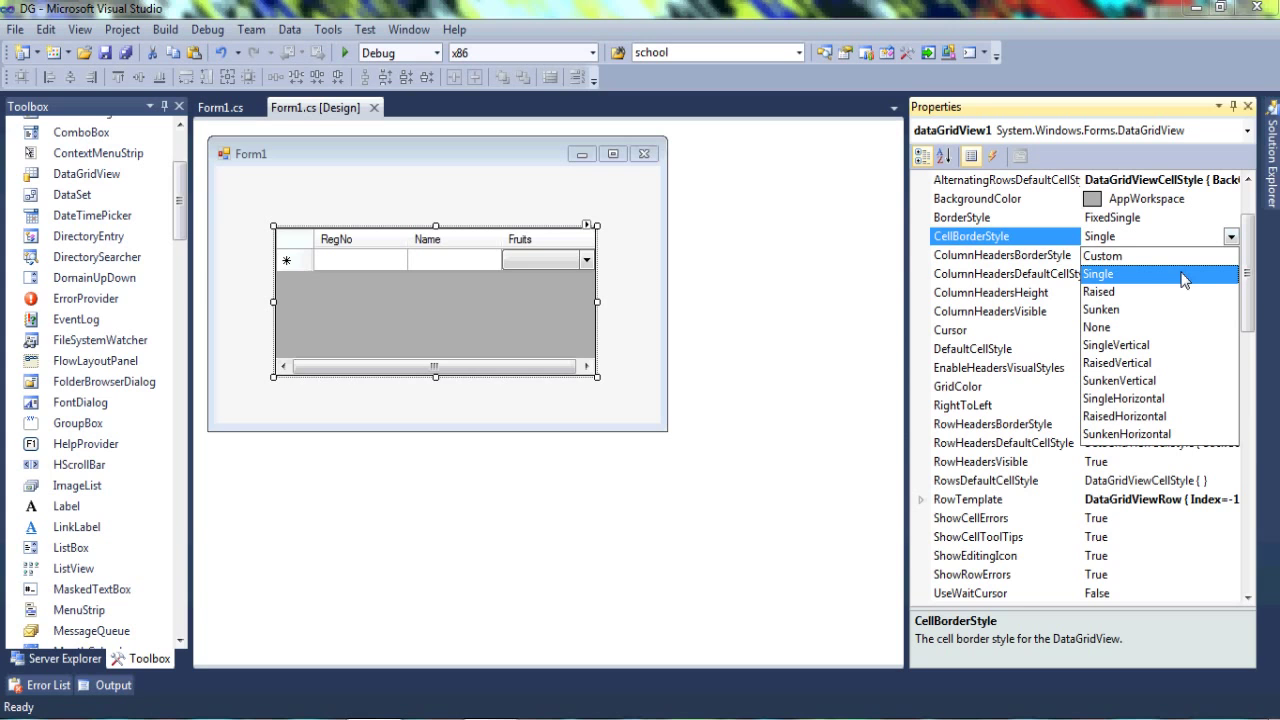
{"action": "left_click", "coordinate": [1100, 308]}
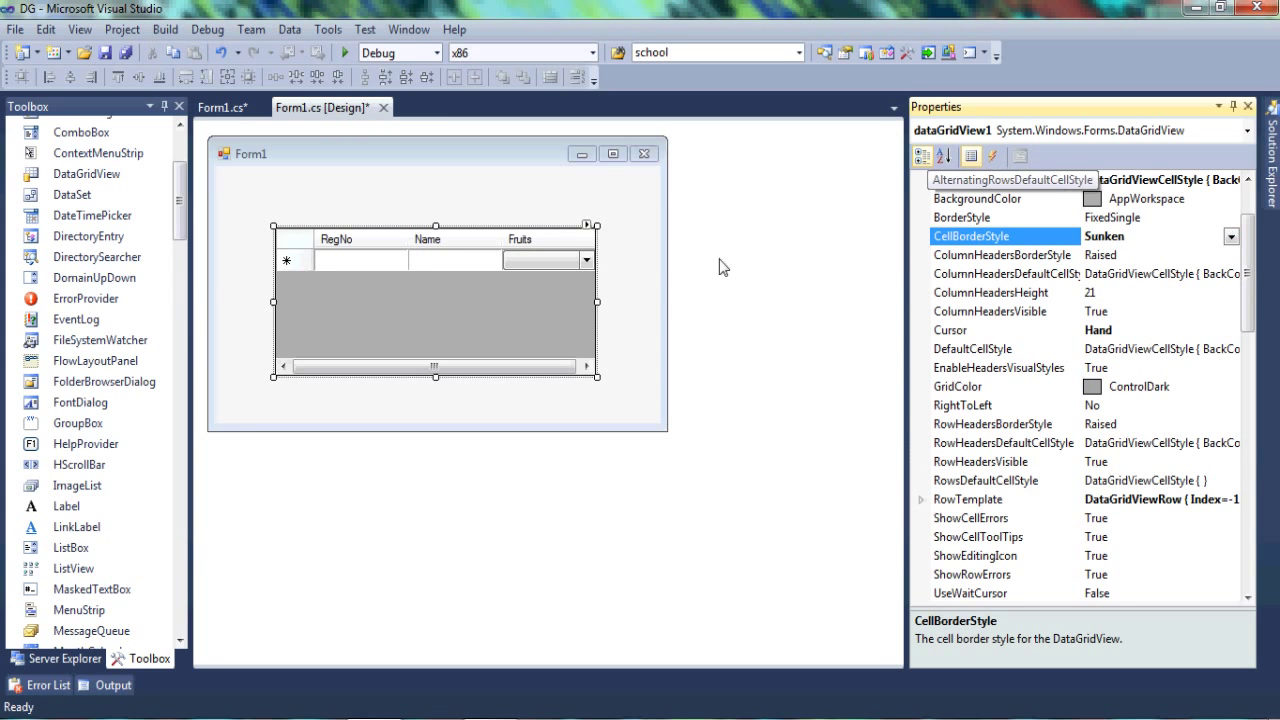
{"action": "mouse_move", "coordinate": [354, 270]}
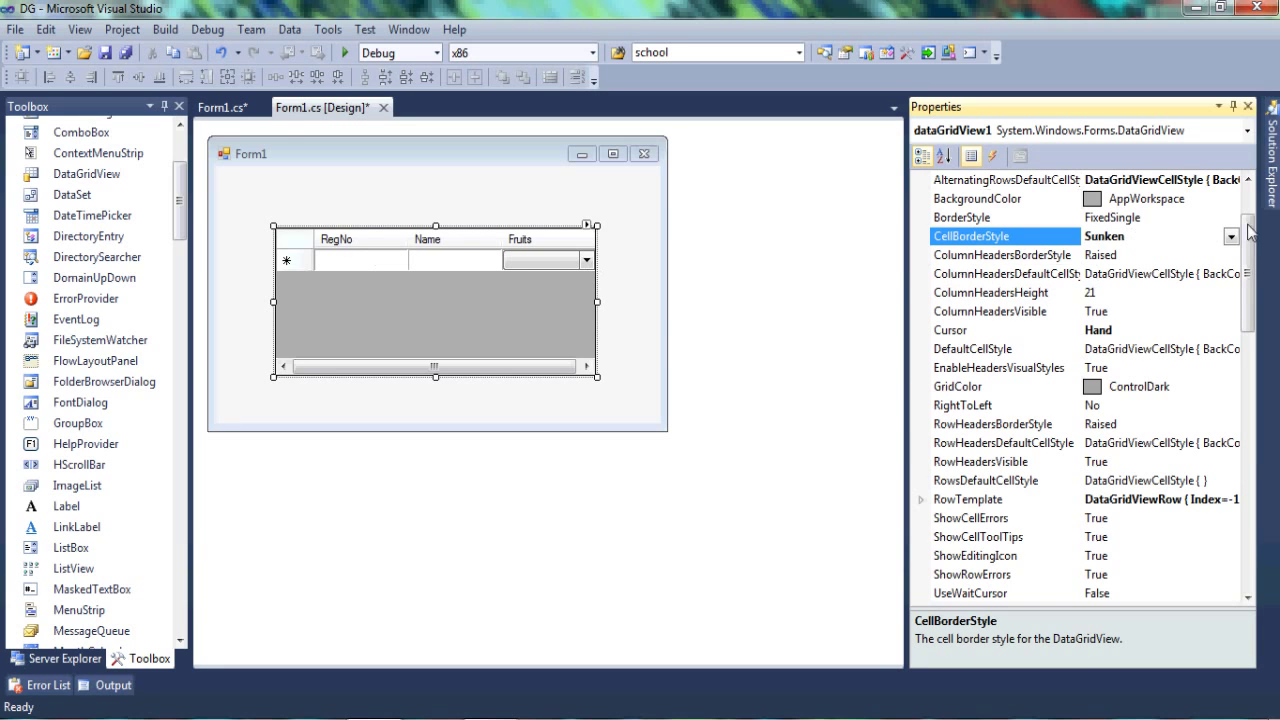
{"action": "left_click", "coordinate": [1212, 236]}
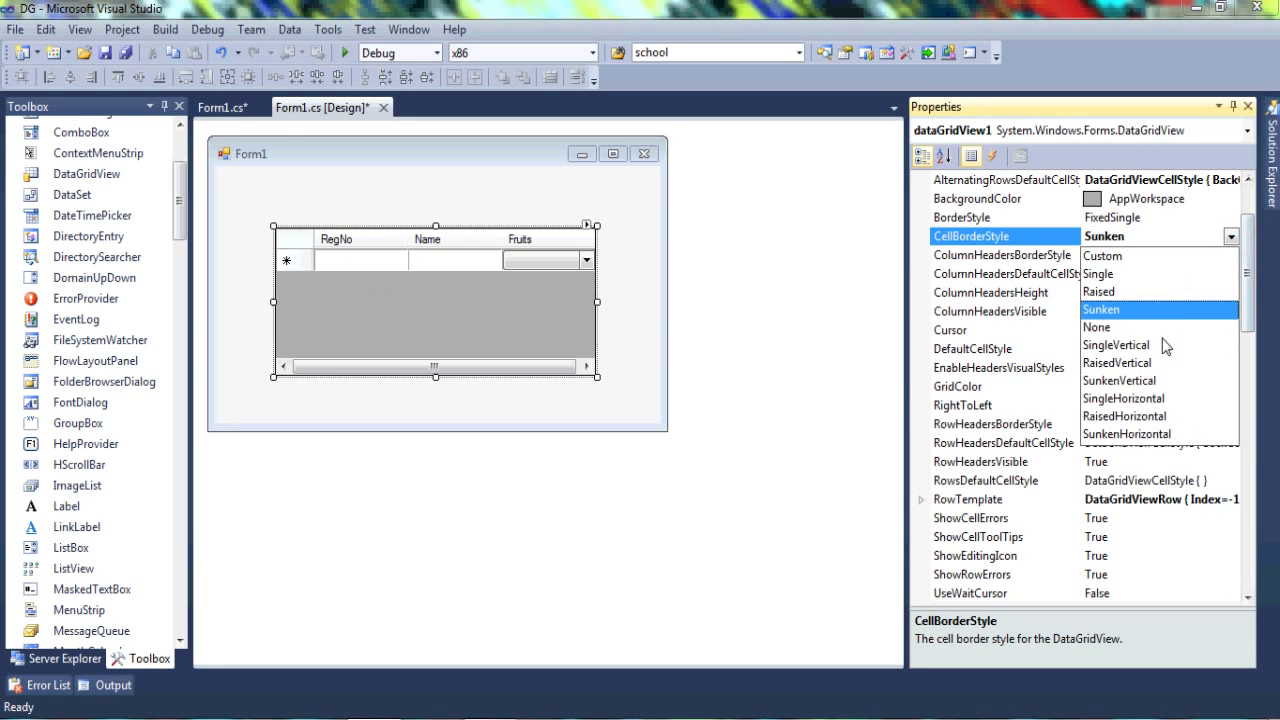
{"action": "left_click", "coordinate": [1096, 328]}
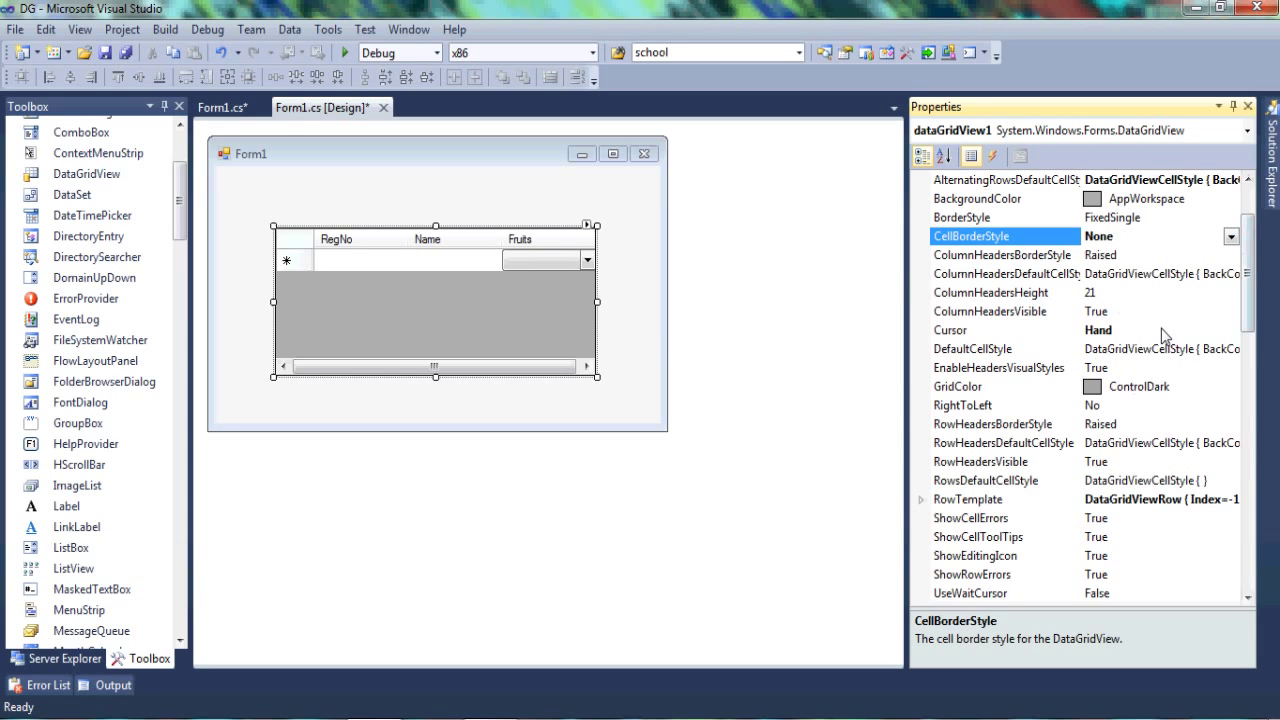
{"action": "mouse_move", "coordinate": [472, 260]}
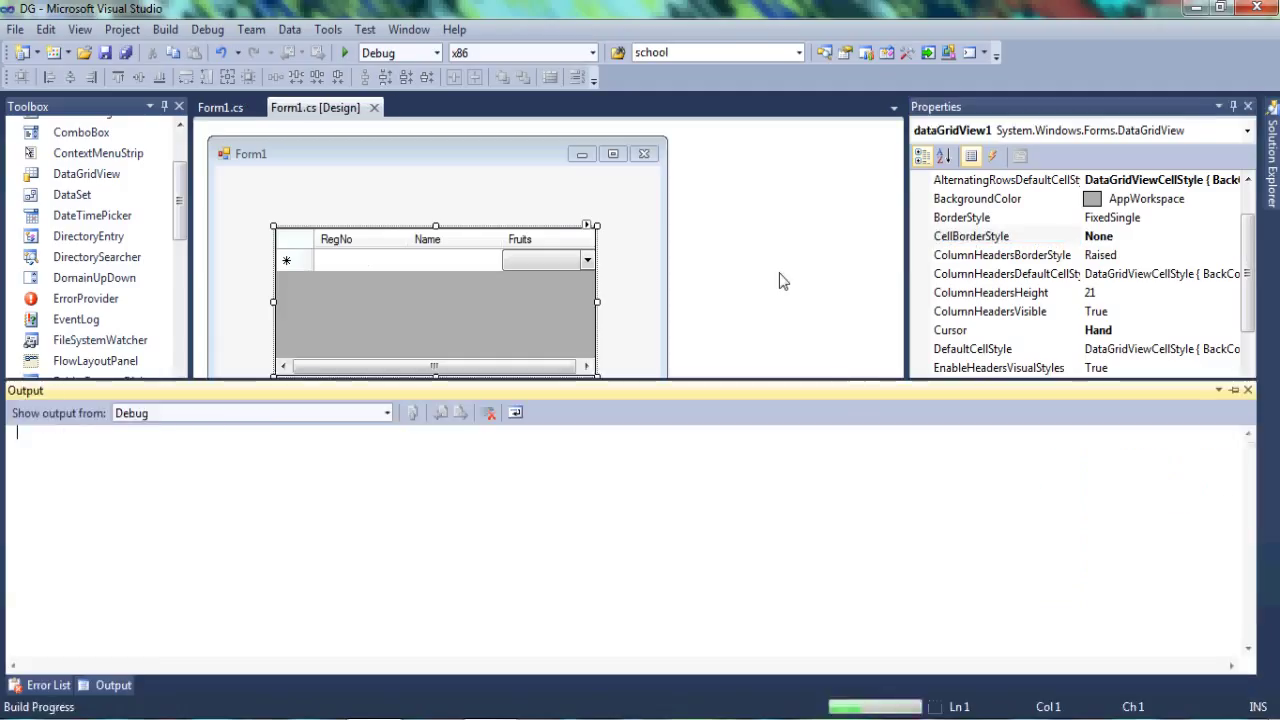
Close the Output pane and scroll the grid's properties from Appearance down to Behavior
{"action": "left_click", "coordinate": [348, 52]}
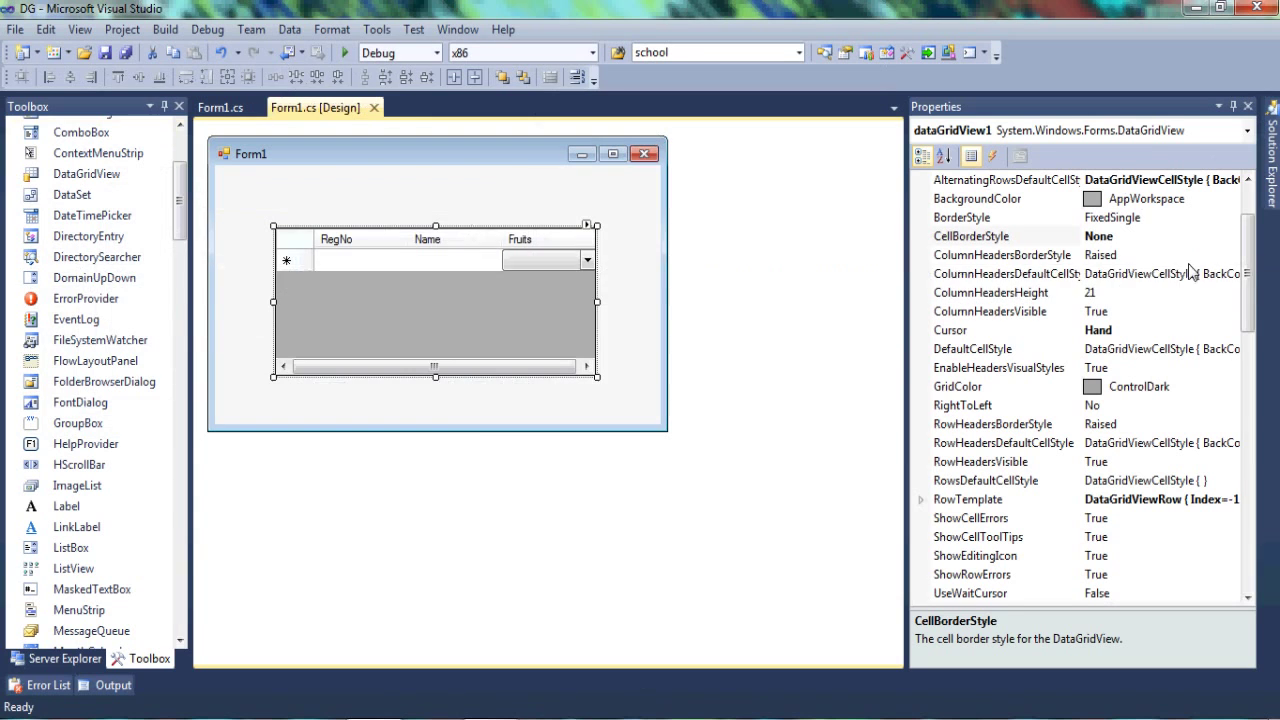
{"action": "scroll", "scroll_direction": "down", "scroll_amount": 3}
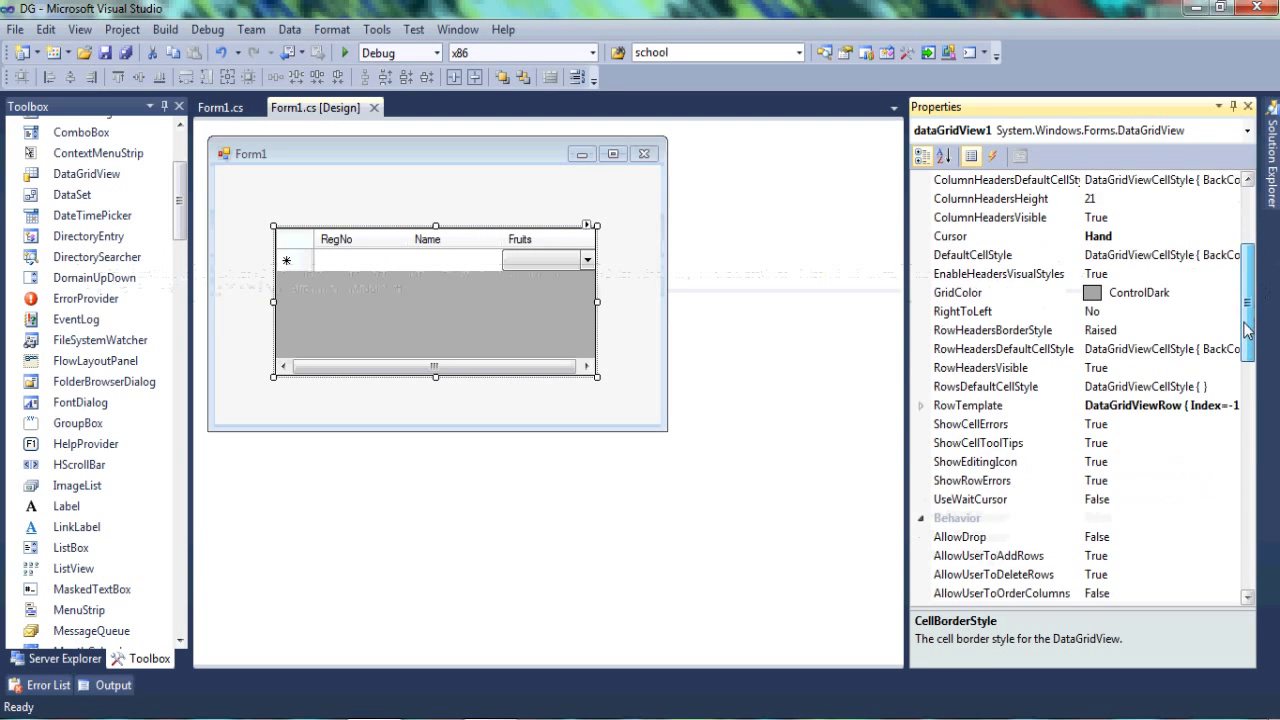
{"action": "scroll", "scroll_direction": "down", "scroll_amount": 3}
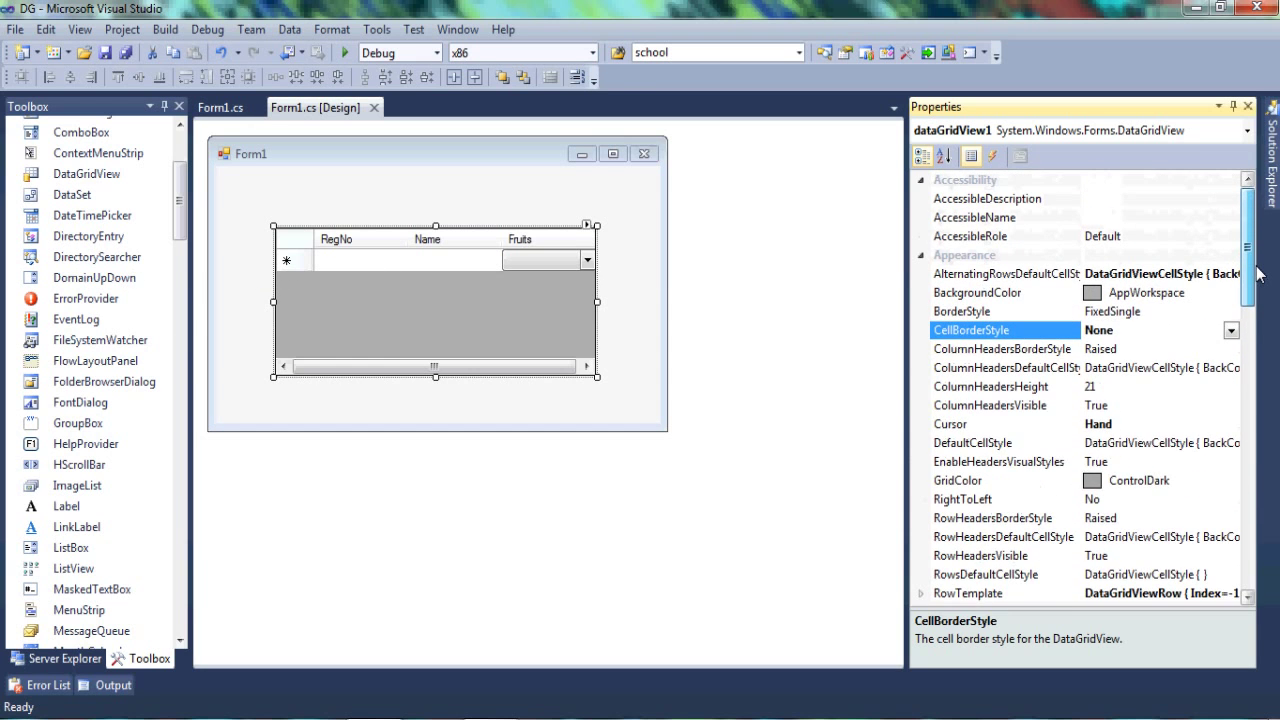
{"action": "scroll", "scroll_direction": "down", "scroll_amount": 3}
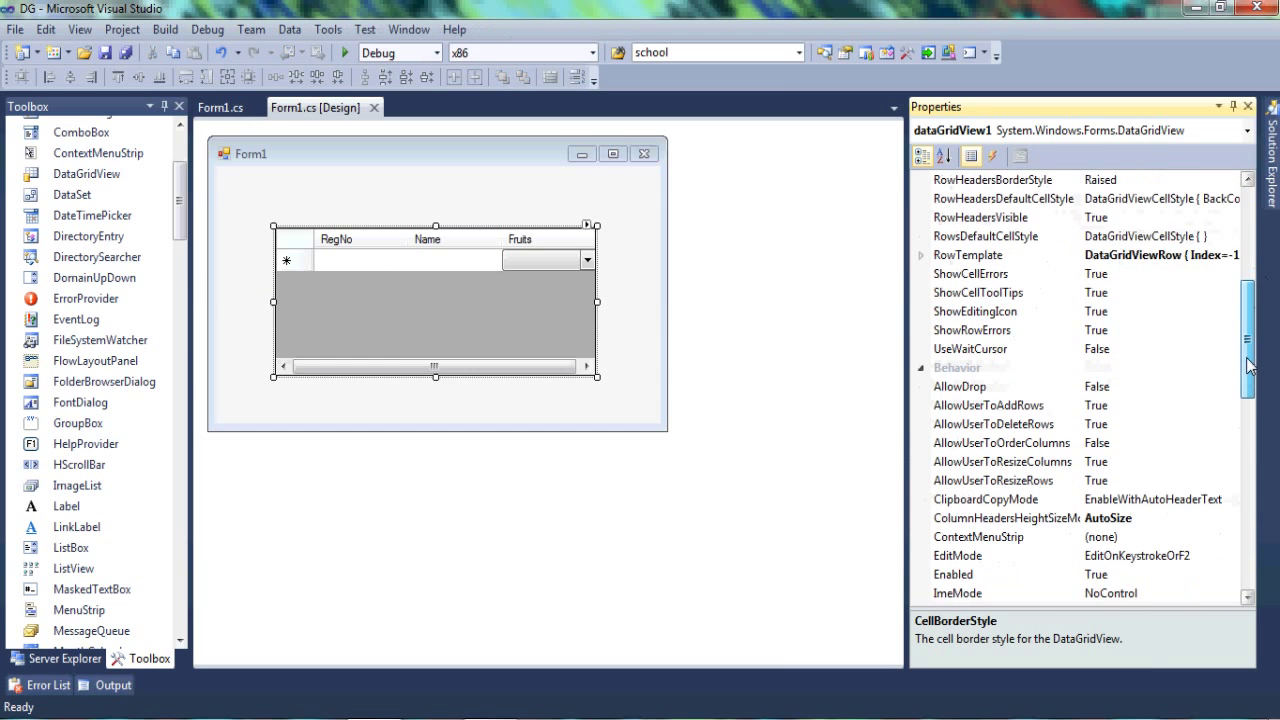
{"action": "scroll", "scroll_direction": "down", "scroll_amount": 3}
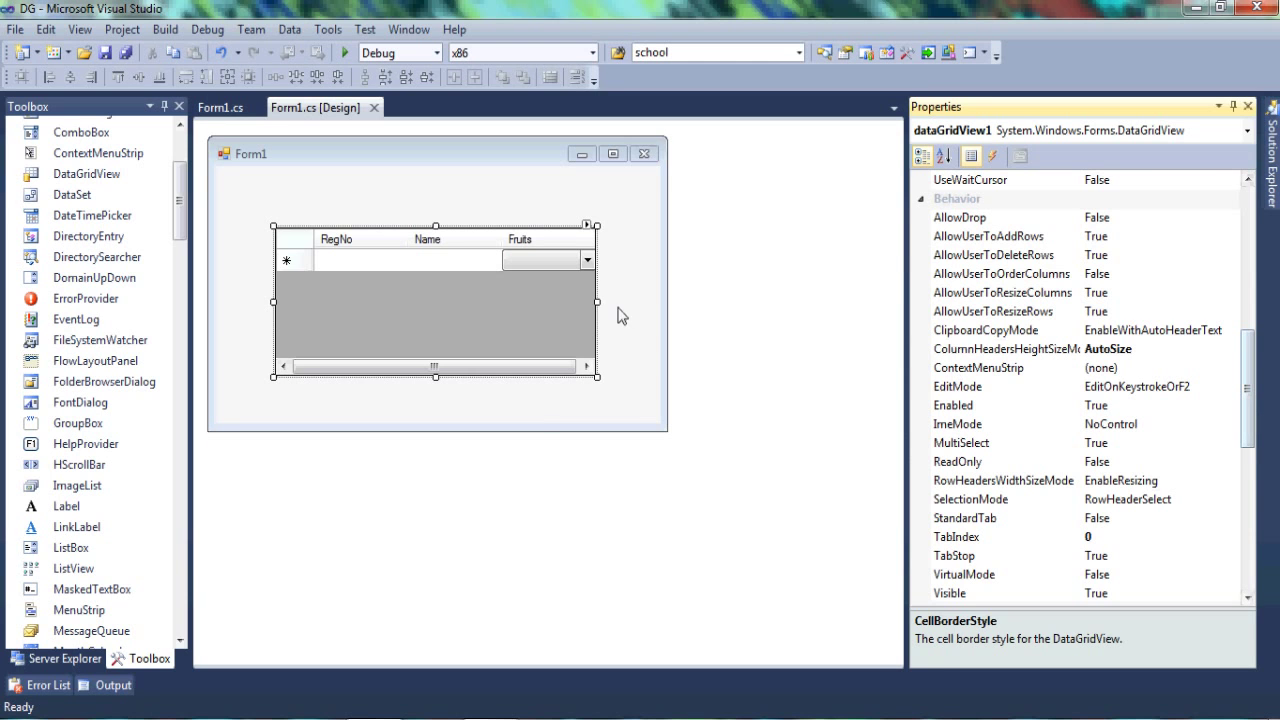
{"action": "left_click", "coordinate": [590, 224]}
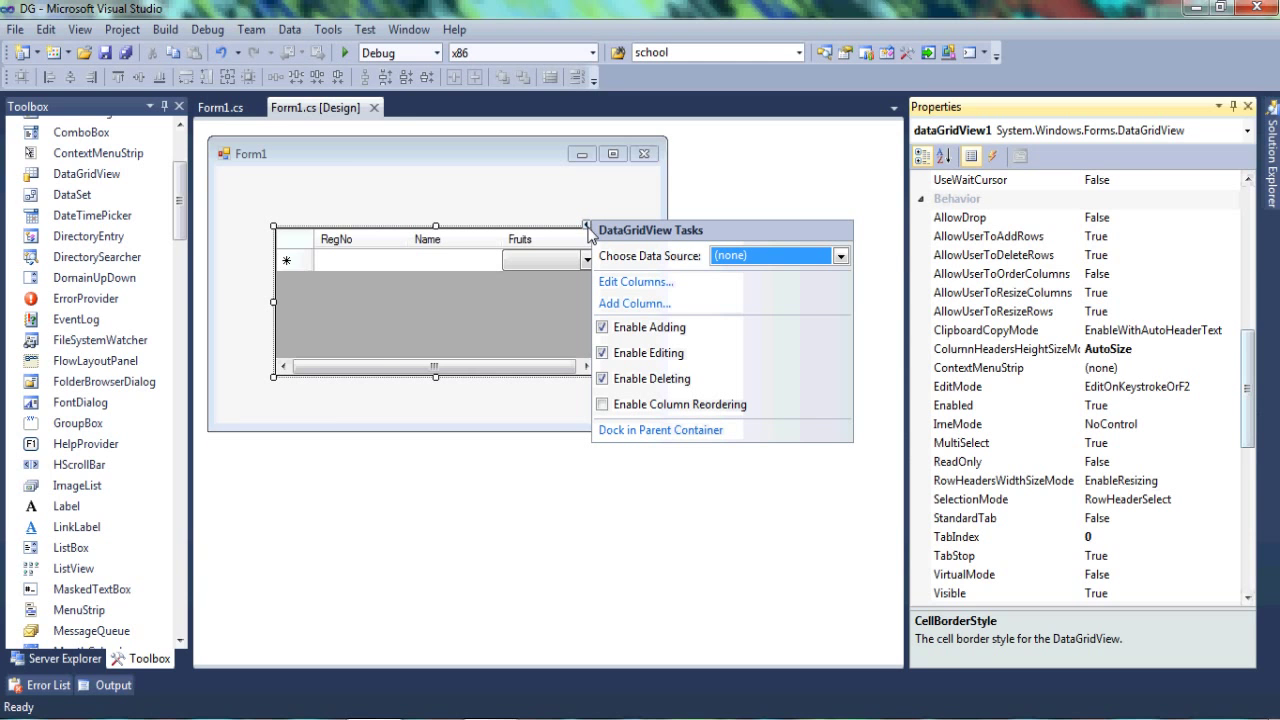
{"action": "left_click", "coordinate": [636, 280]}
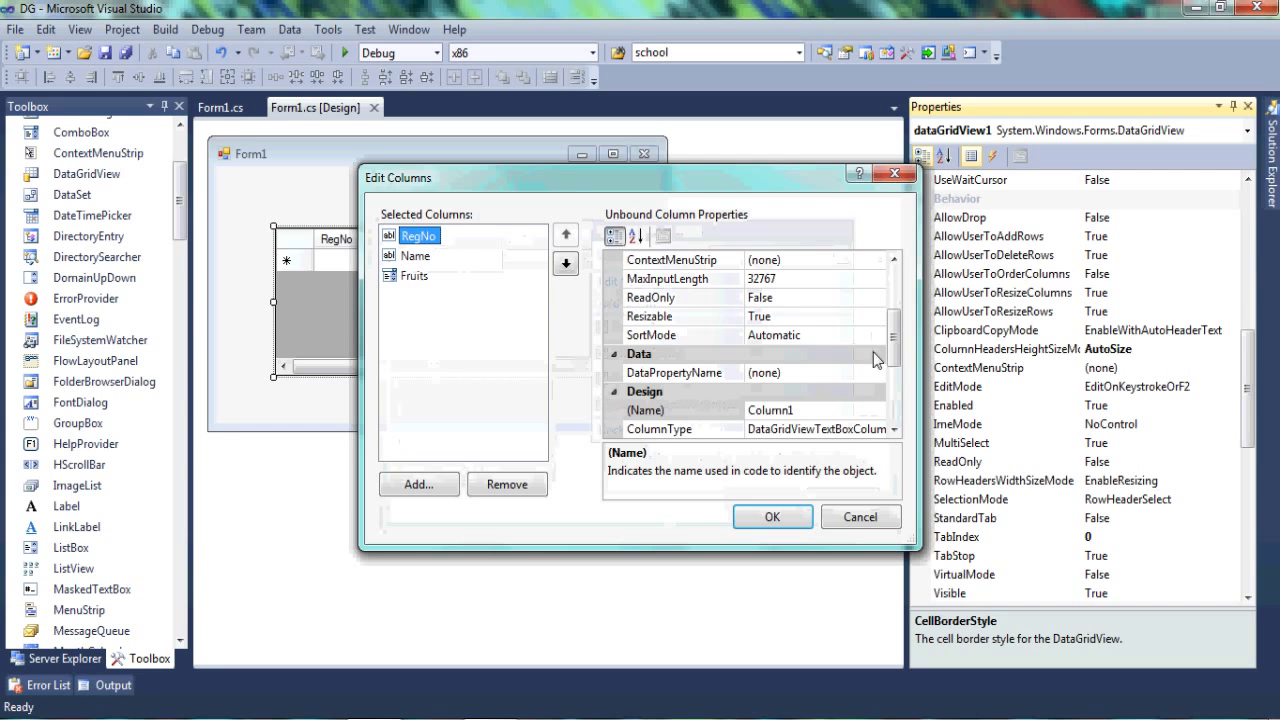
{"action": "scroll", "scroll_direction": "up", "scroll_amount": 3}
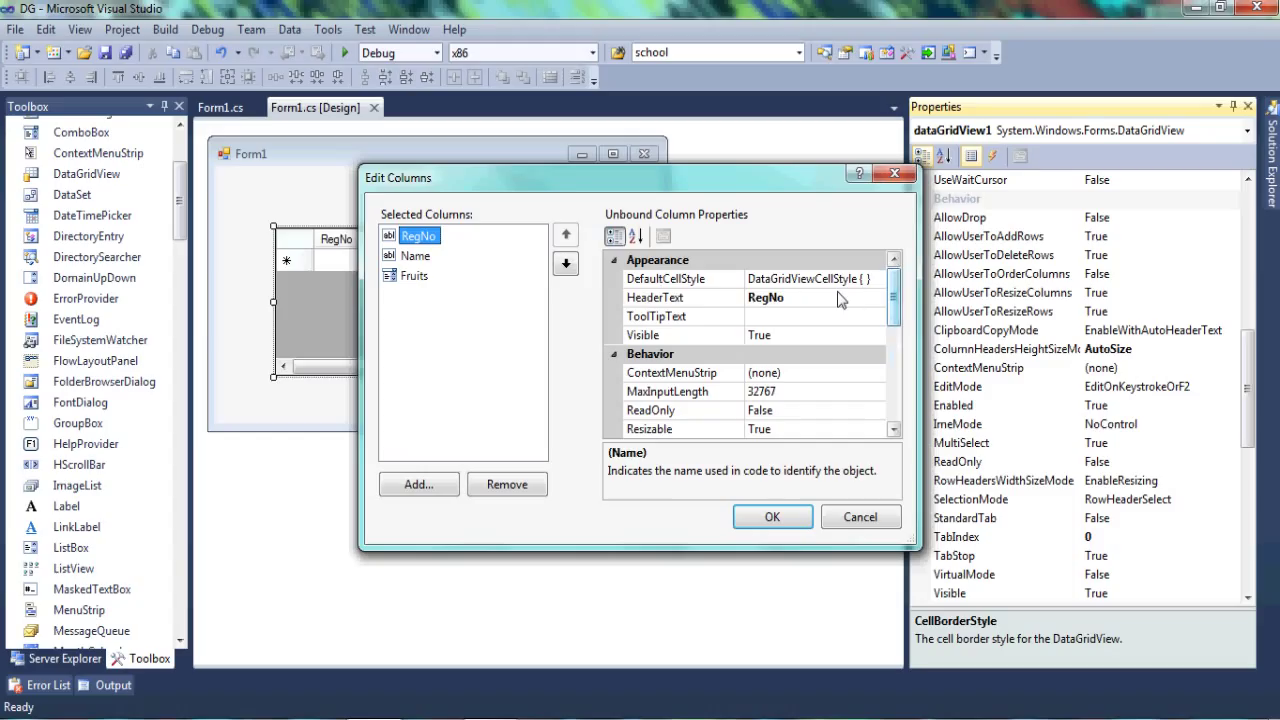
{"action": "left_click", "coordinate": [656, 296]}
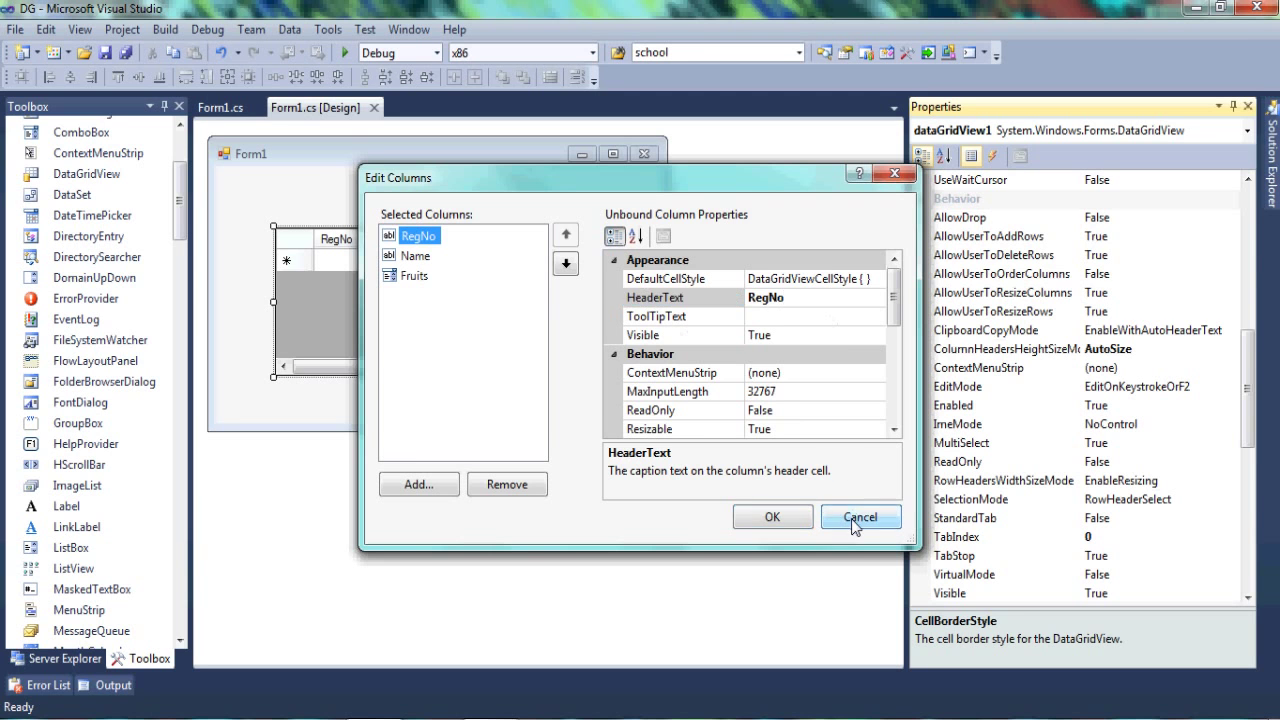
{"action": "left_click", "coordinate": [860, 516]}
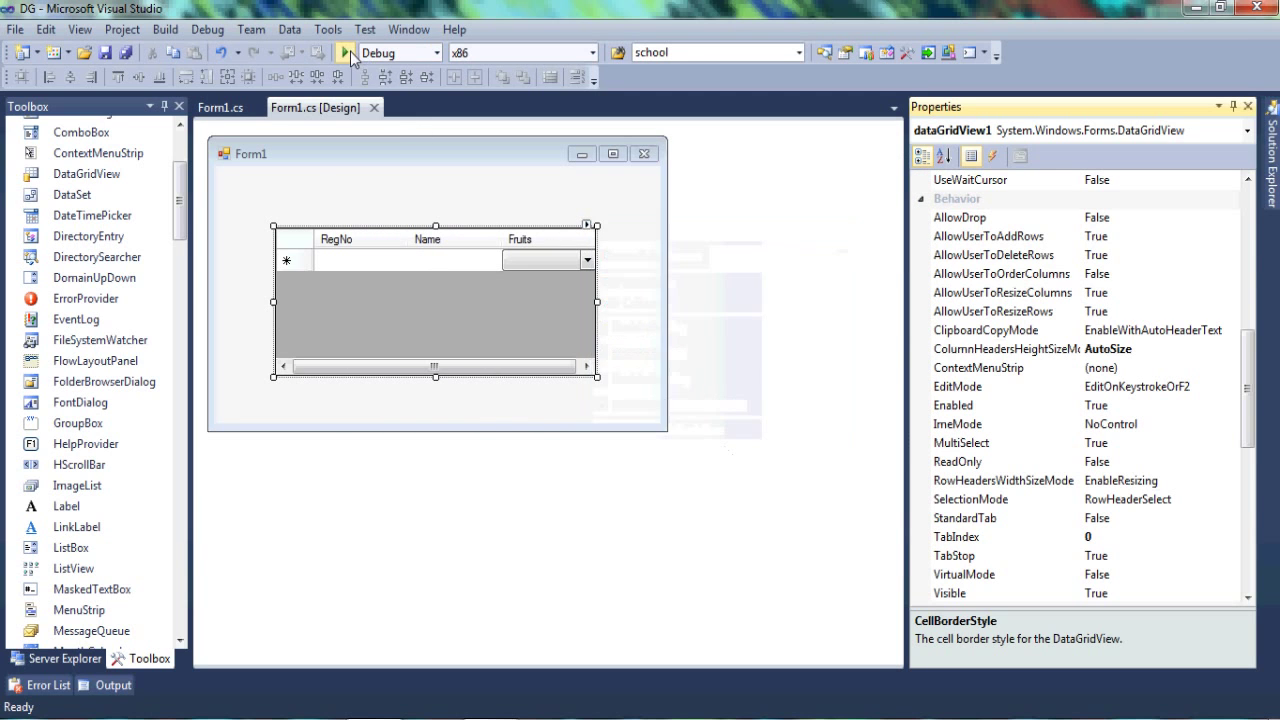
{"action": "left_click", "coordinate": [344, 52]}
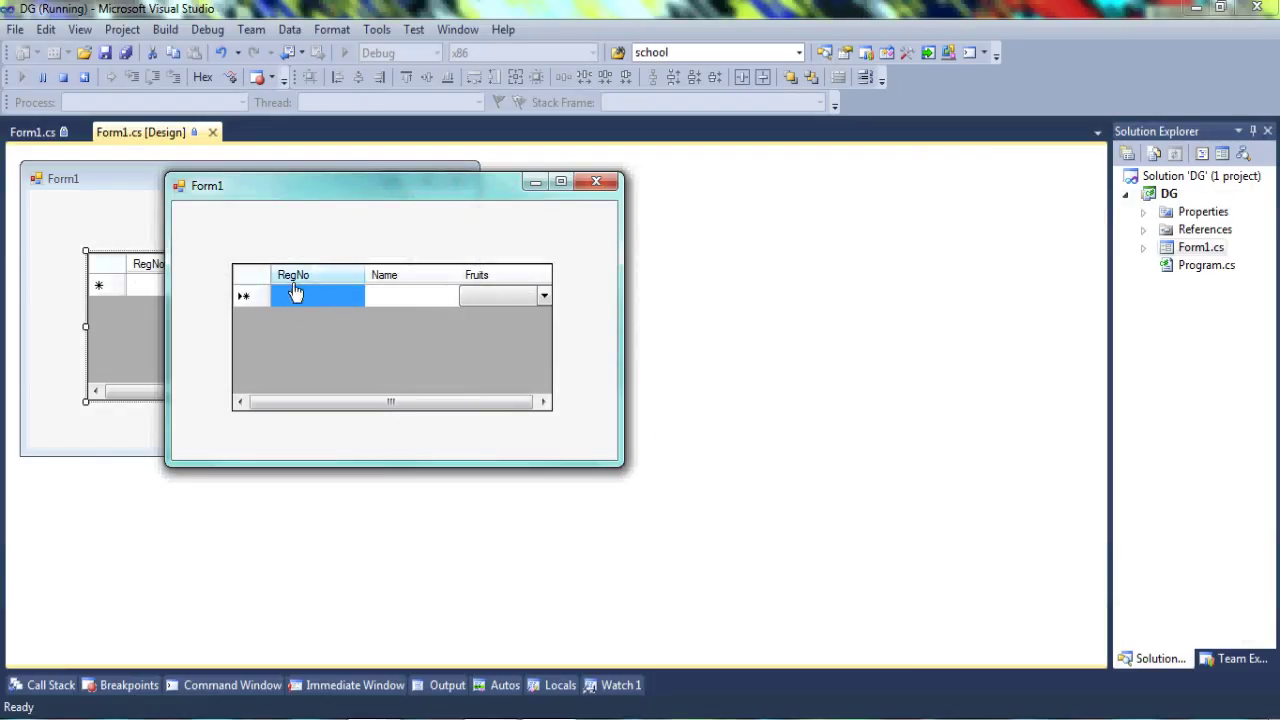
{"action": "mouse_move", "coordinate": [304, 280]}
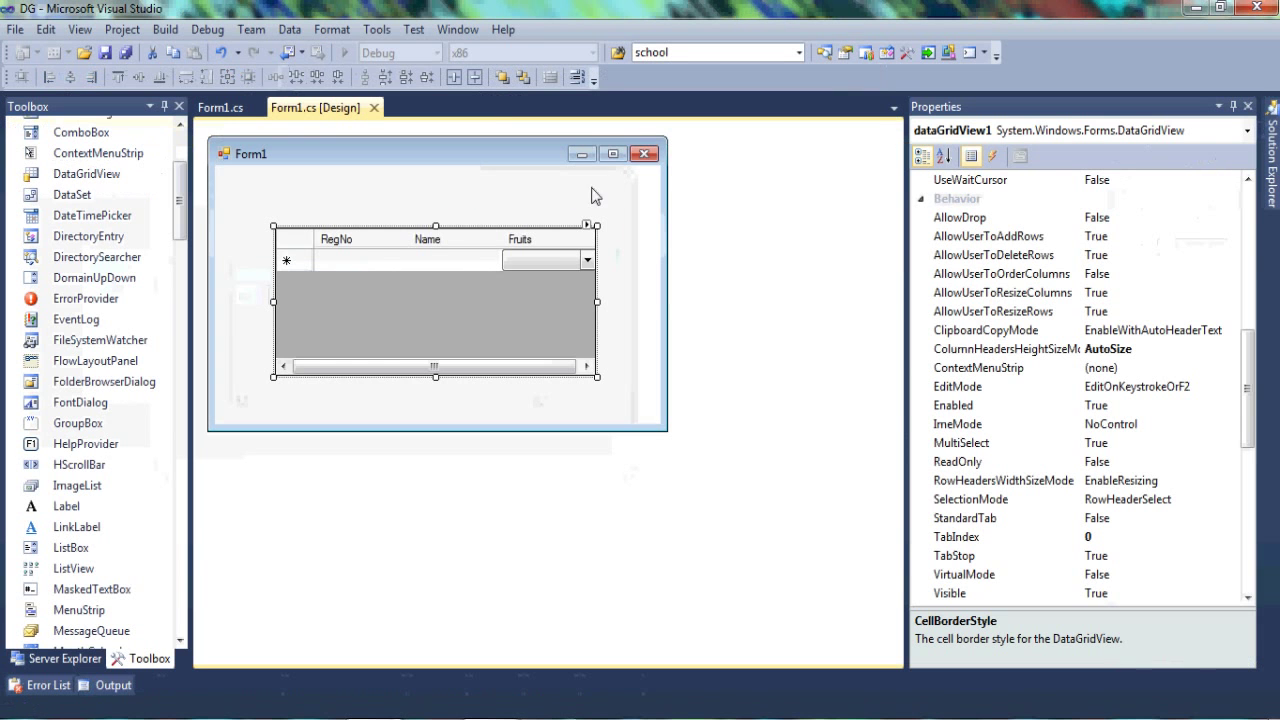
Set the RegNo column's ToolTipText to 'SeeSharp' via Edit Columns and run the form
{"action": "left_click", "coordinate": [590, 224]}
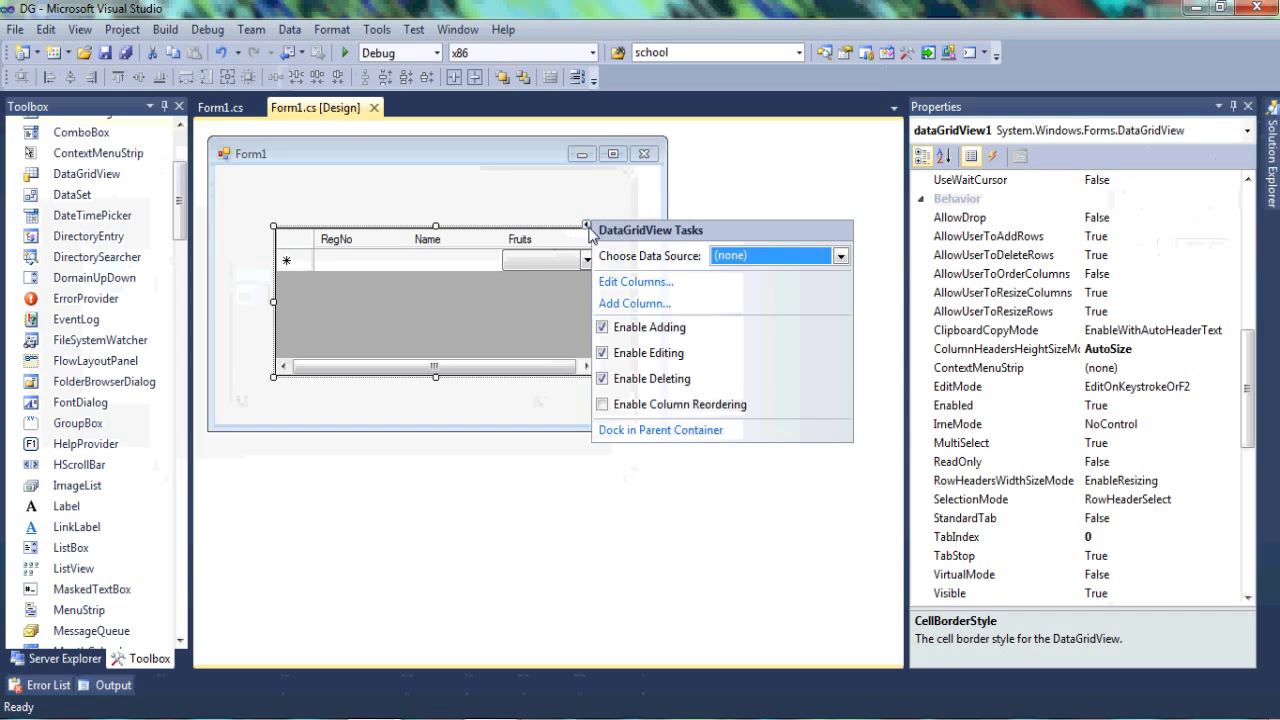
{"action": "left_click", "coordinate": [636, 280]}
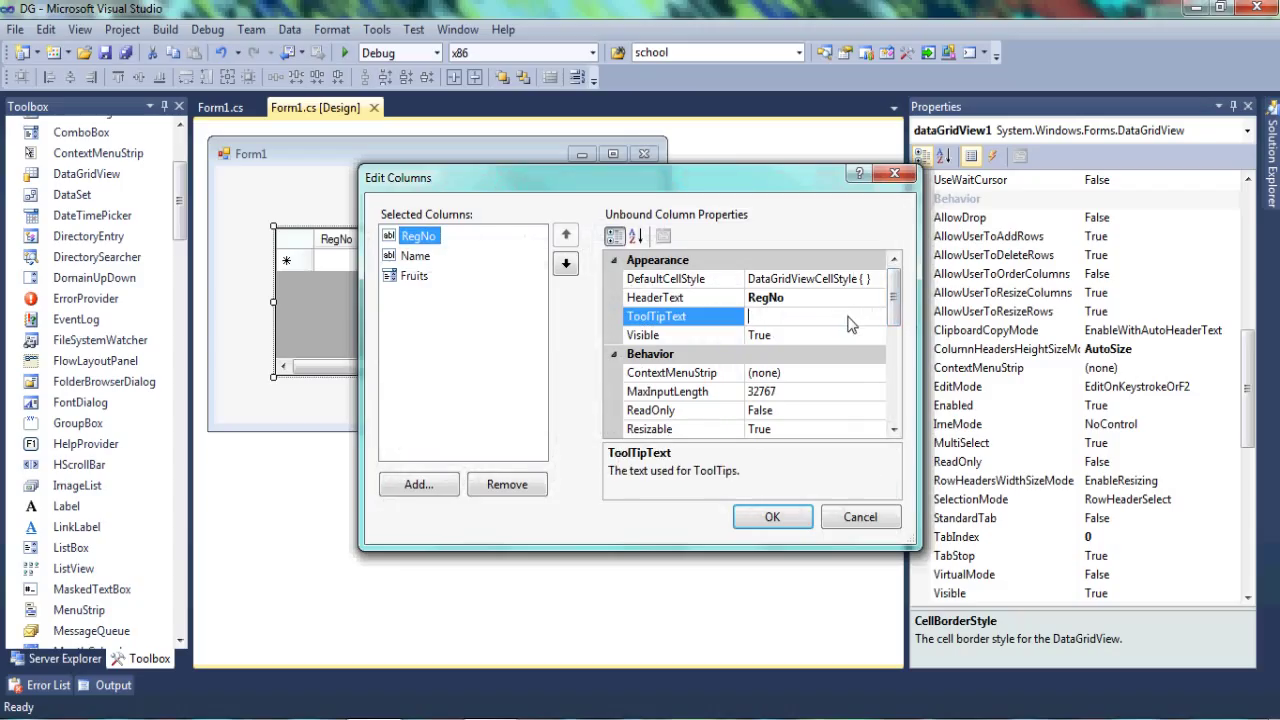
{"action": "type", "text": "SeeSha"}
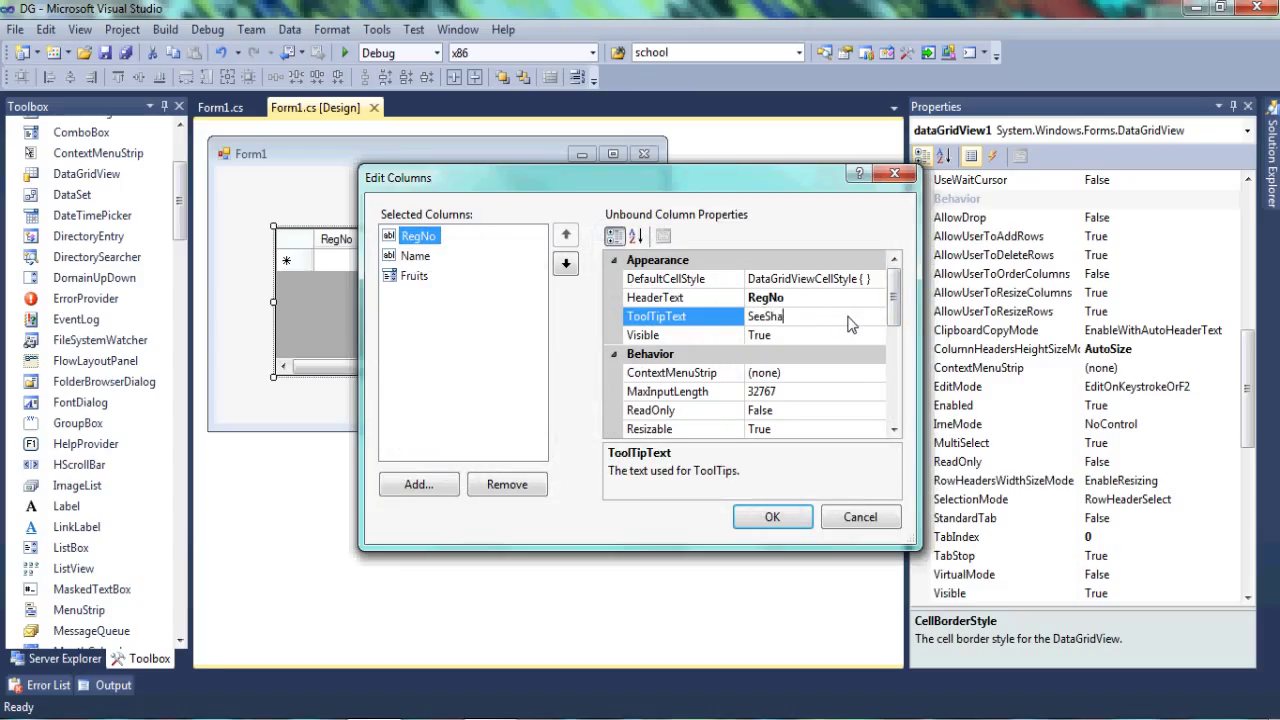
{"action": "type", "text": "r"}
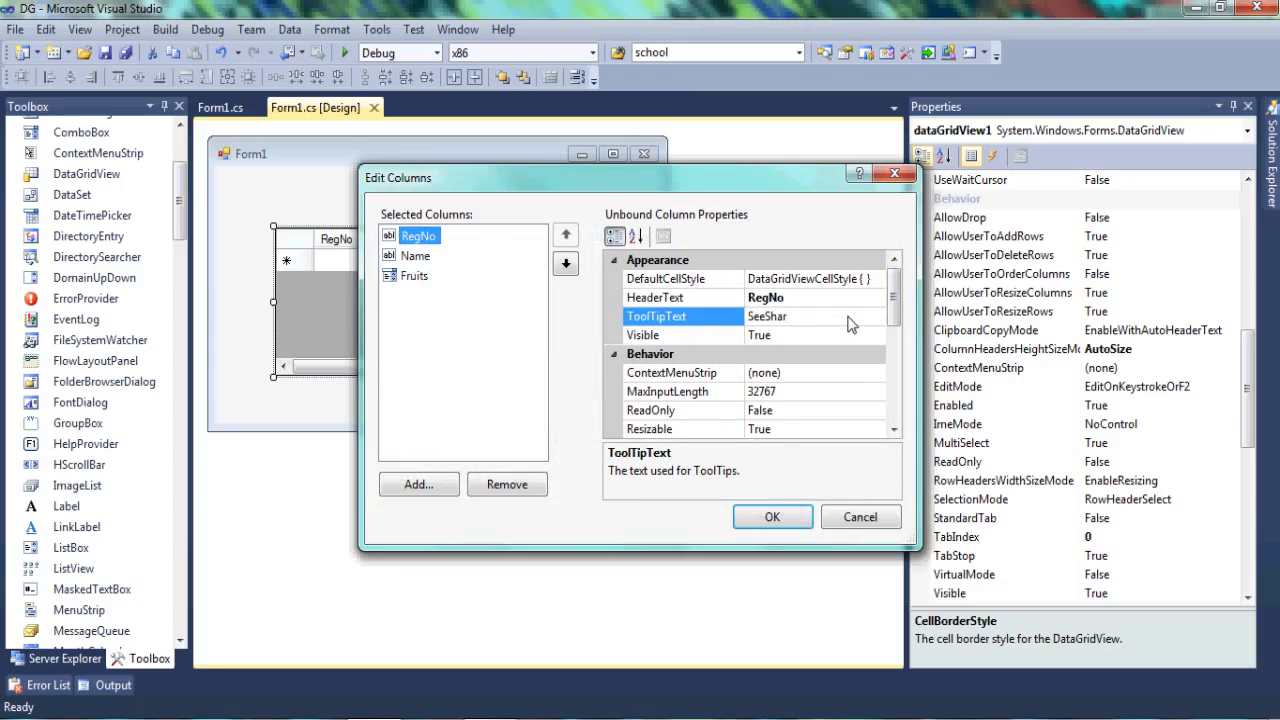
{"action": "left_click", "coordinate": [772, 516]}
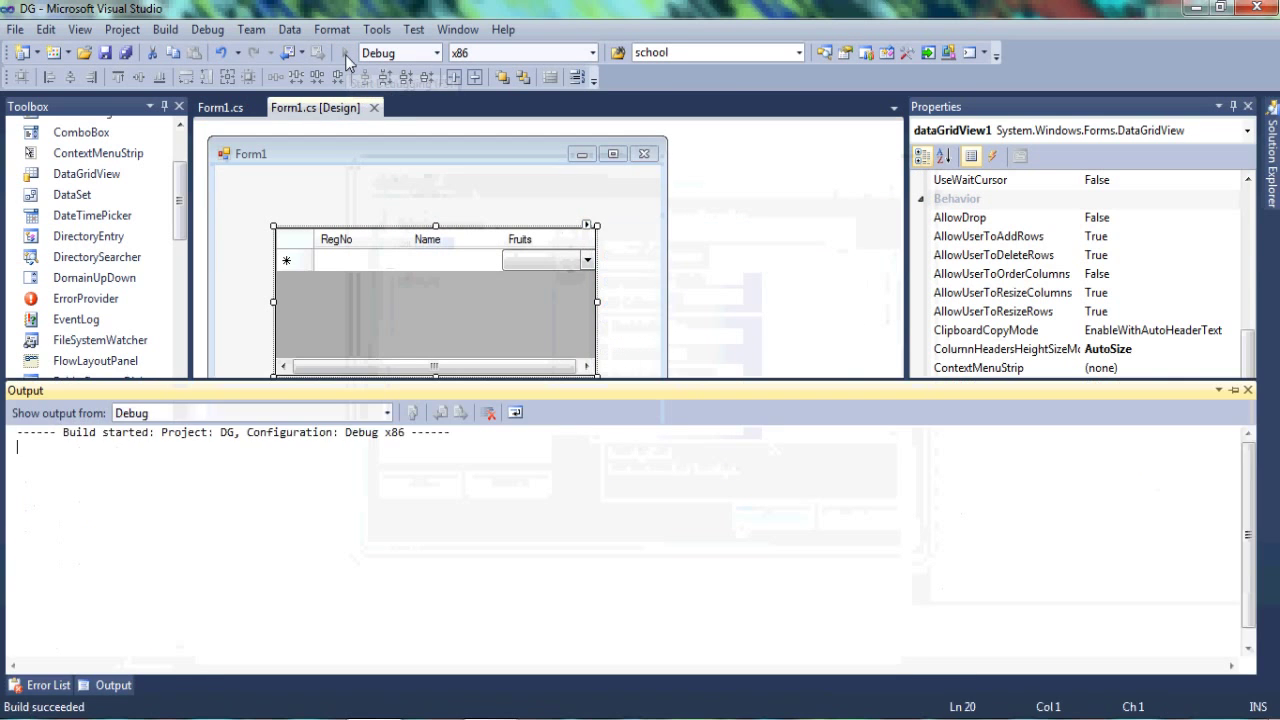
{"action": "left_click", "coordinate": [344, 52]}
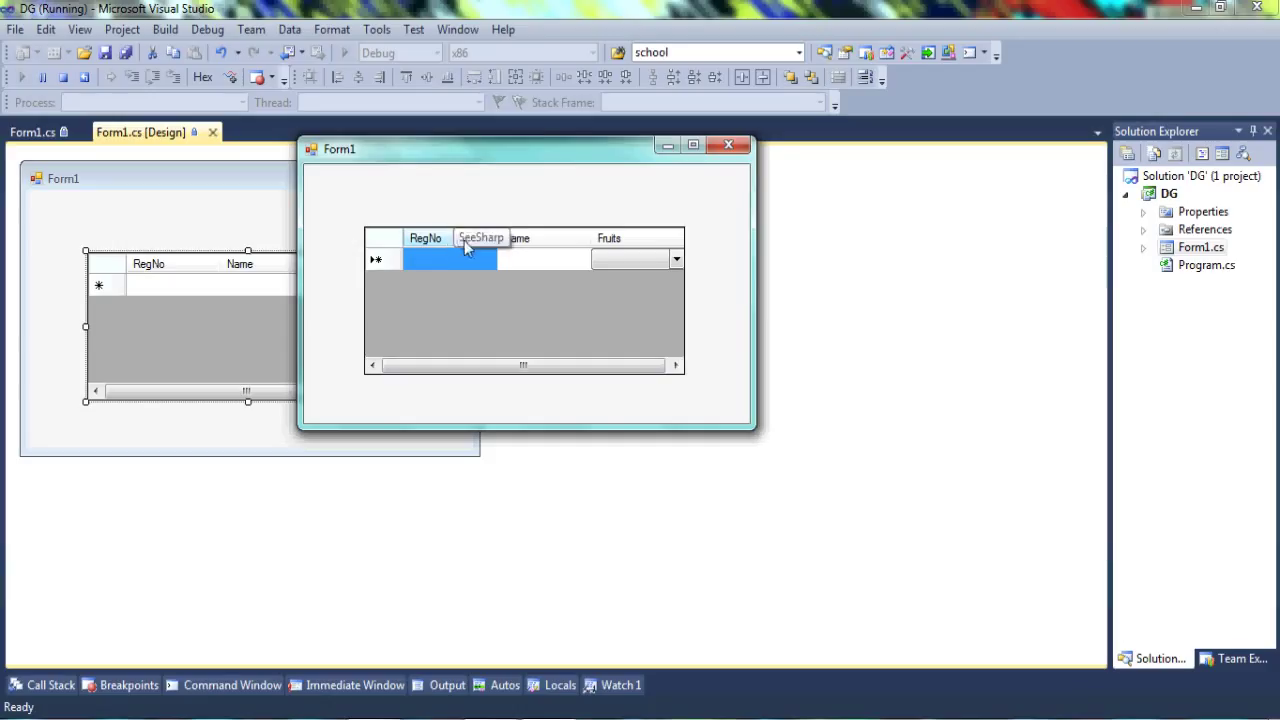
{"action": "mouse_move", "coordinate": [490, 250]}
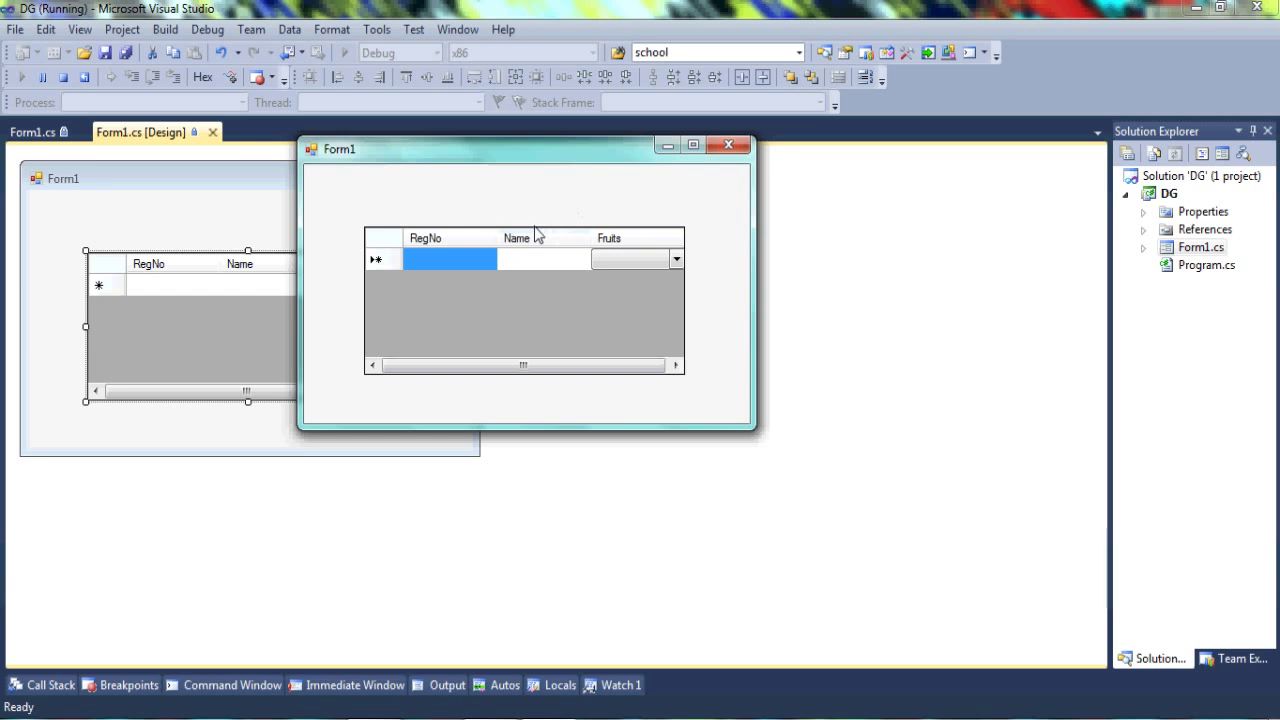
{"action": "mouse_move", "coordinate": [752, 192]}
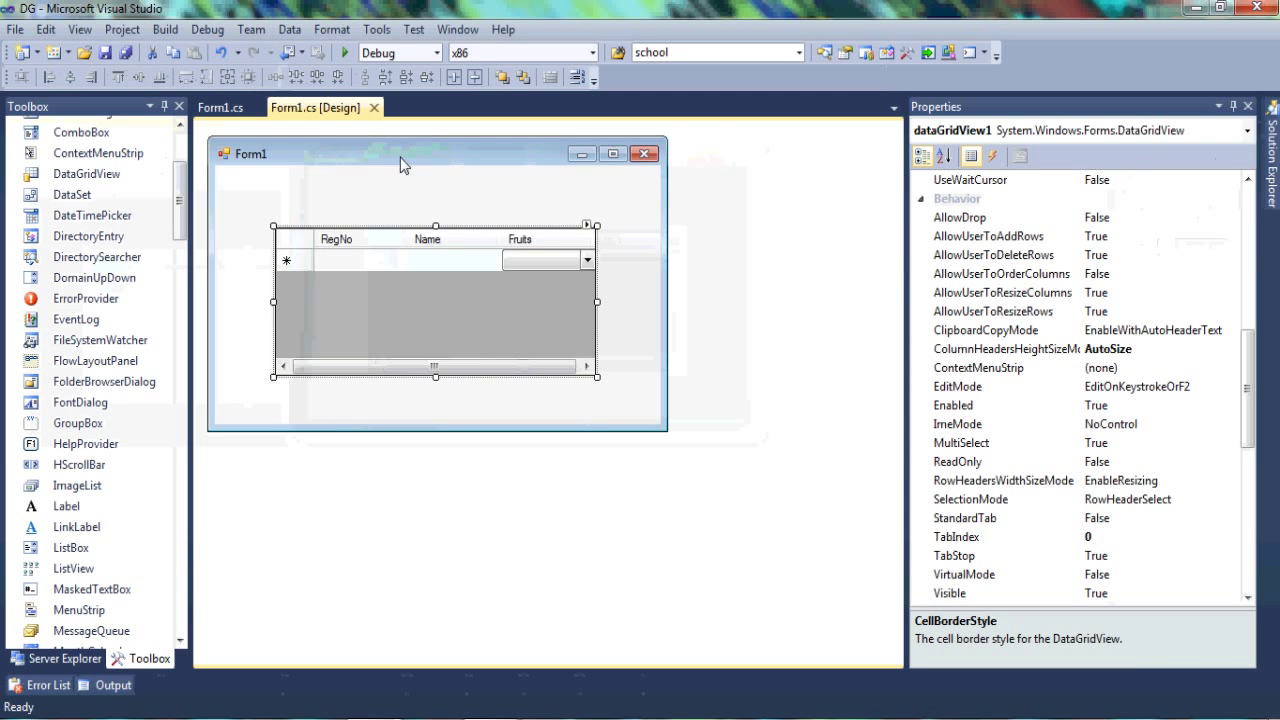
{"action": "left_click", "coordinate": [592, 224]}
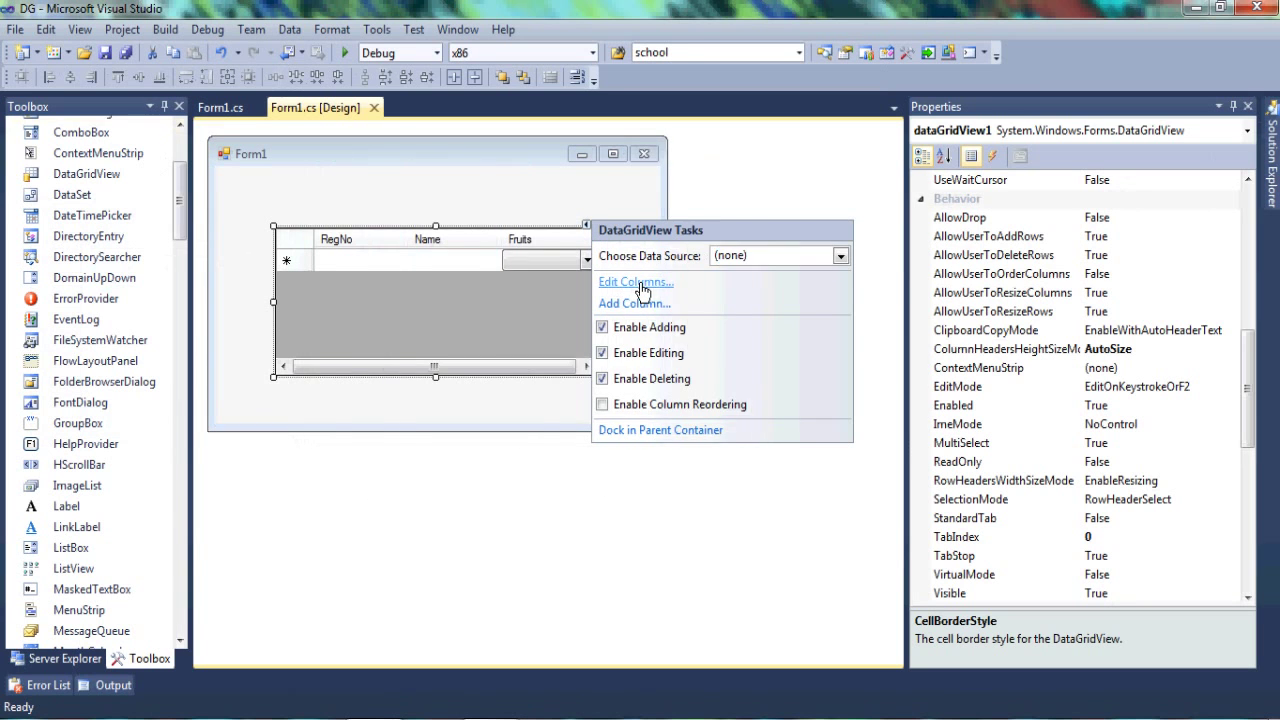
{"action": "left_click", "coordinate": [634, 282]}
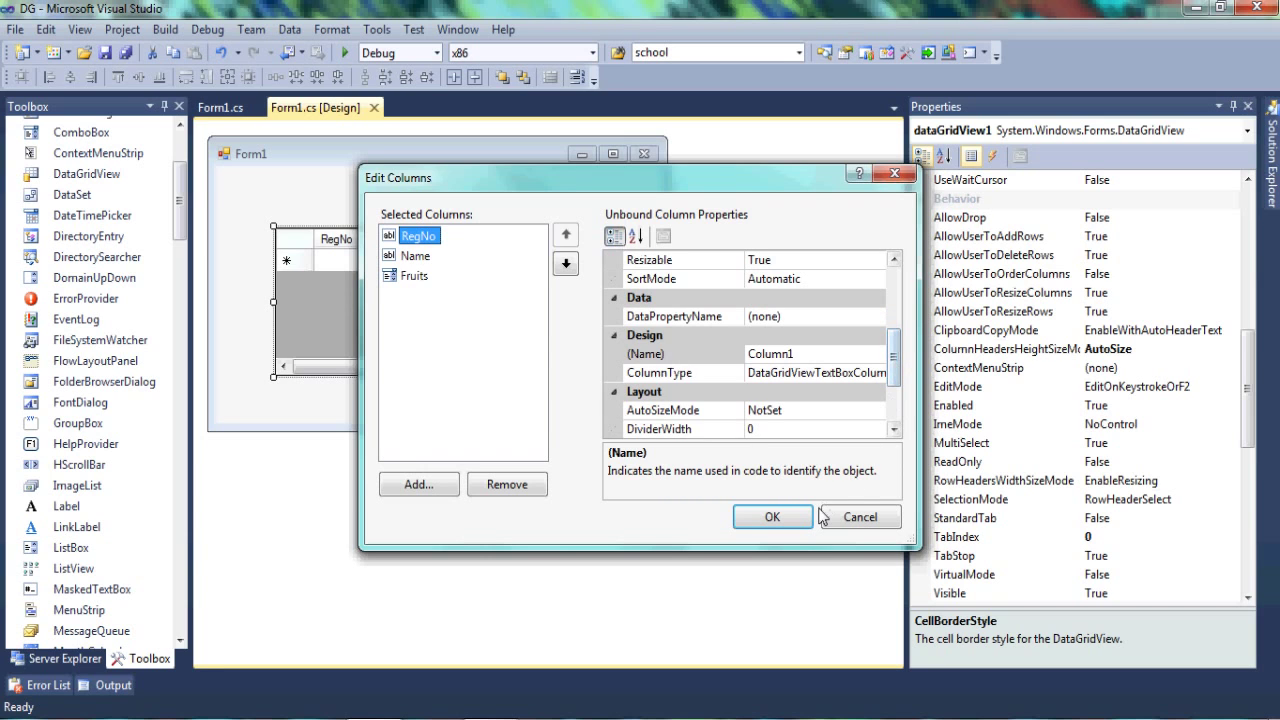
{"action": "left_click", "coordinate": [772, 516]}
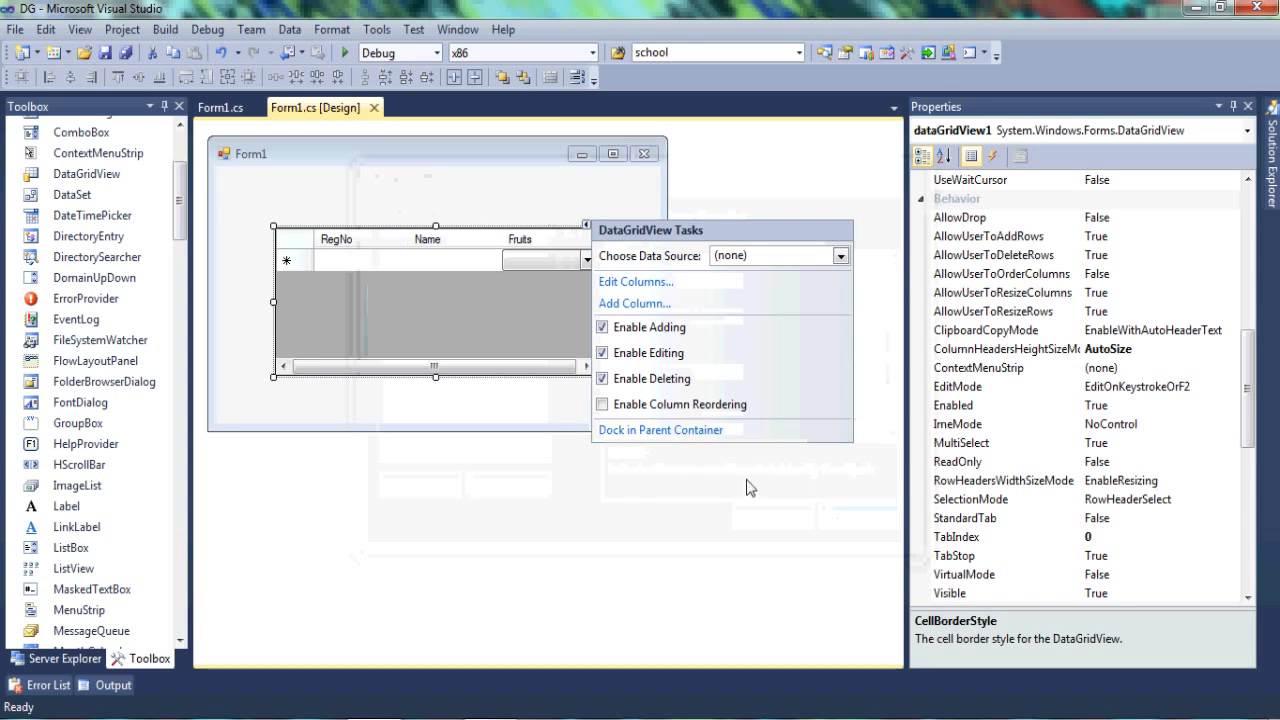
{"action": "left_click", "coordinate": [532, 410]}
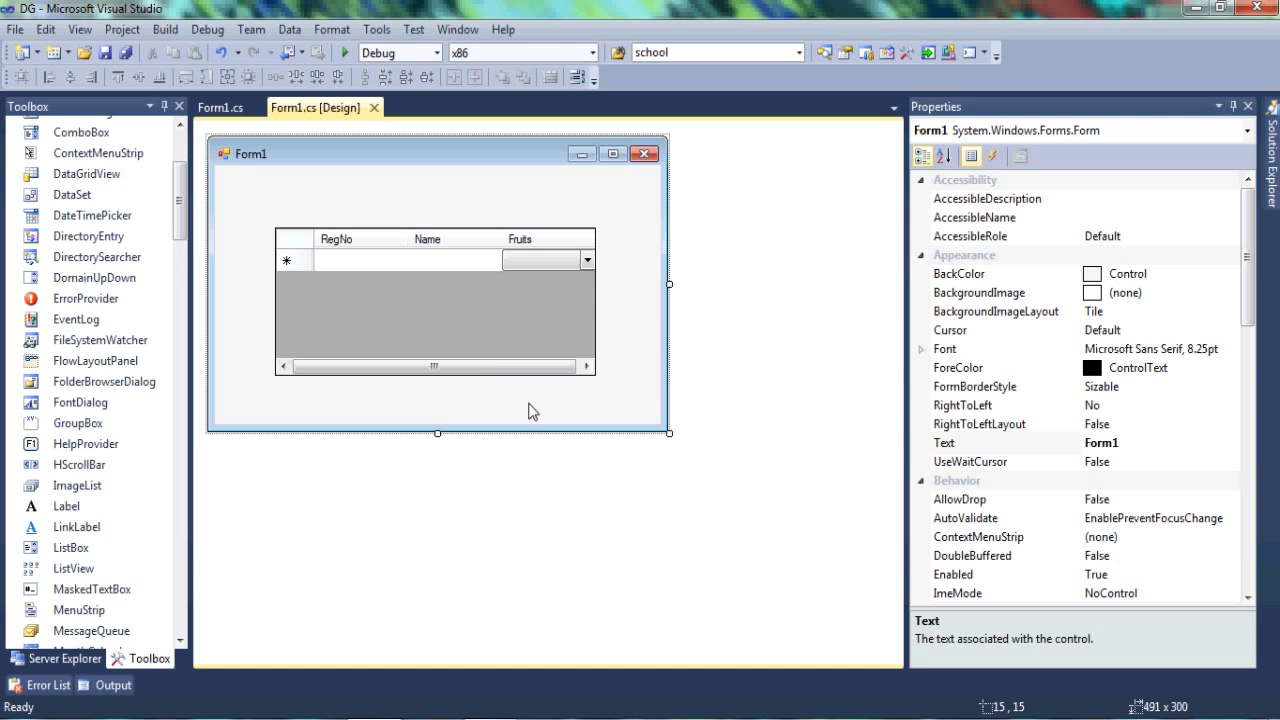
{"action": "left_click", "coordinate": [420, 300]}
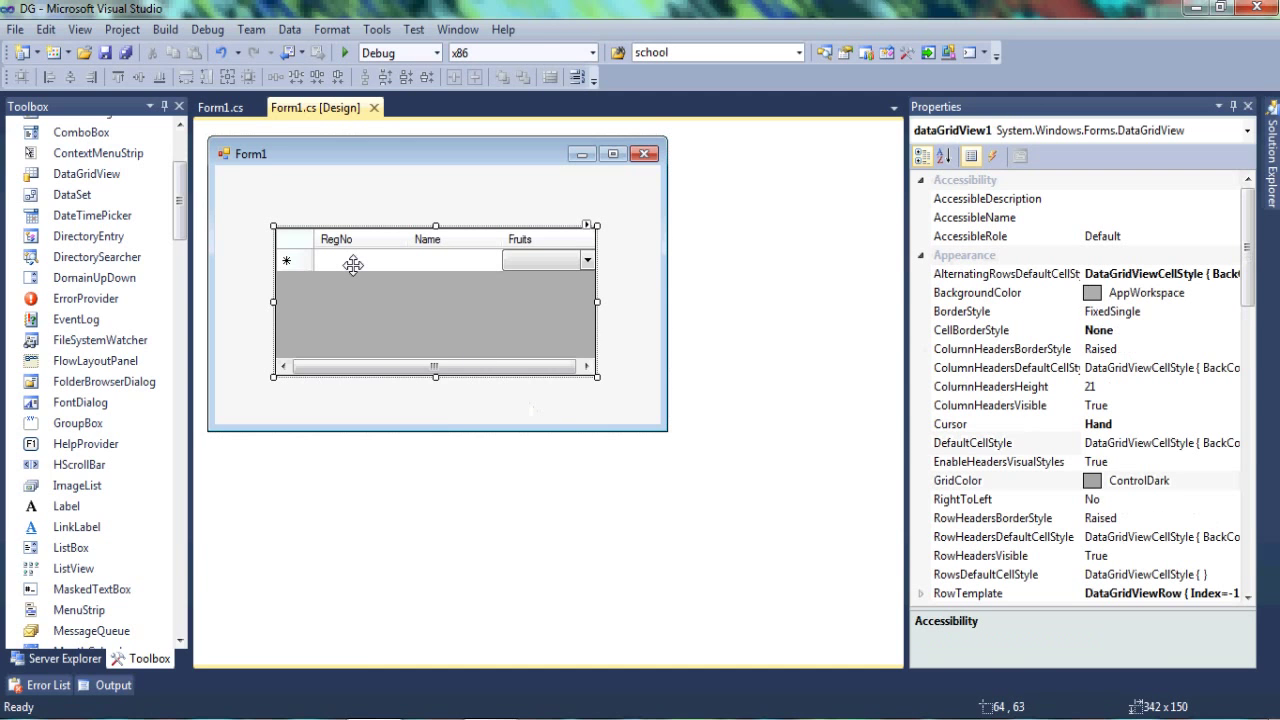